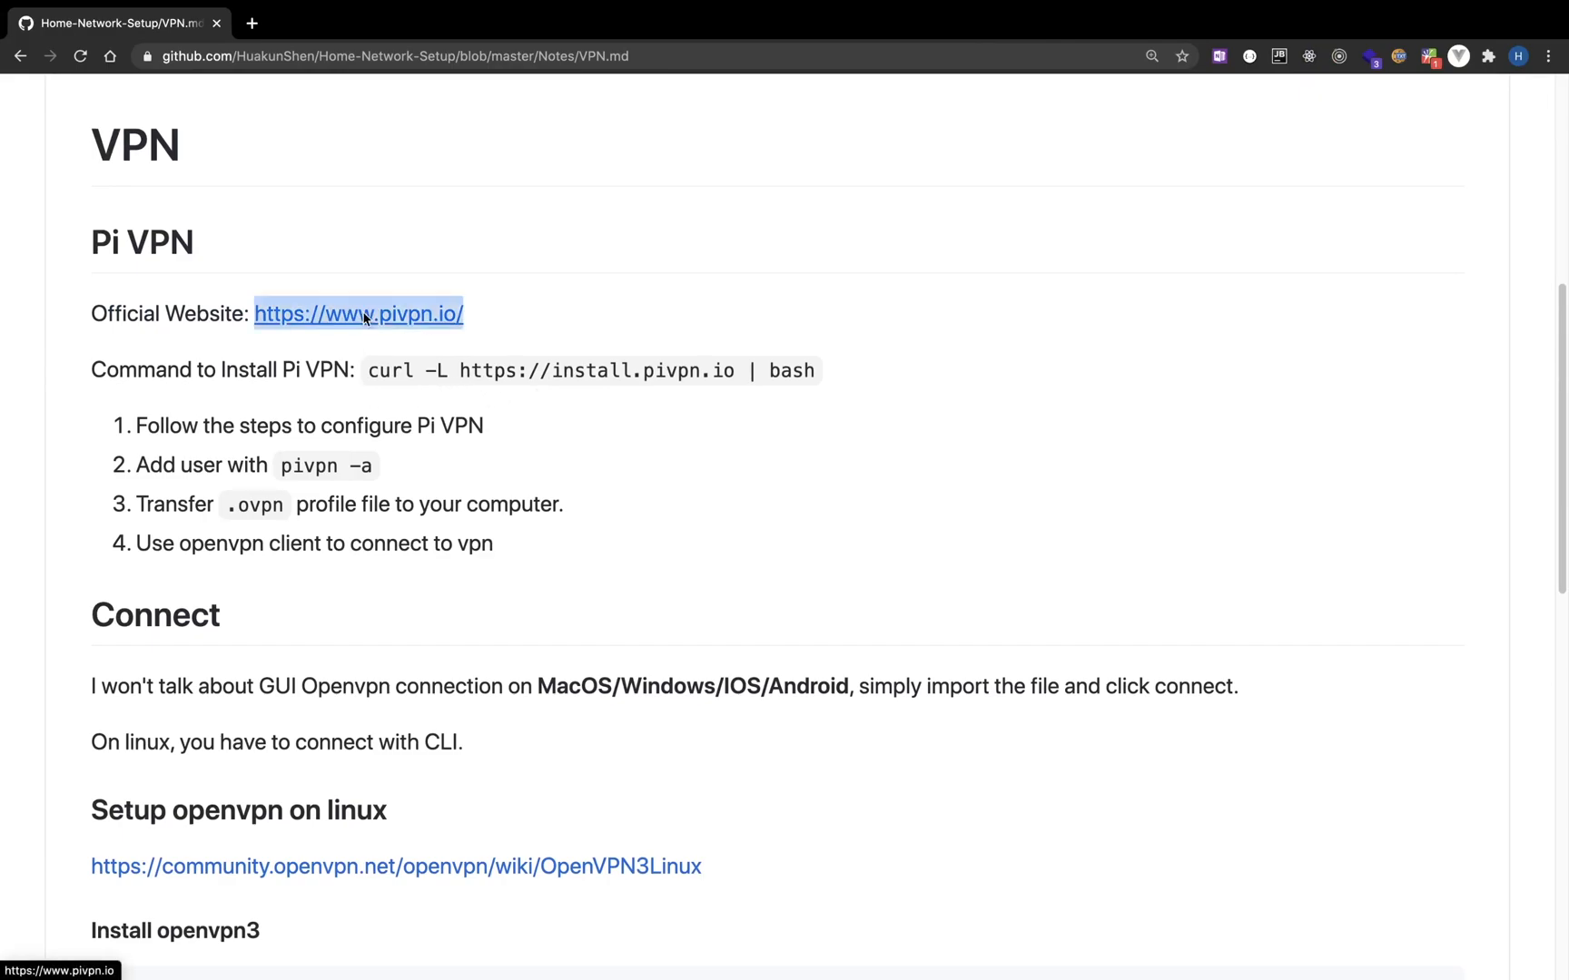
- Open pivpn.io from the GitHub notes and select its curl install command
click(358, 313)
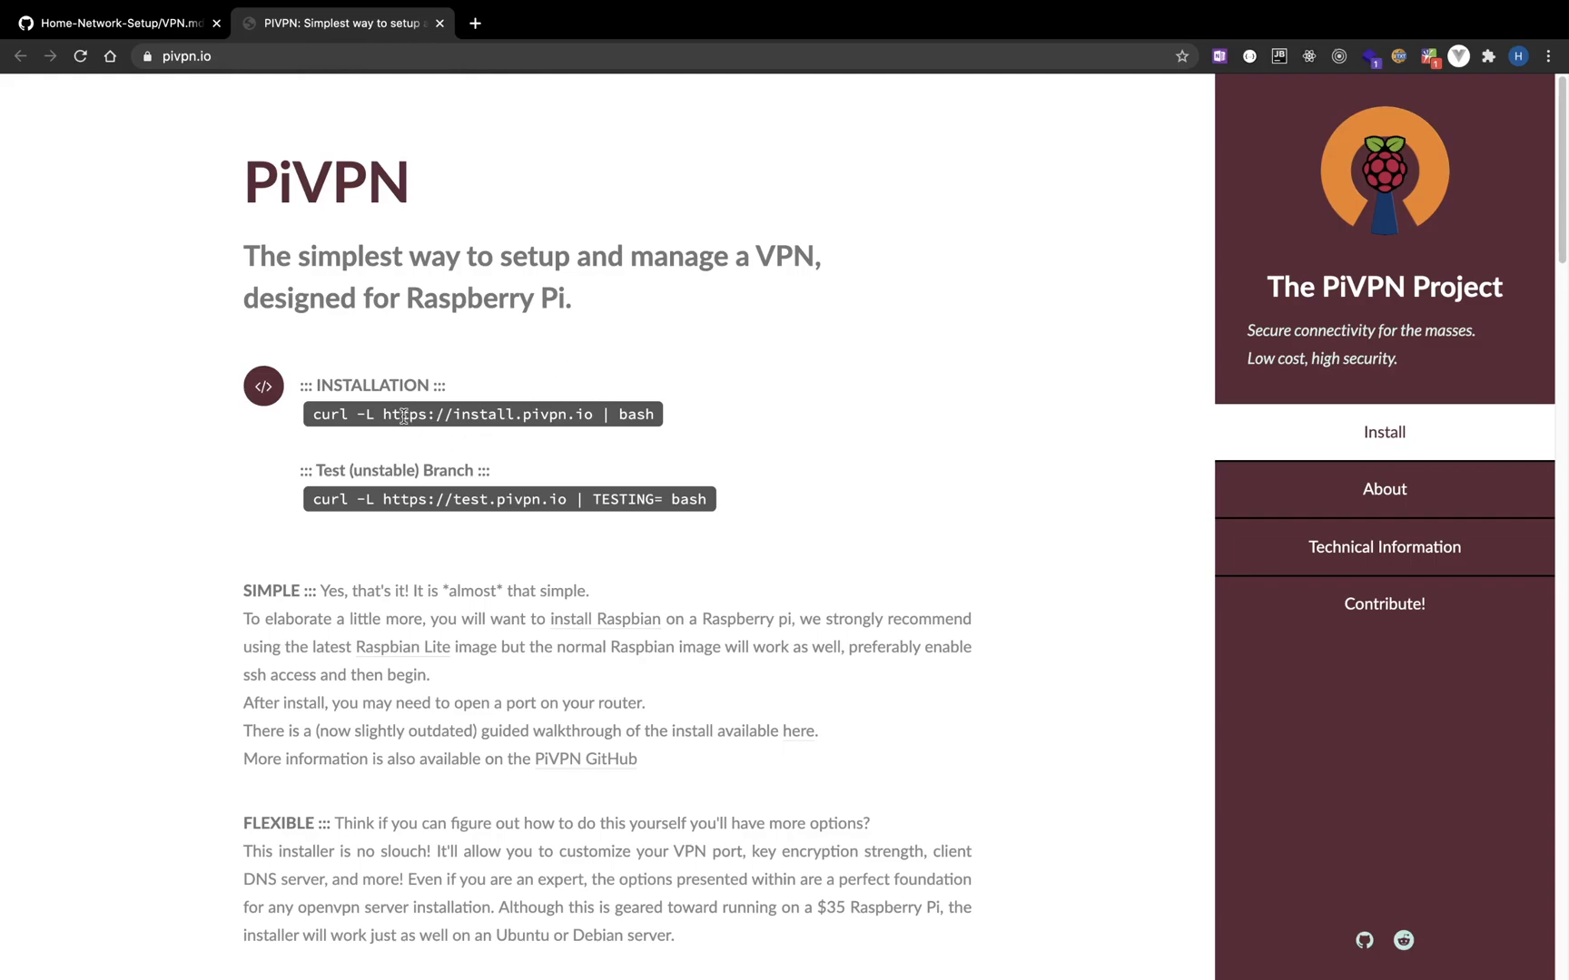
mouse_move(312, 418)
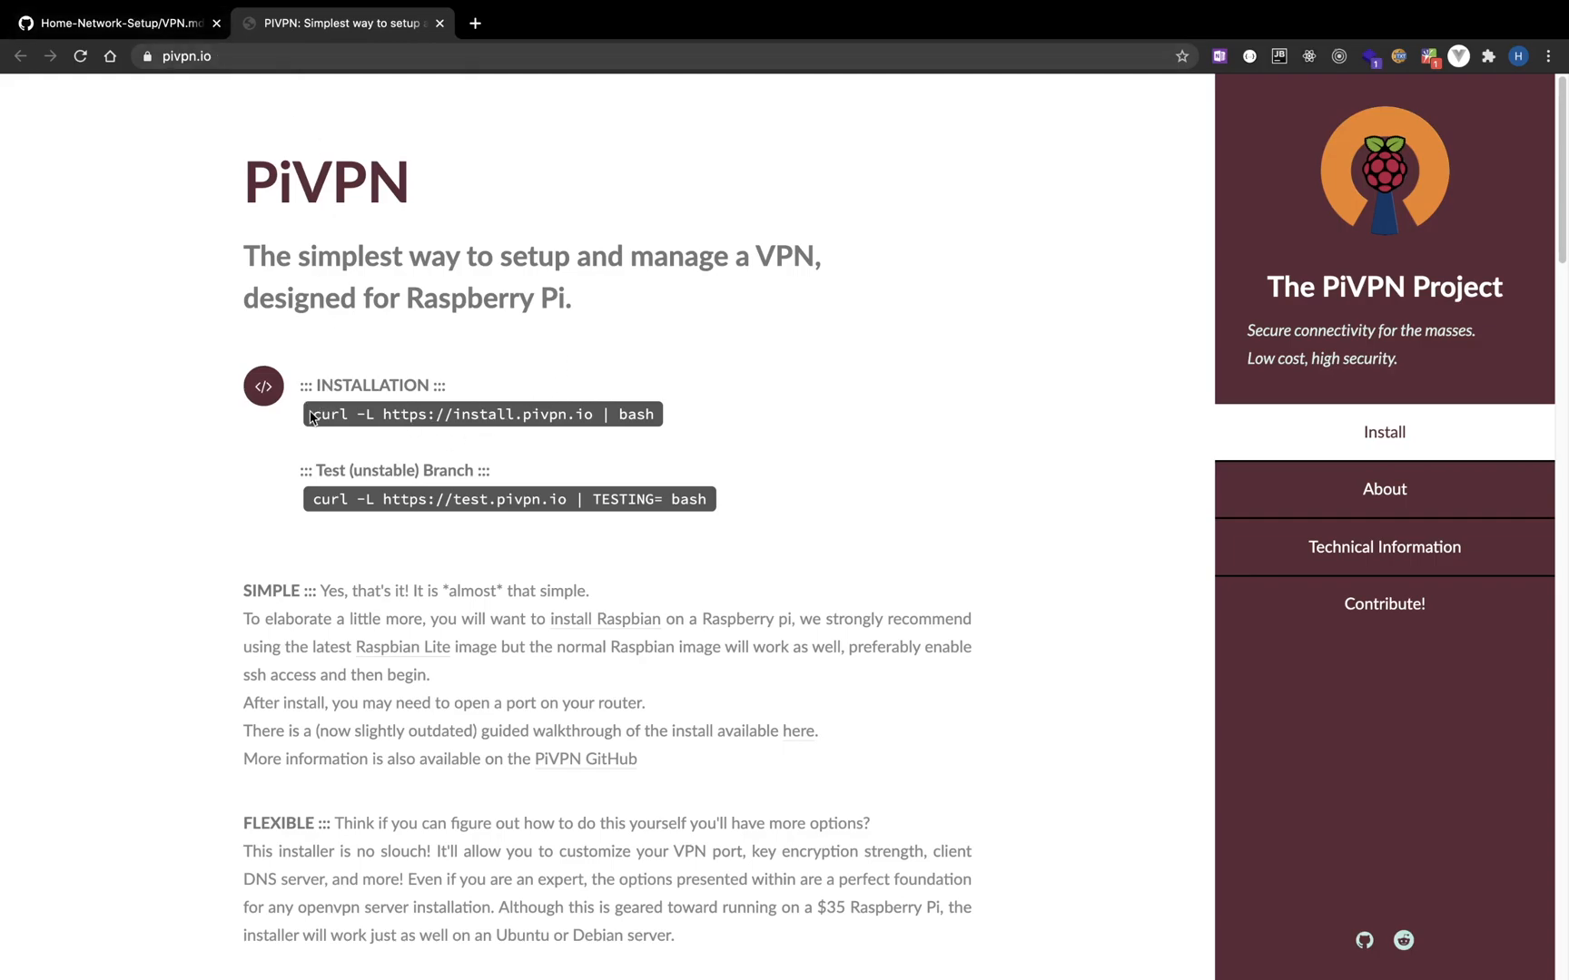
triple_click(481, 414)
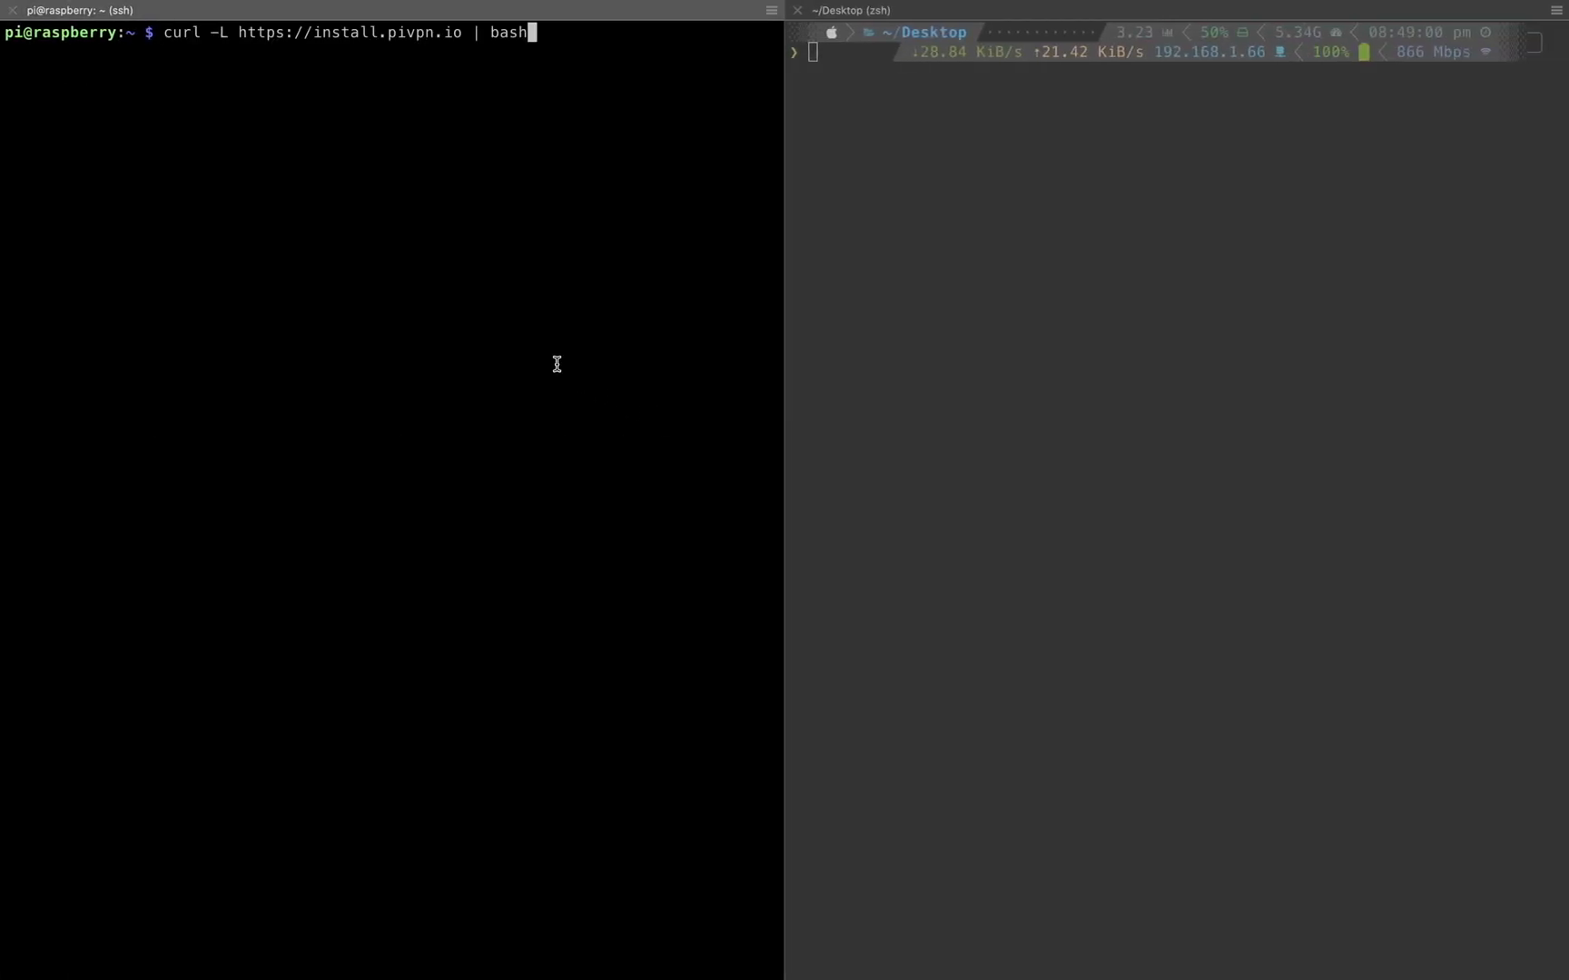
- Run the PiVPN installer on the Pi, choosing wlan0 and keeping DHCP reservation
key(Return)
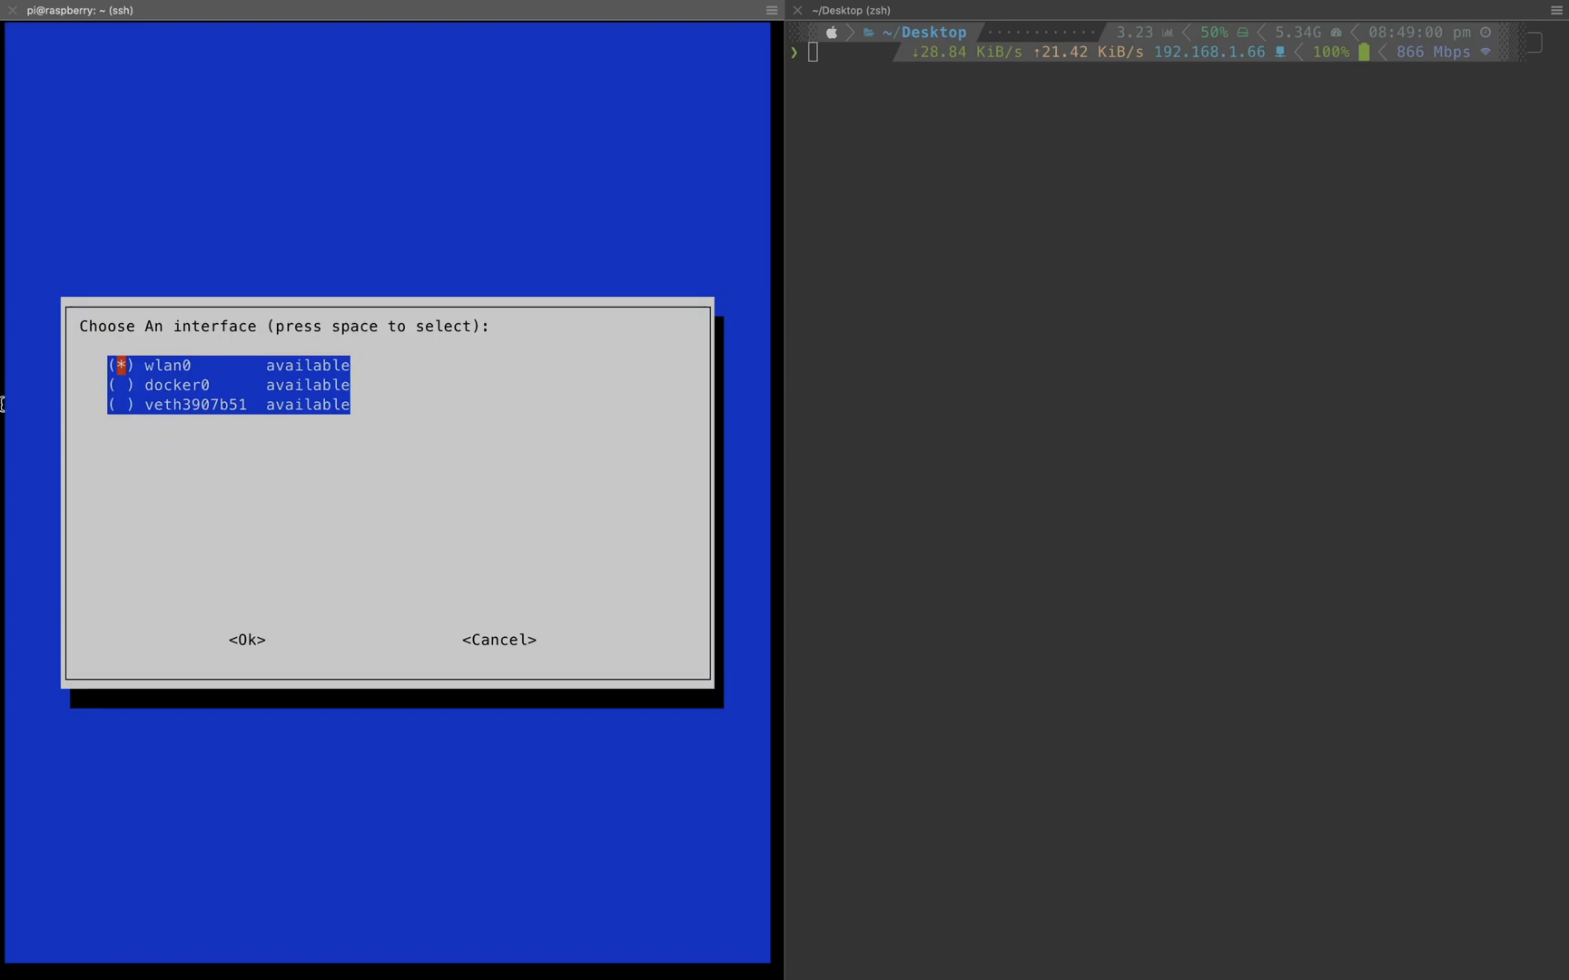
mouse_move(244, 563)
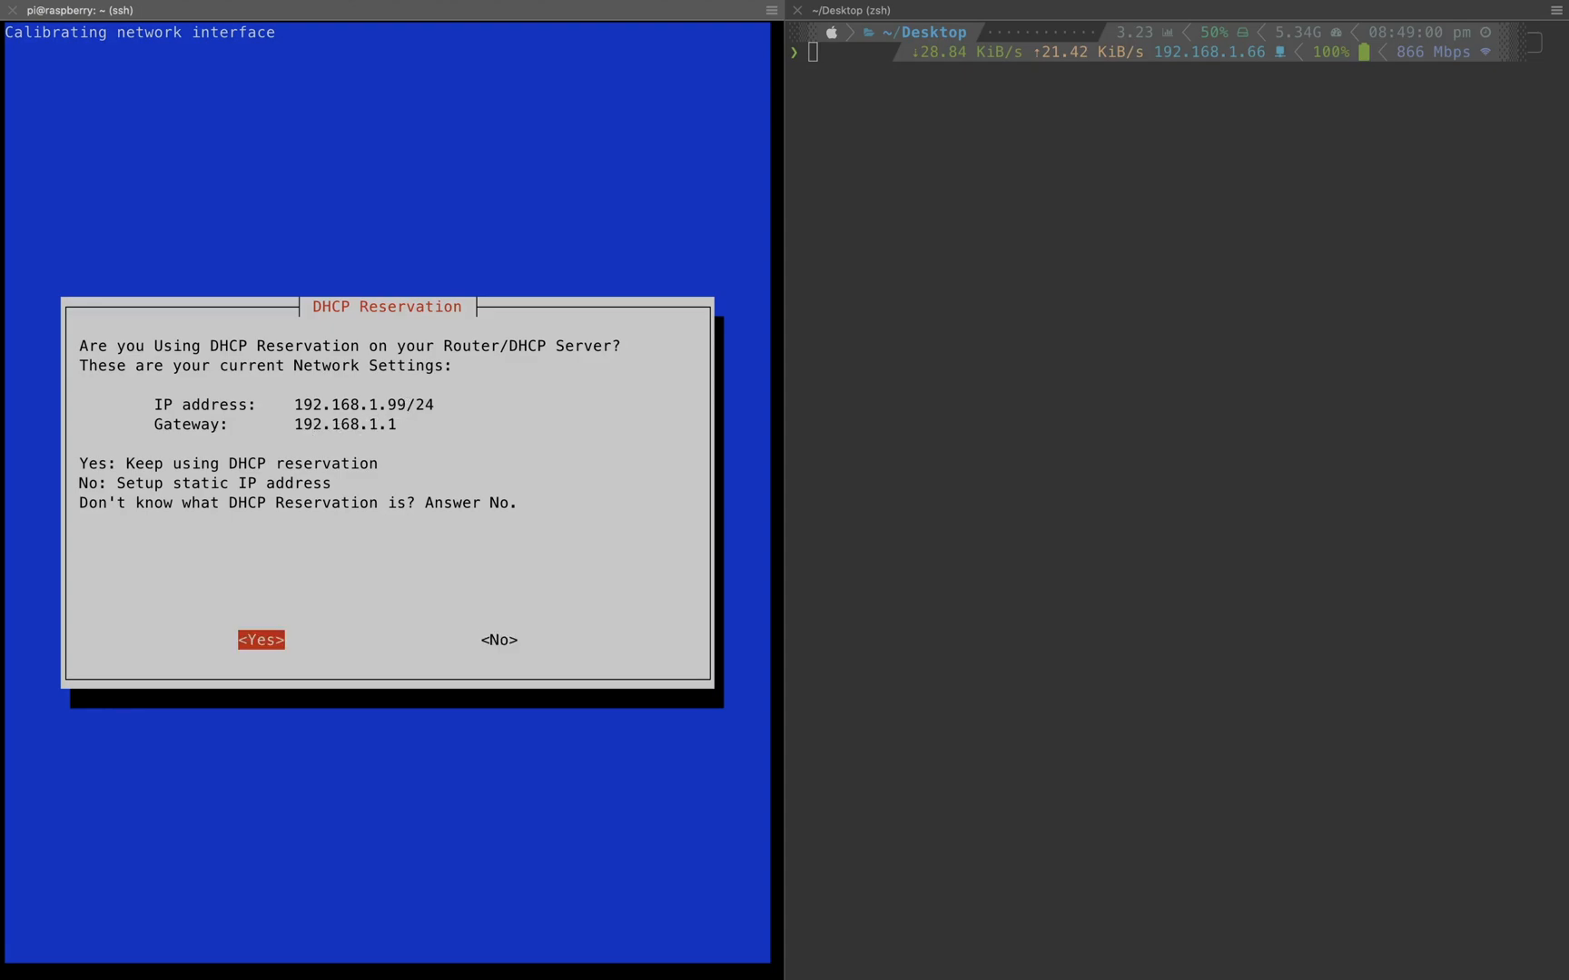
click(261, 639)
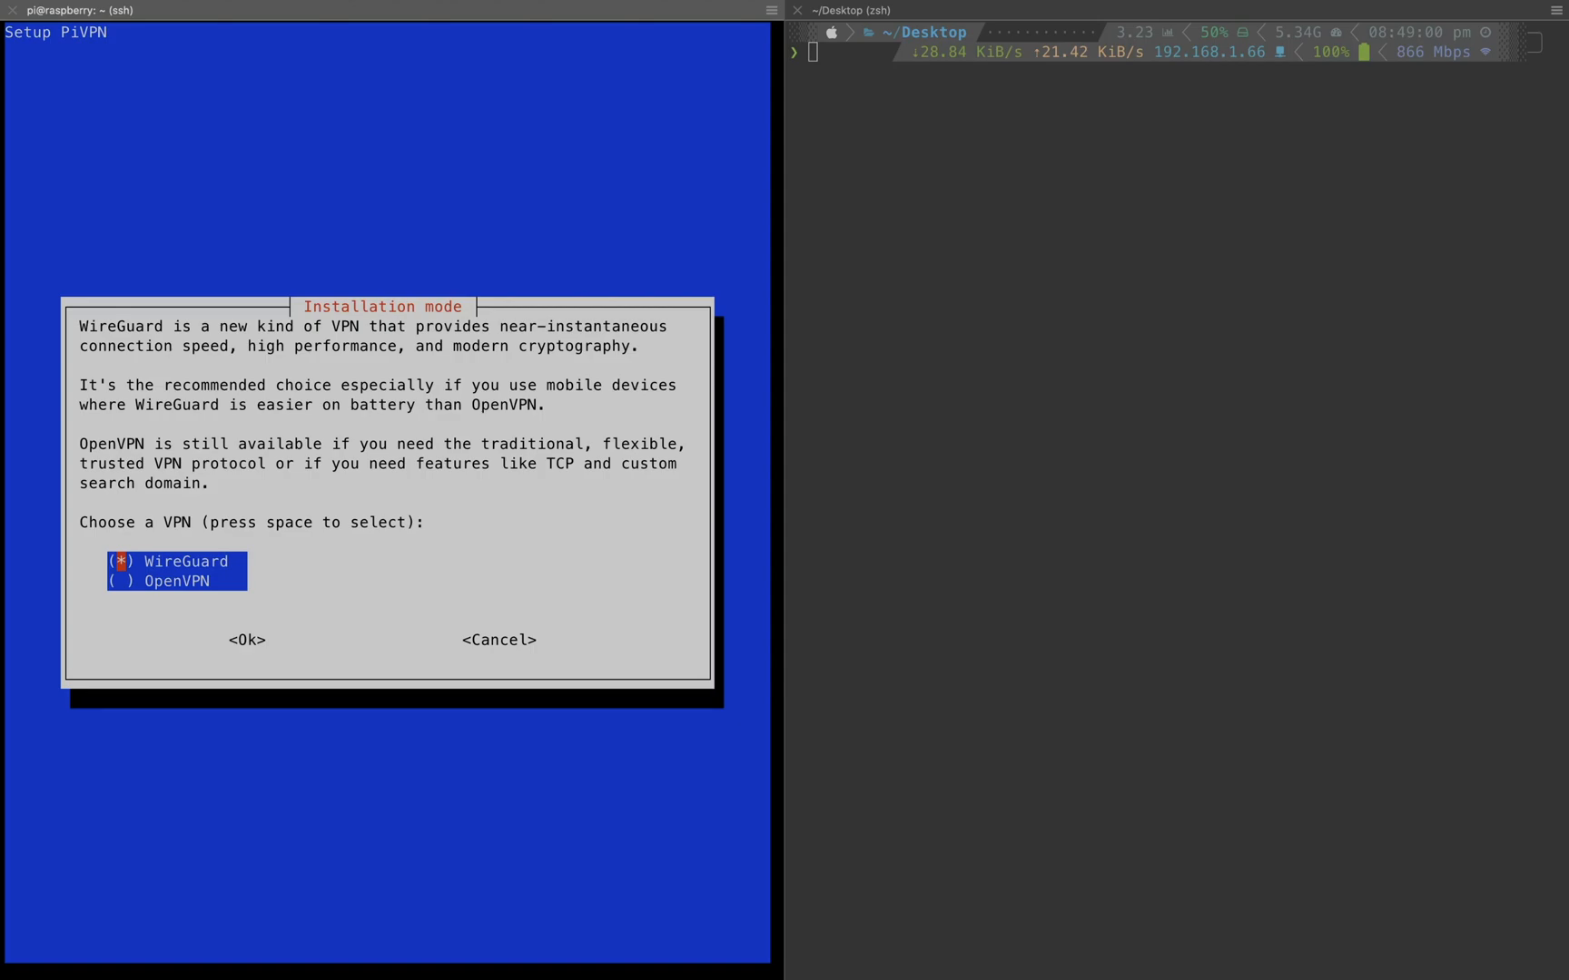
- Choose OpenVPN with its default settings and confirm port 1194
key(Tab)
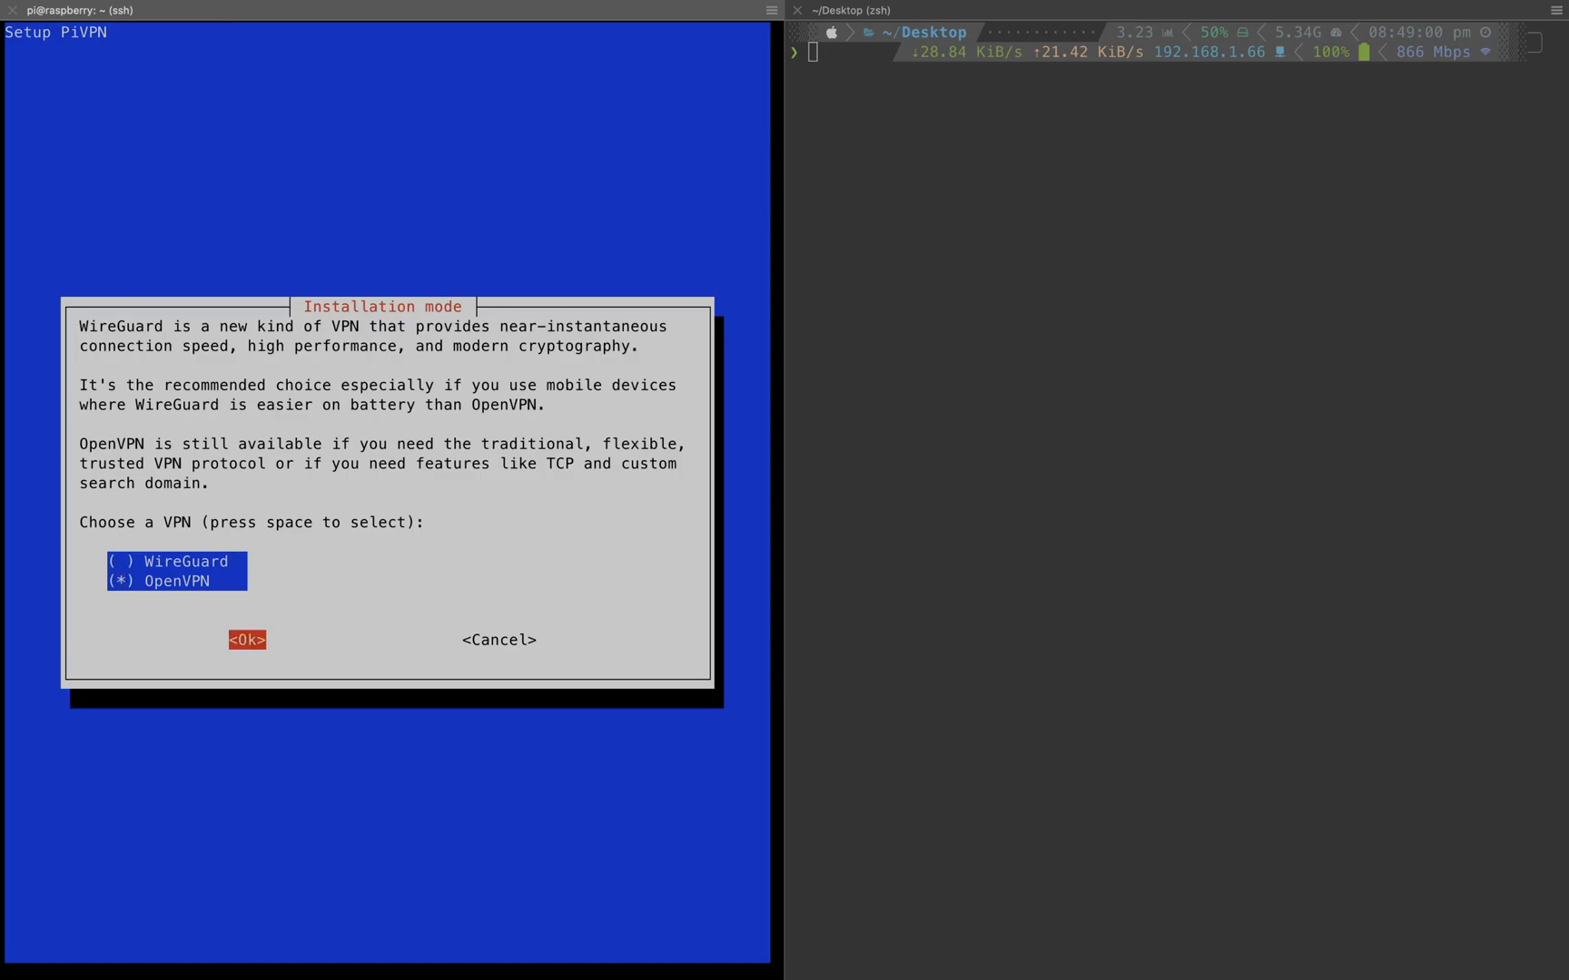
click(246, 640)
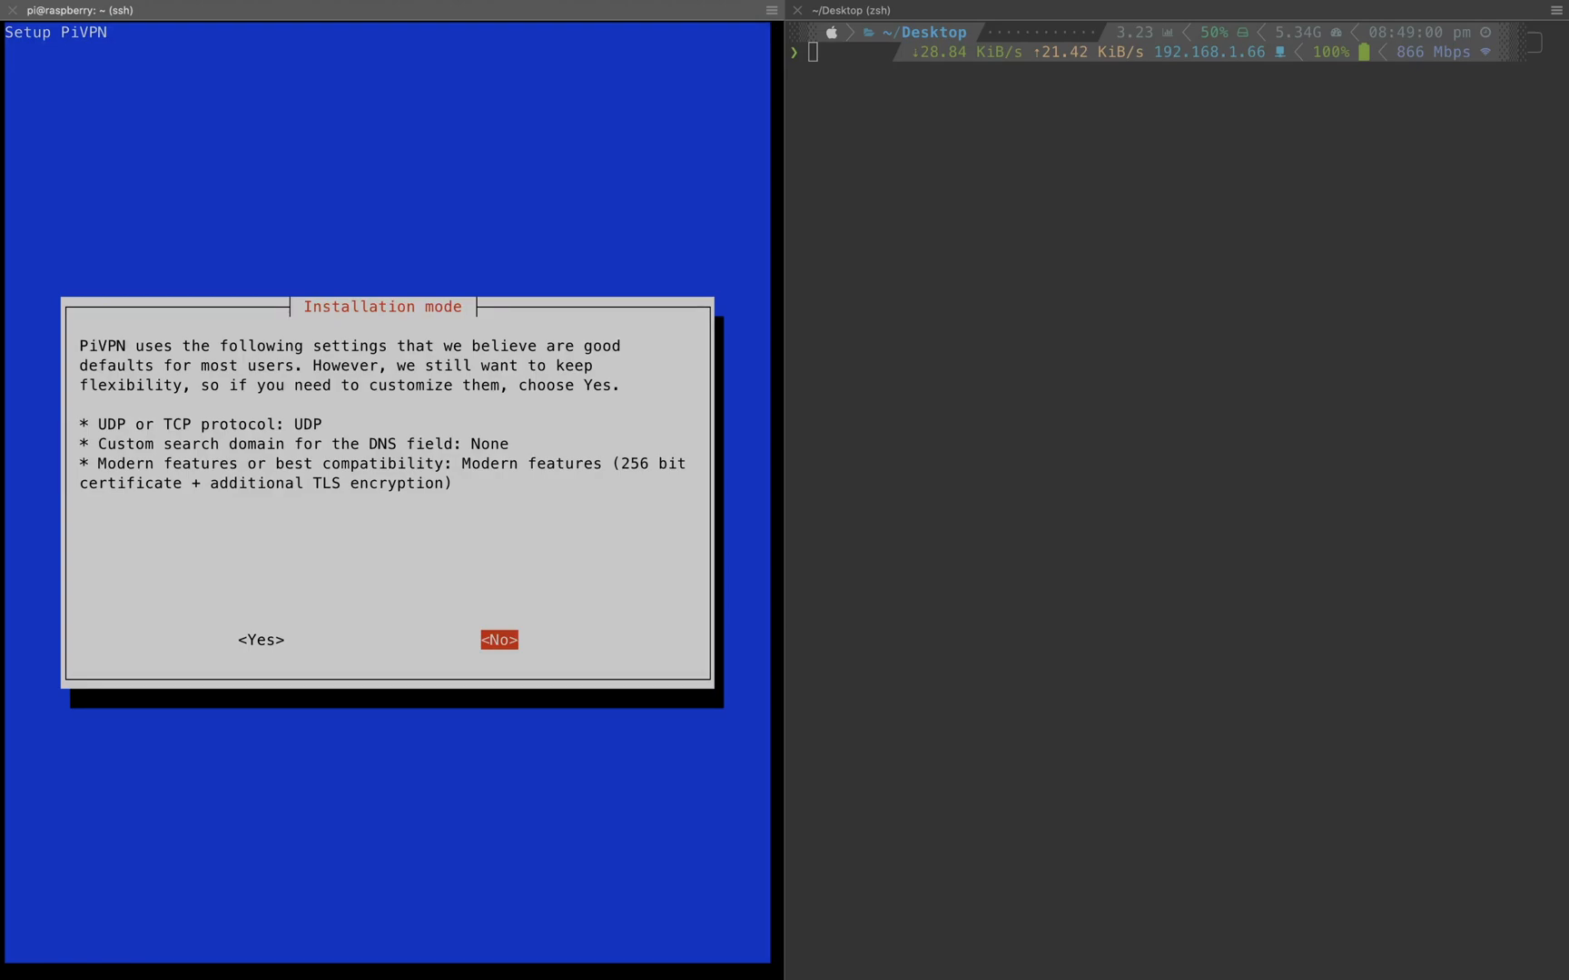
click(498, 639)
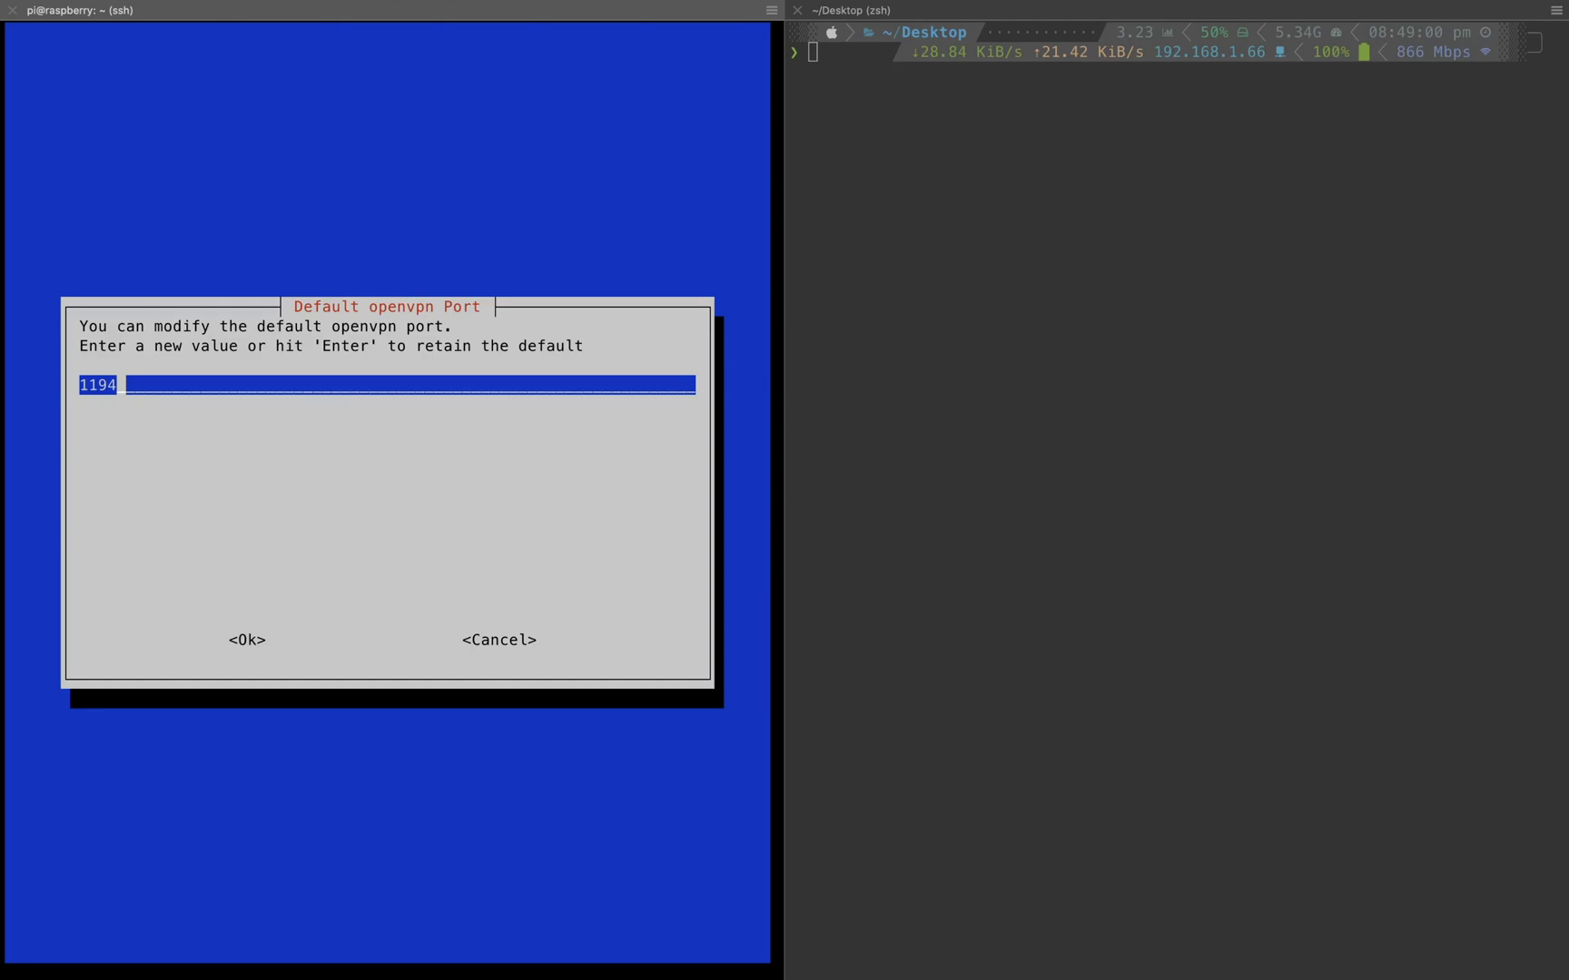
click(246, 639)
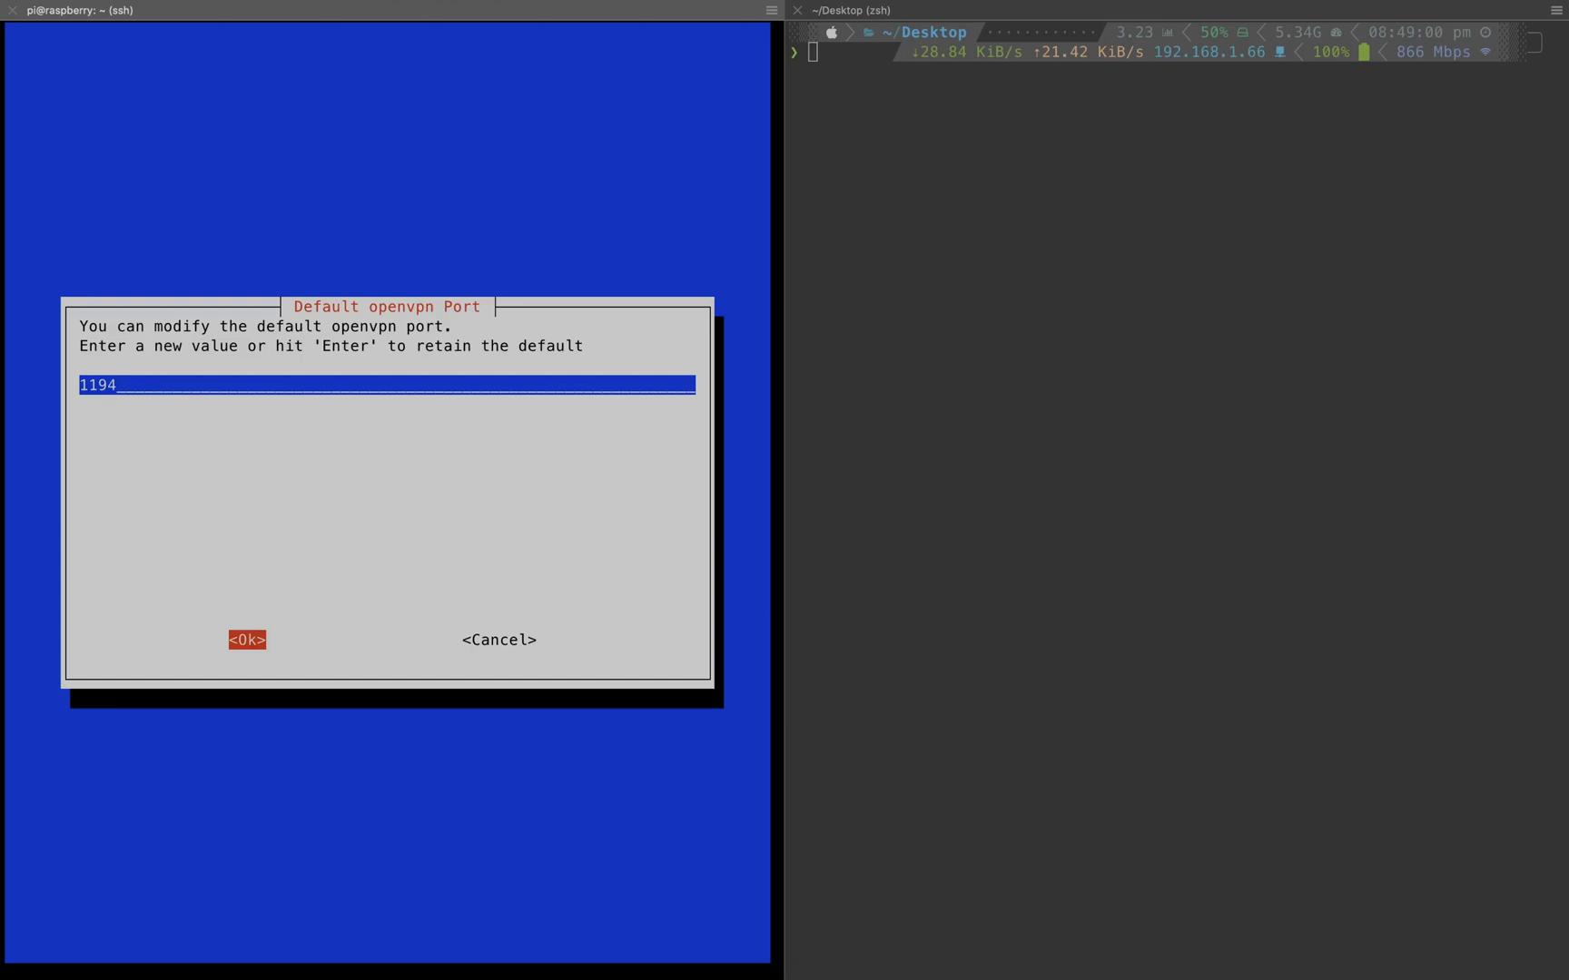
click(246, 639)
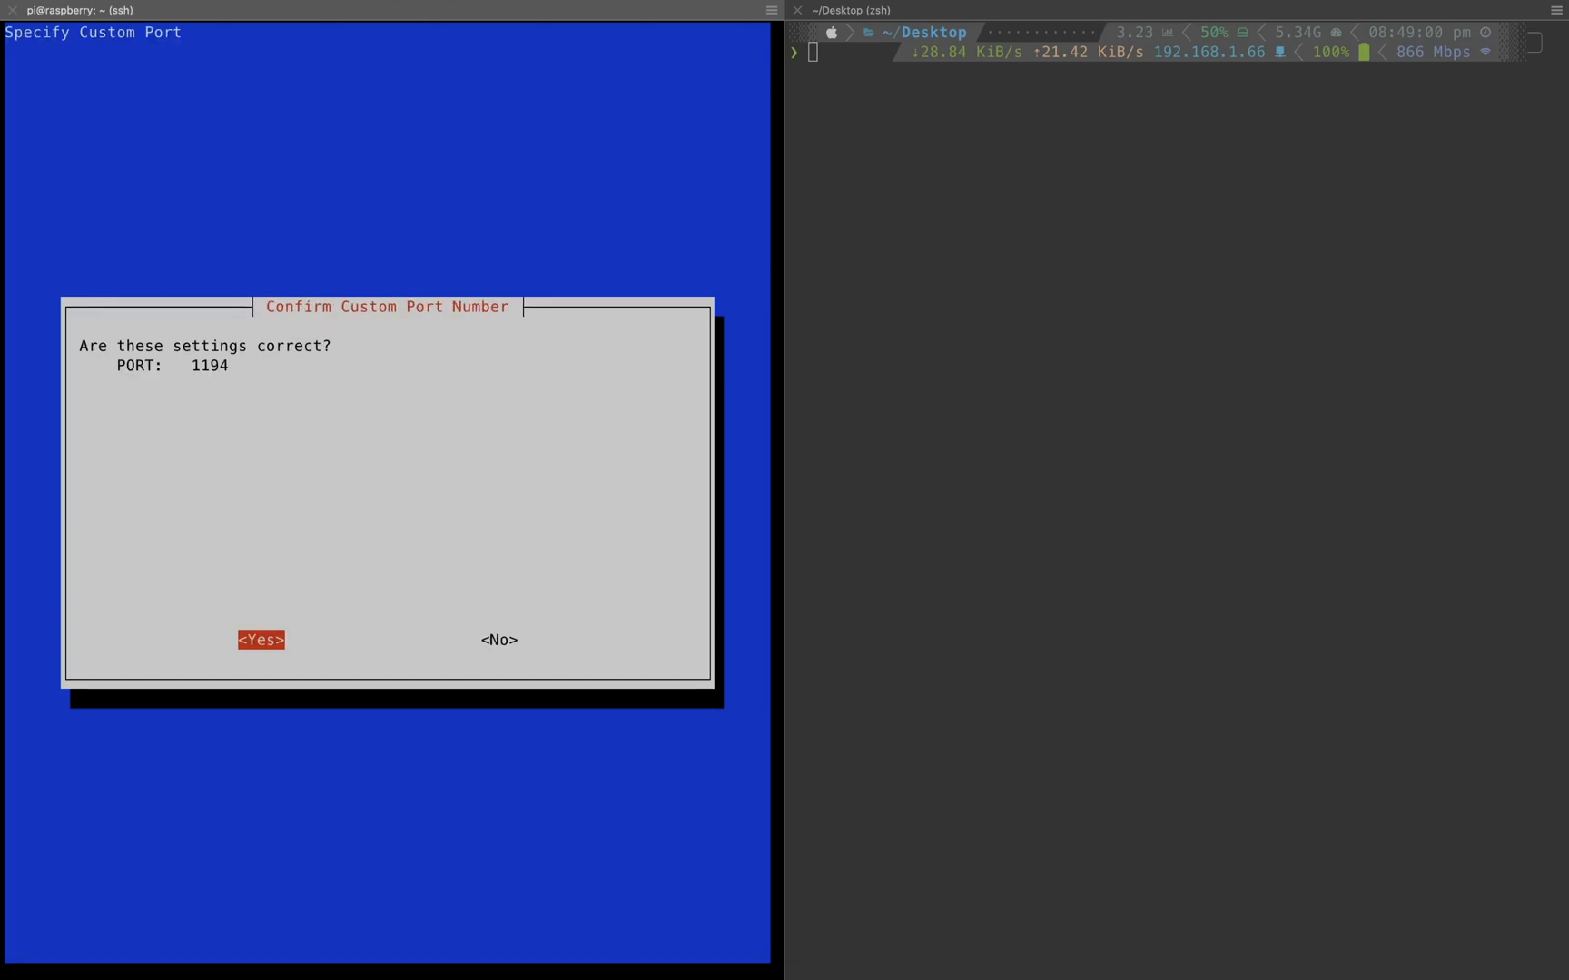
click(261, 639)
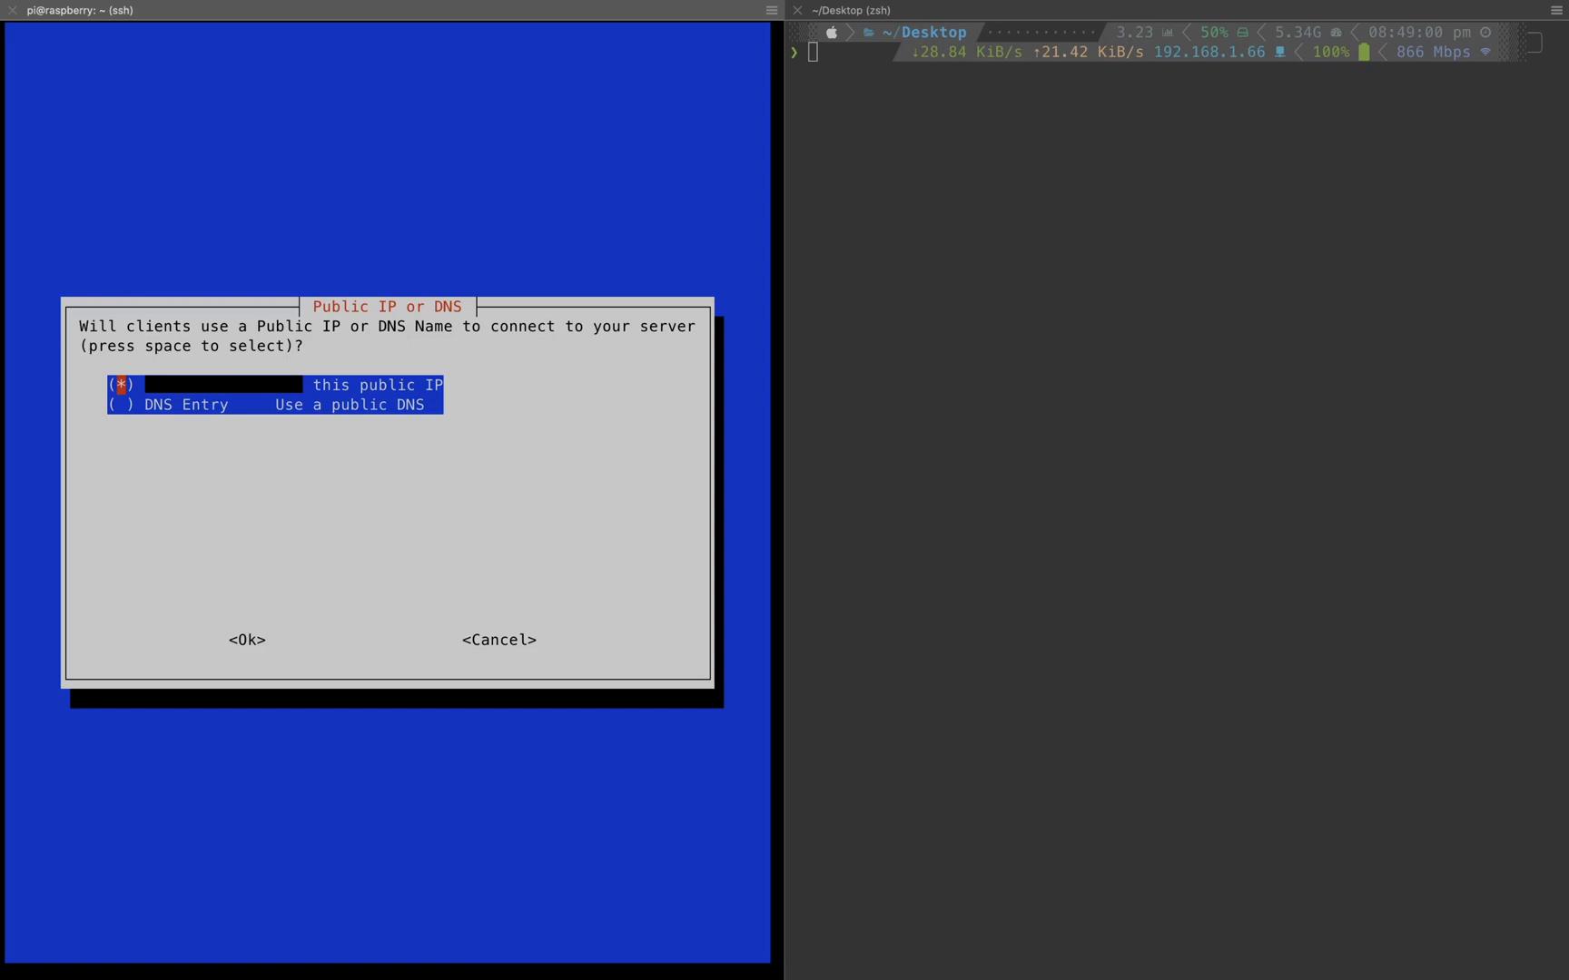
- Set the server's public DNS name to home123123123.ddns.net
key(Down)
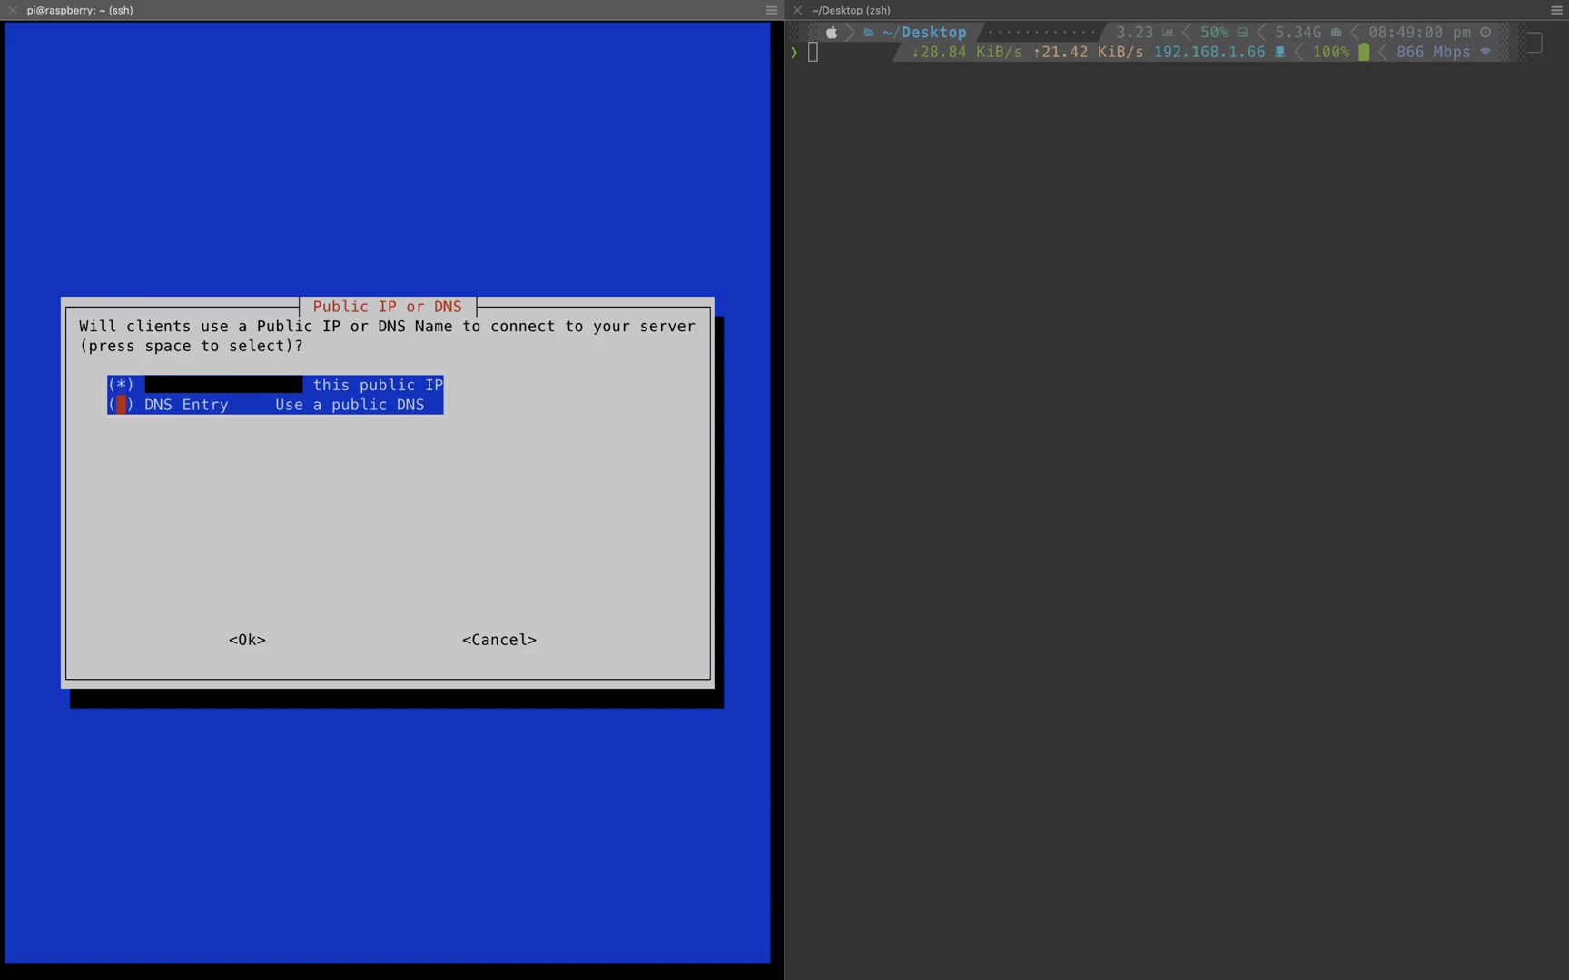
key(space)
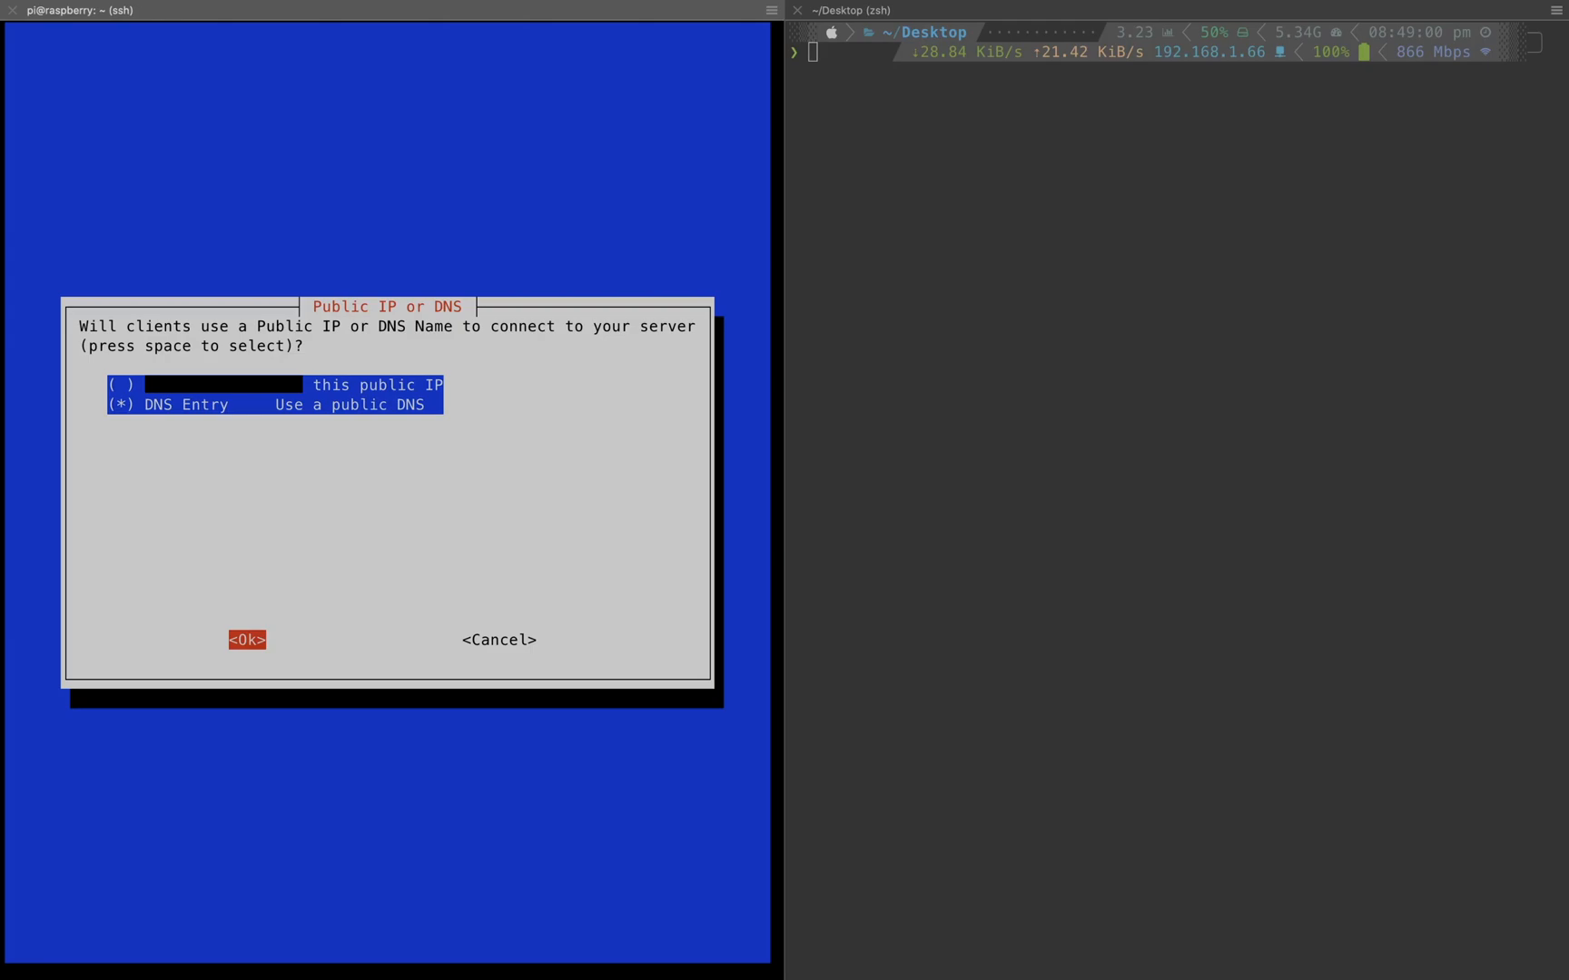
click(246, 639)
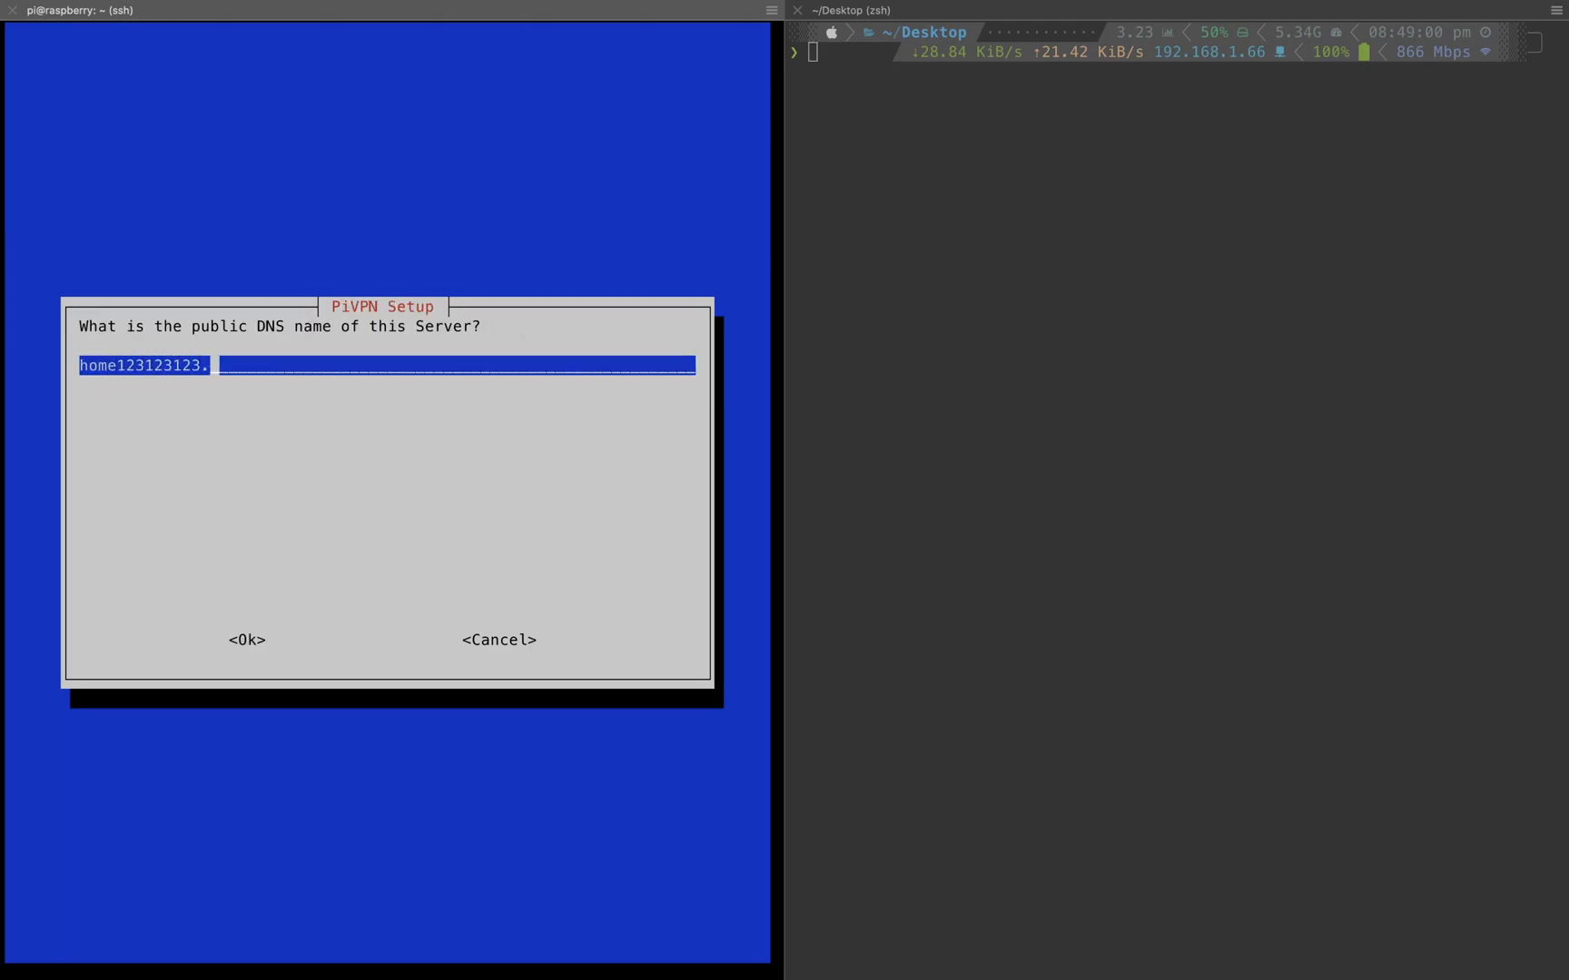
click(246, 639)
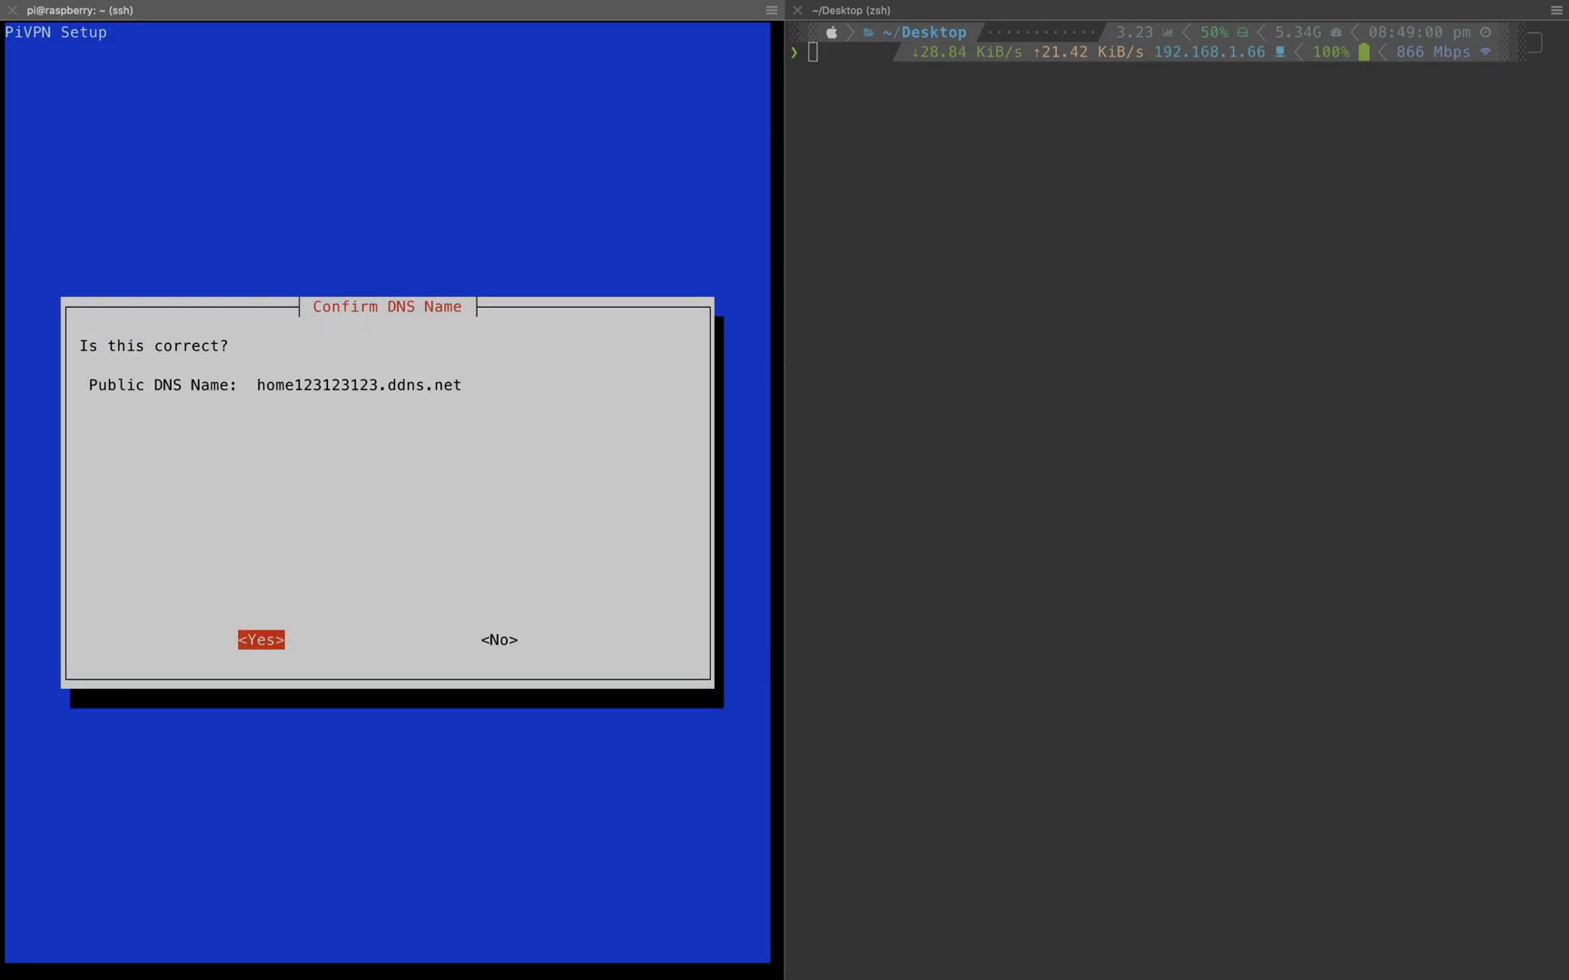
click(261, 639)
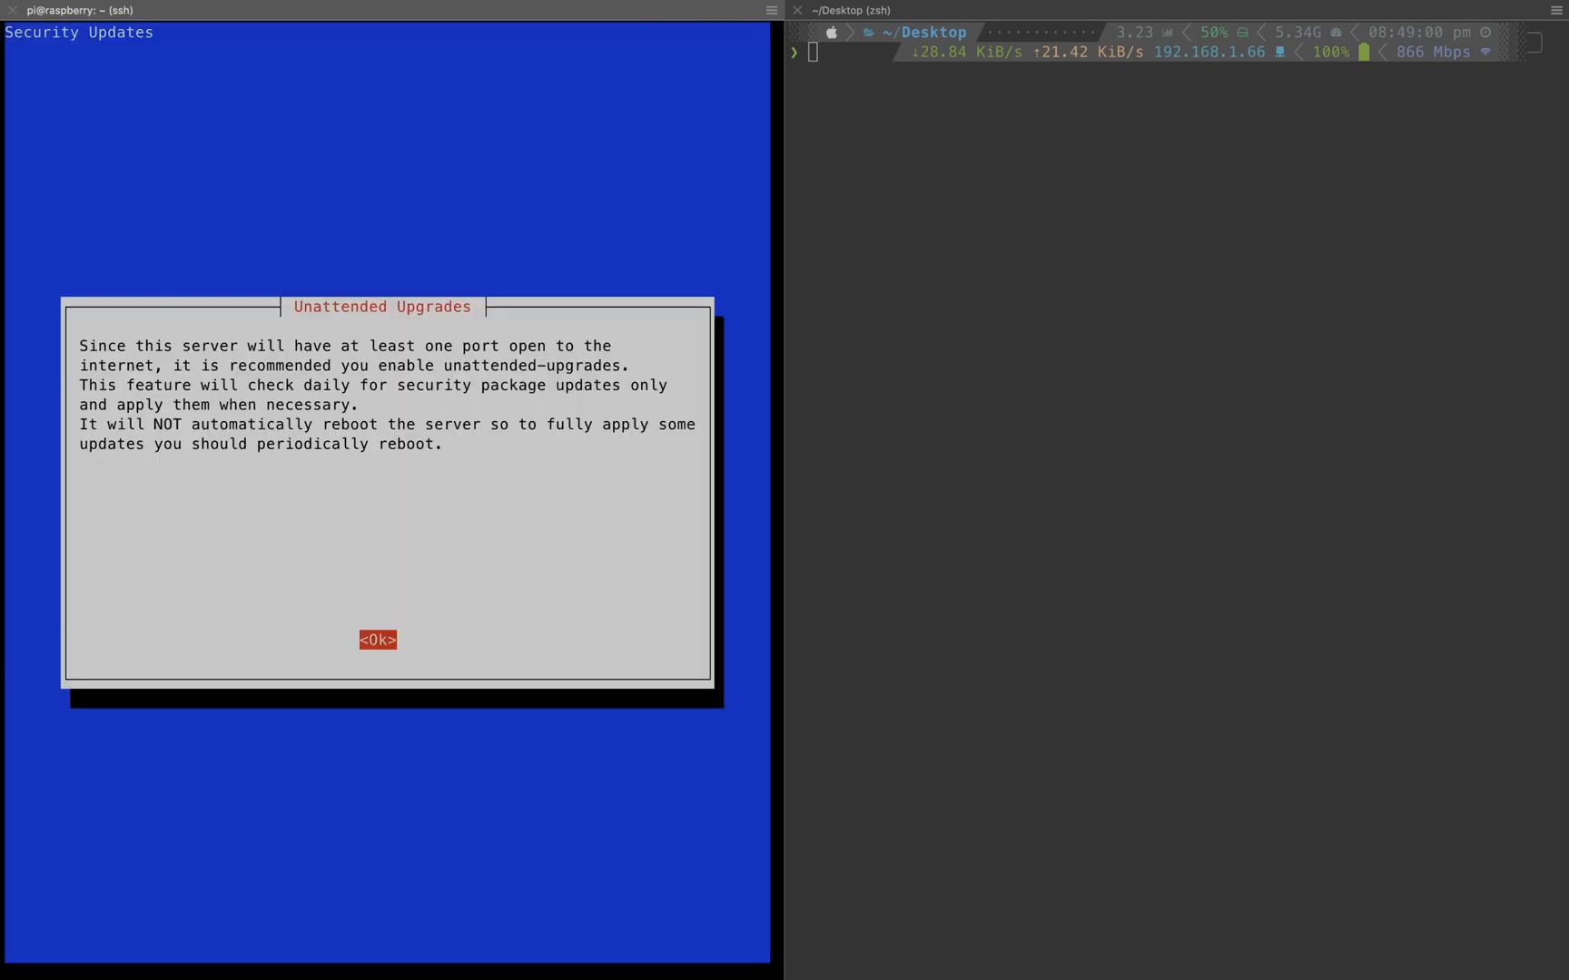
- Acknowledge the upgrade and completion messages and reboot the Pi
click(377, 640)
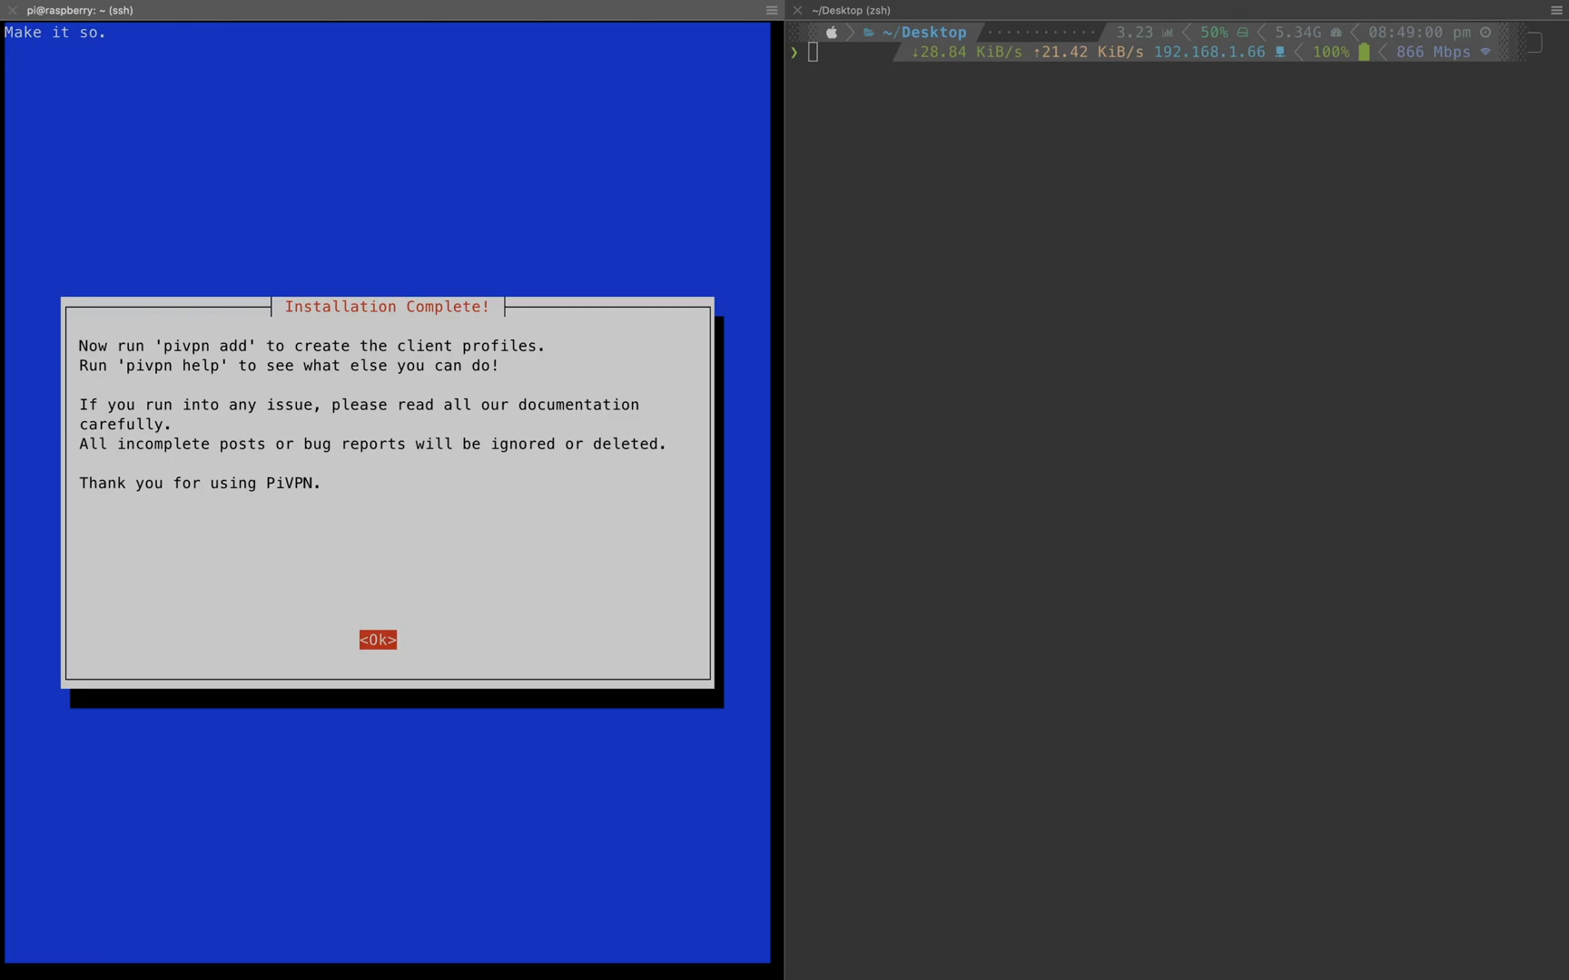
click(376, 639)
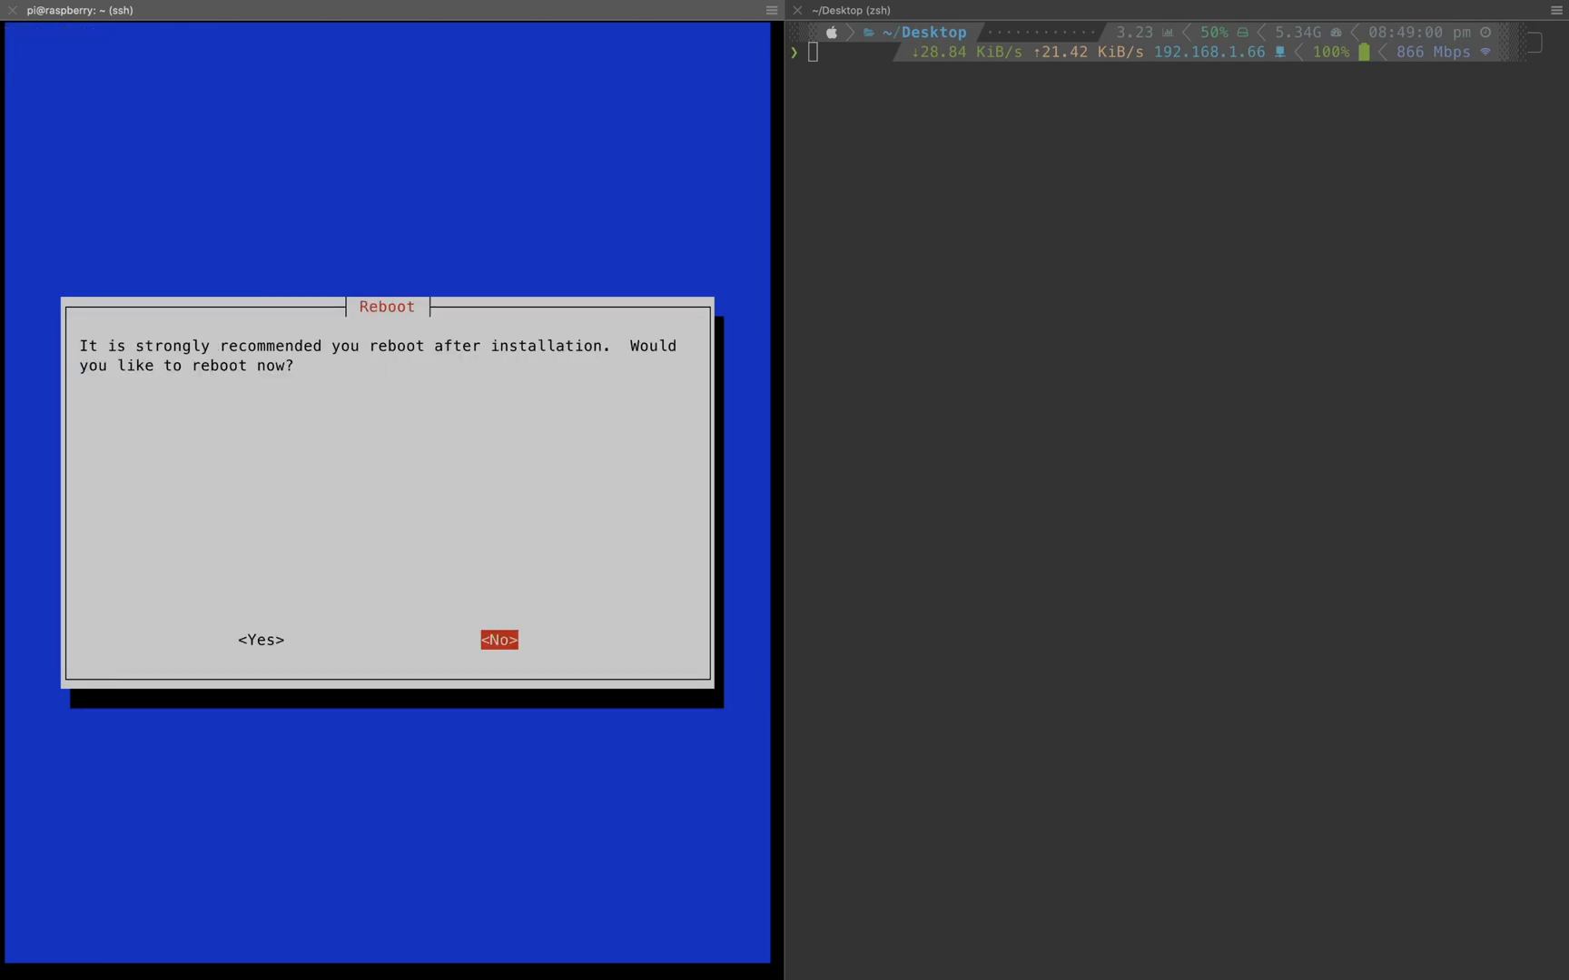
click(258, 640)
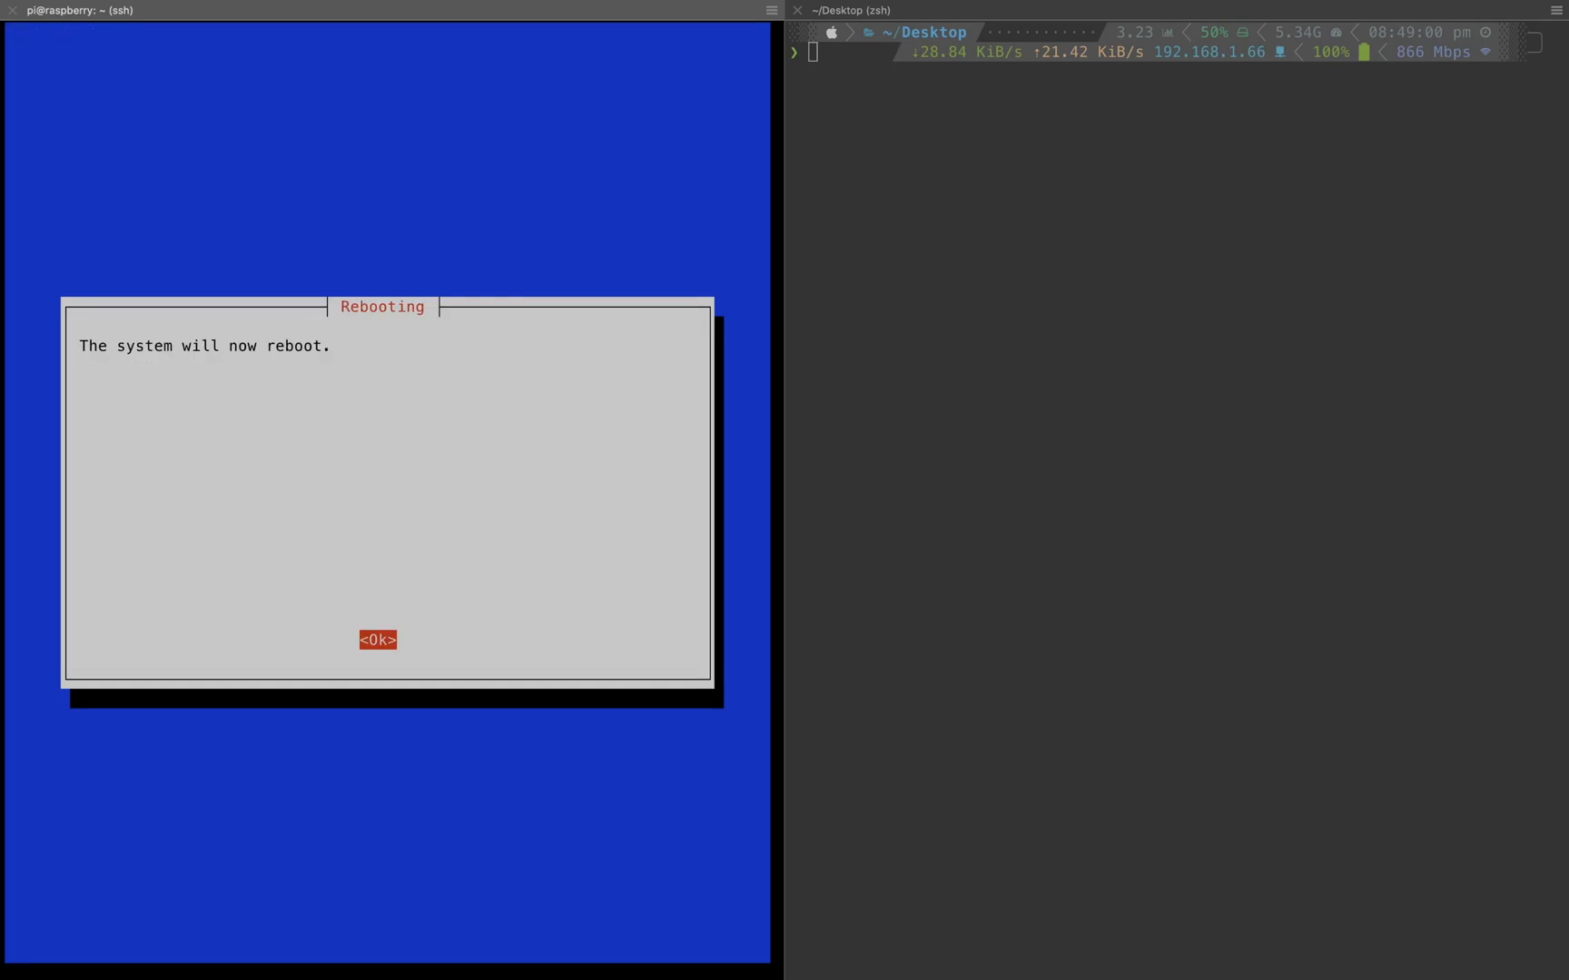
click(377, 640)
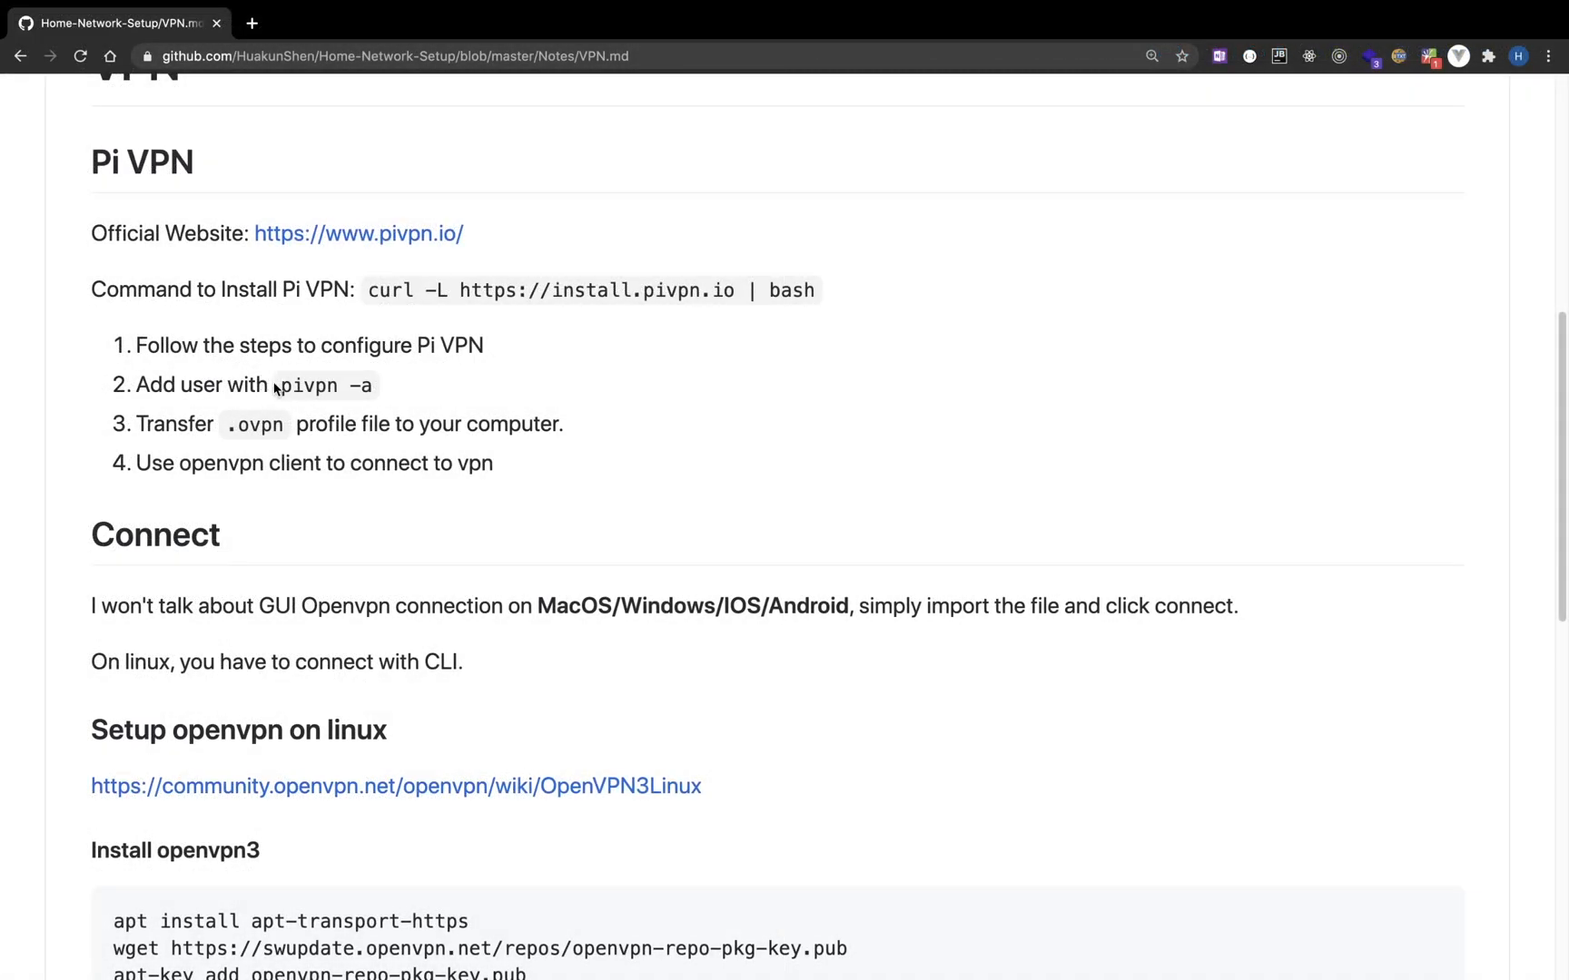
mouse_move(391, 392)
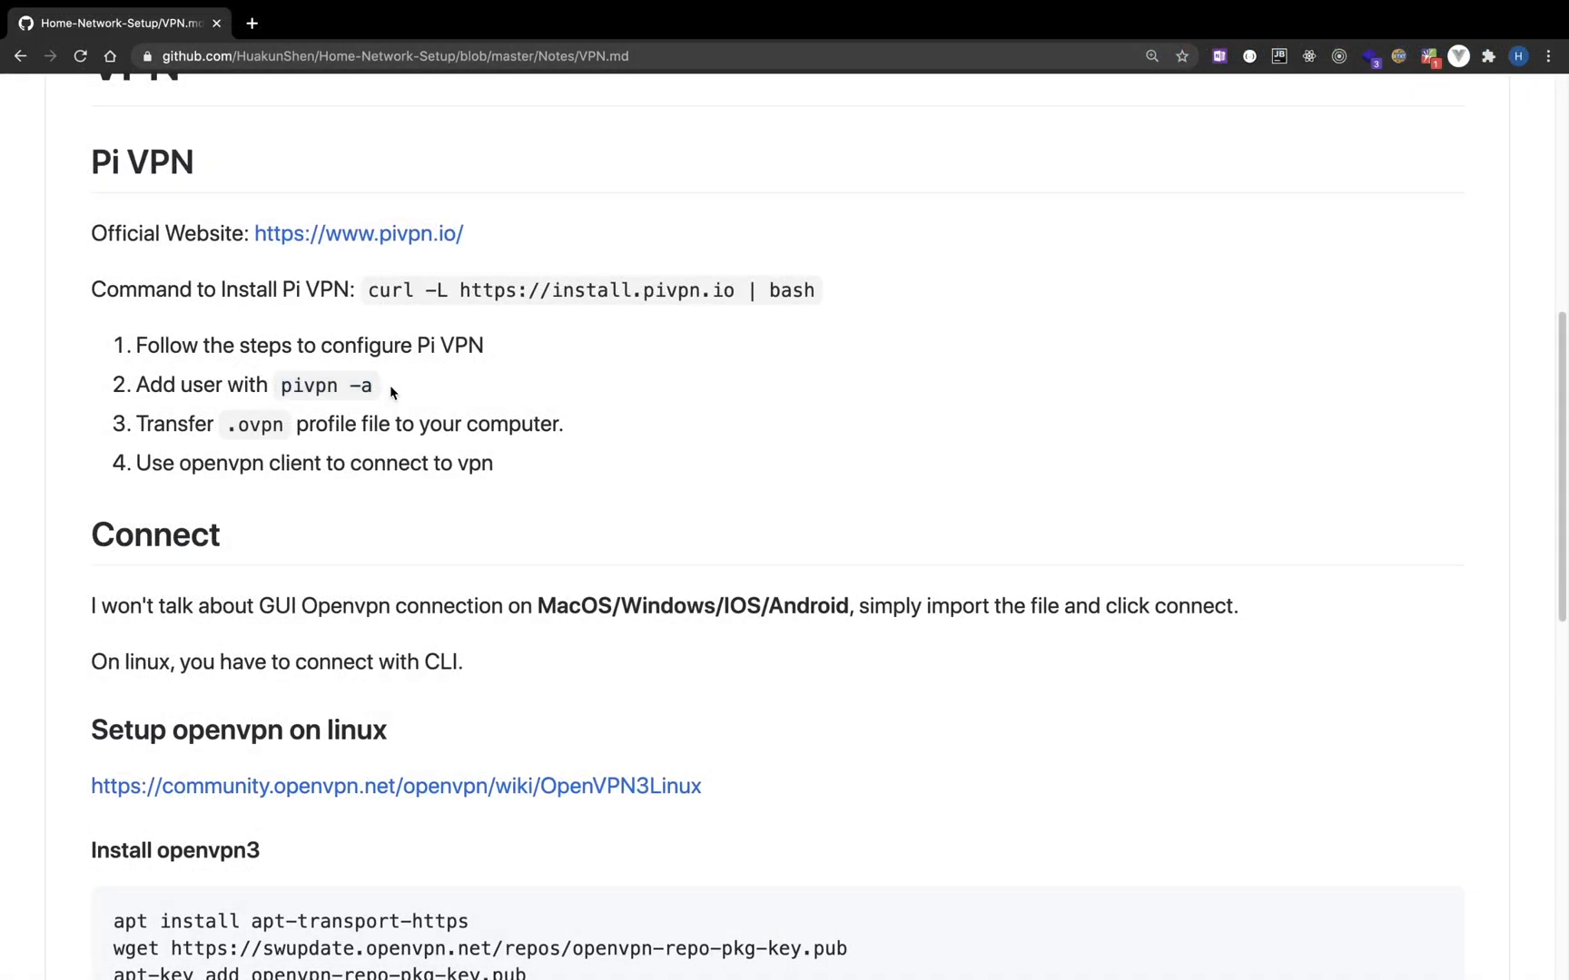
mouse_move(233, 423)
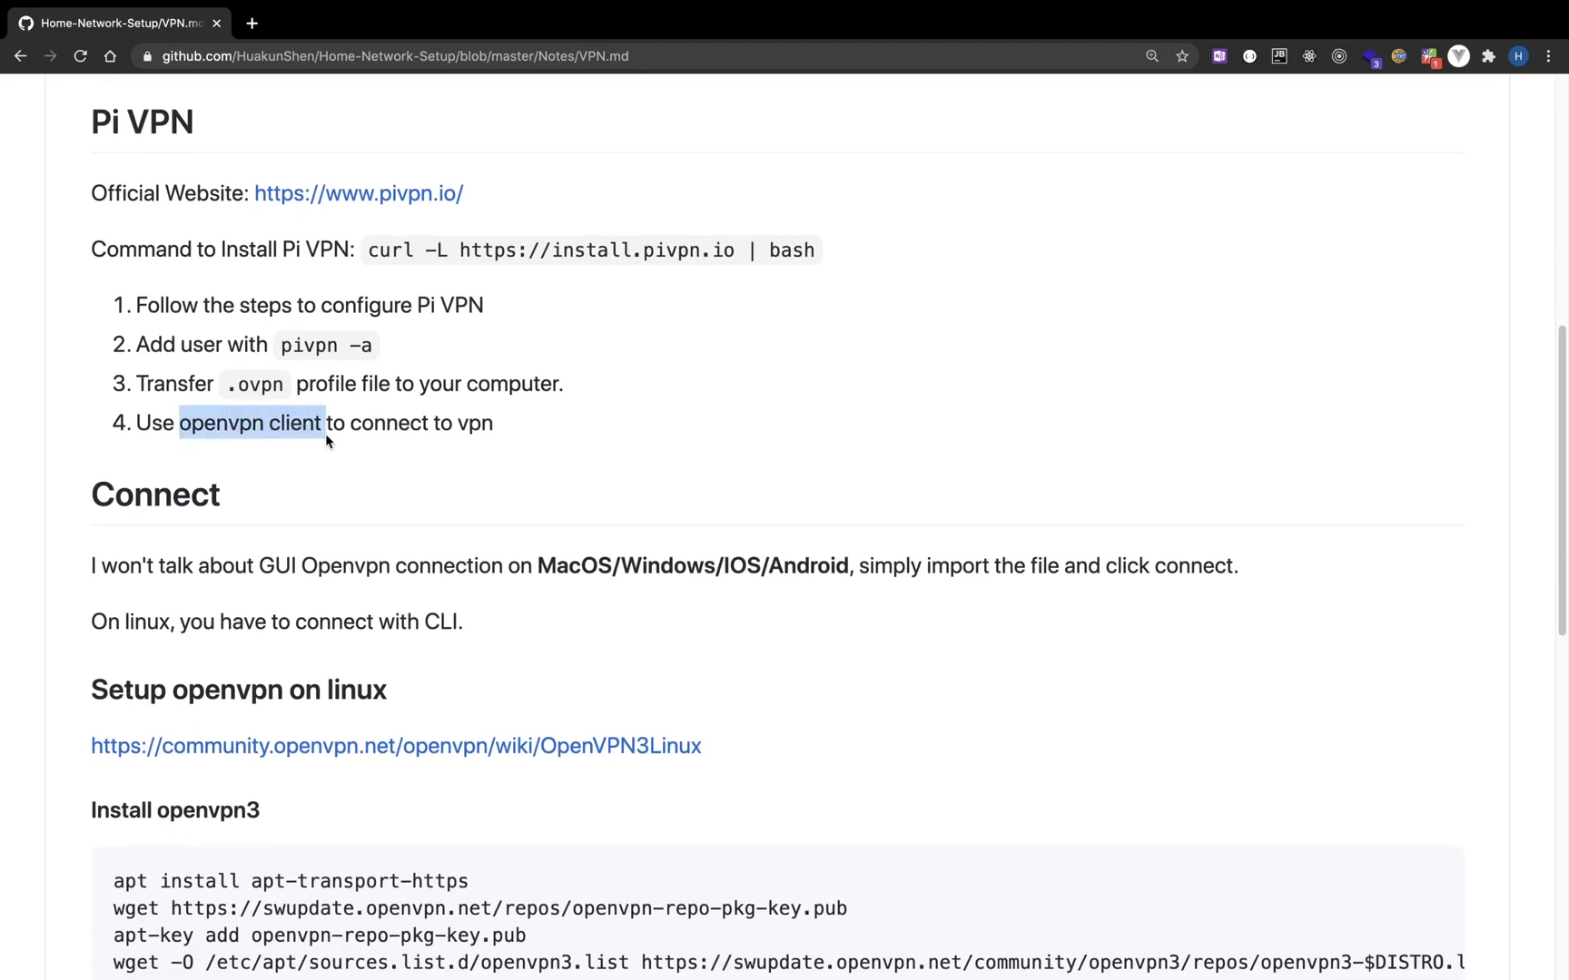
- Scroll the VPN notes to 'Setup openvpn on linux' and select $DISTRO in the wget line
scroll(down, 3)
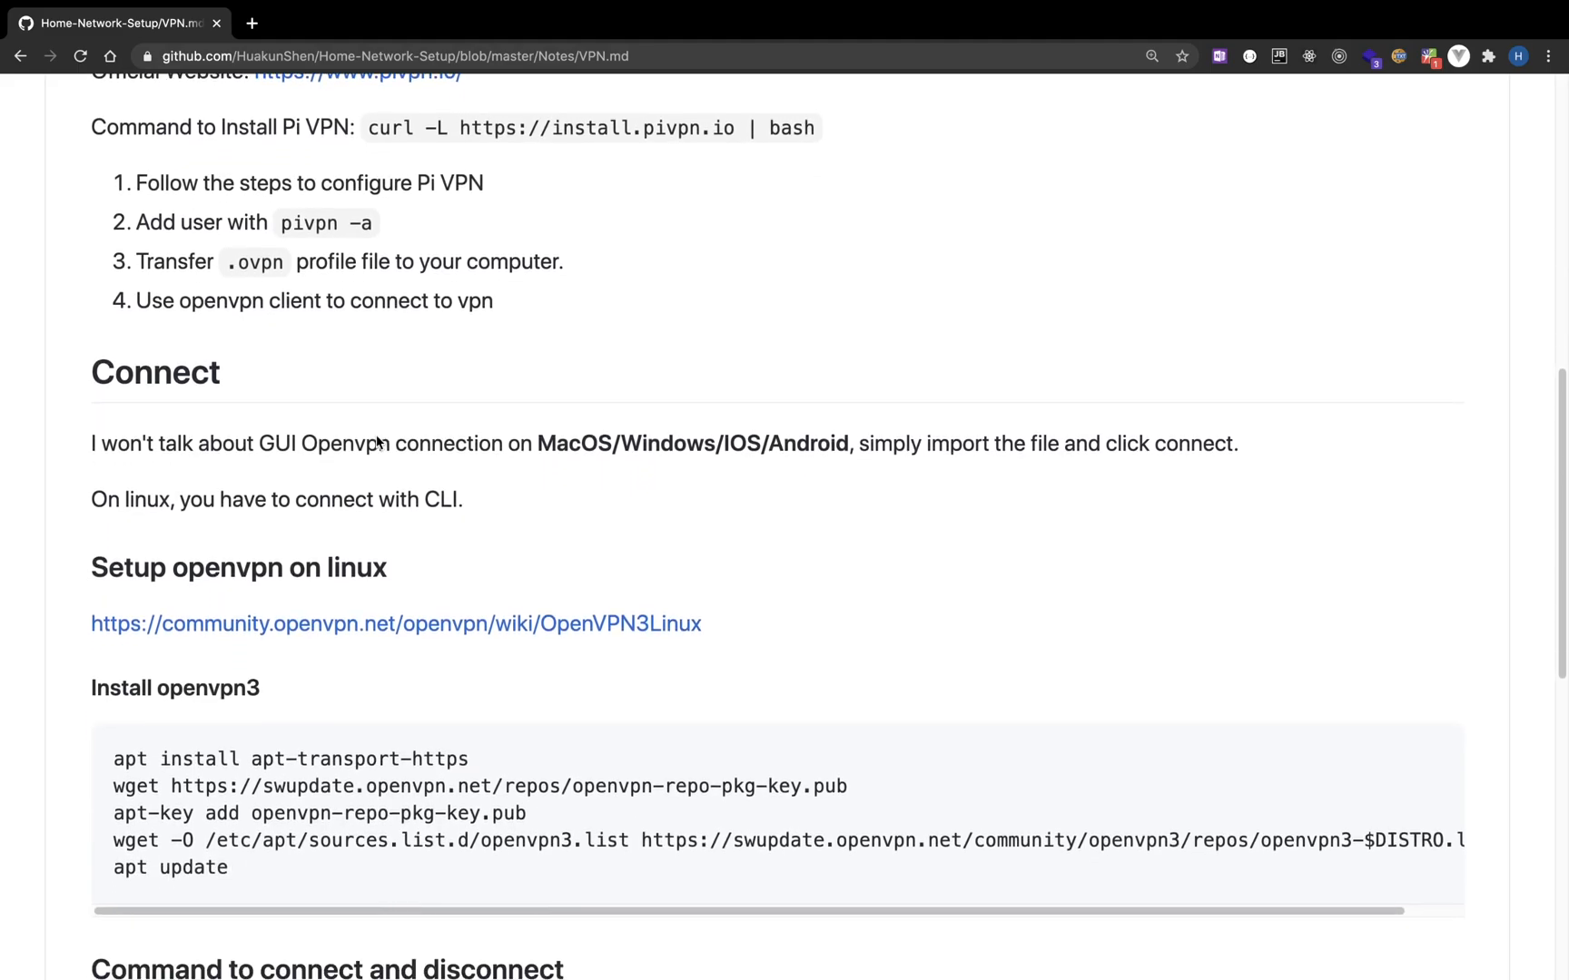
scroll(down, 3)
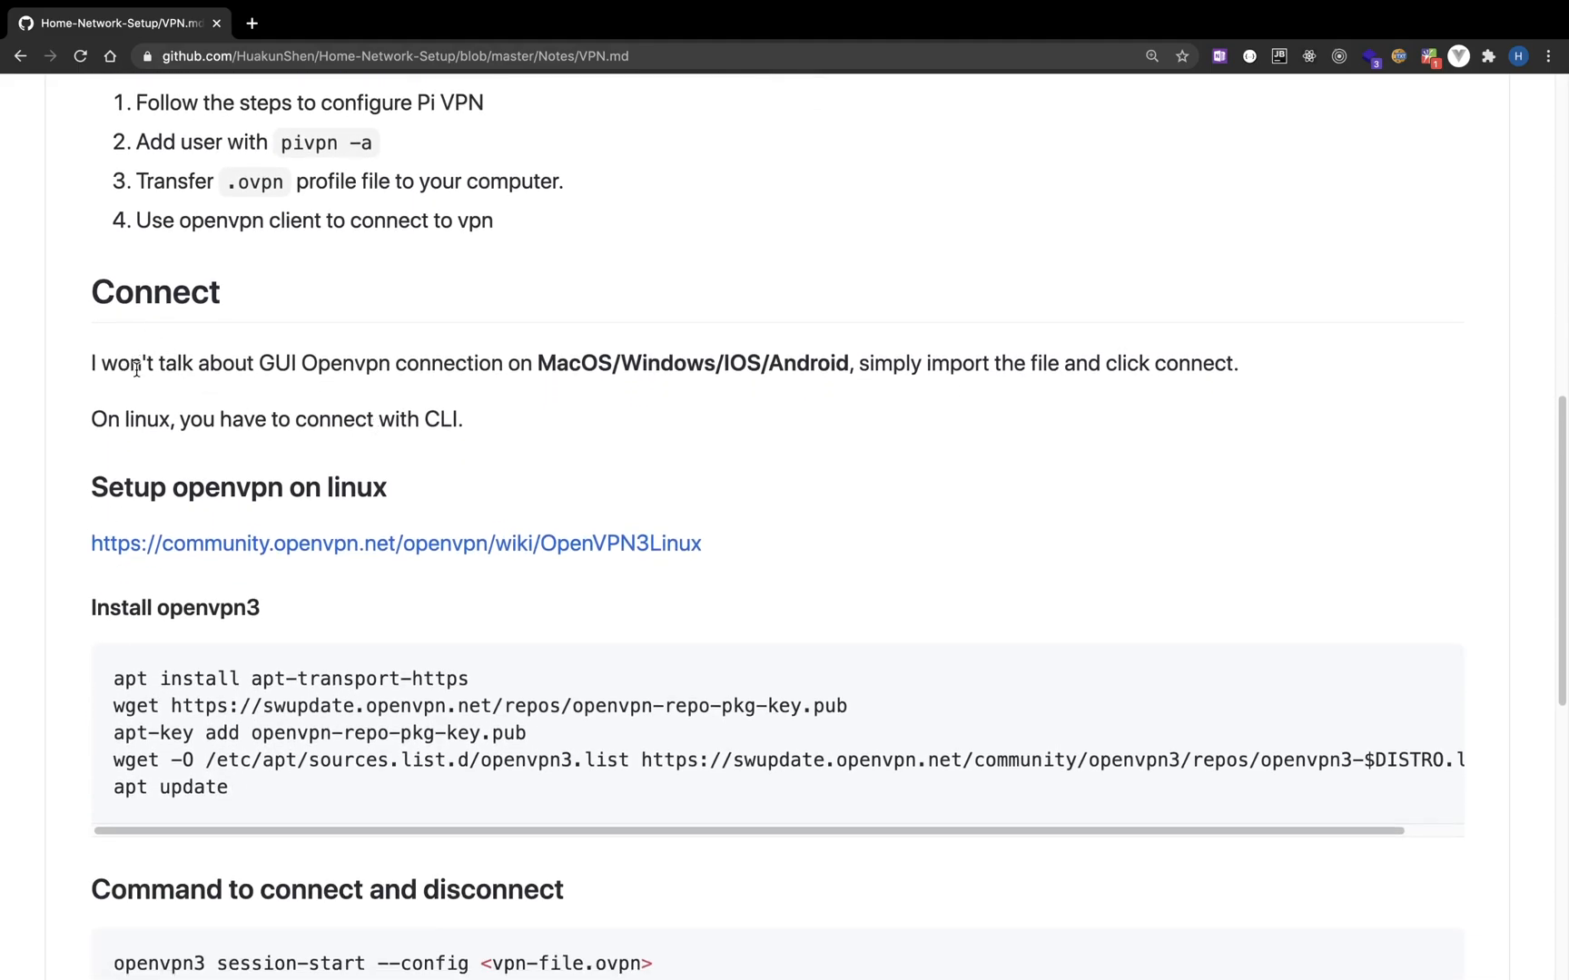
scroll(down, 3)
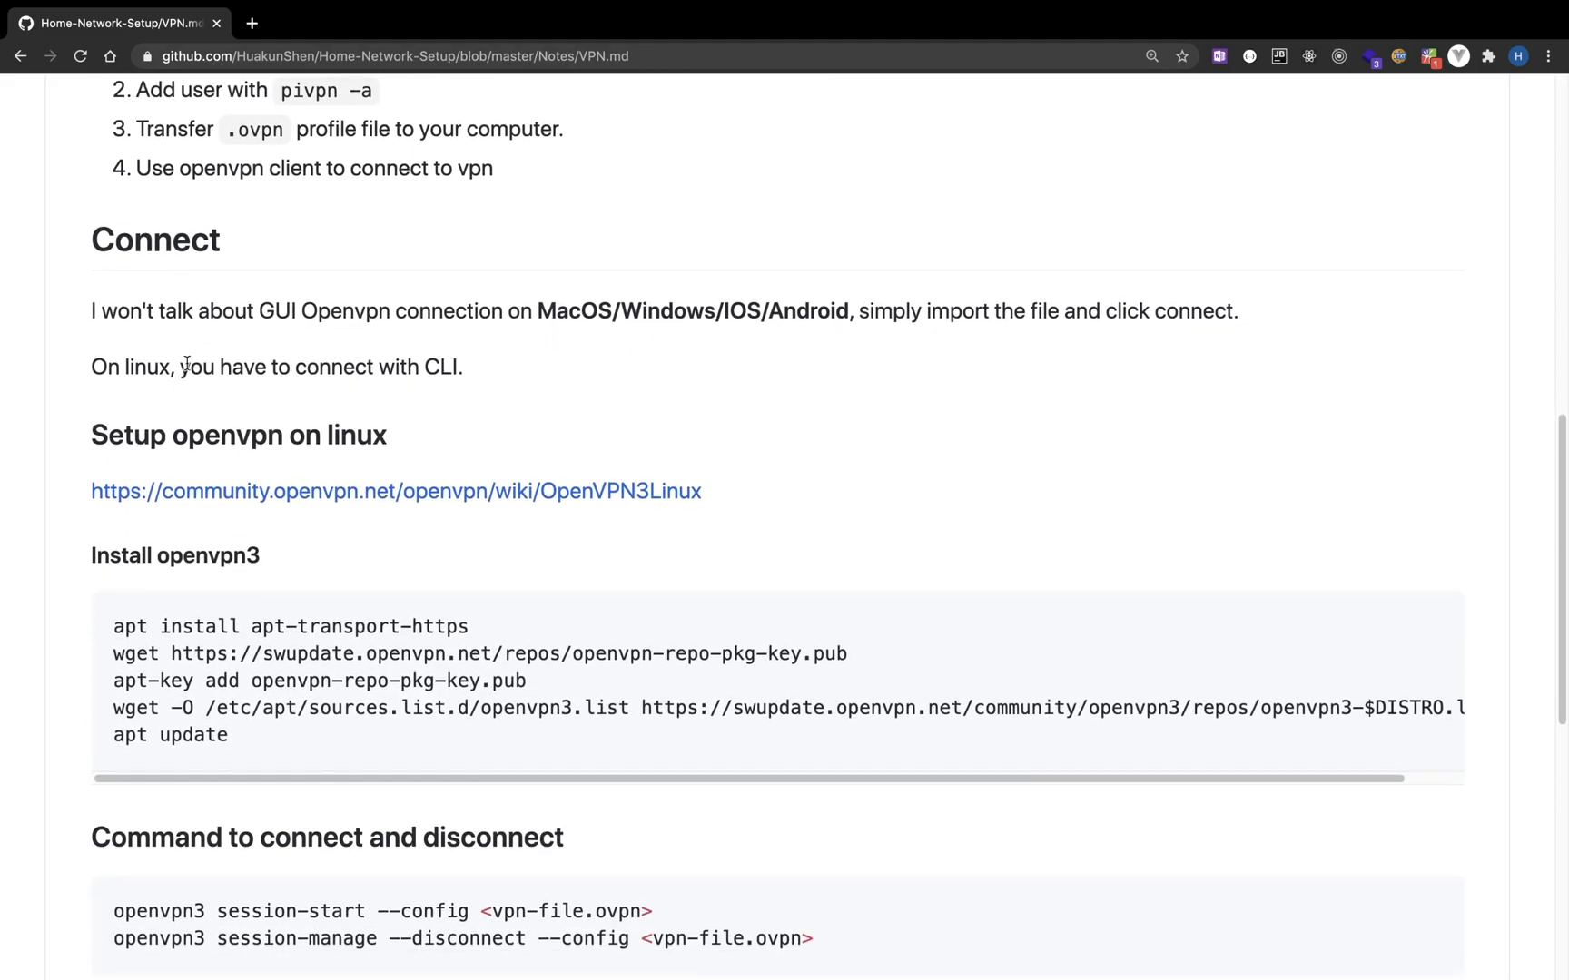
scroll(down, 3)
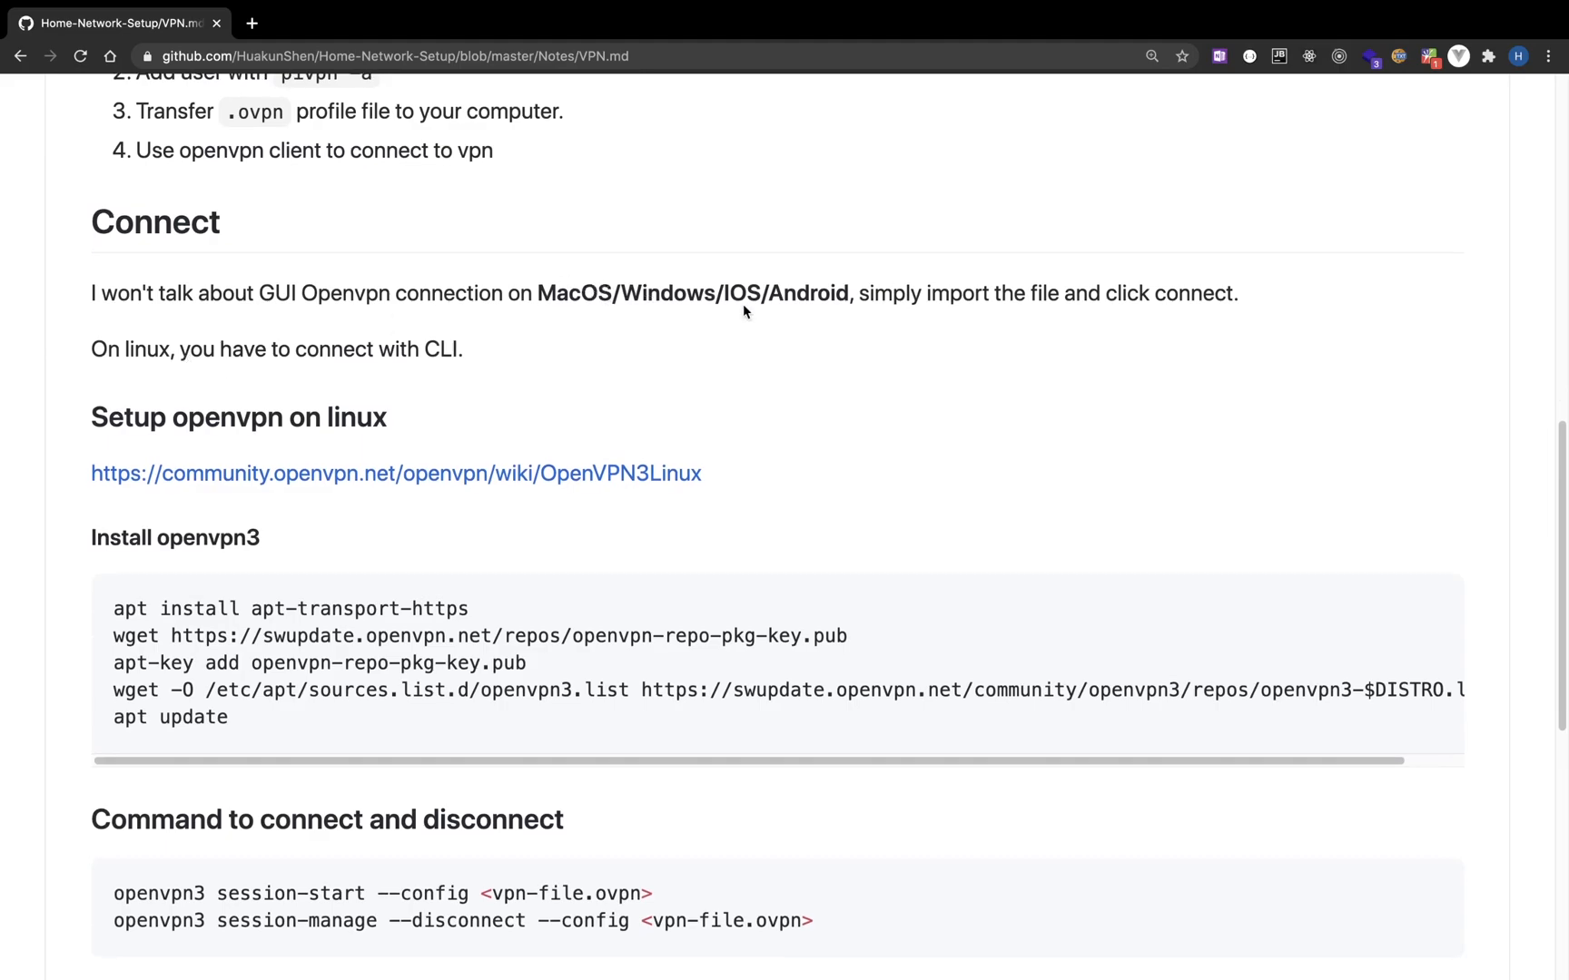
mouse_move(739, 336)
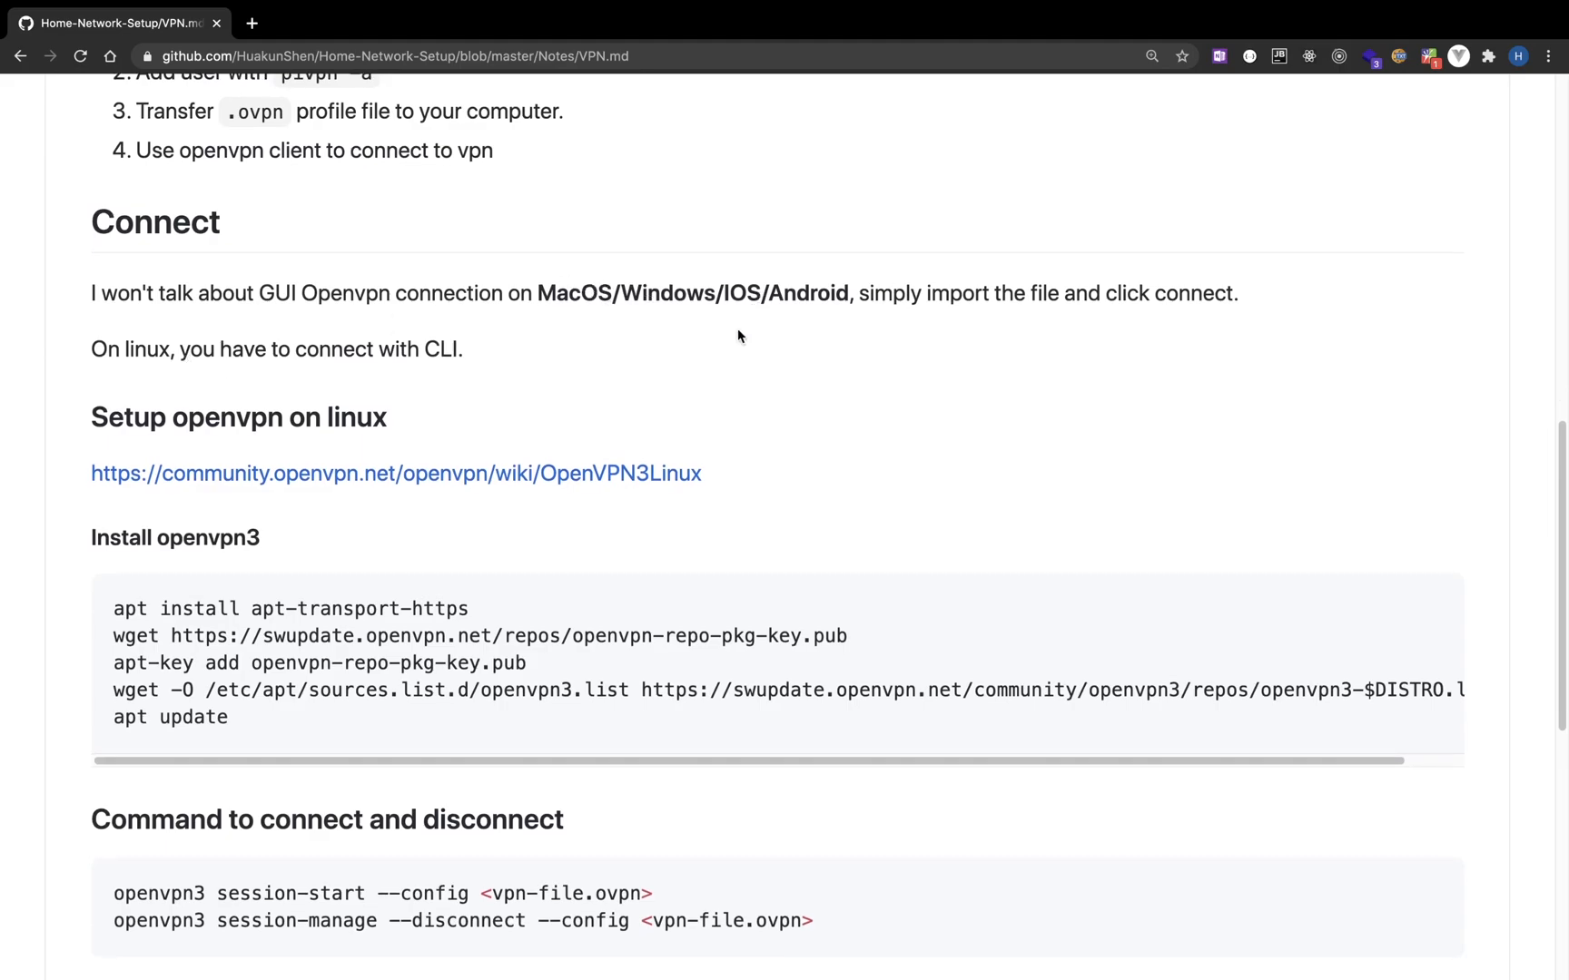
scroll(down, 3)
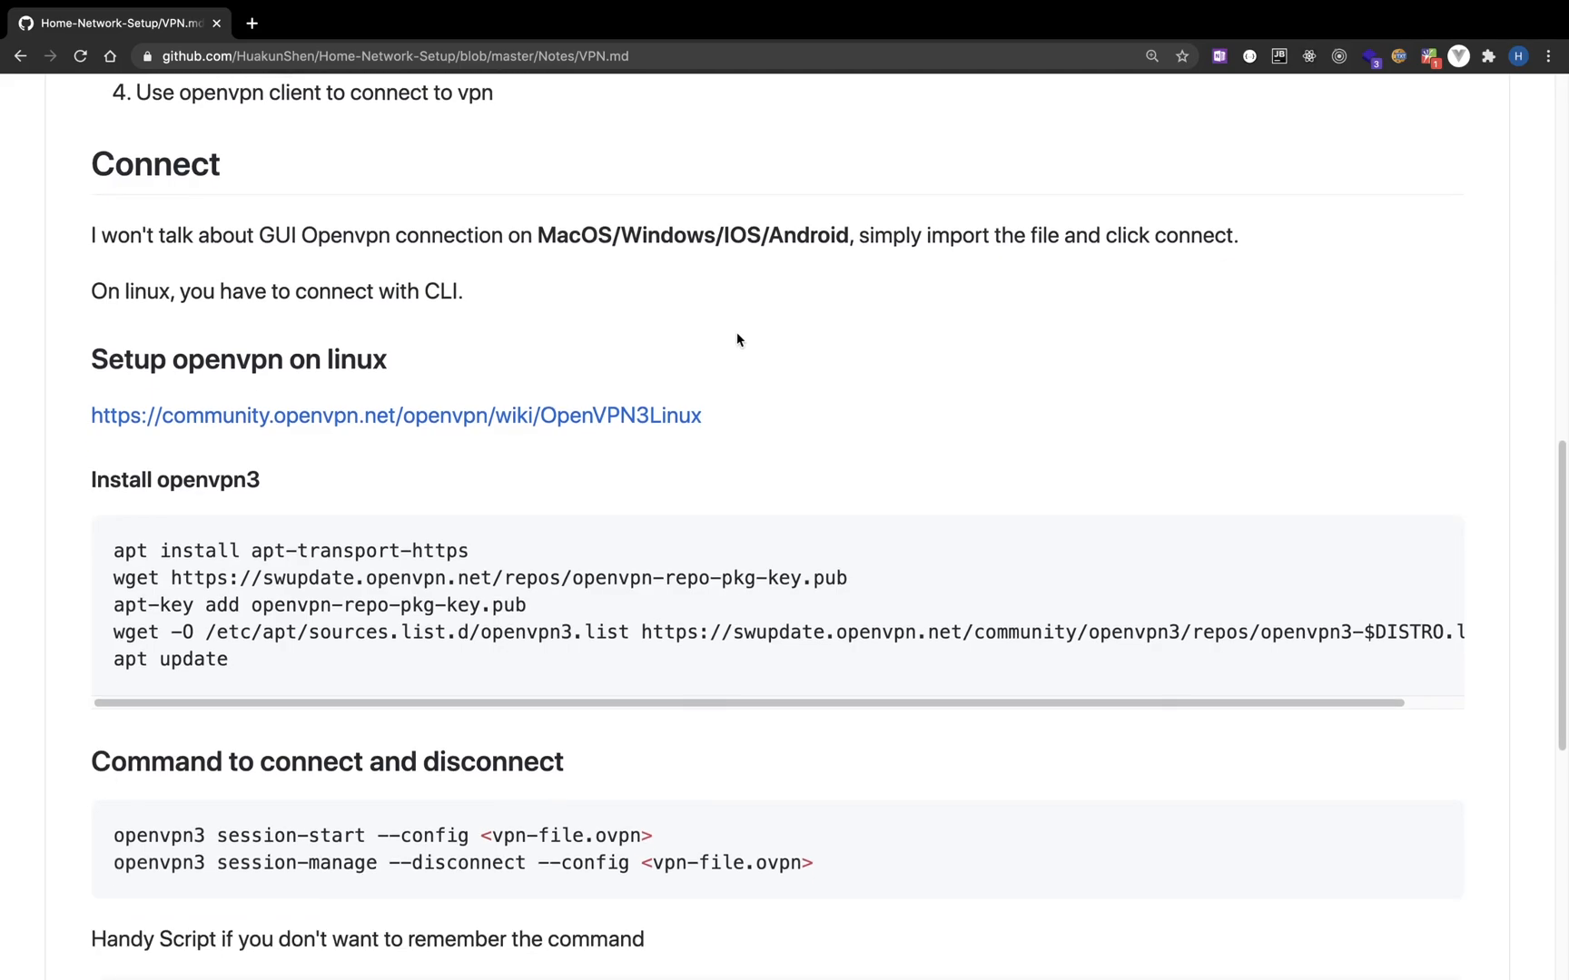
scroll(down, 3)
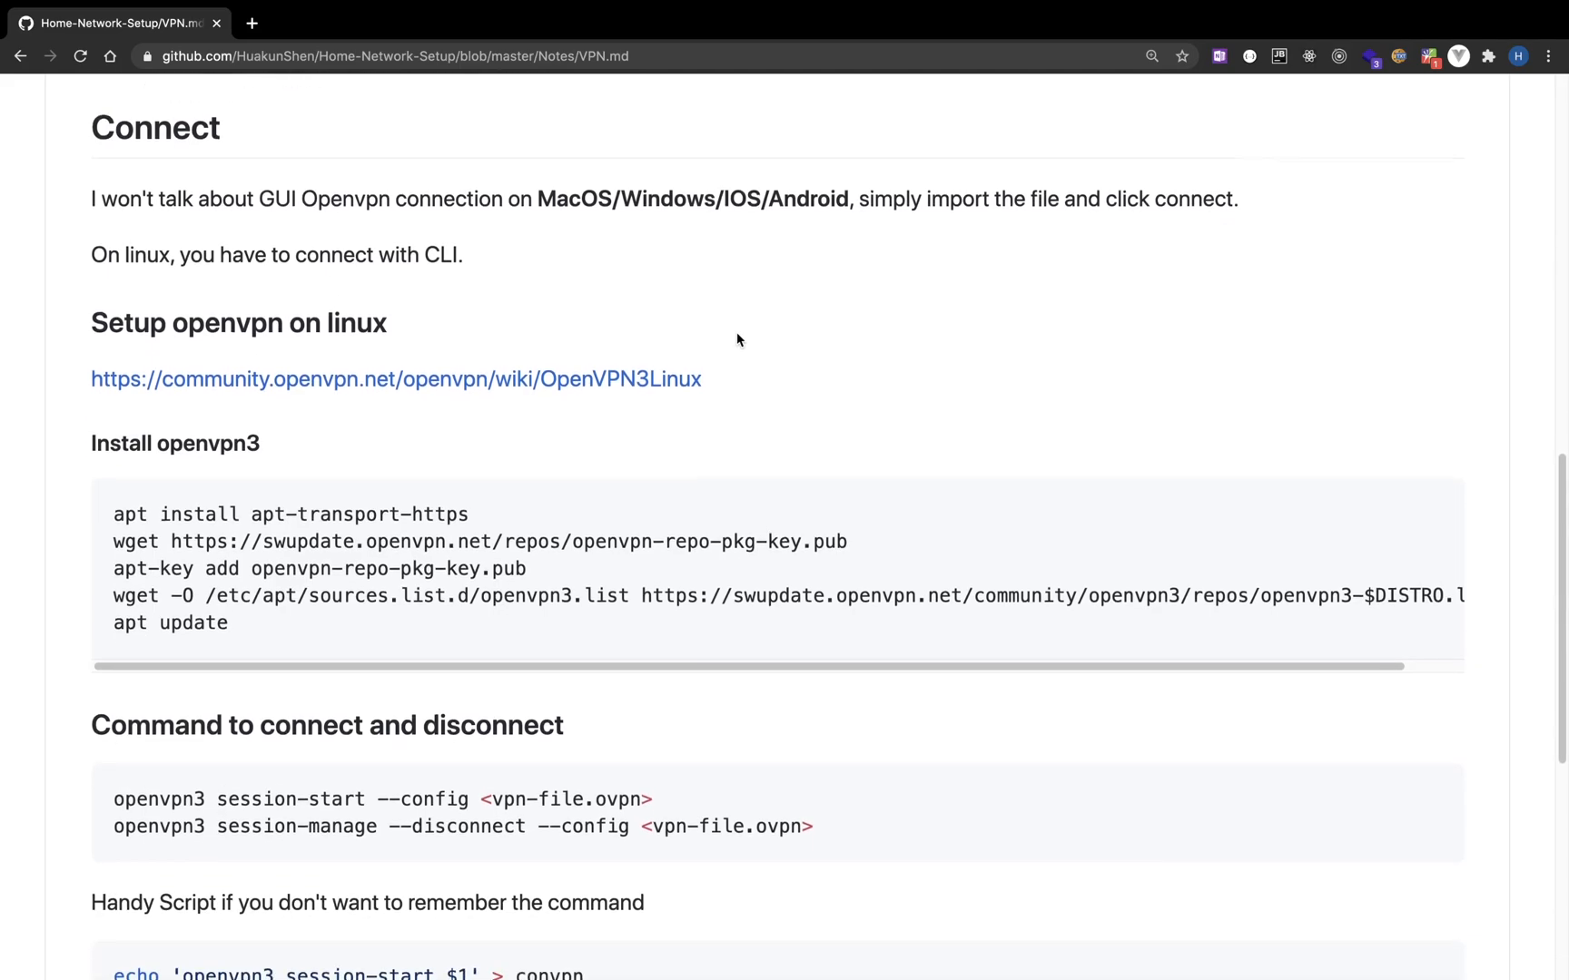
scroll(up, 3)
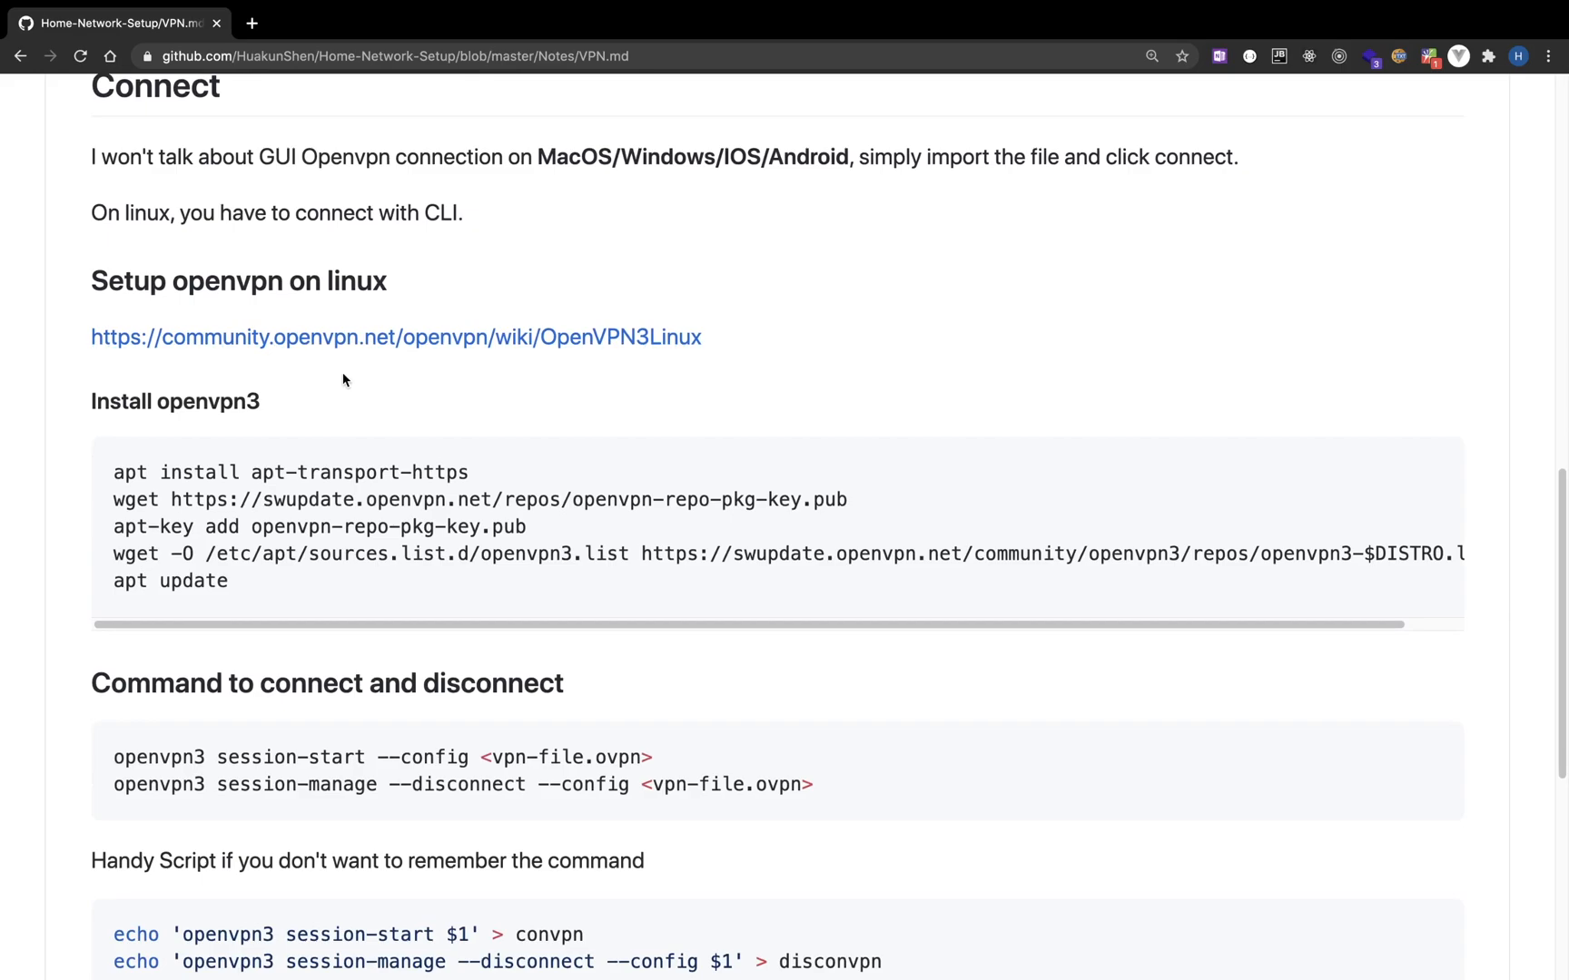
scroll(down, 3)
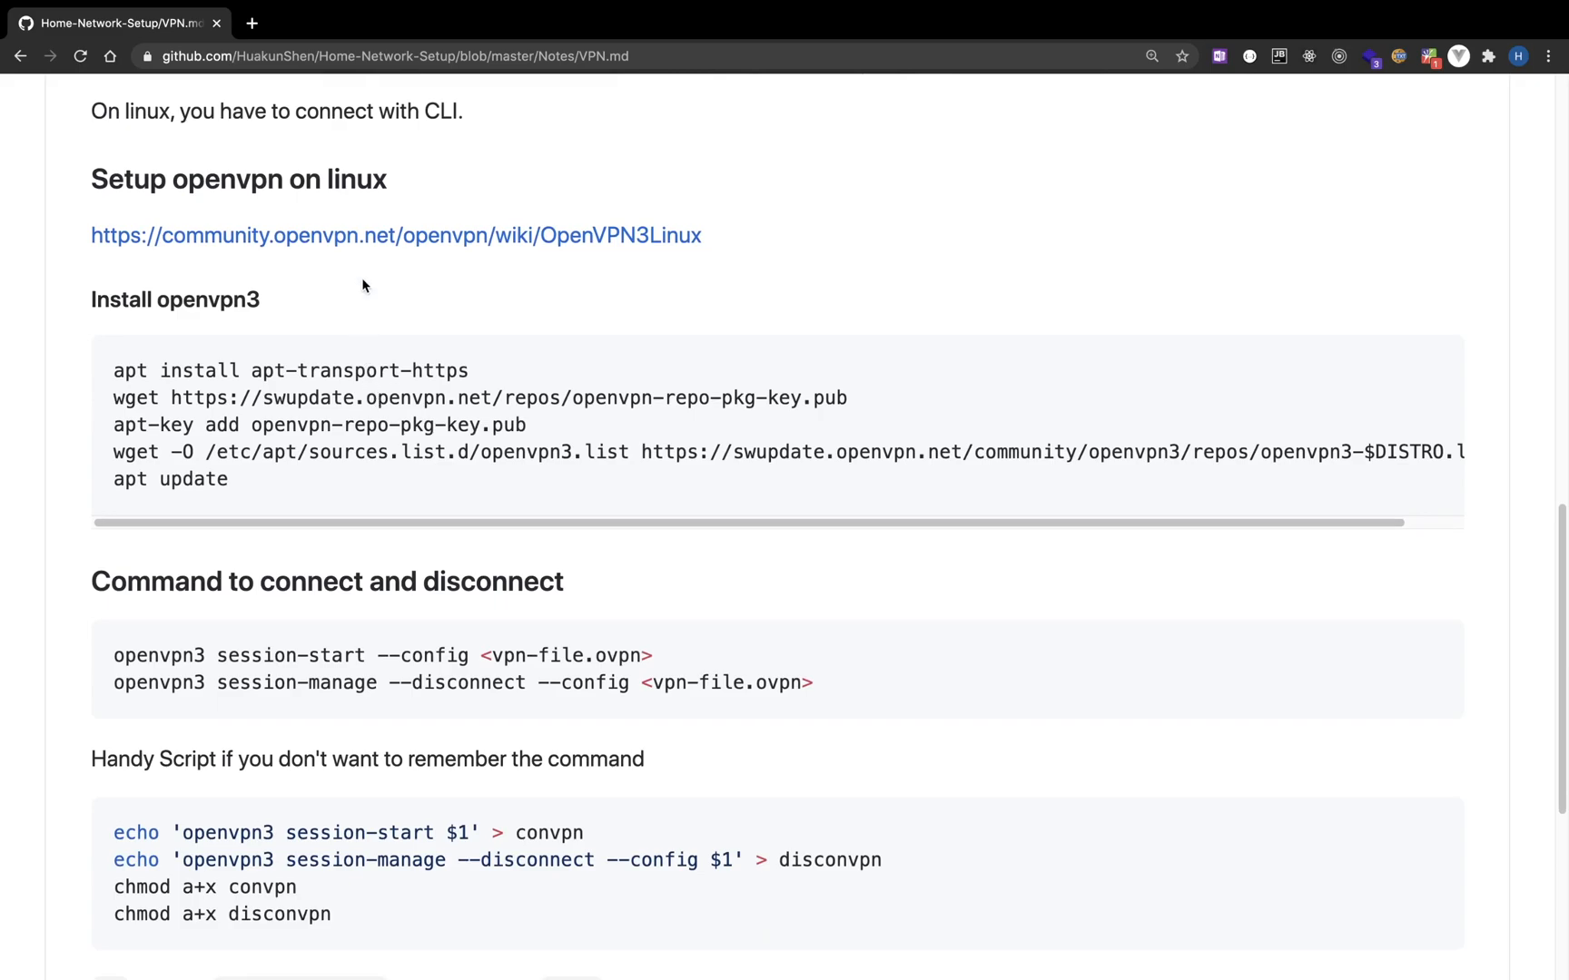
mouse_move(118, 366)
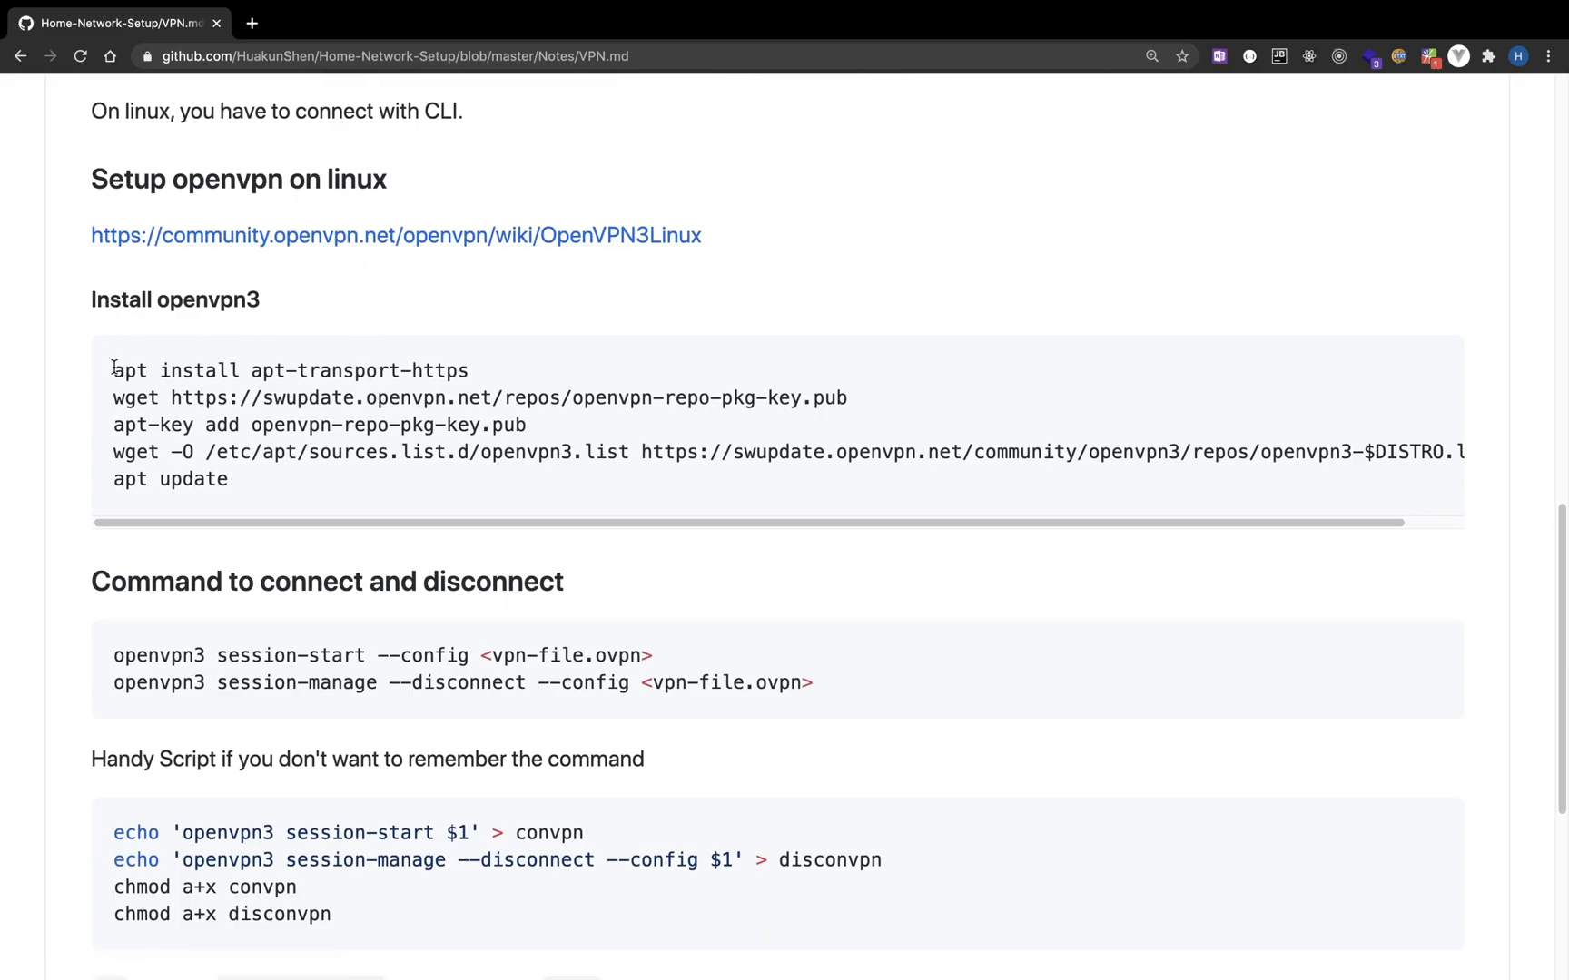
mouse_move(281, 488)
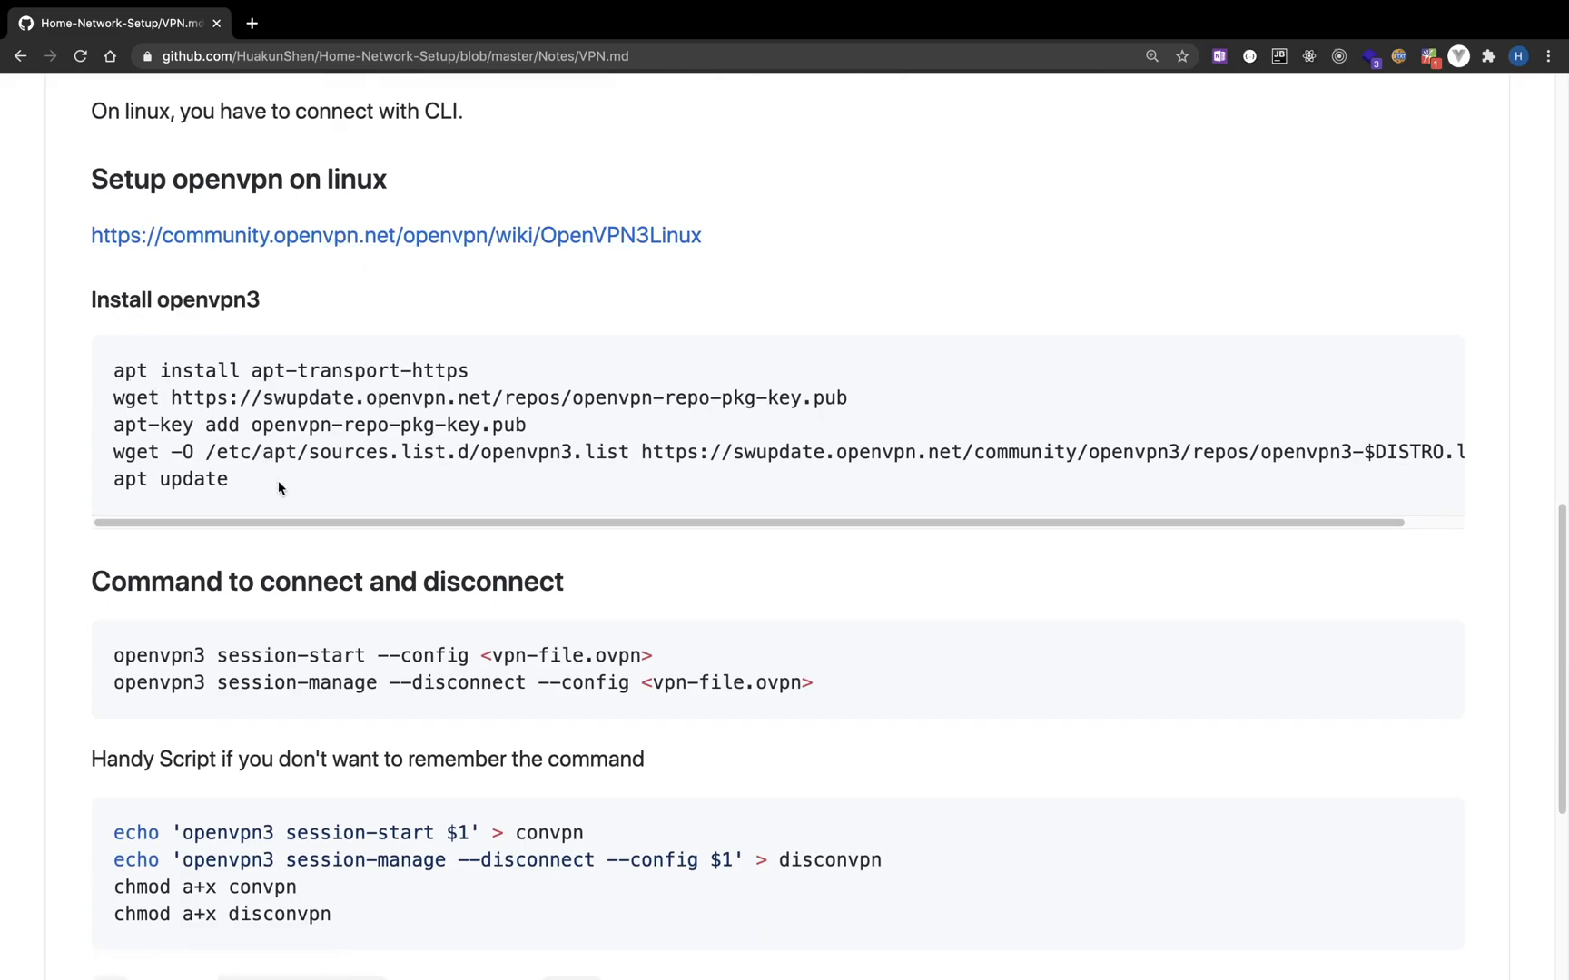
scroll(right, 3)
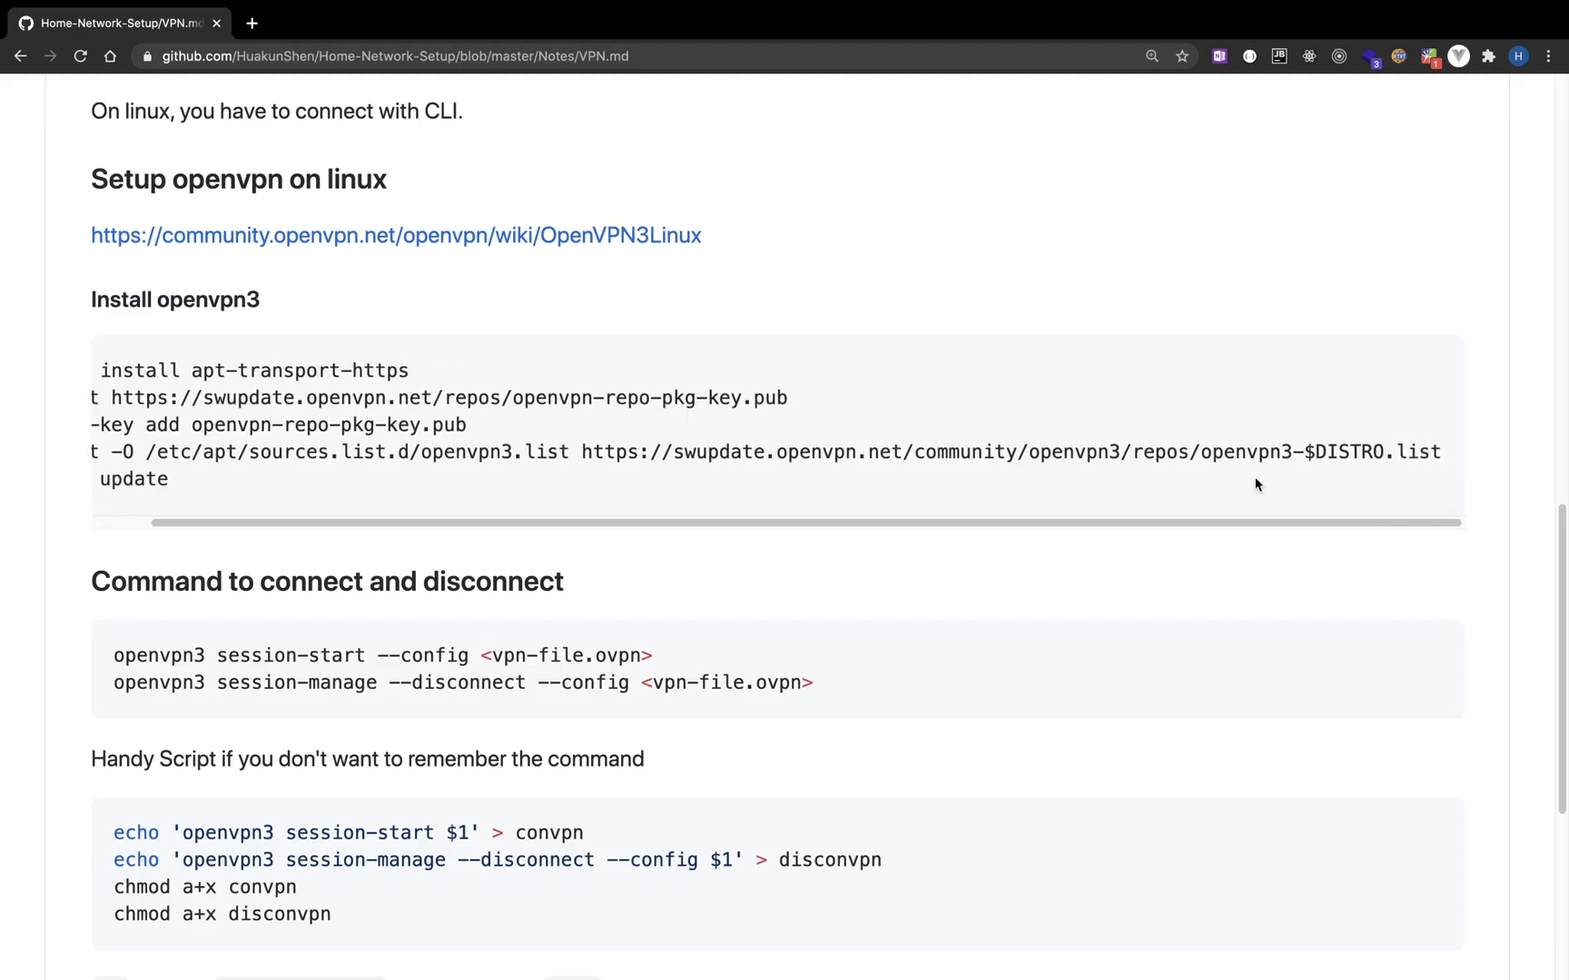
double_click(1344, 451)
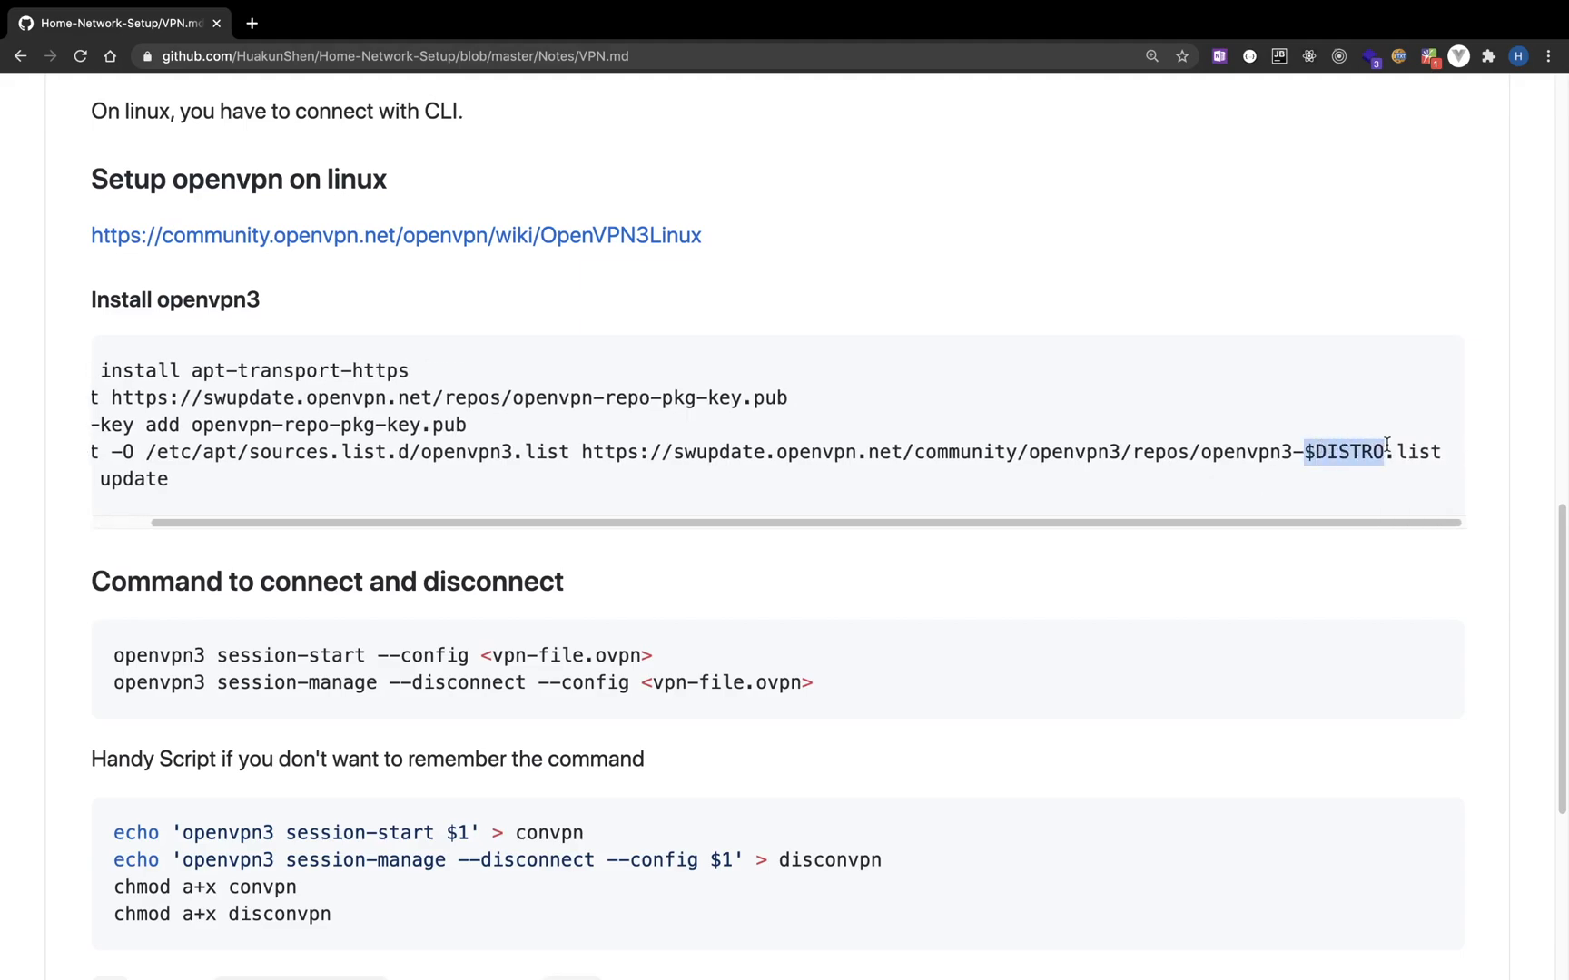
scroll(left, 3)
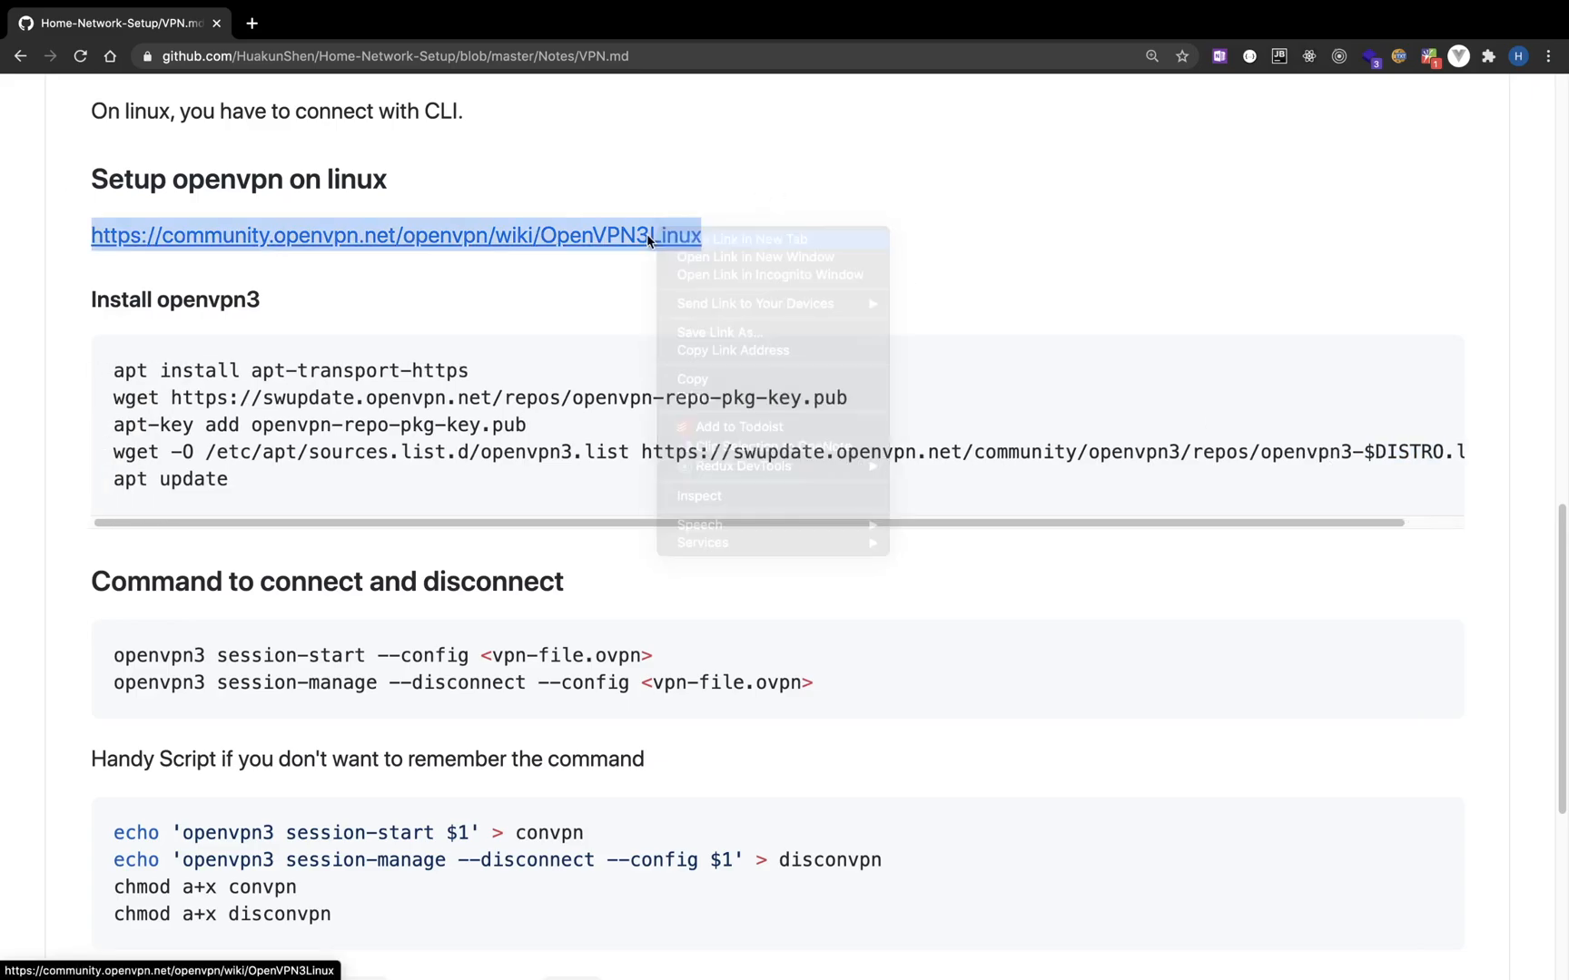
- Open the OpenVPN3Linux wiki in a new tab and scroll to the supported distributions
click(758, 238)
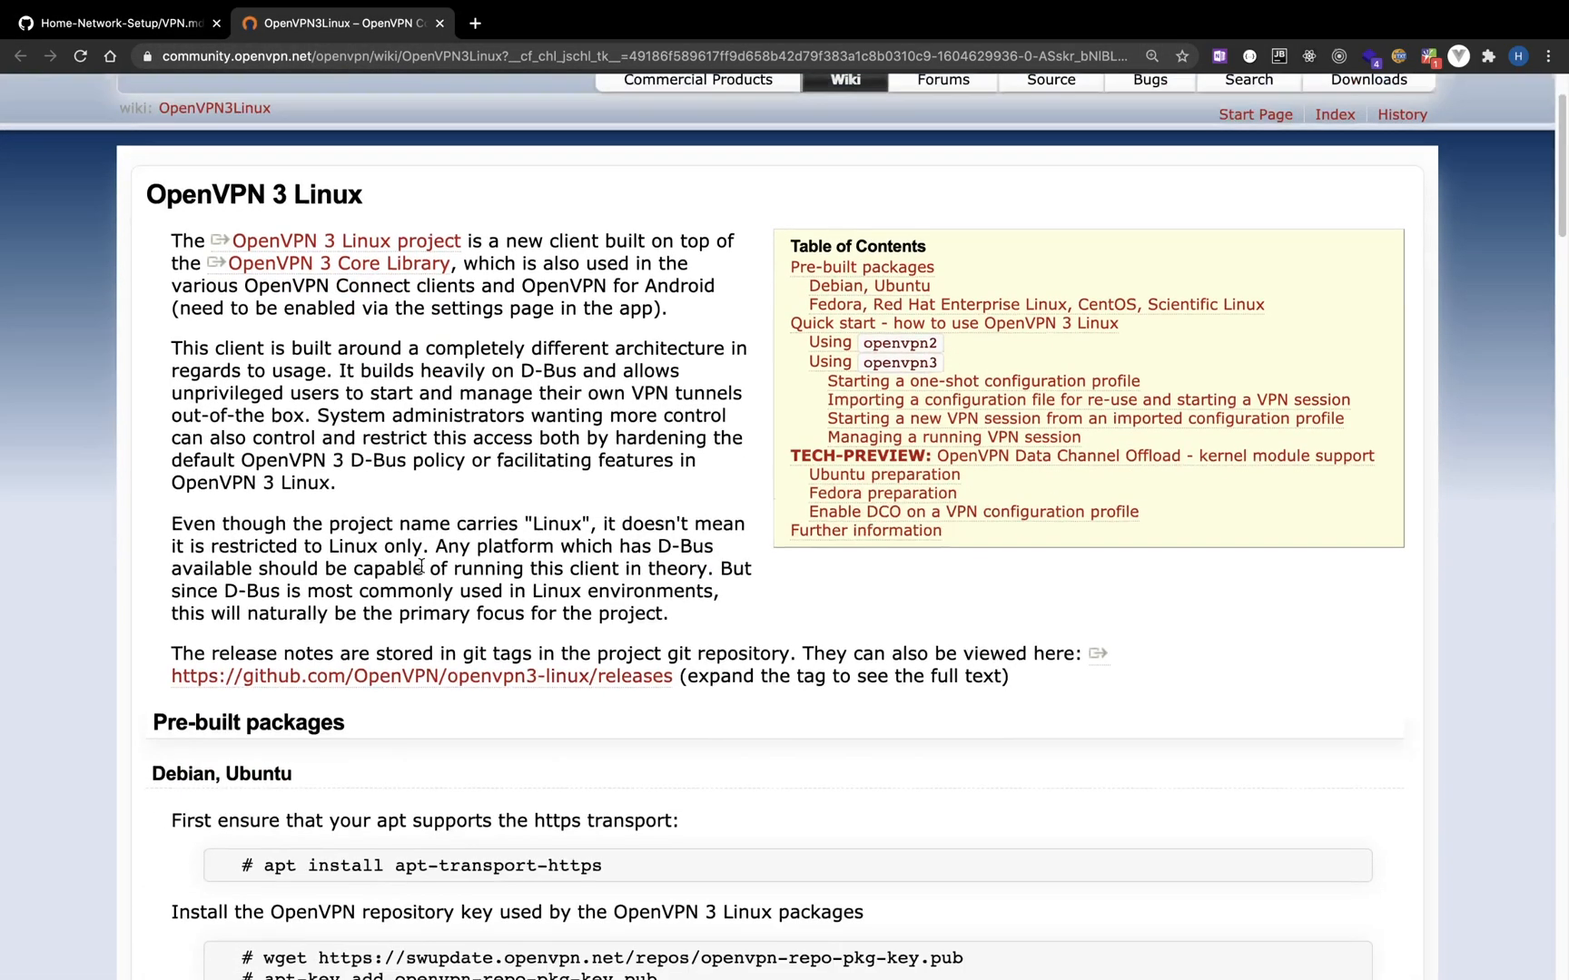
scroll(down, 3)
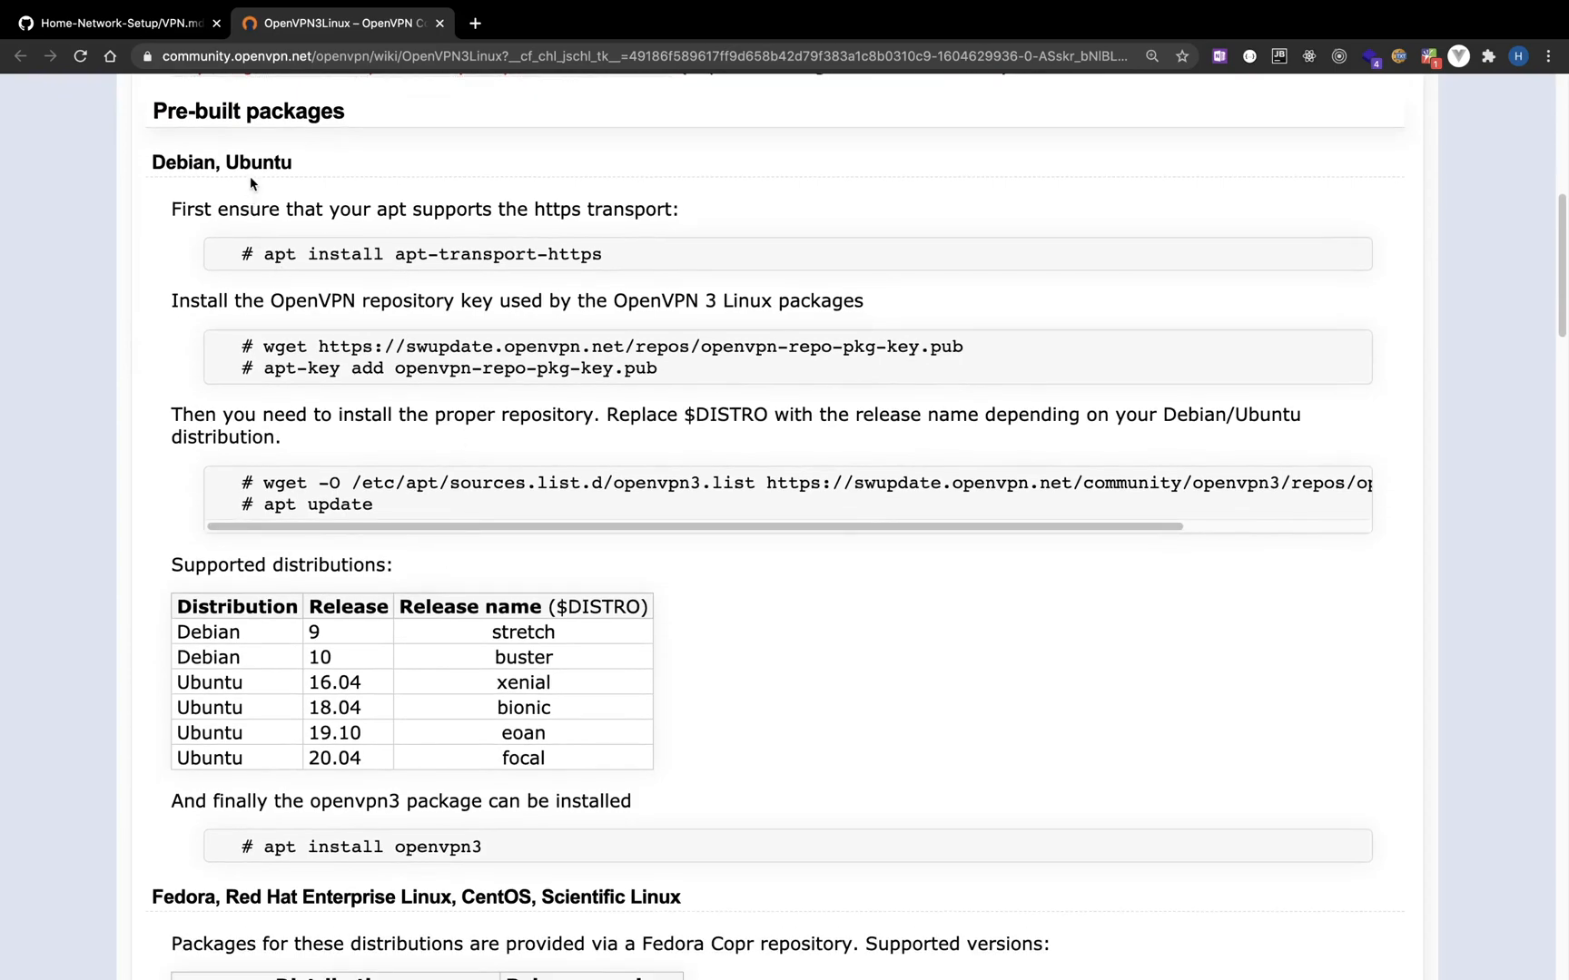
mouse_move(537, 502)
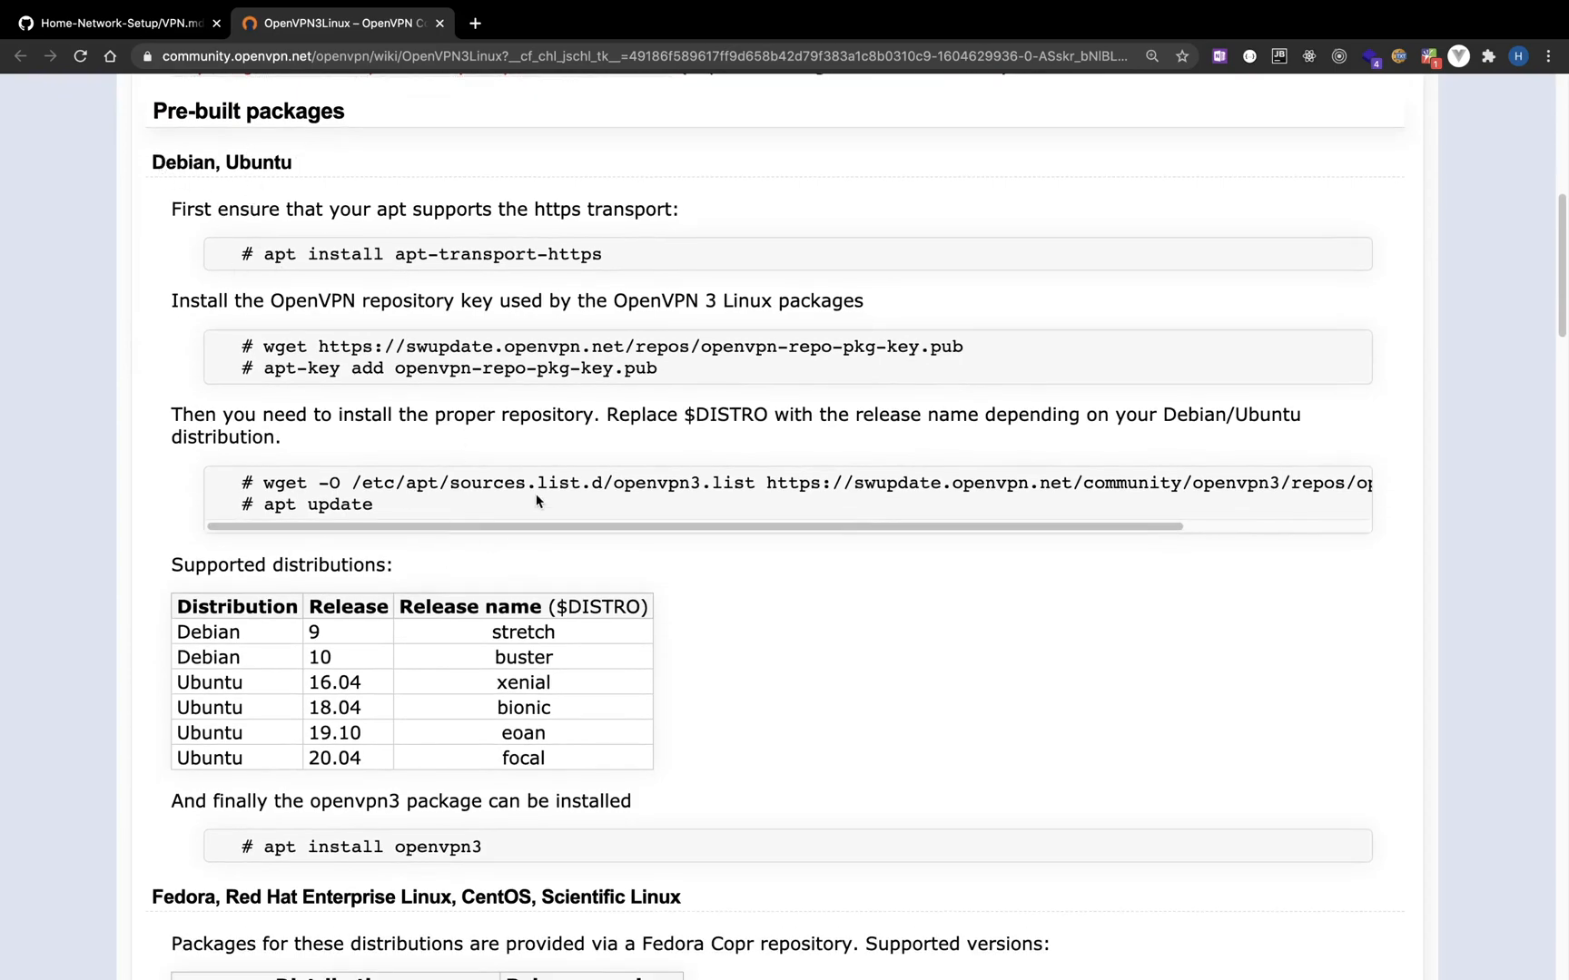
scroll(down, 3)
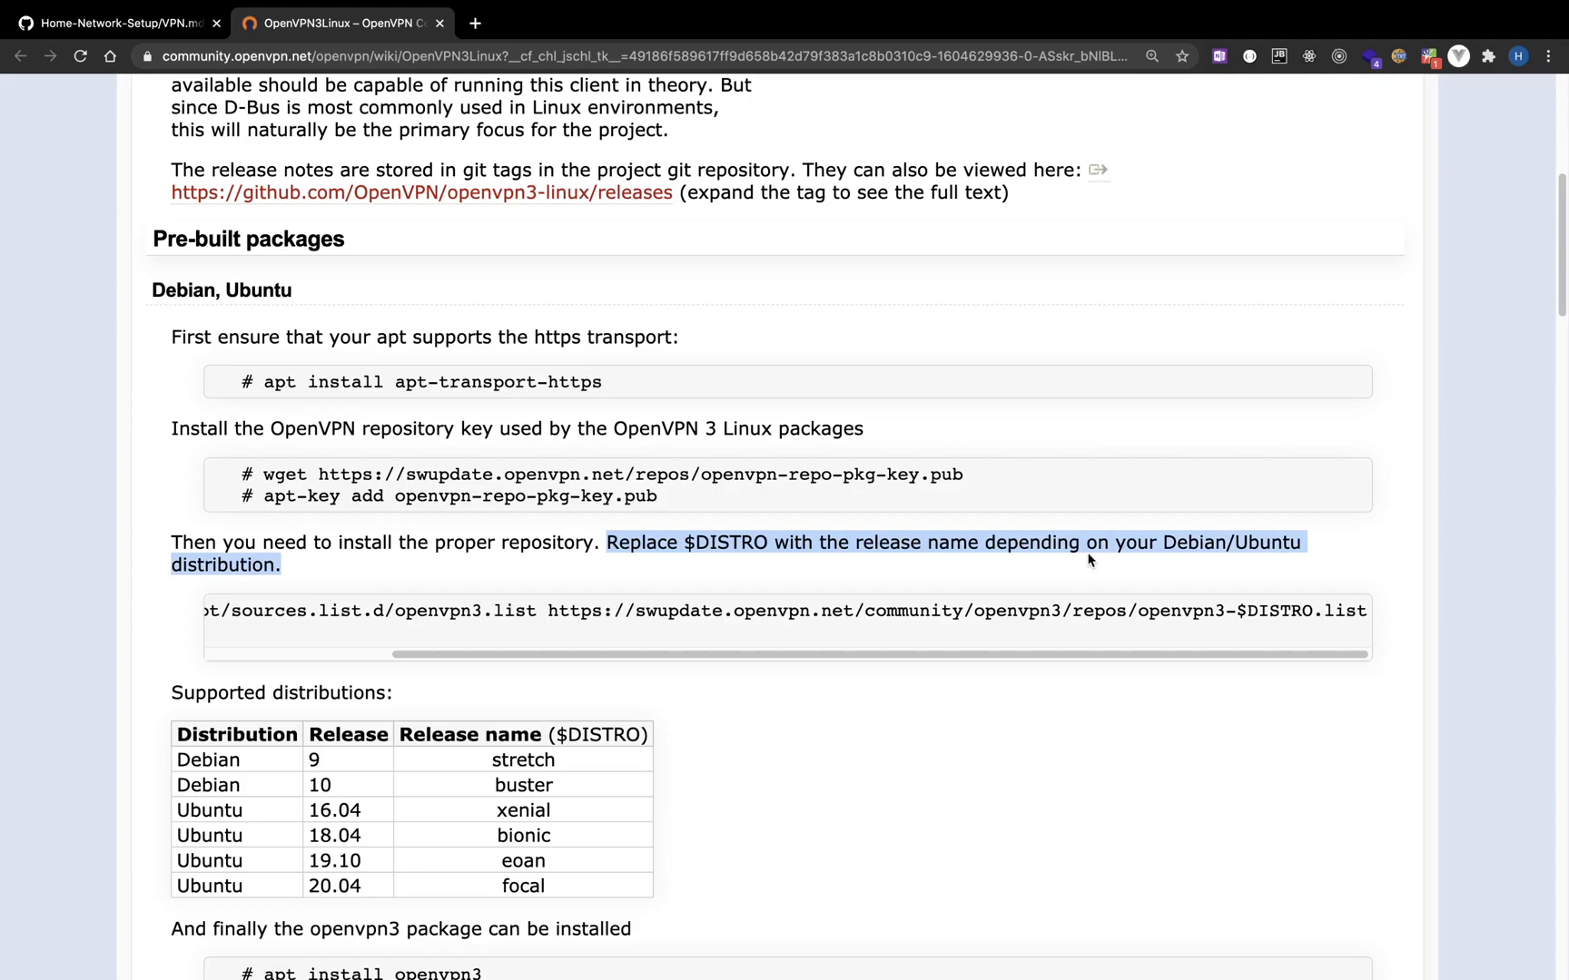
scroll(down, 3)
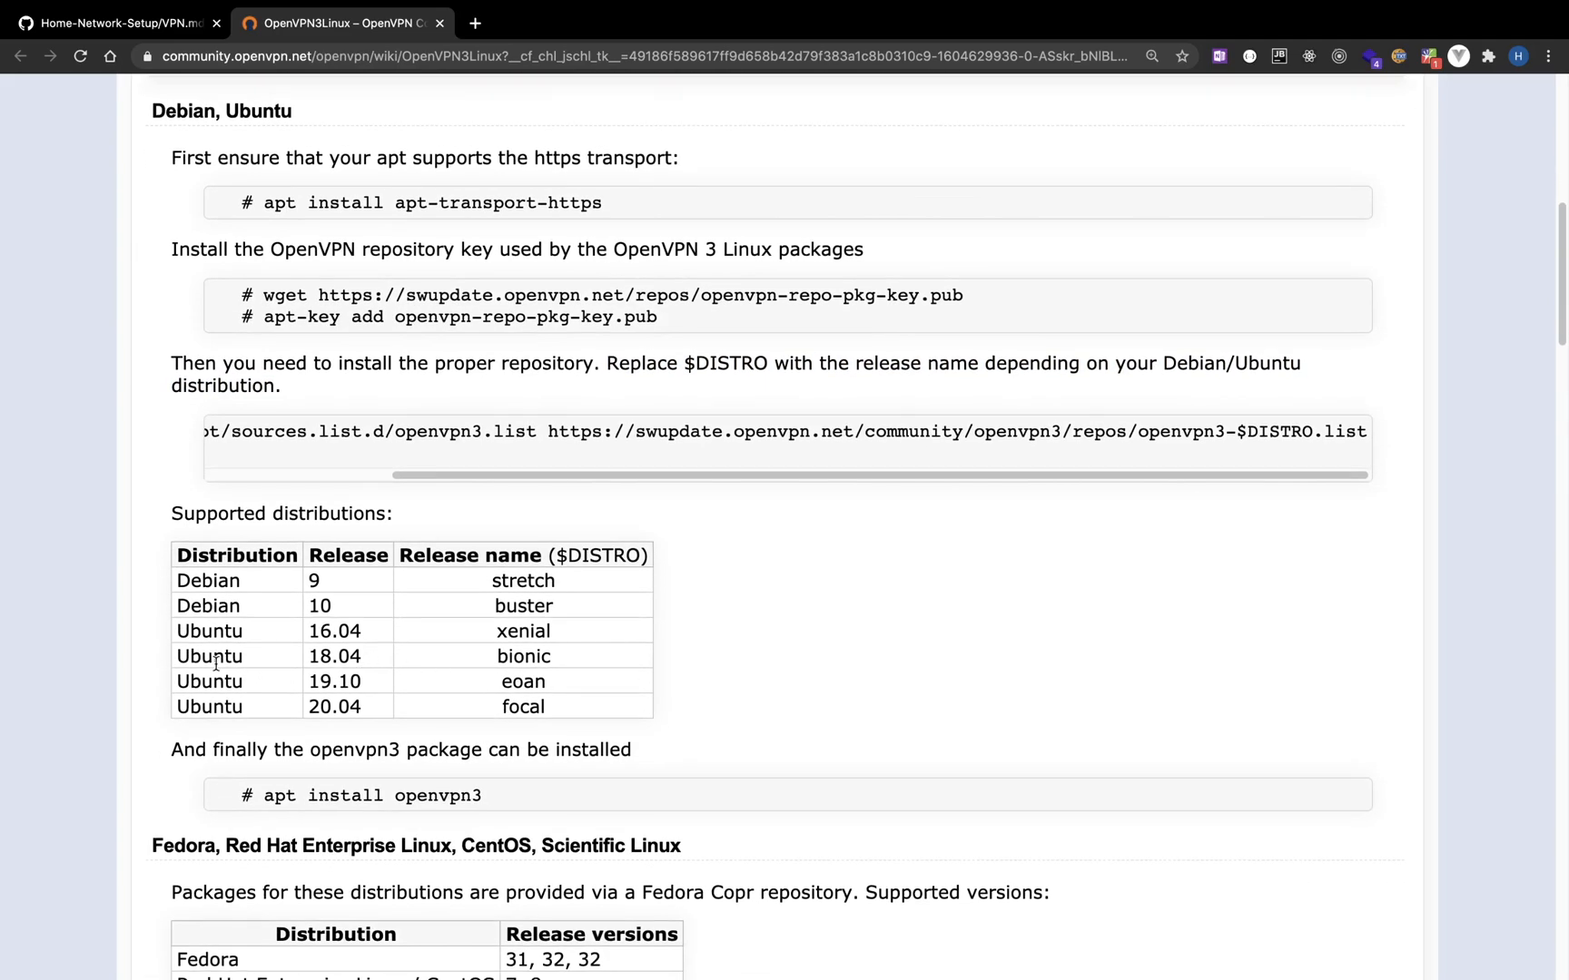
mouse_move(196, 679)
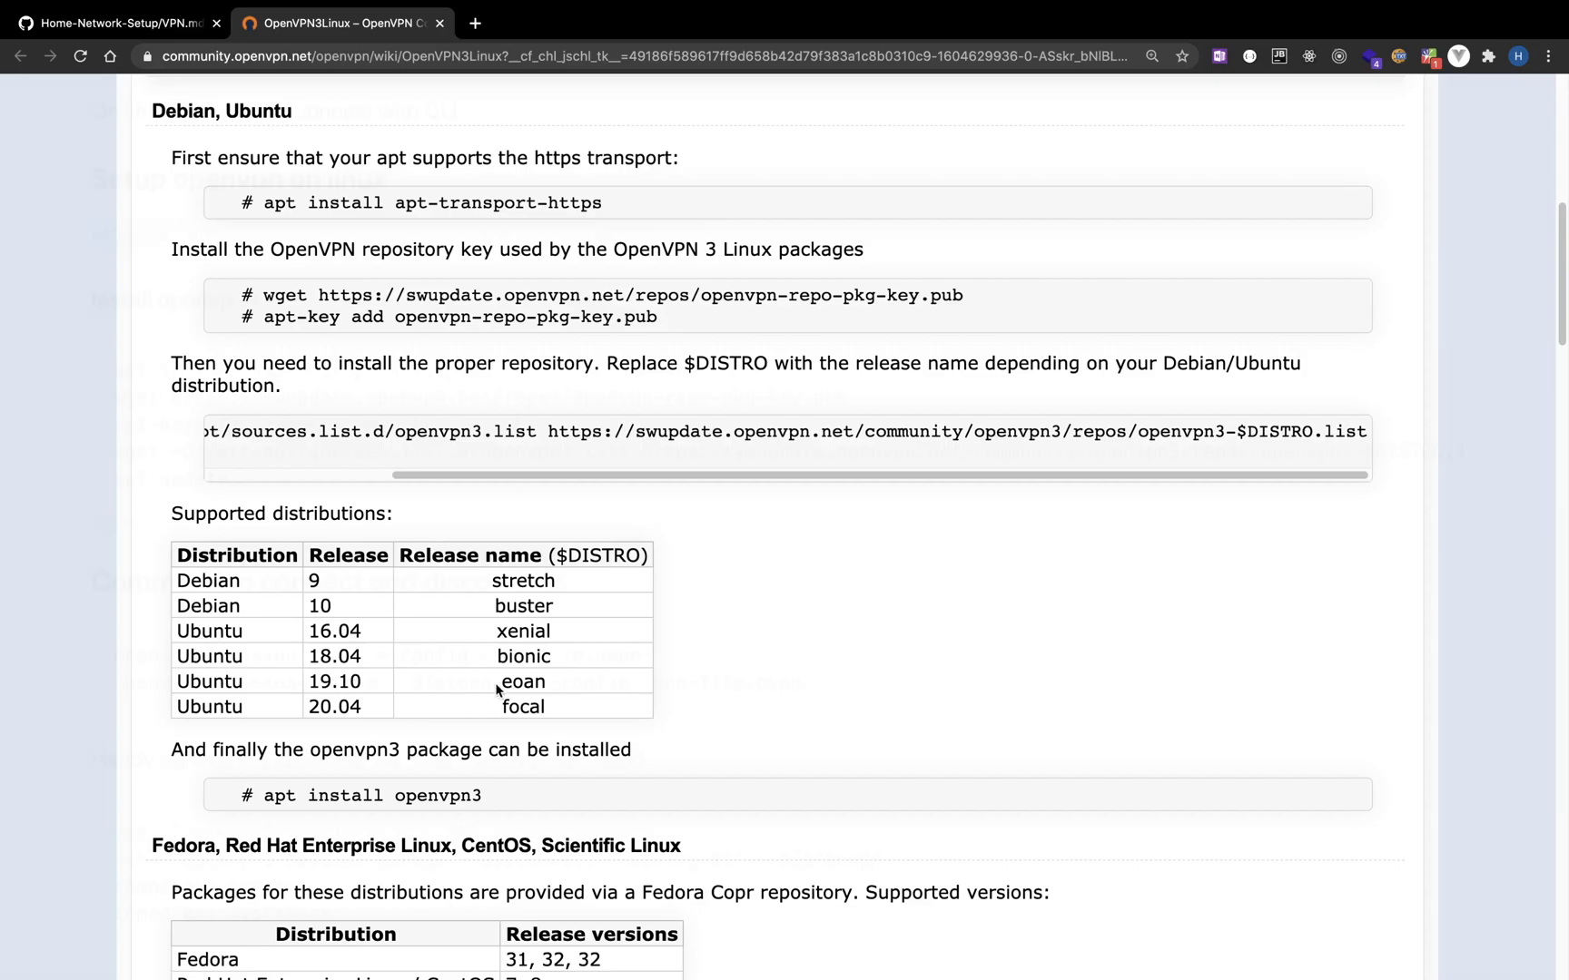
- Review the openvpn3 connect/disconnect commands and the convpn/disconvpn helper script
click(113, 22)
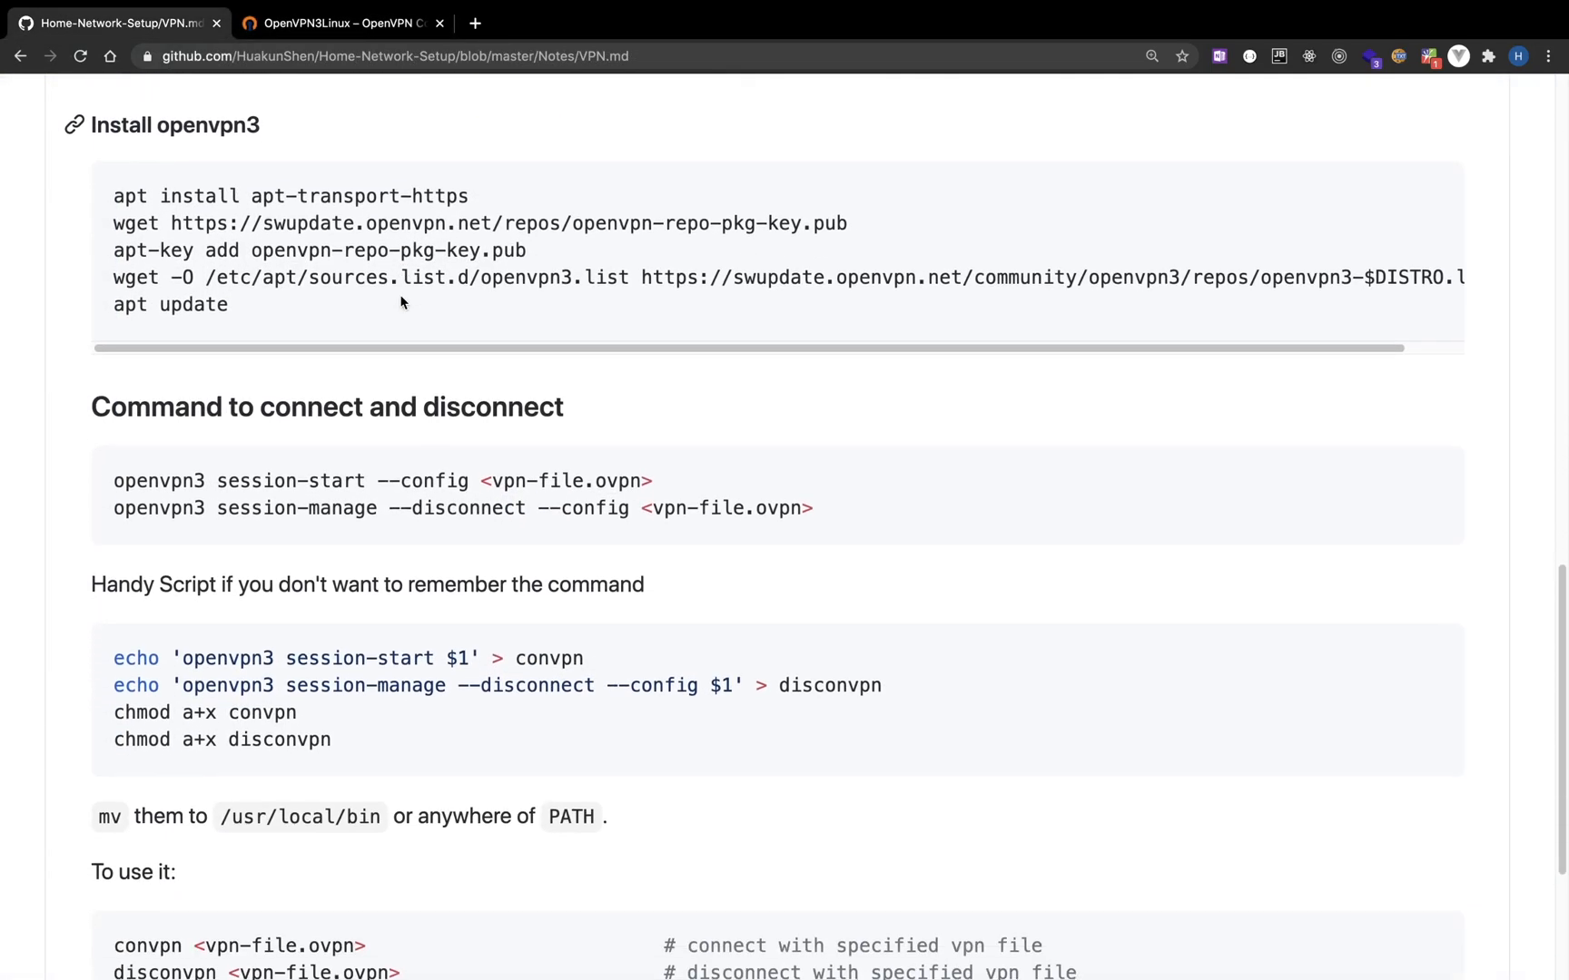
scroll(down, 3)
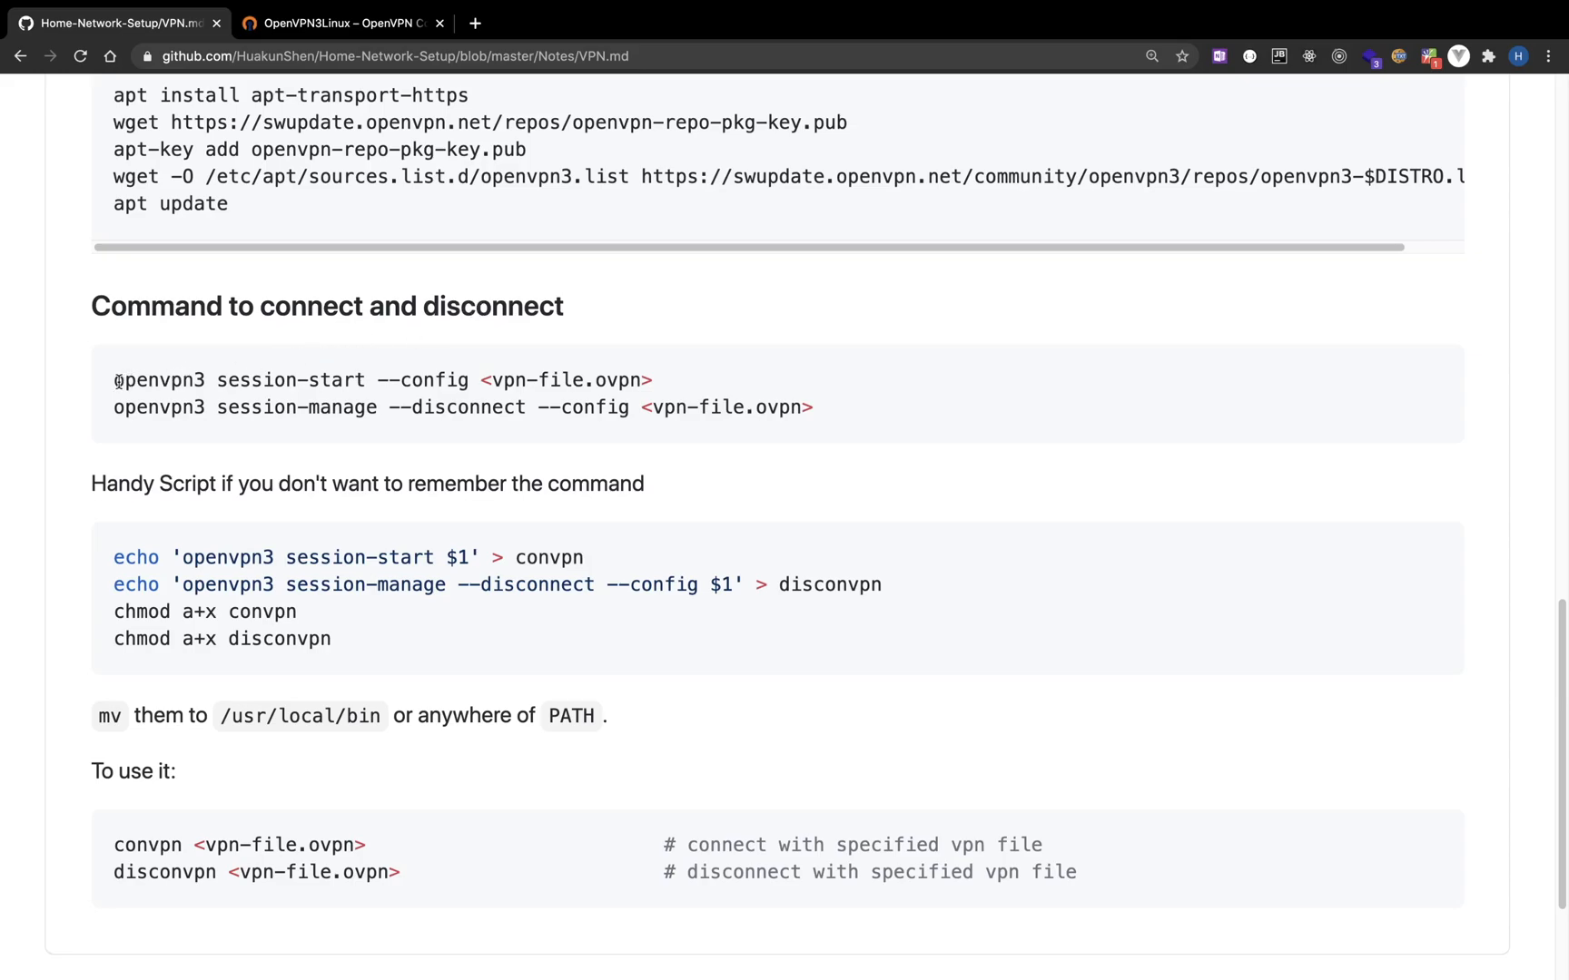
mouse_move(117, 380)
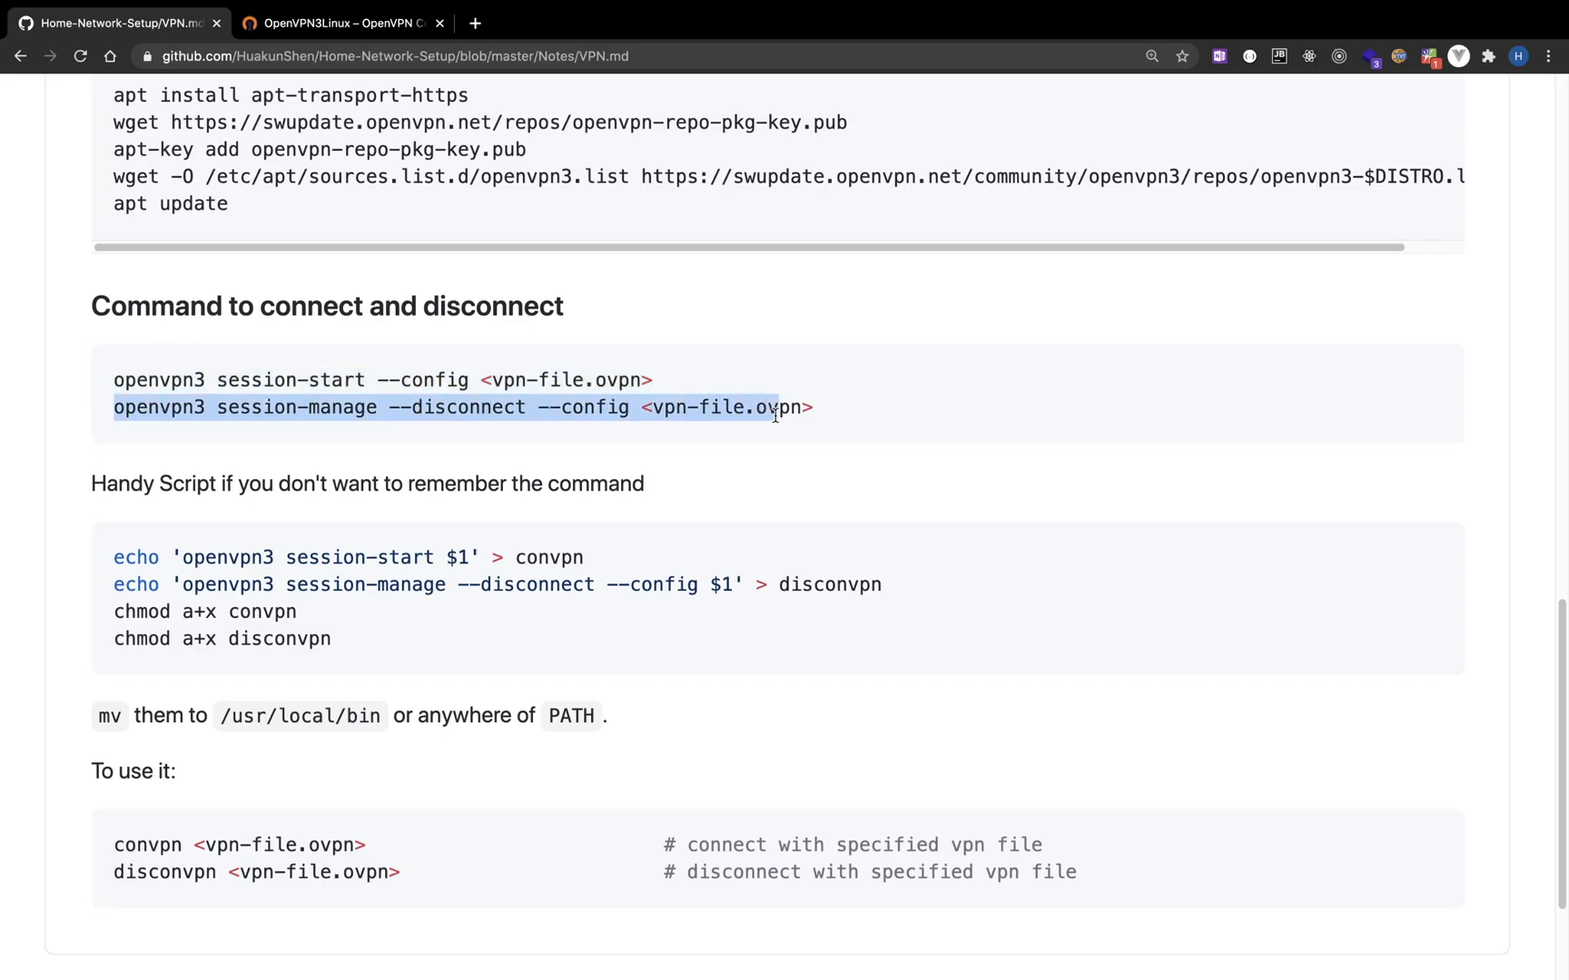
click(834, 419)
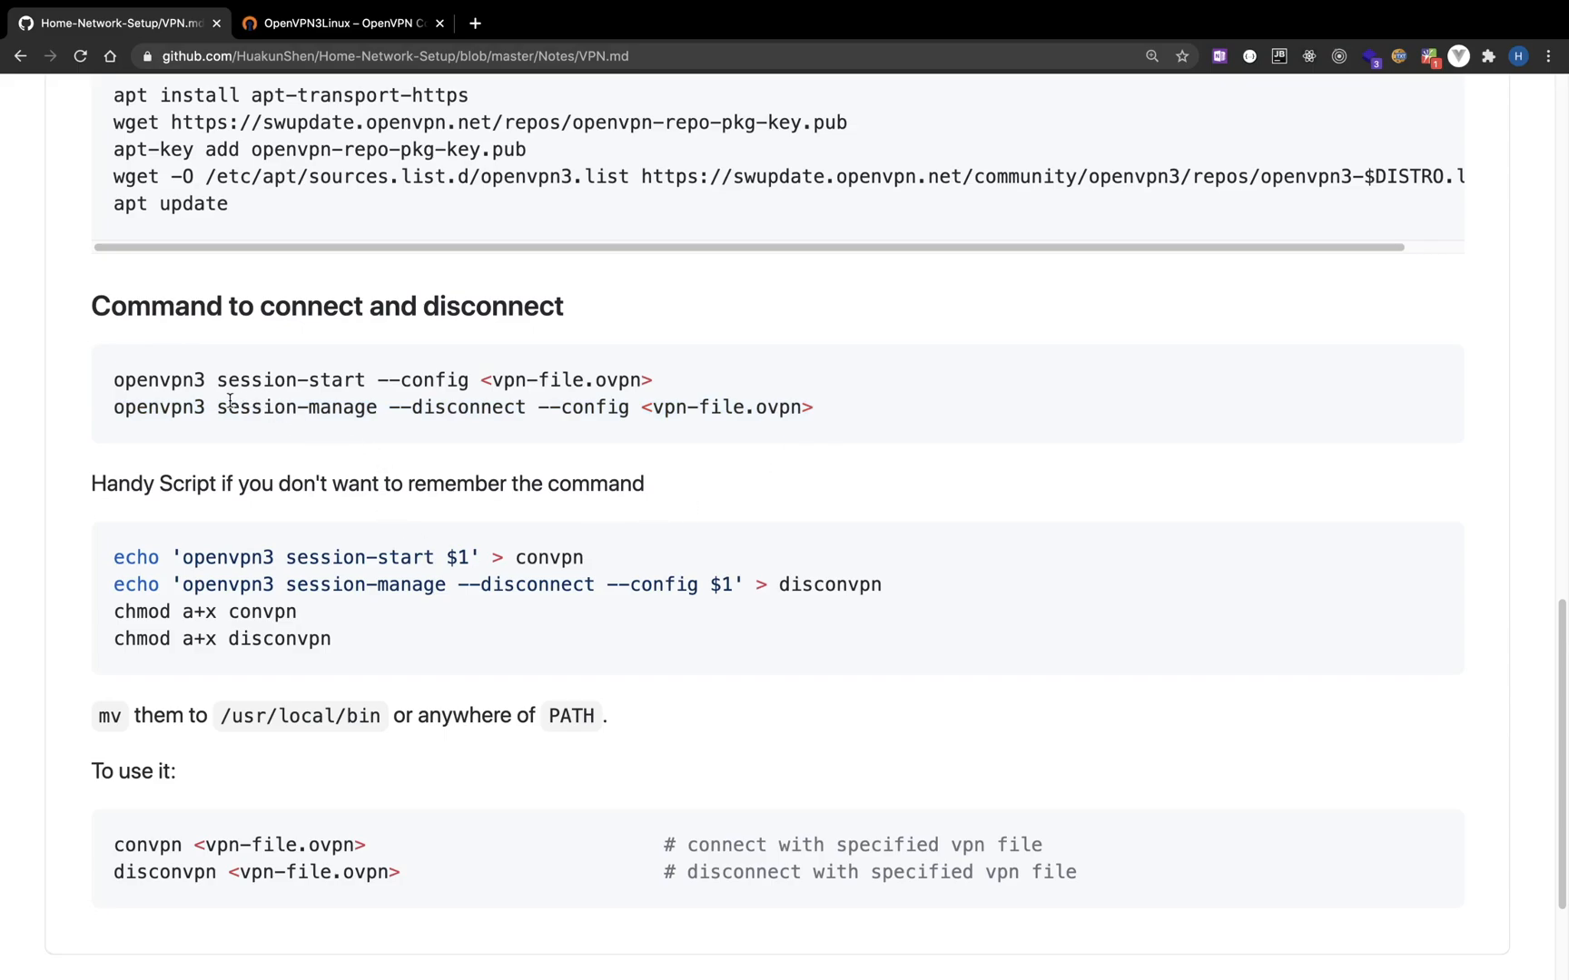
mouse_move(234, 429)
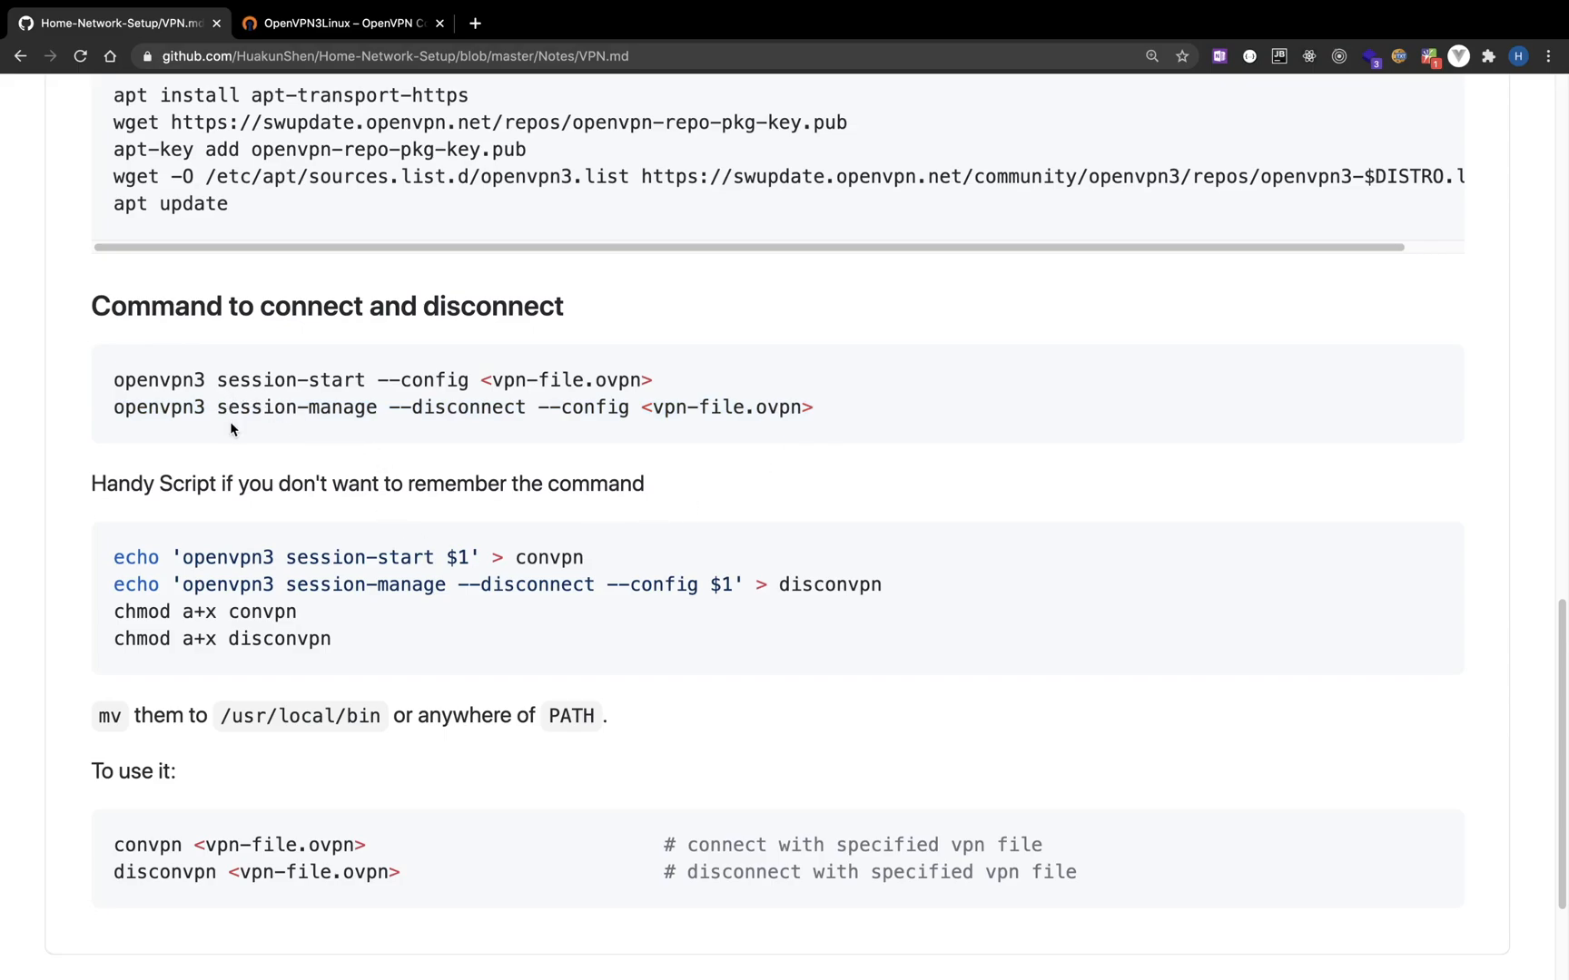
mouse_move(110, 561)
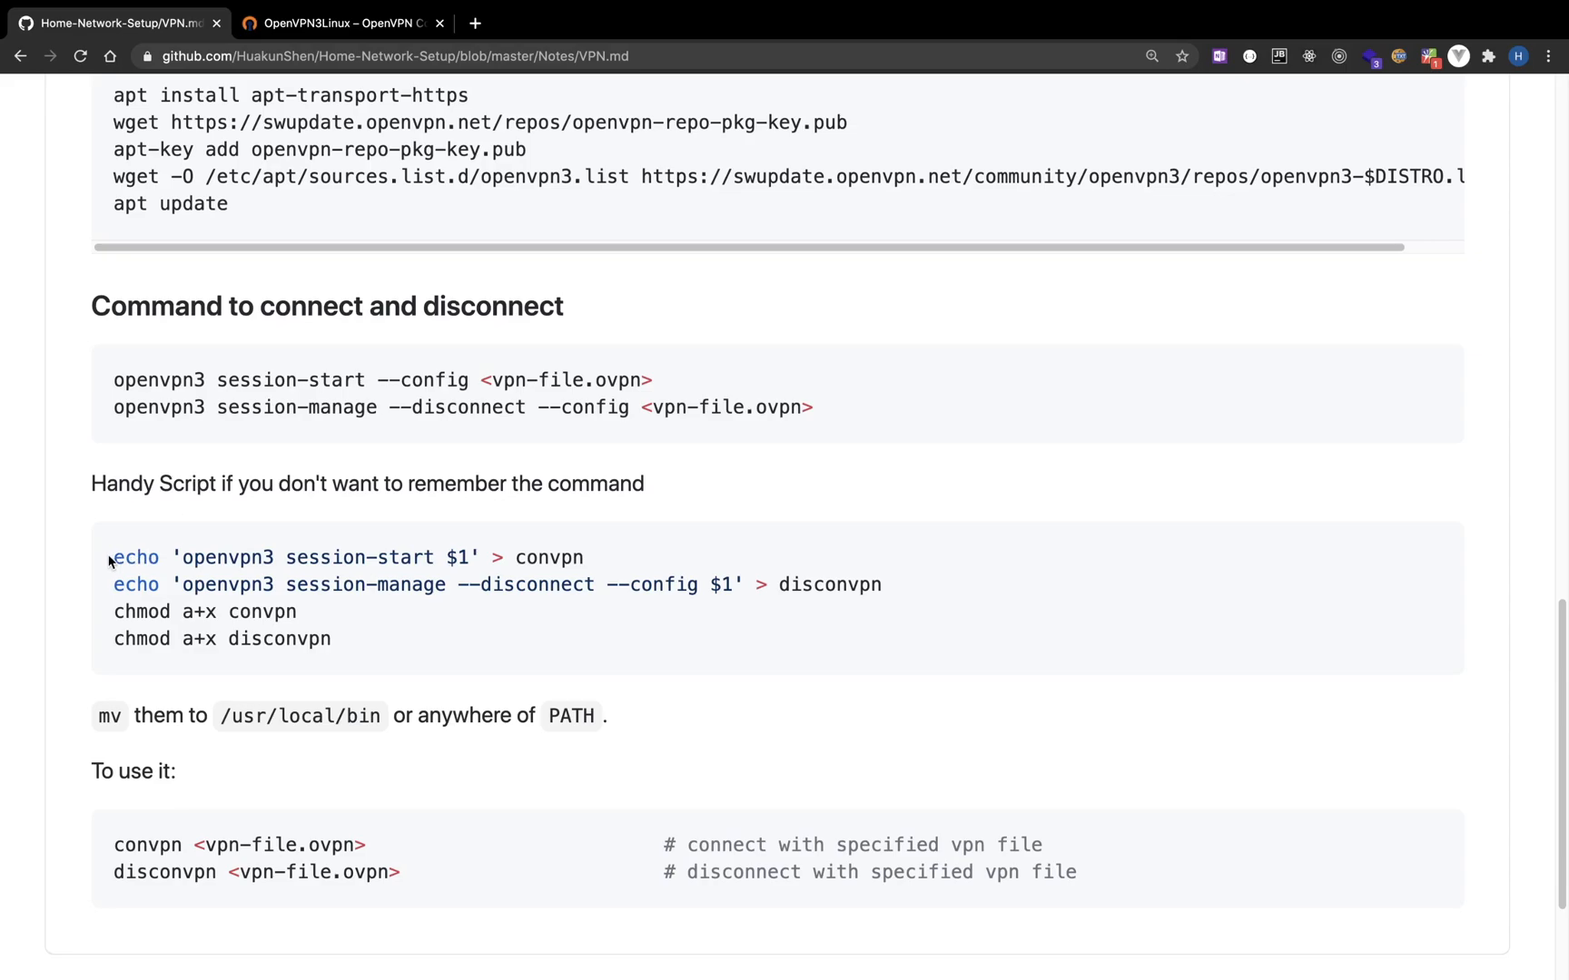
mouse_move(680, 565)
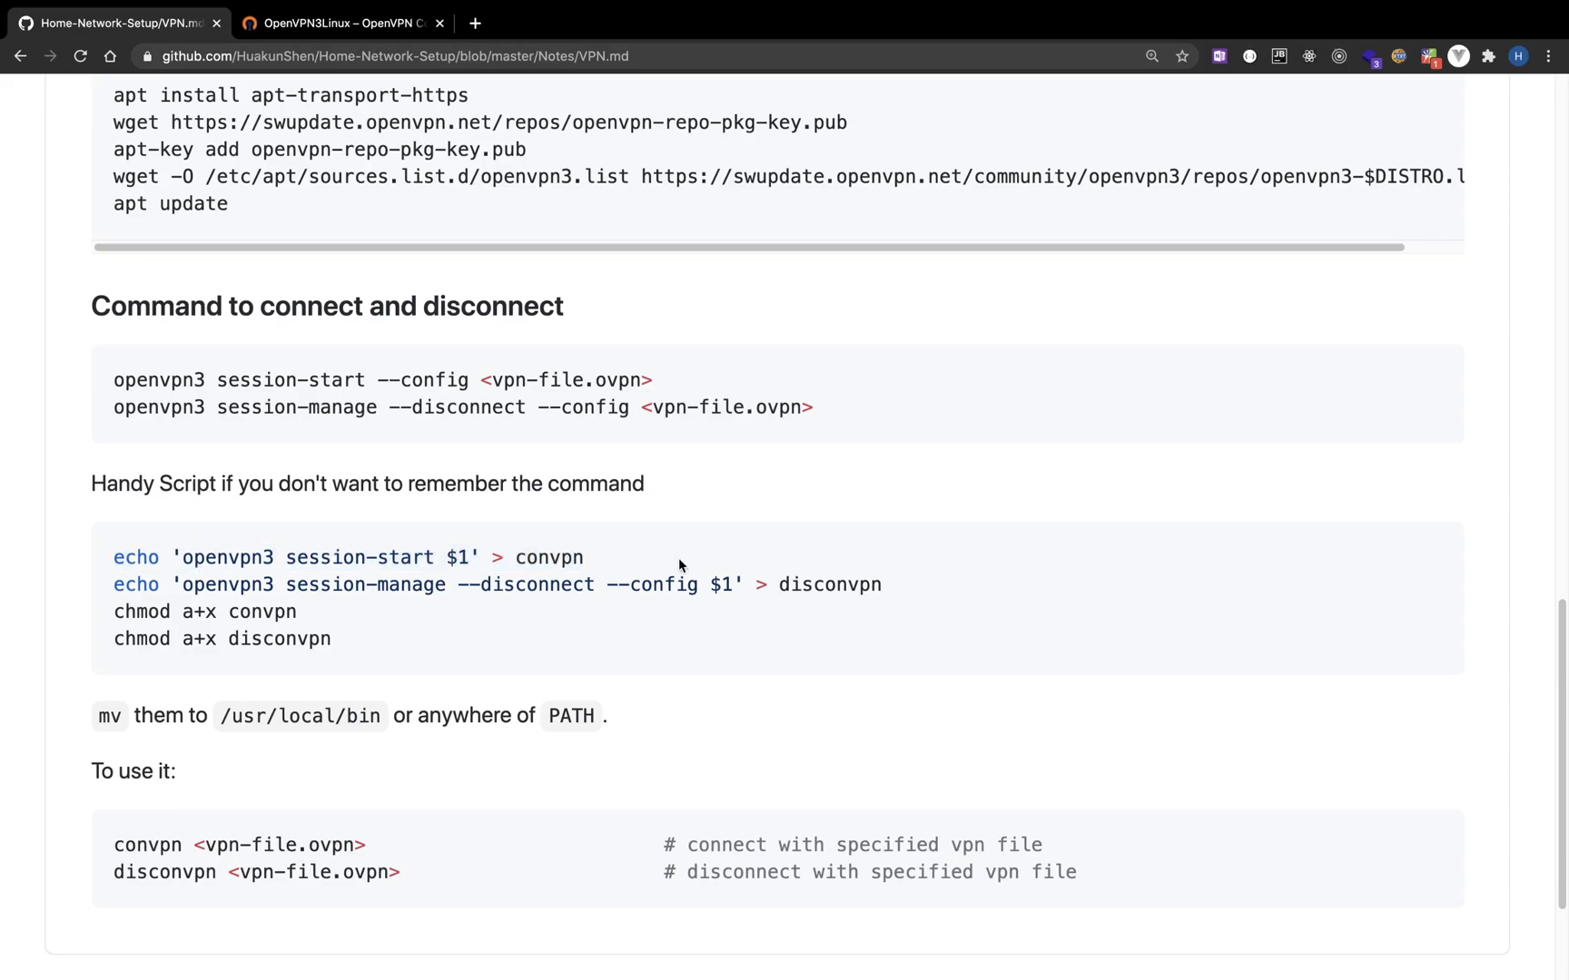
mouse_move(180, 568)
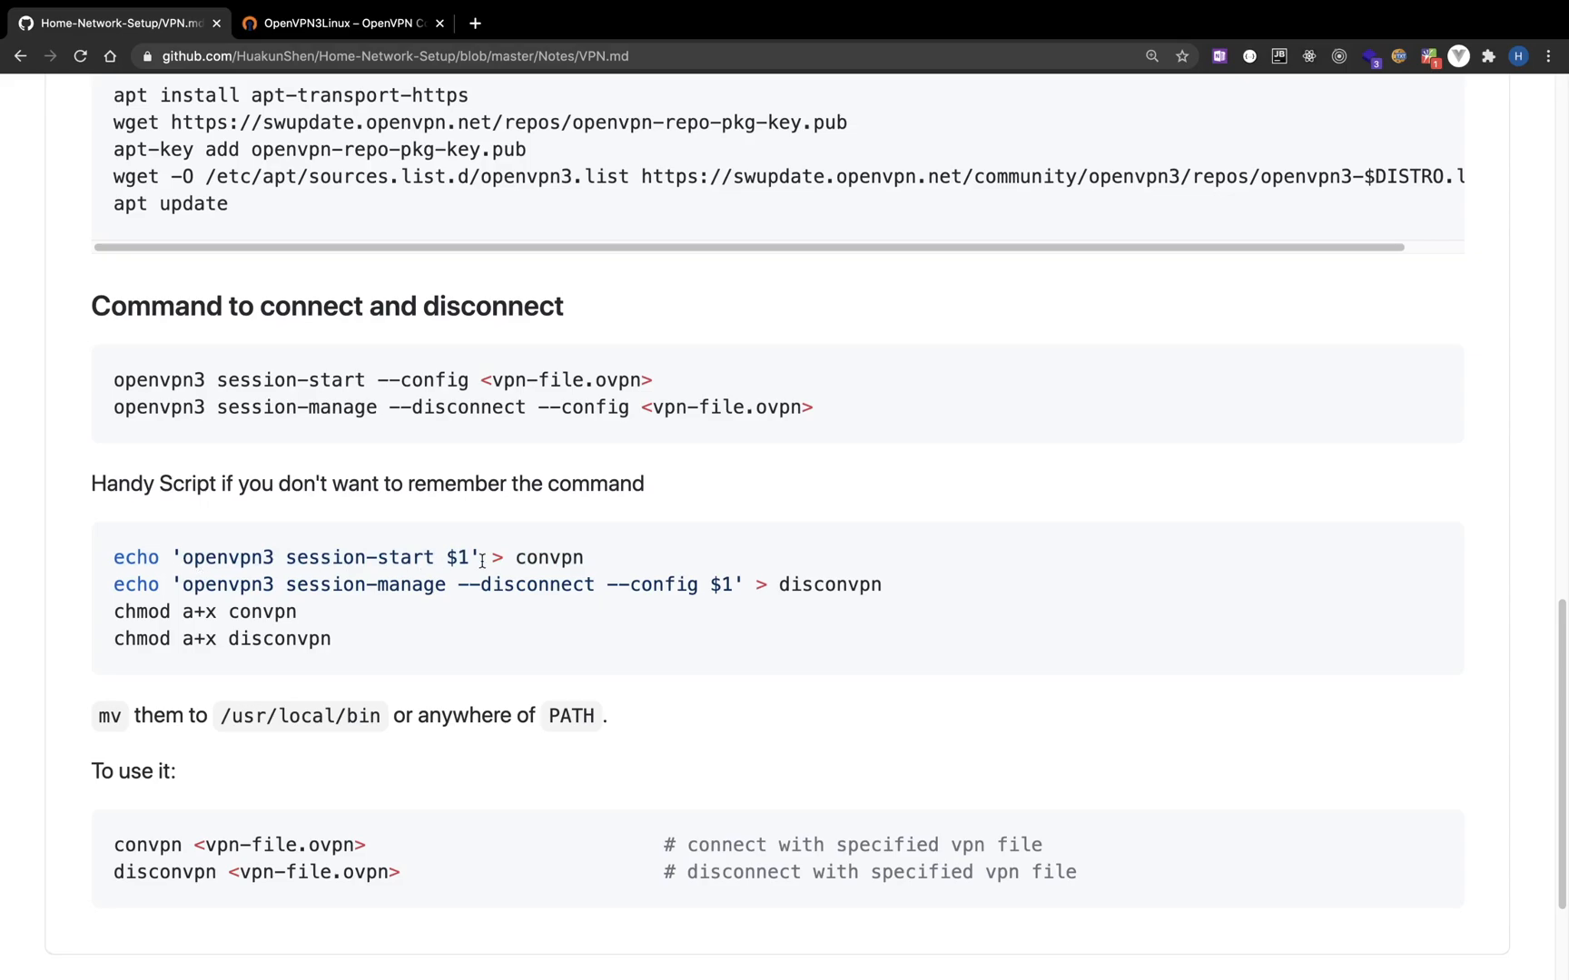
double_click(549, 557)
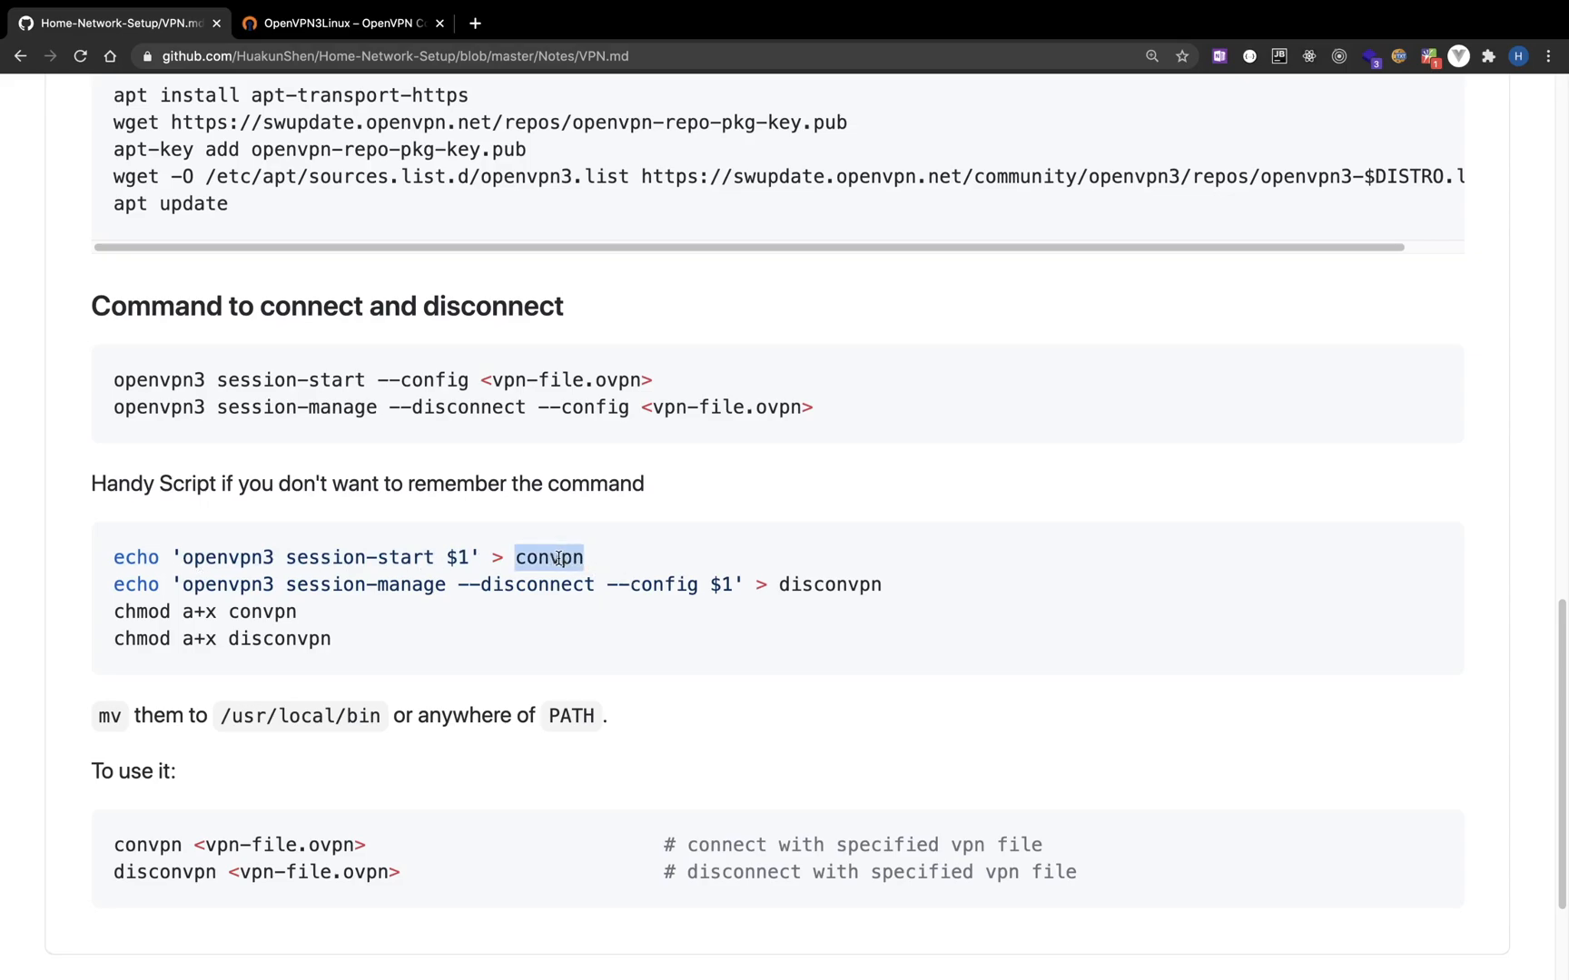
double_click(830, 584)
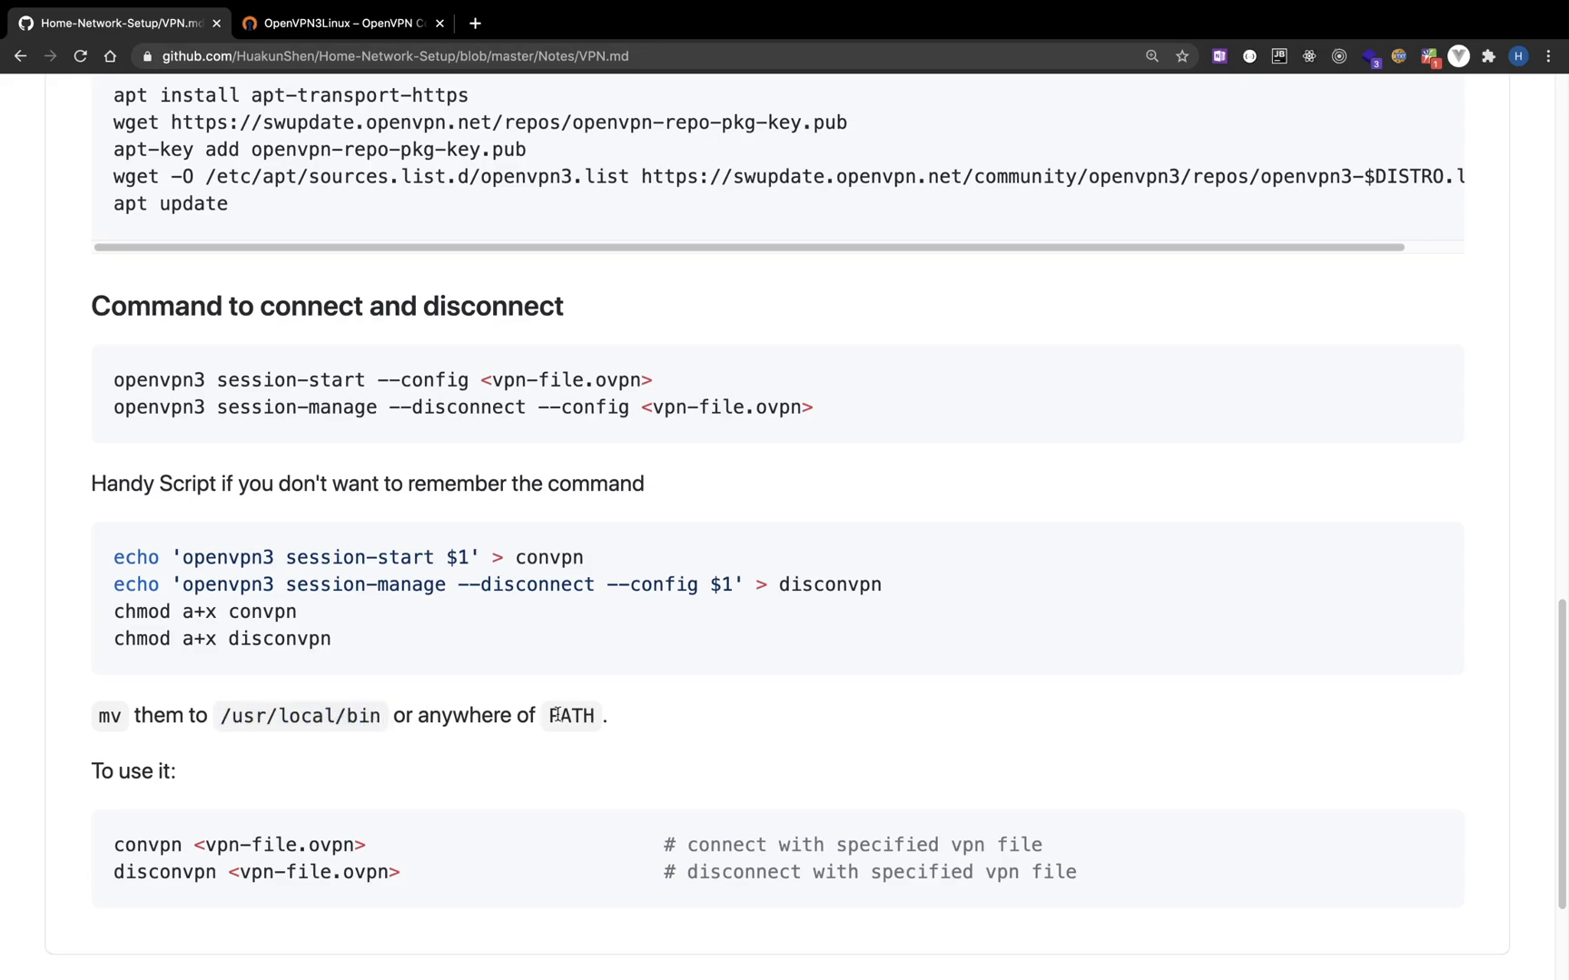
mouse_move(112, 851)
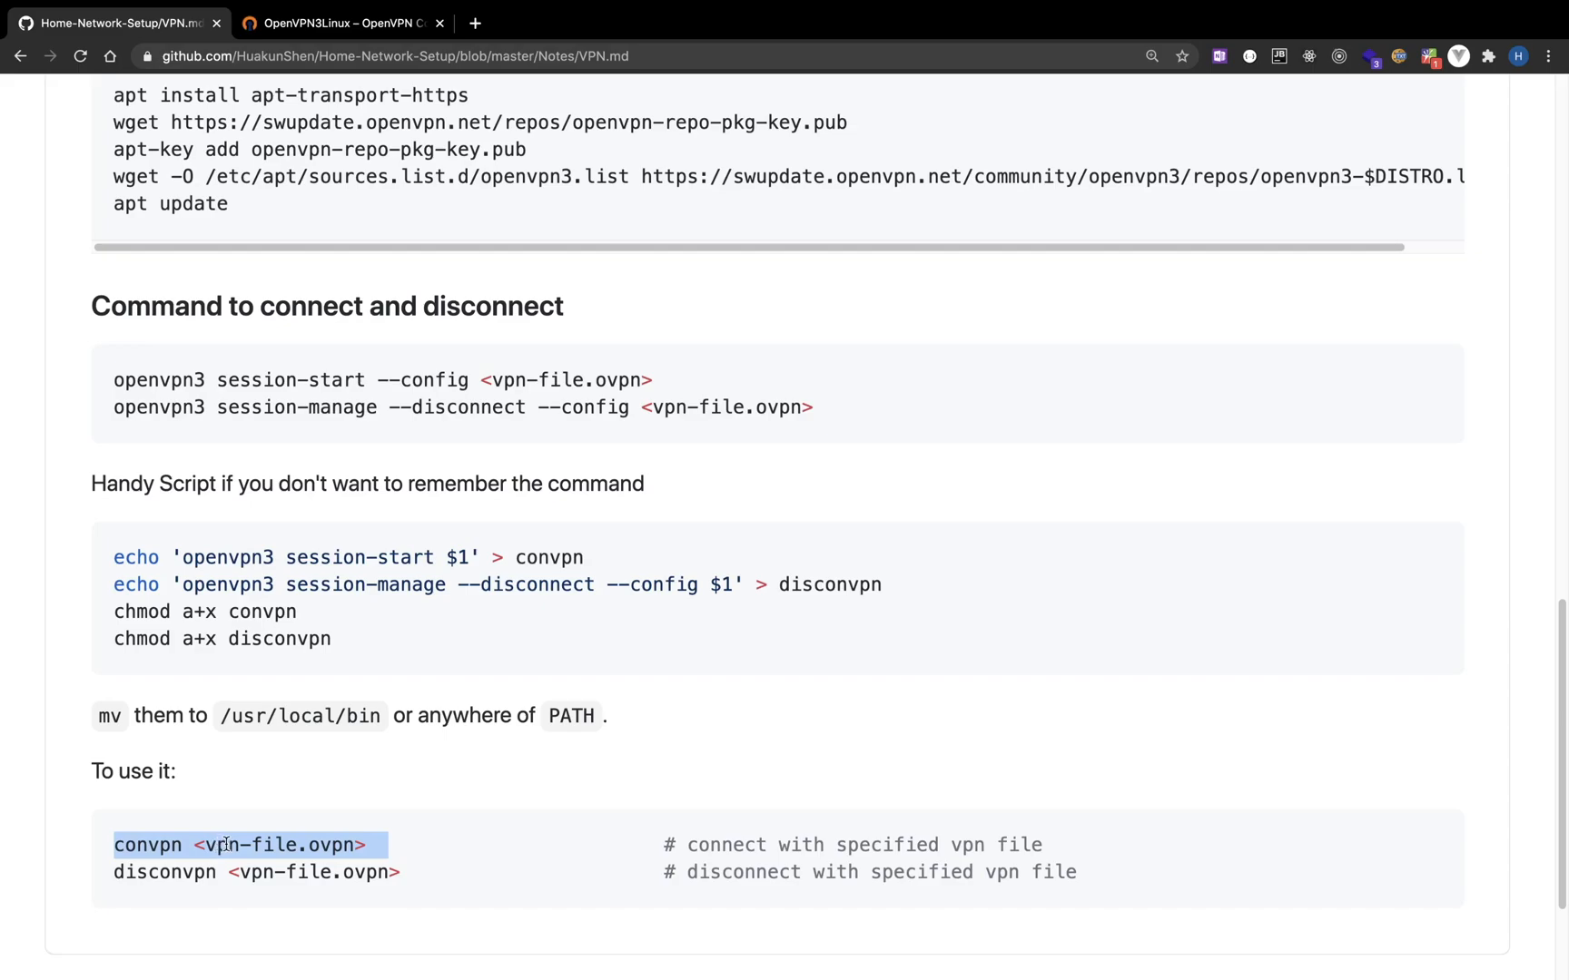
mouse_move(312, 871)
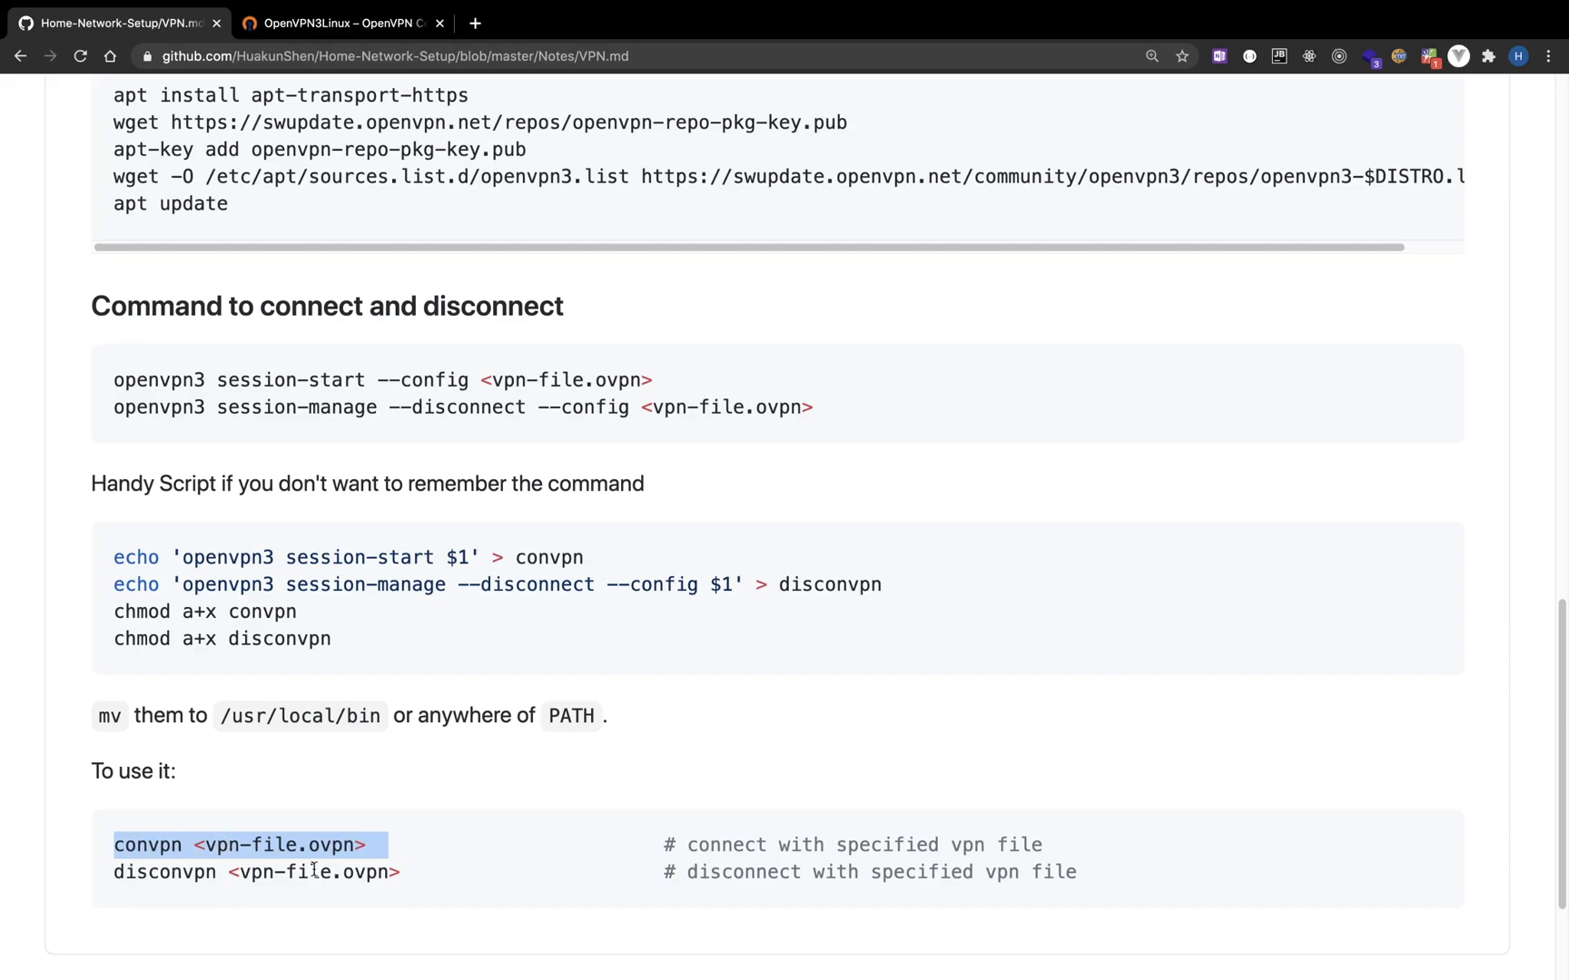
click(401, 872)
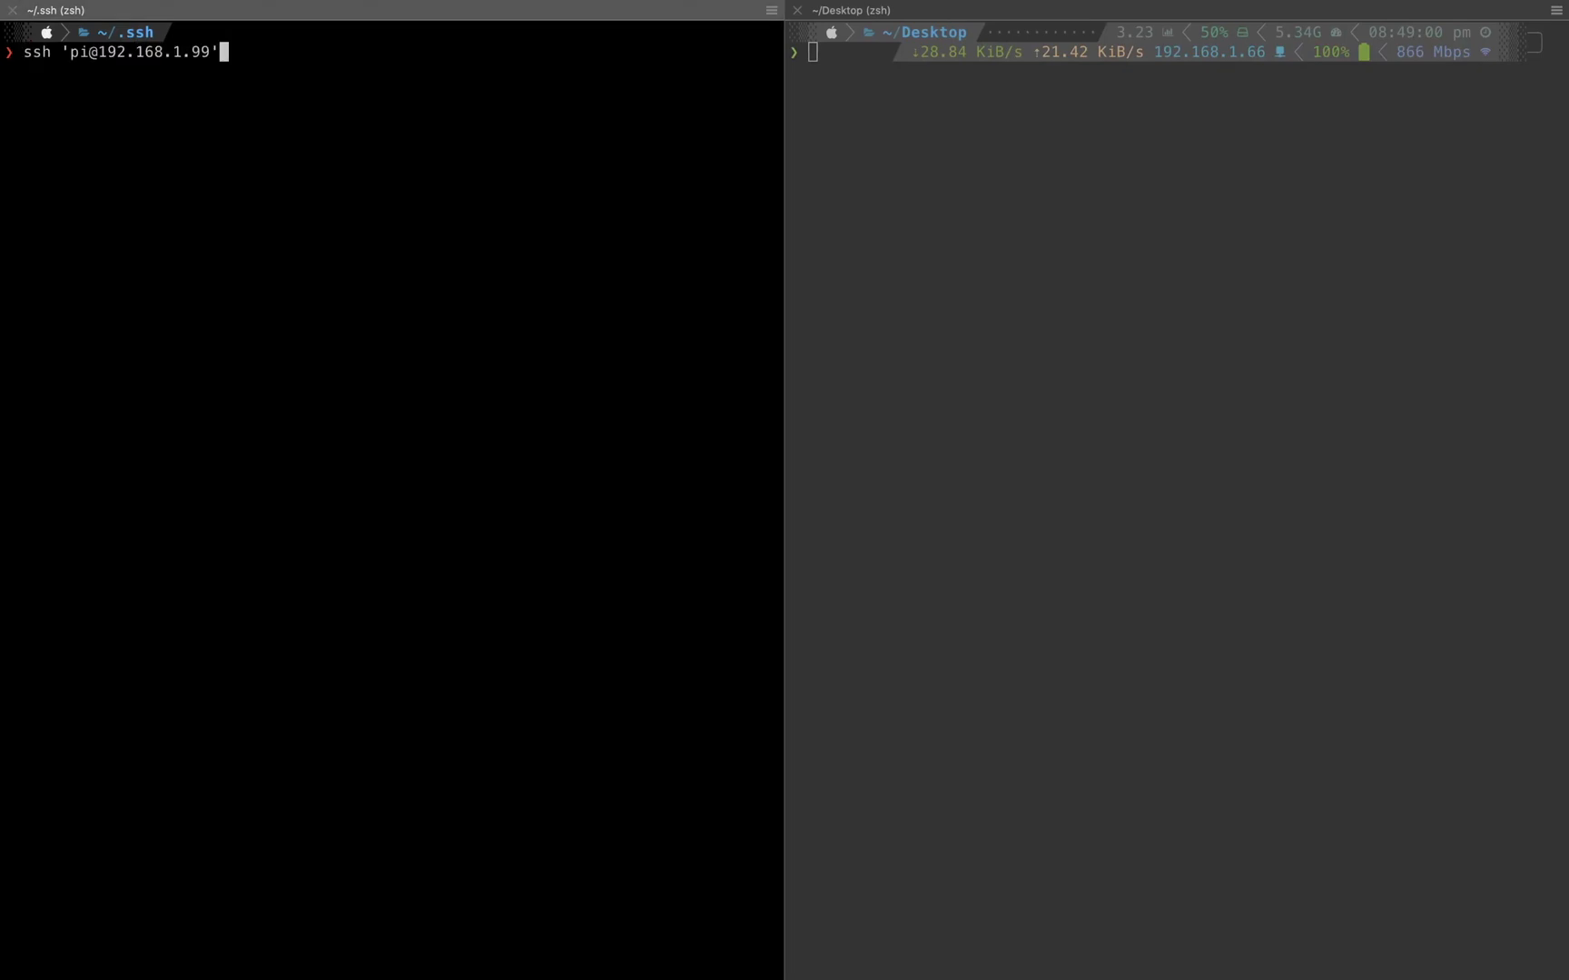
- SSH into the Pi and run pivpn help to list the client commands
key(Return)
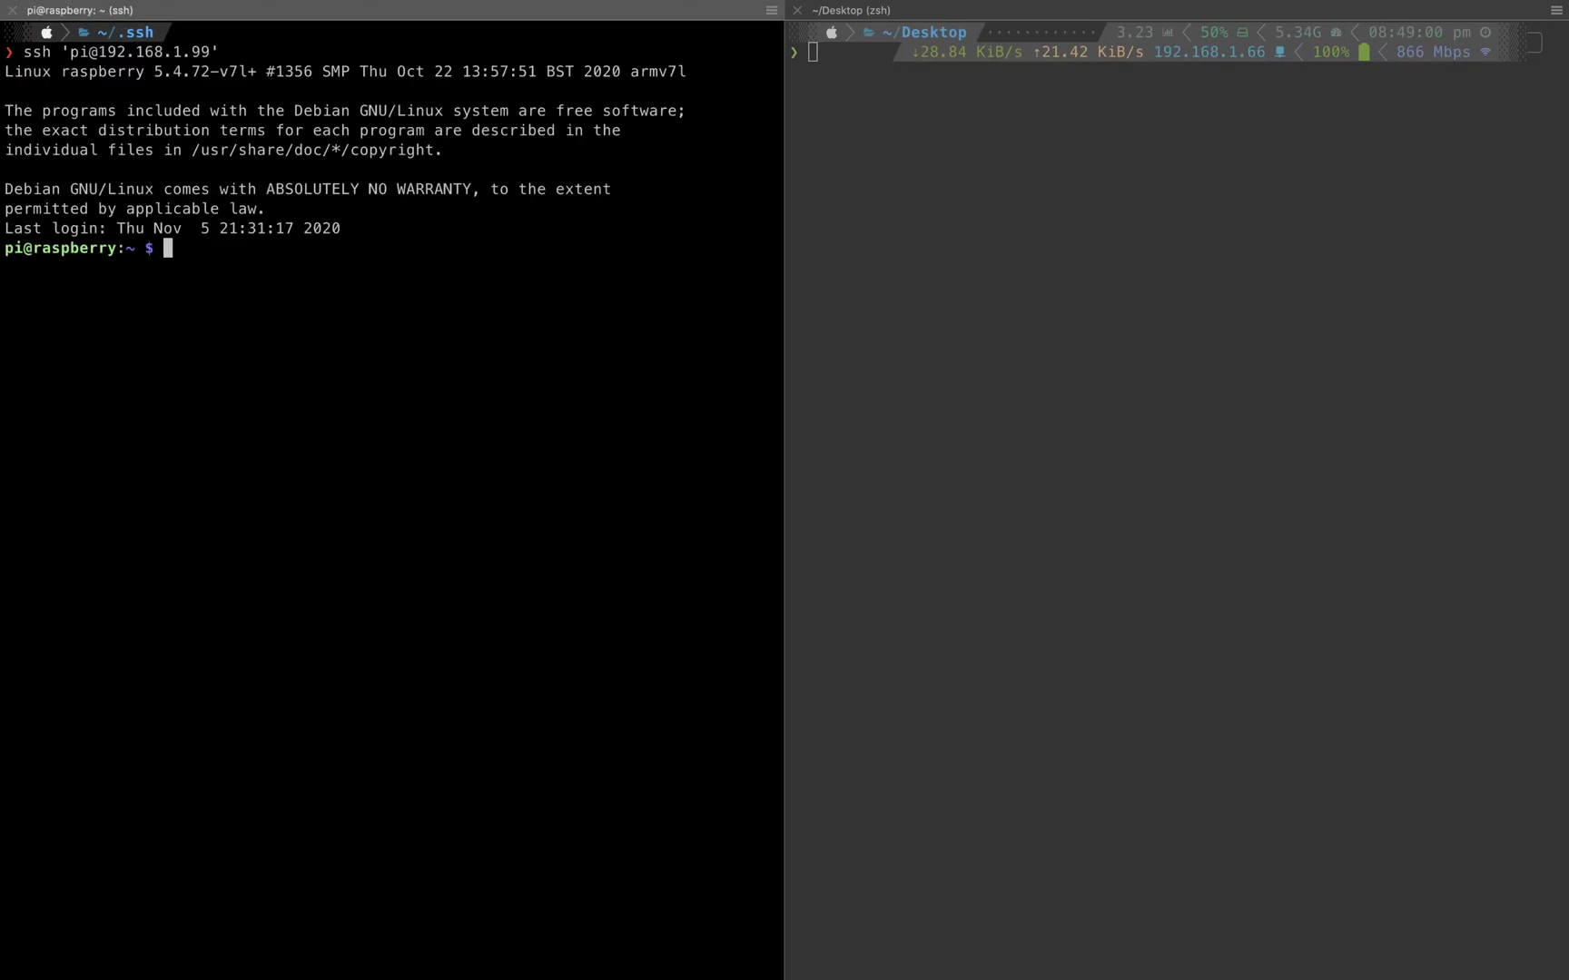
text(pi)
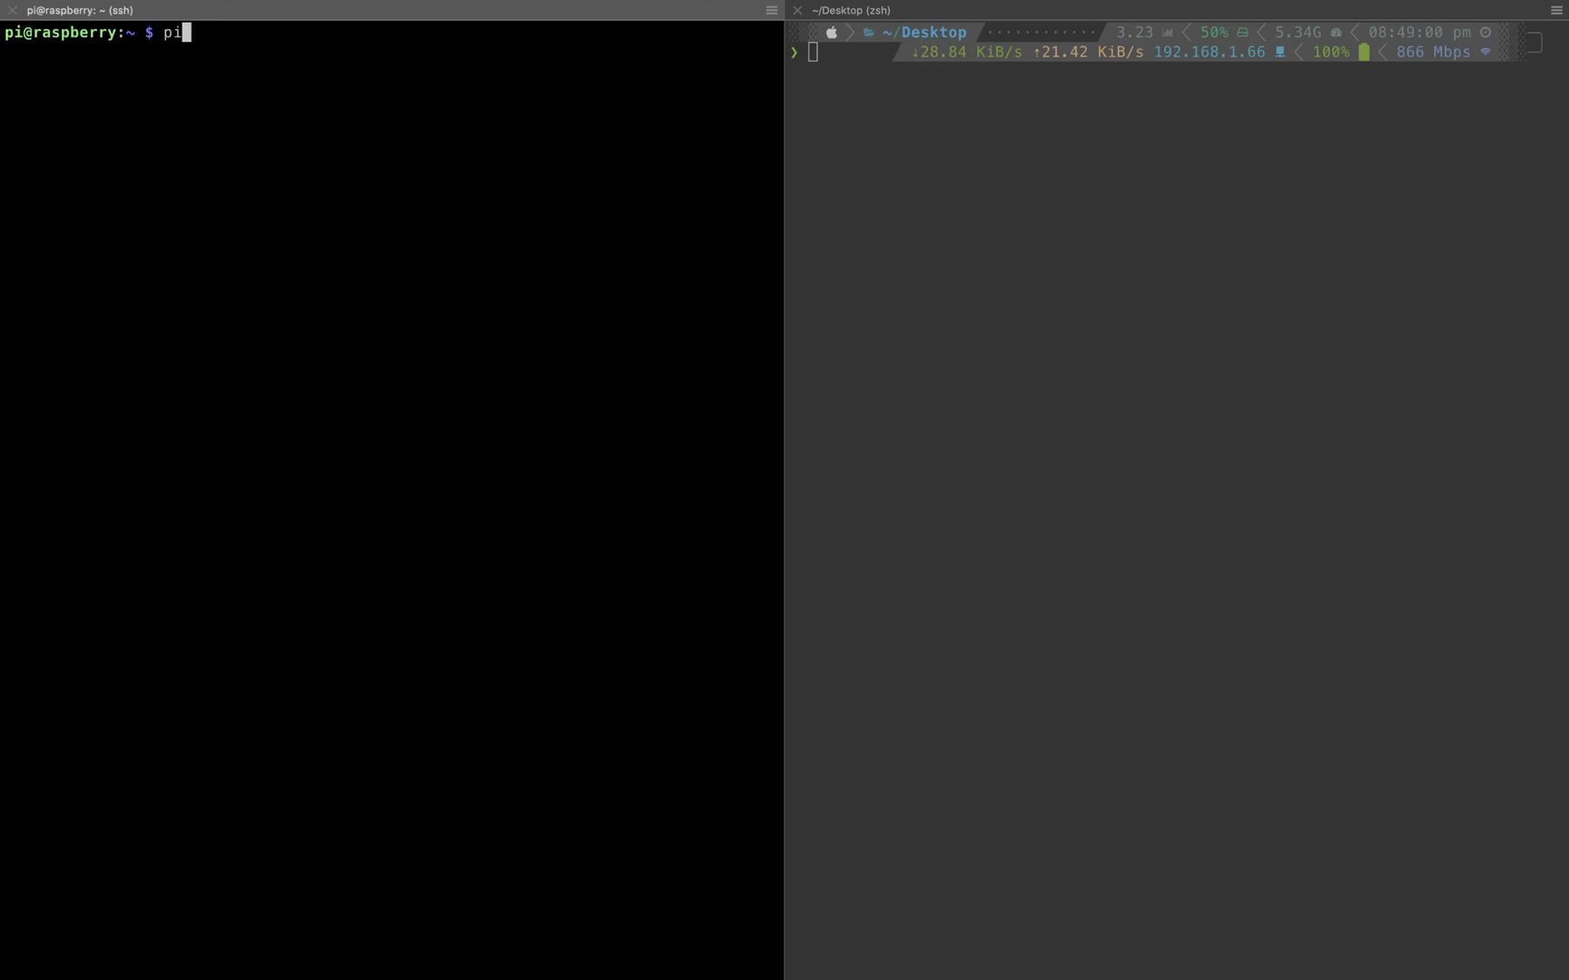
key(Return)
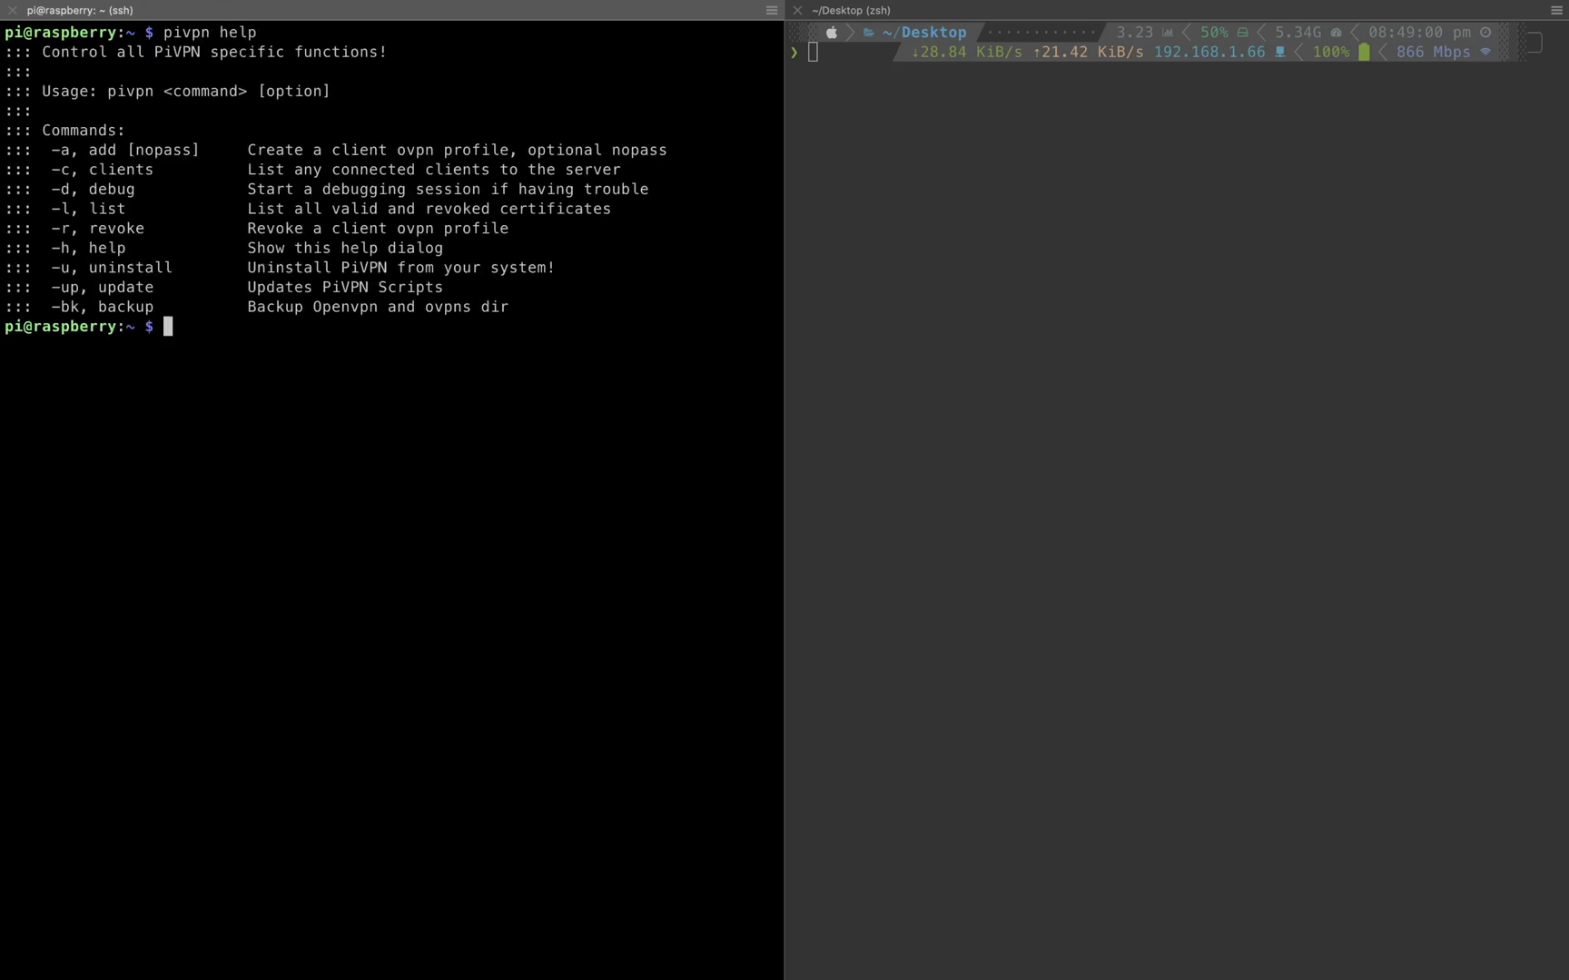
mouse_move(335, 307)
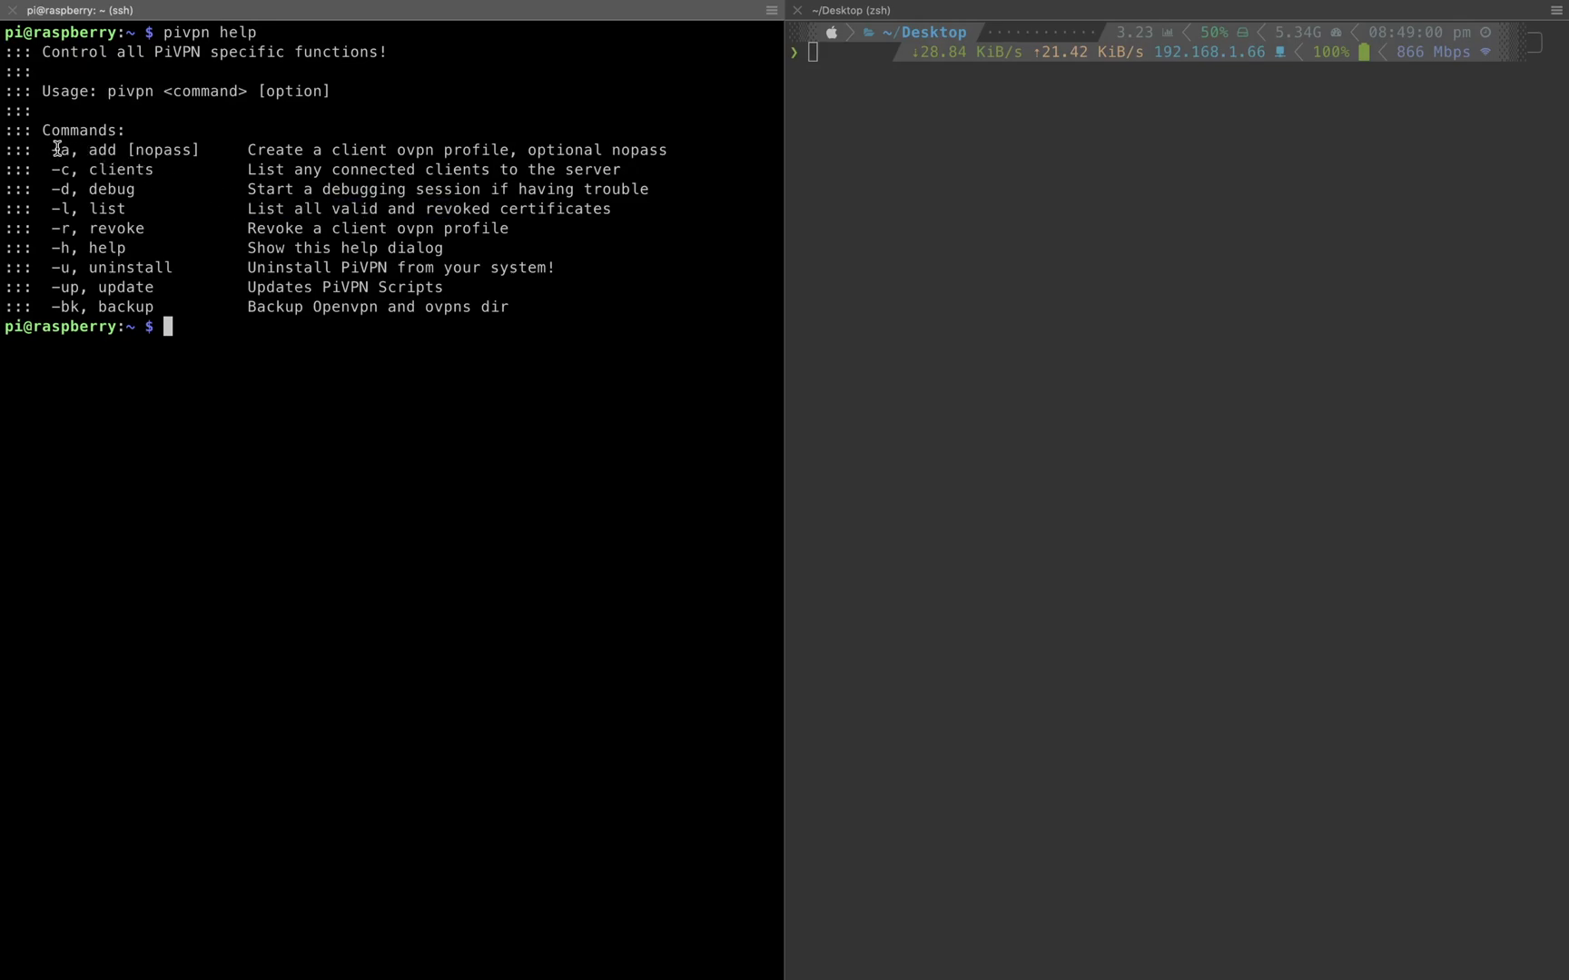
text(pivpn -a)
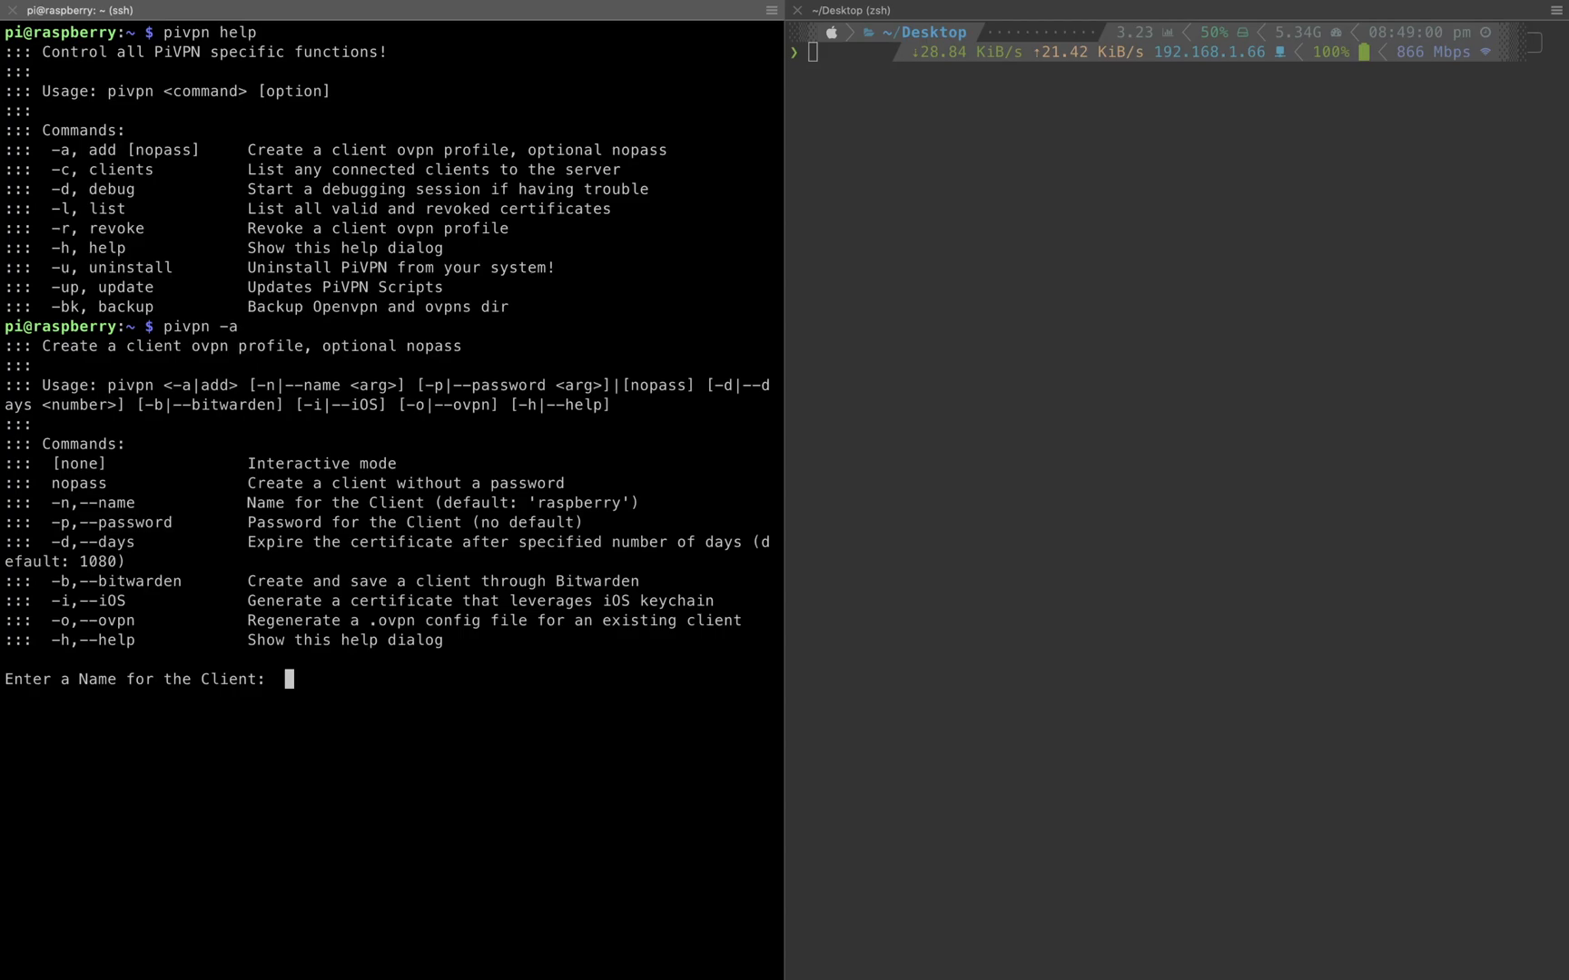
- Add a password-protected client 'user' valid for 1080 days, then check the home directory
text(user)
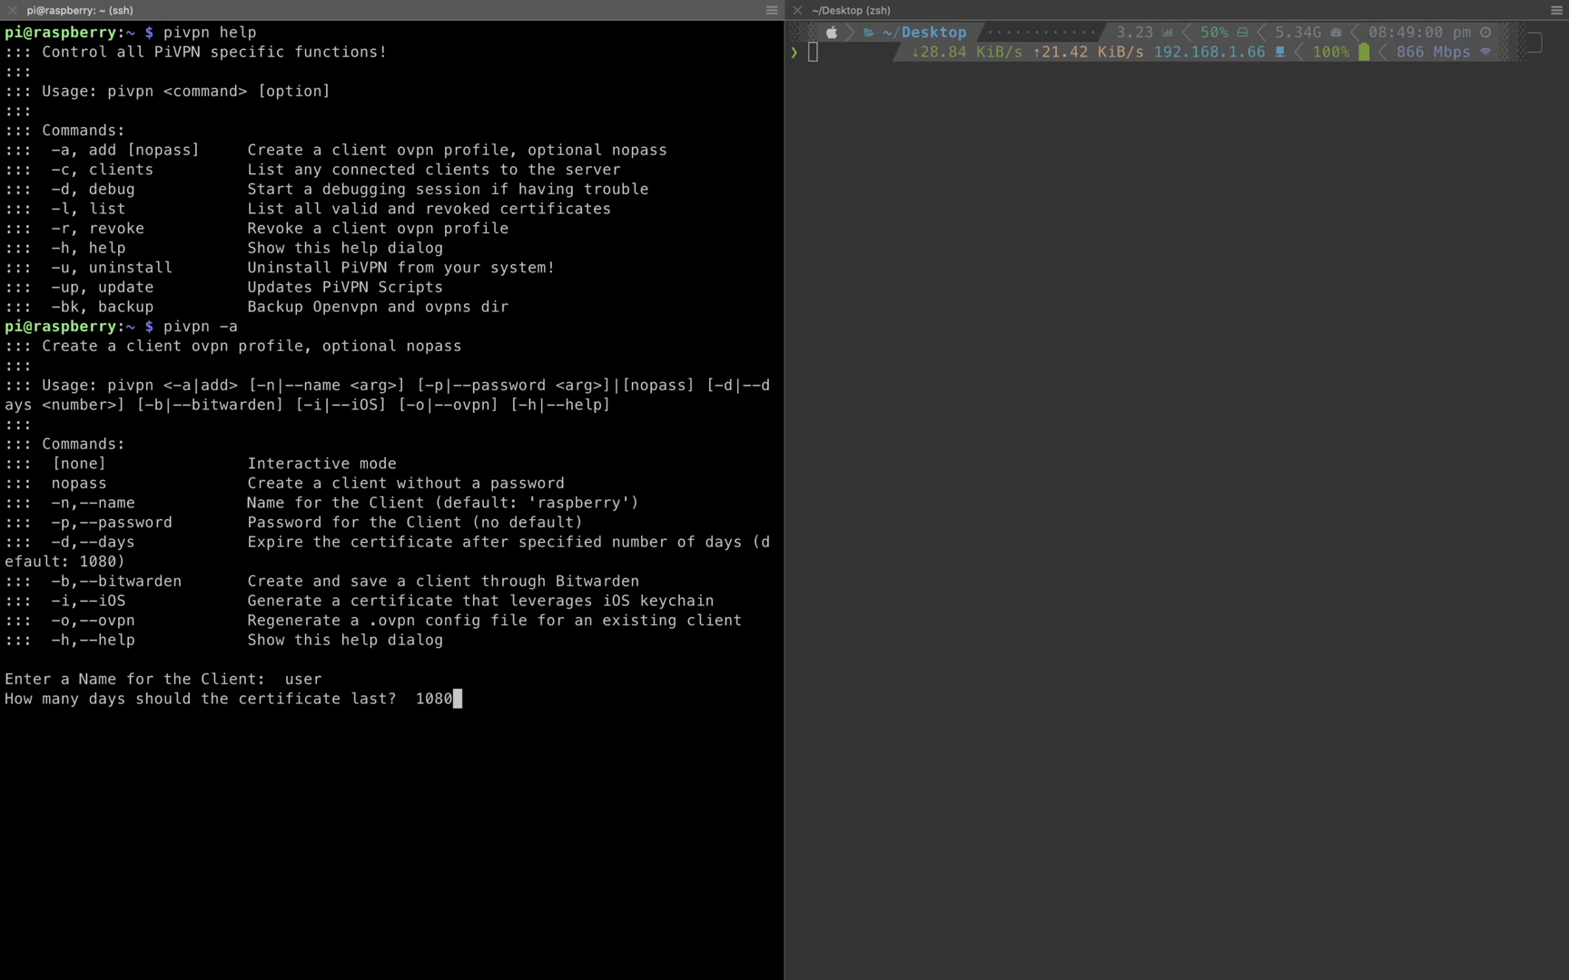
key(Return)
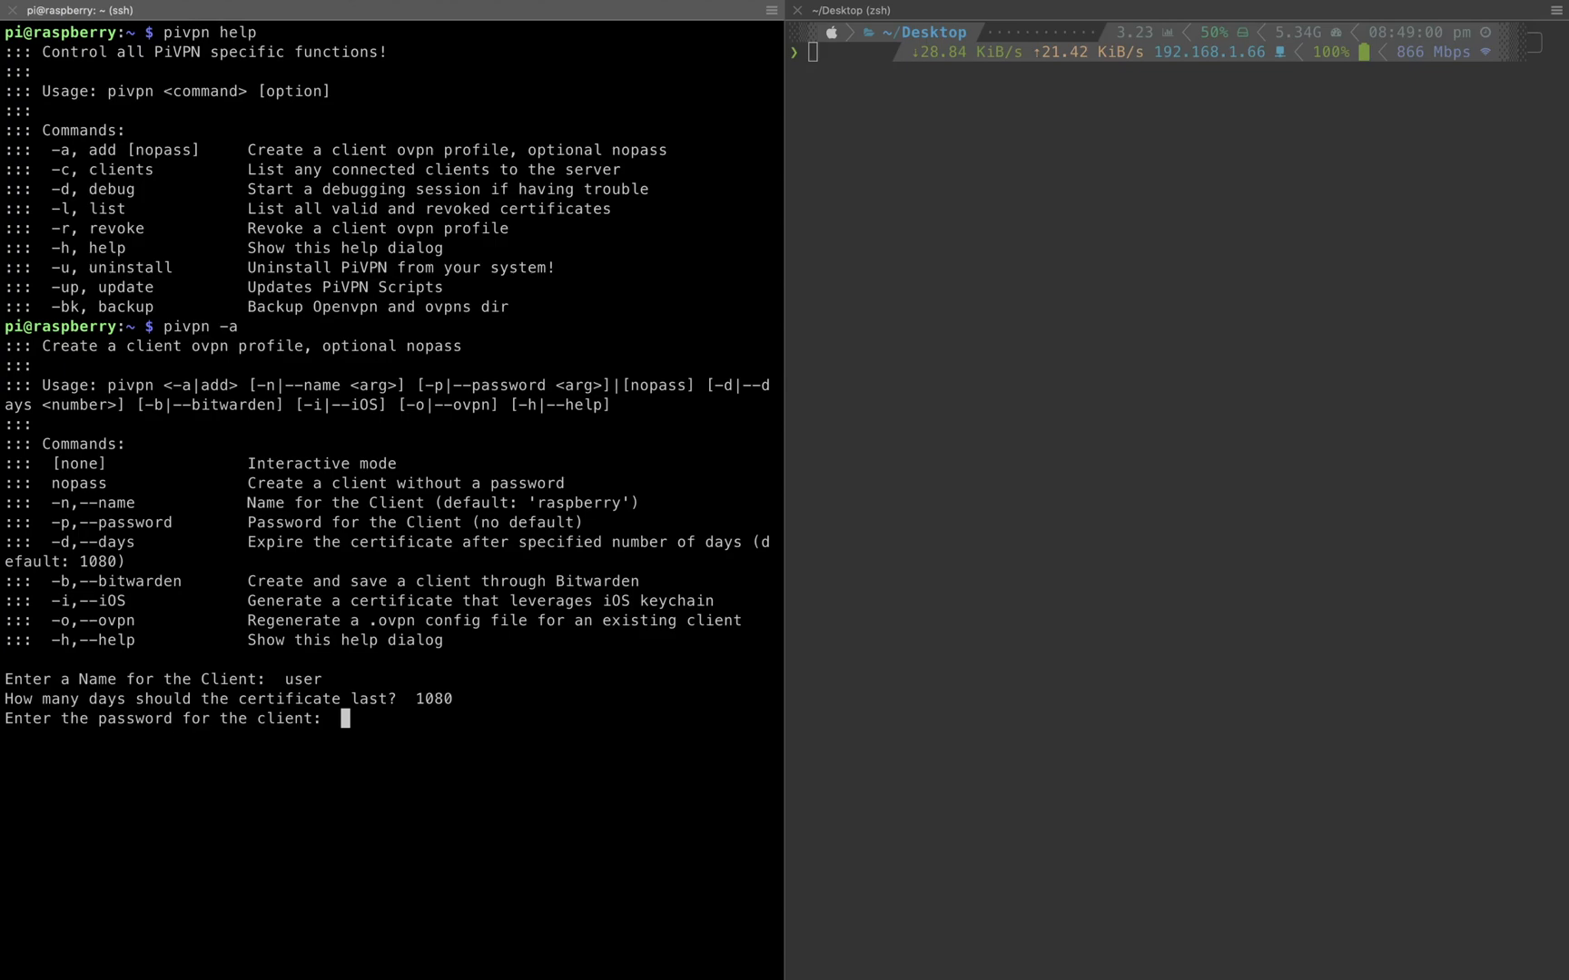
key(Return)
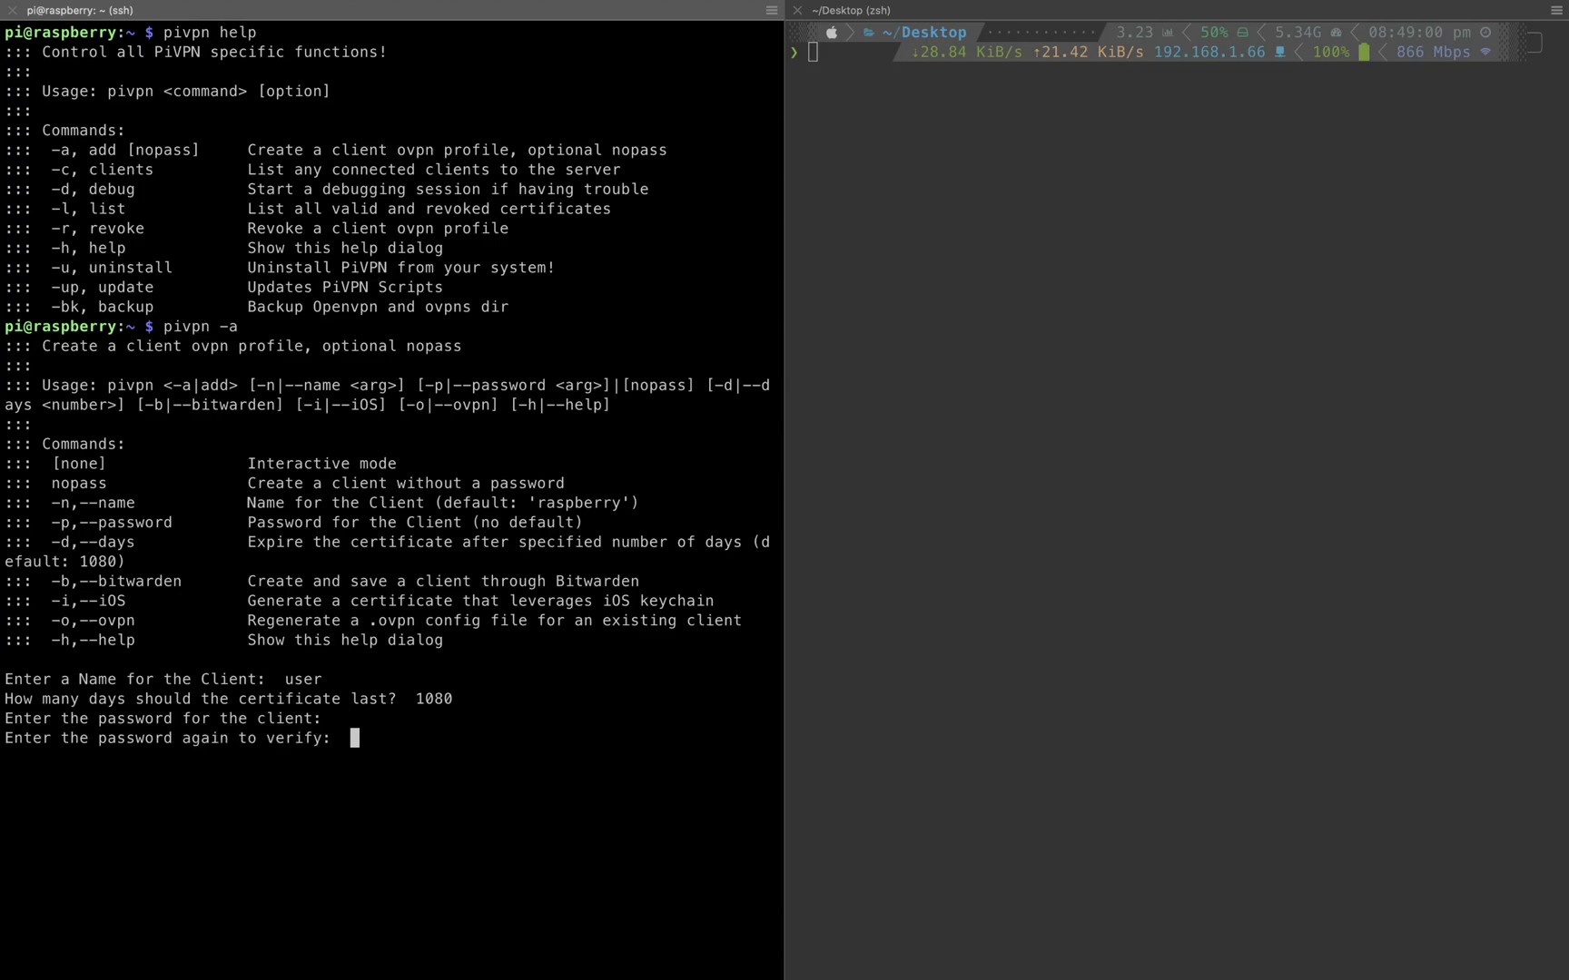
key(Return)
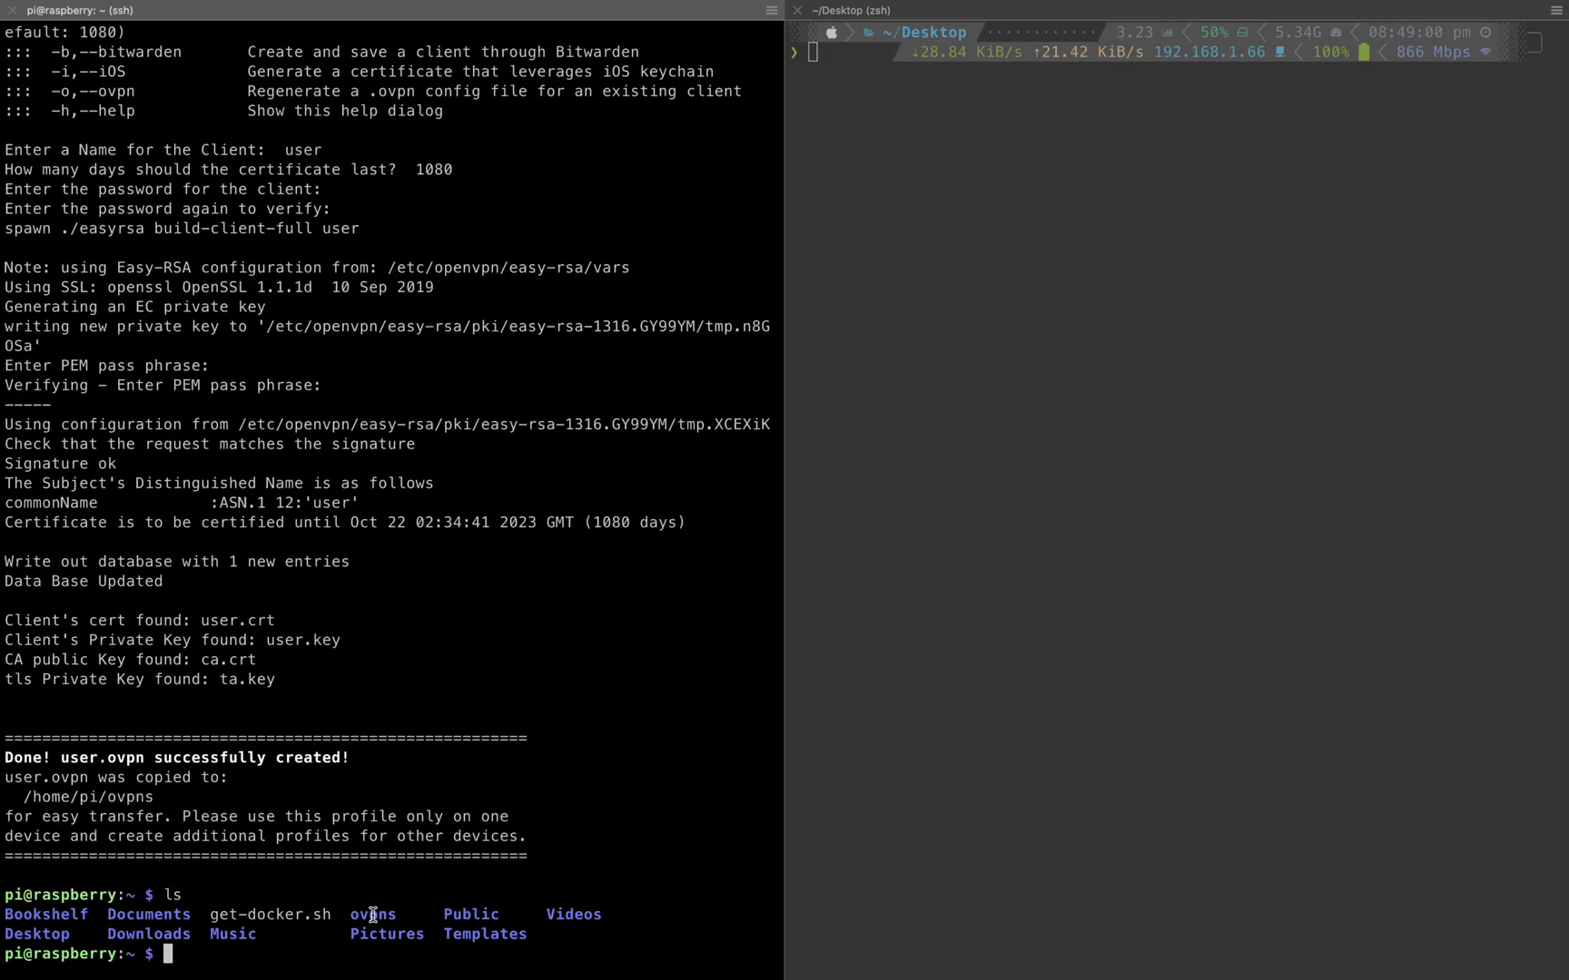
text(cd ovpns/)
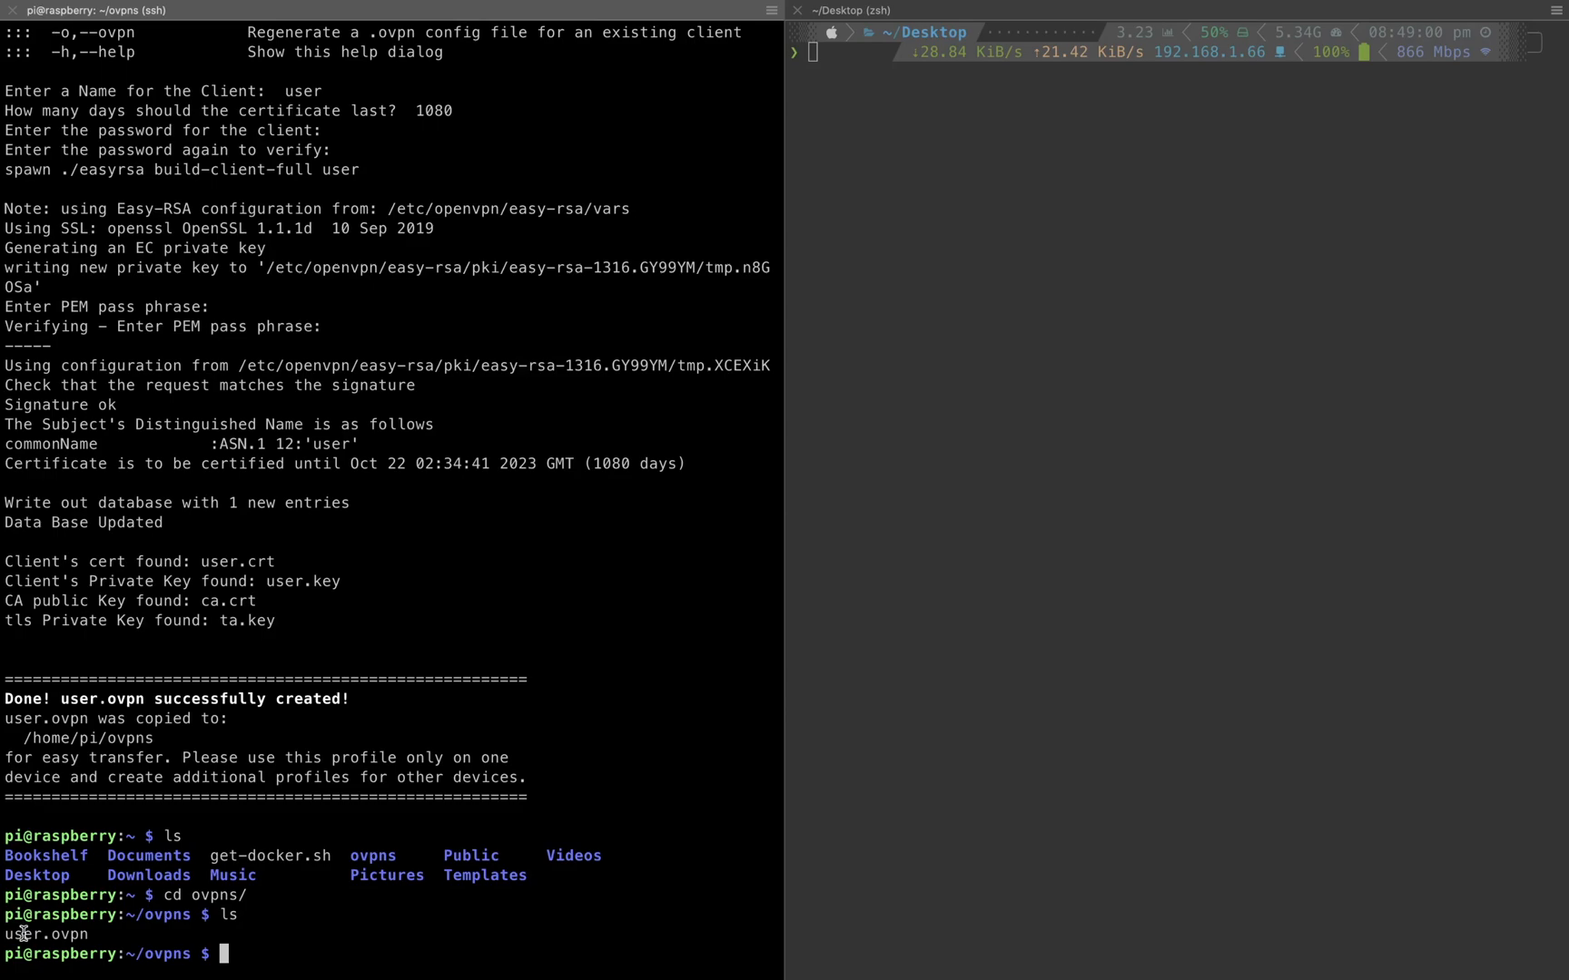
mouse_move(849, 575)
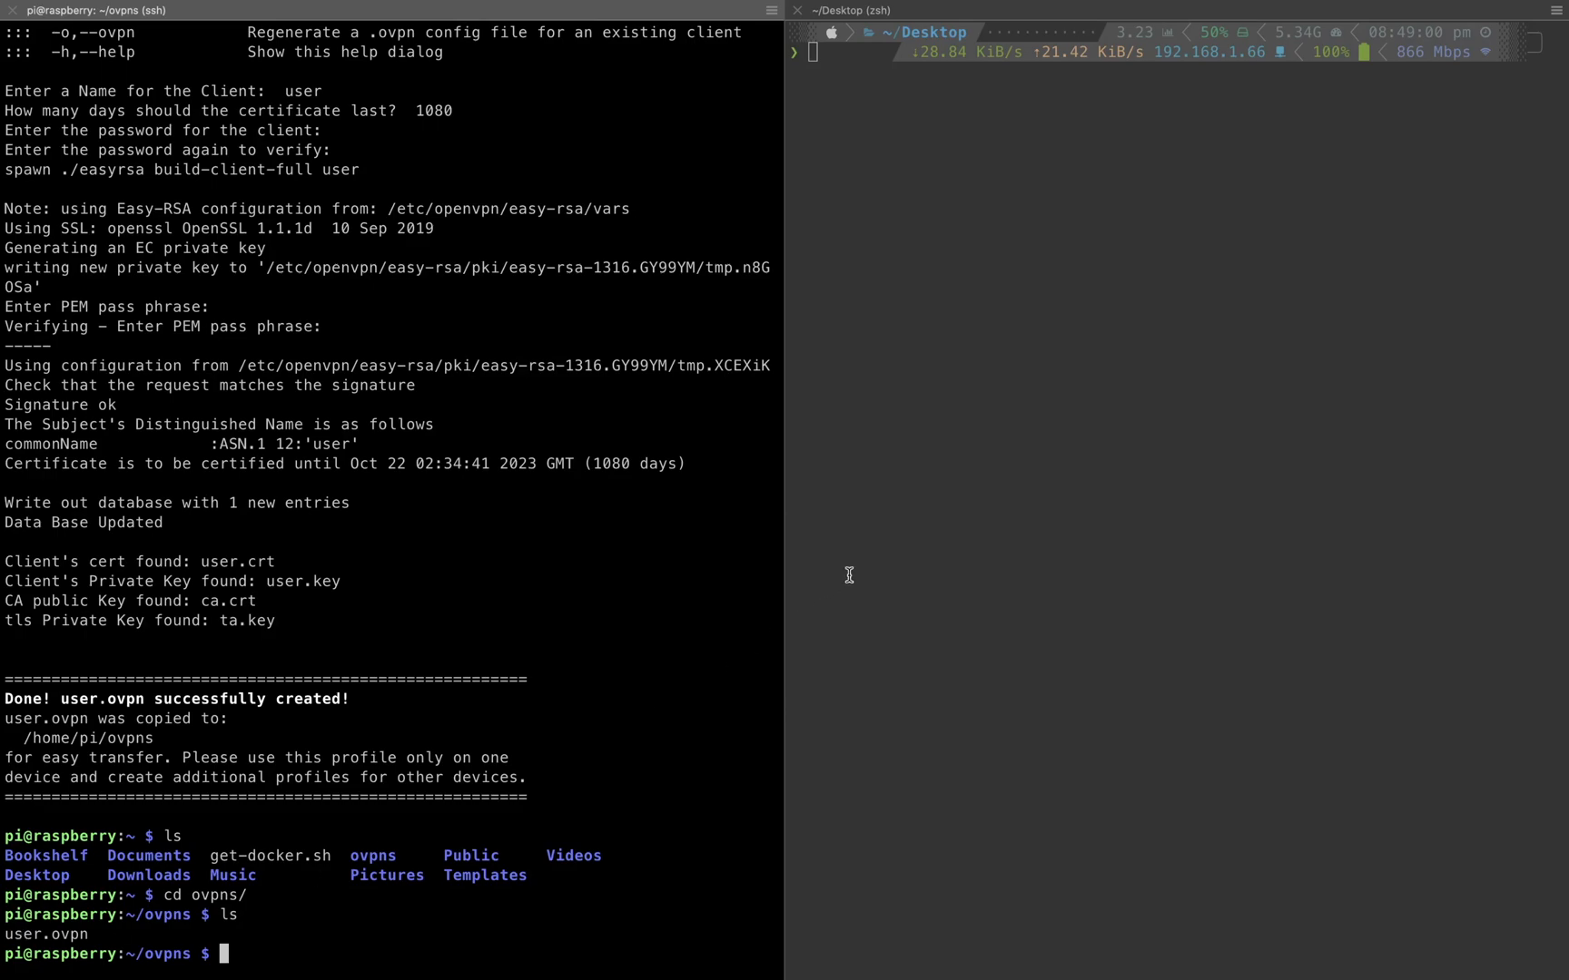
mouse_move(910, 556)
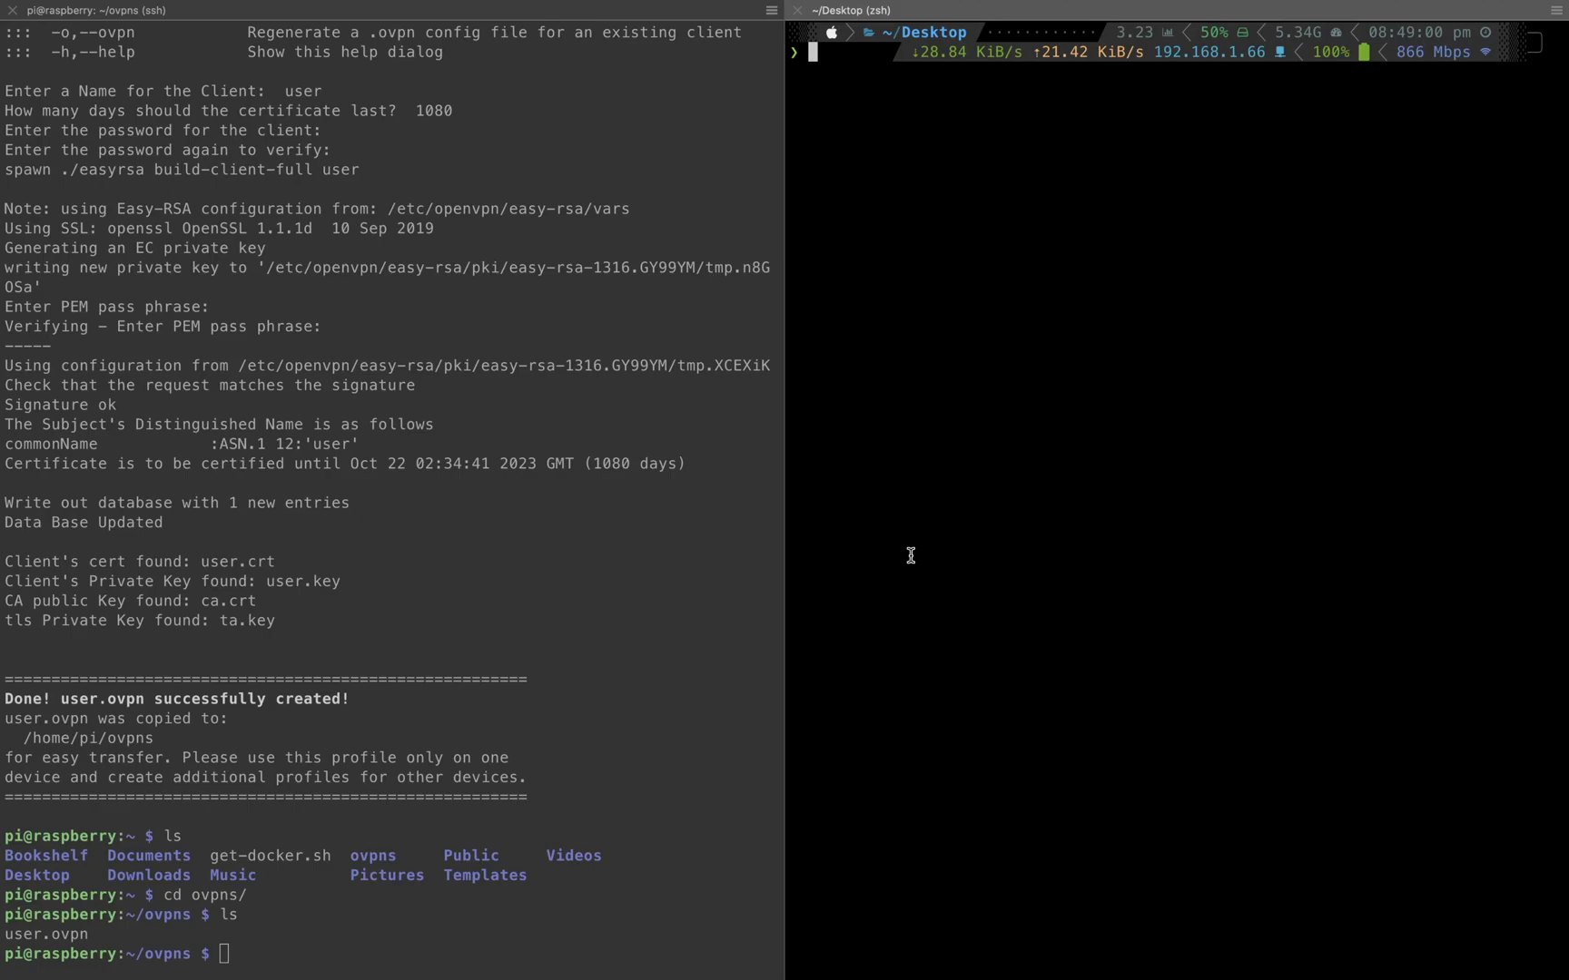
text(scp p)
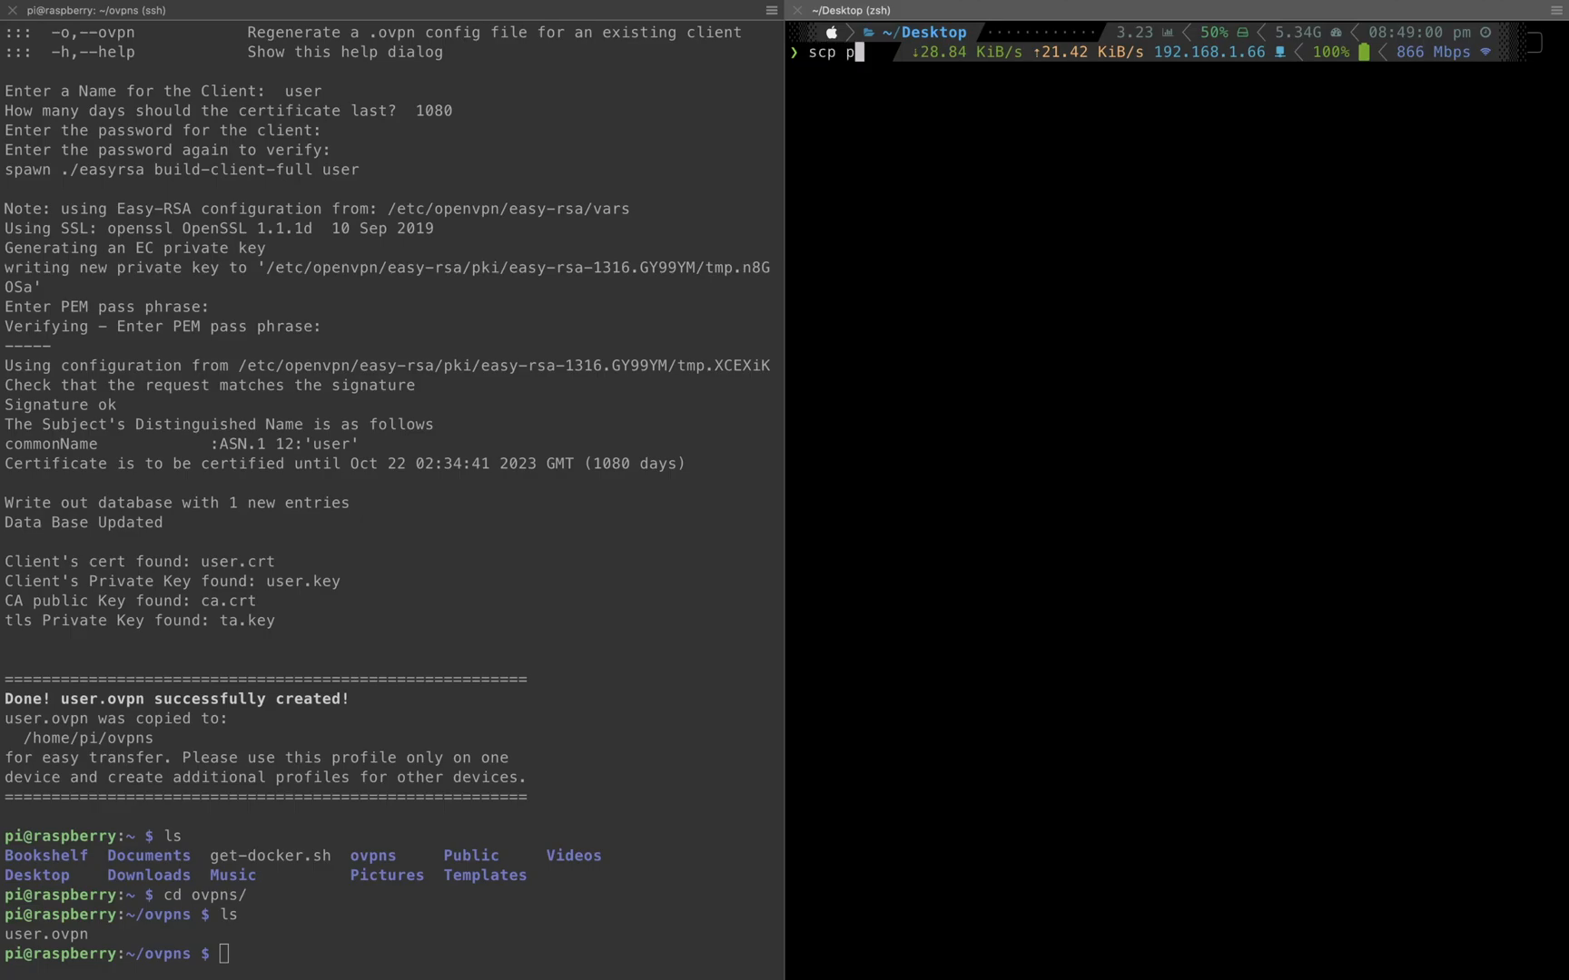
text(i@192.1)
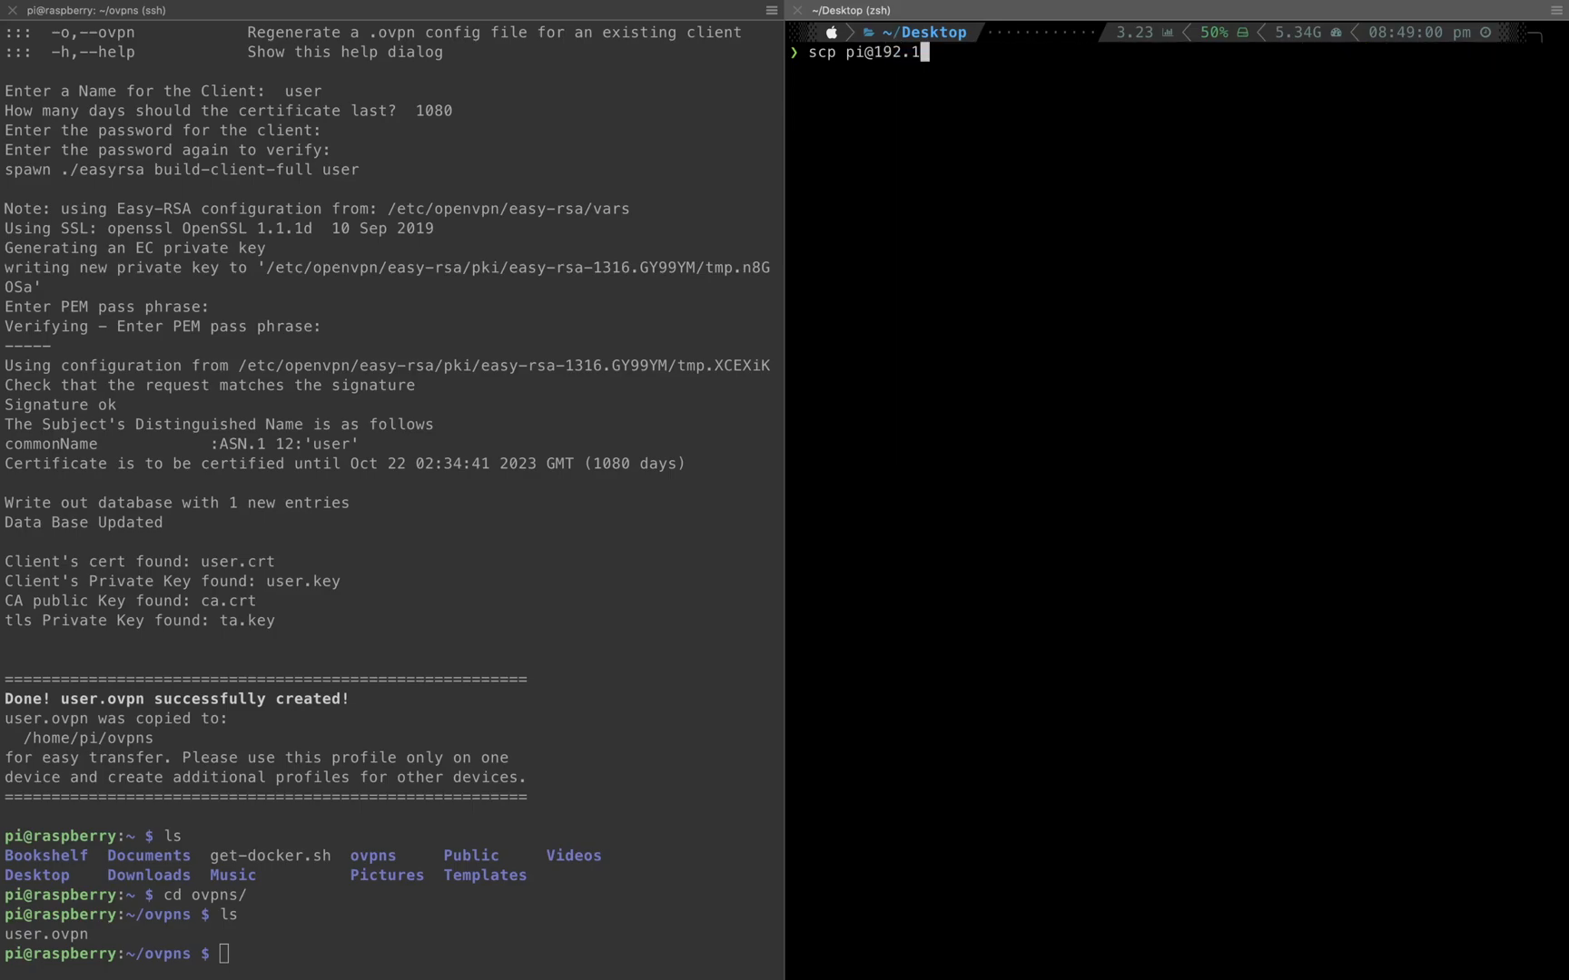
text(68.1.99:~/ovpn/use)
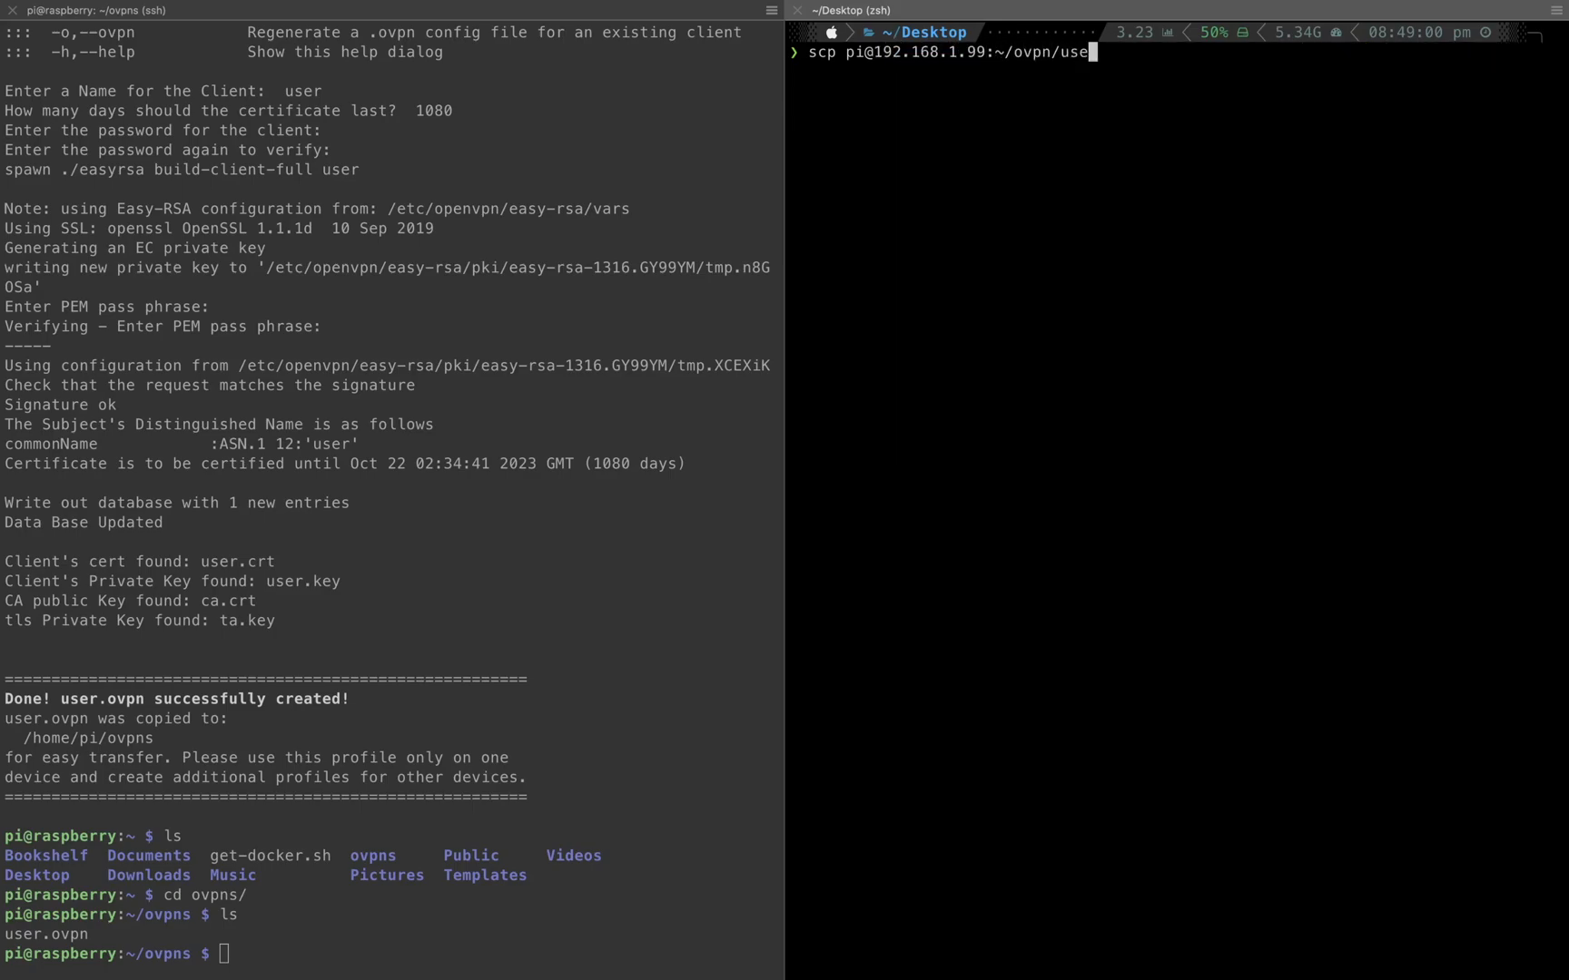
key(Return)
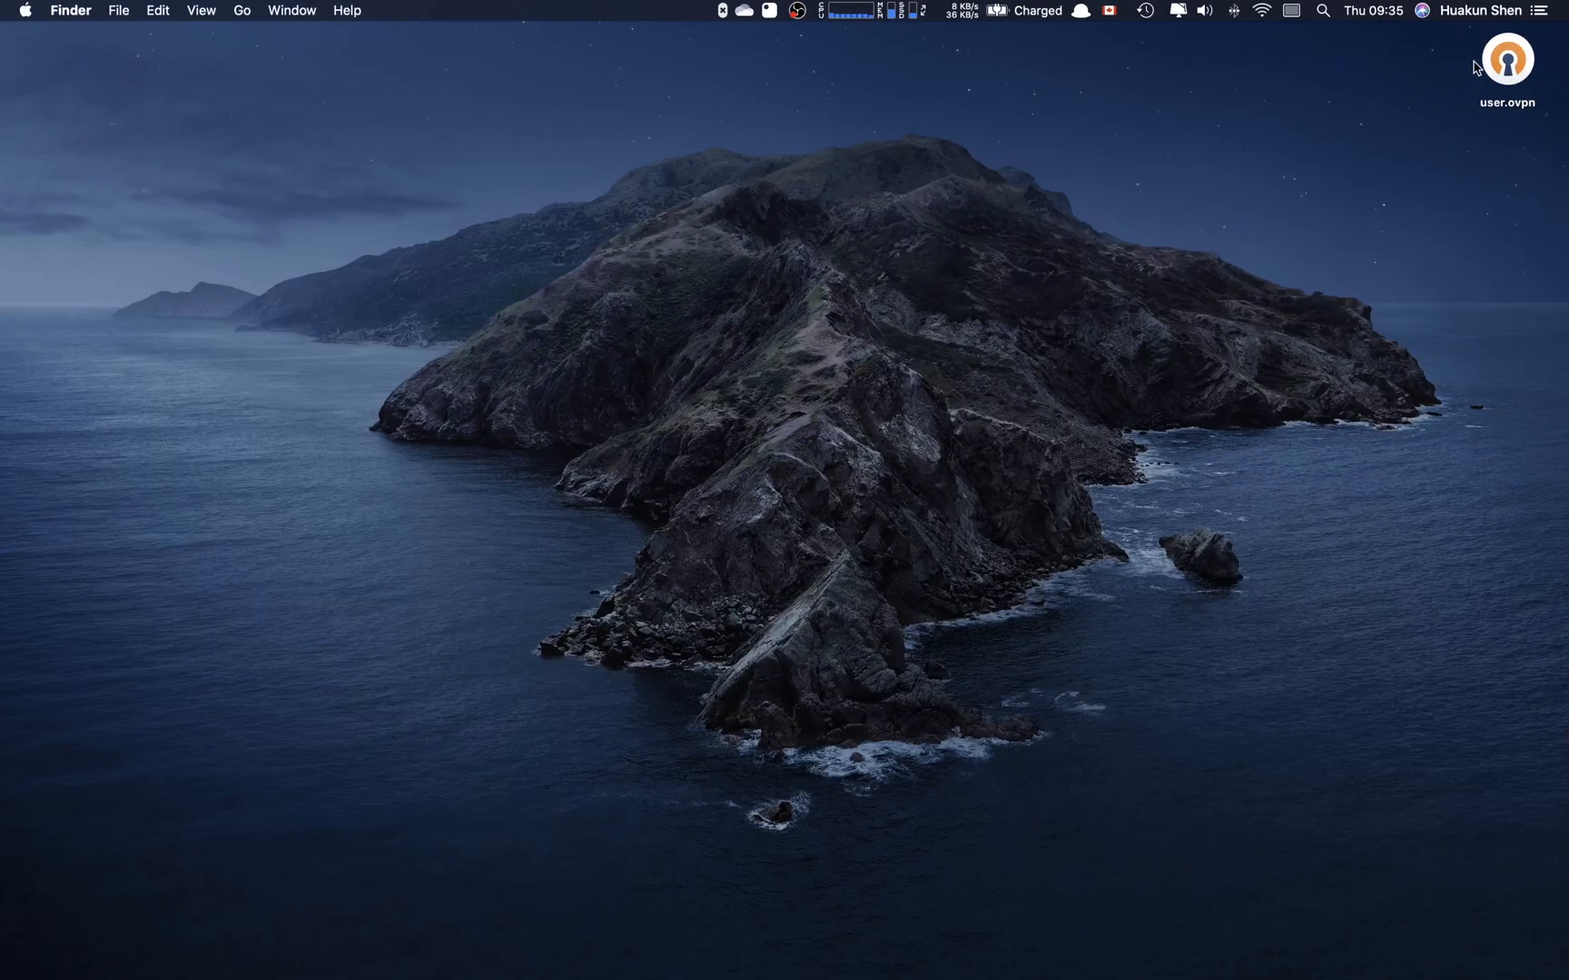
- Show user.ovpn on the Mac desktop and launch OpenVPN Connect
text(open)
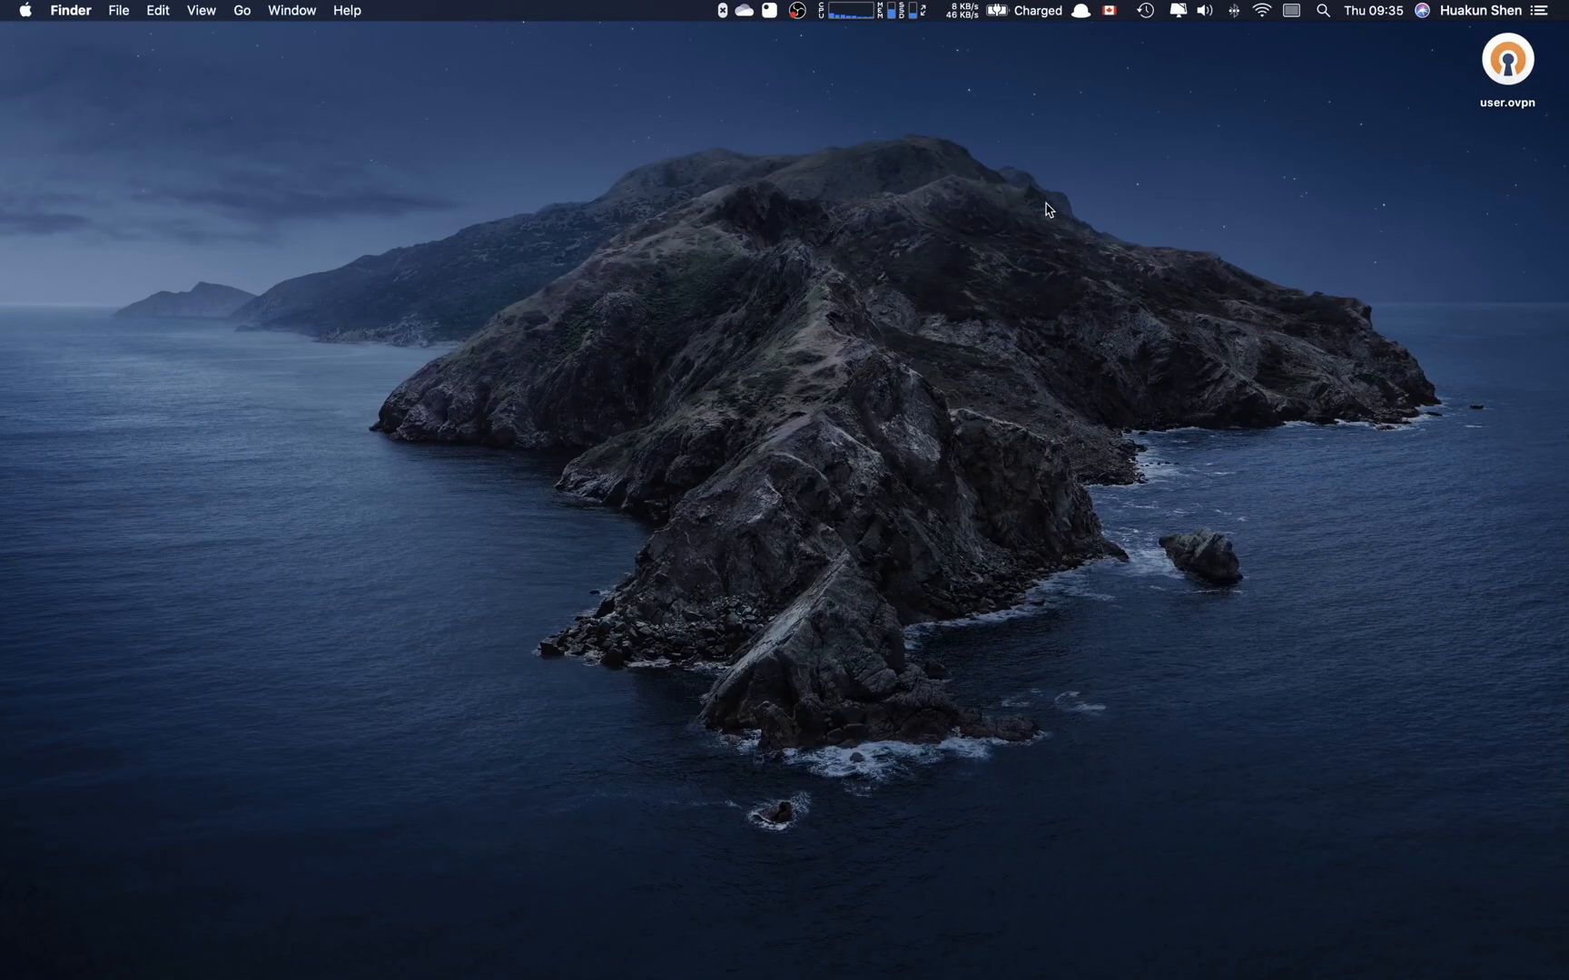
click(1506, 58)
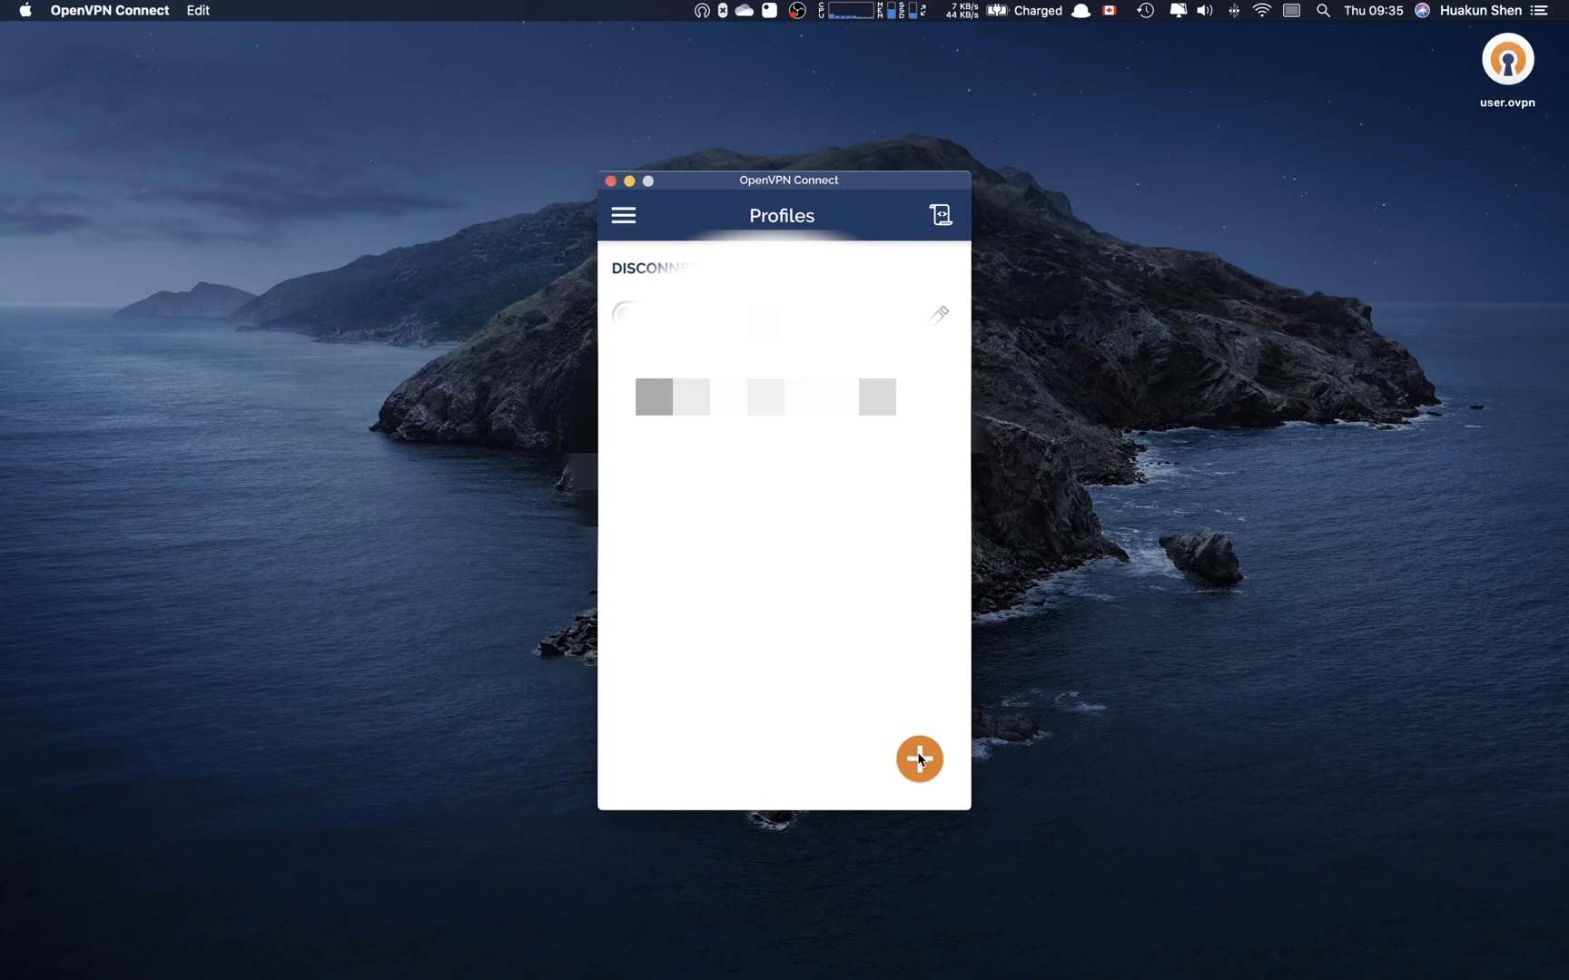
- Import user.ovpn as a file profile with its private key password saved
click(918, 757)
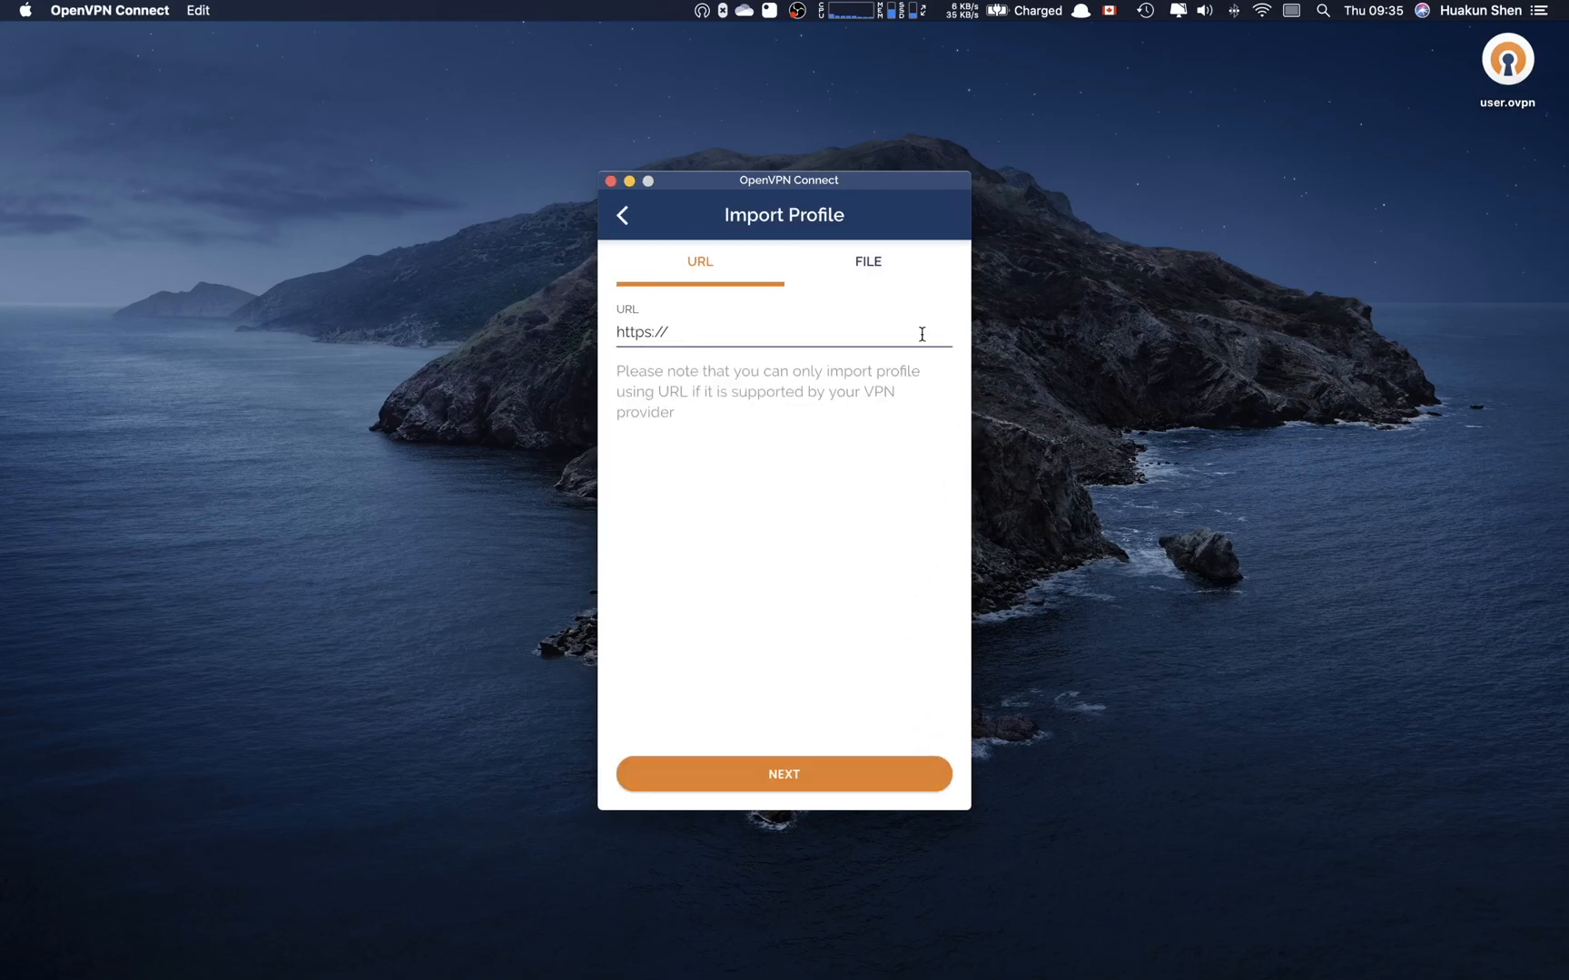
click(866, 262)
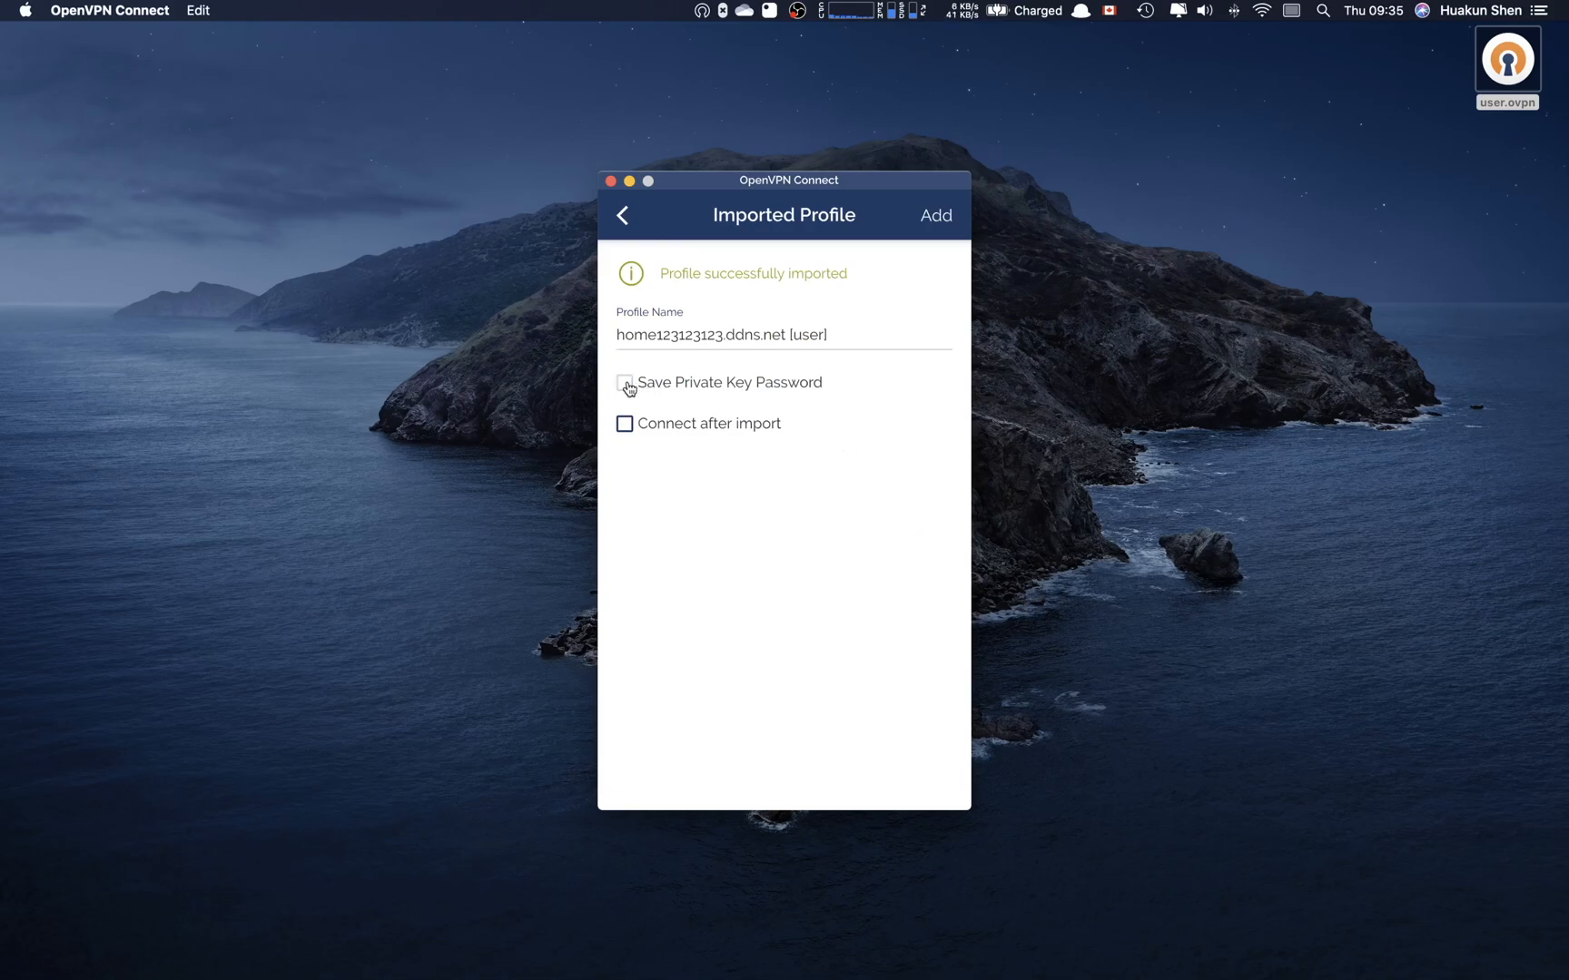
click(624, 383)
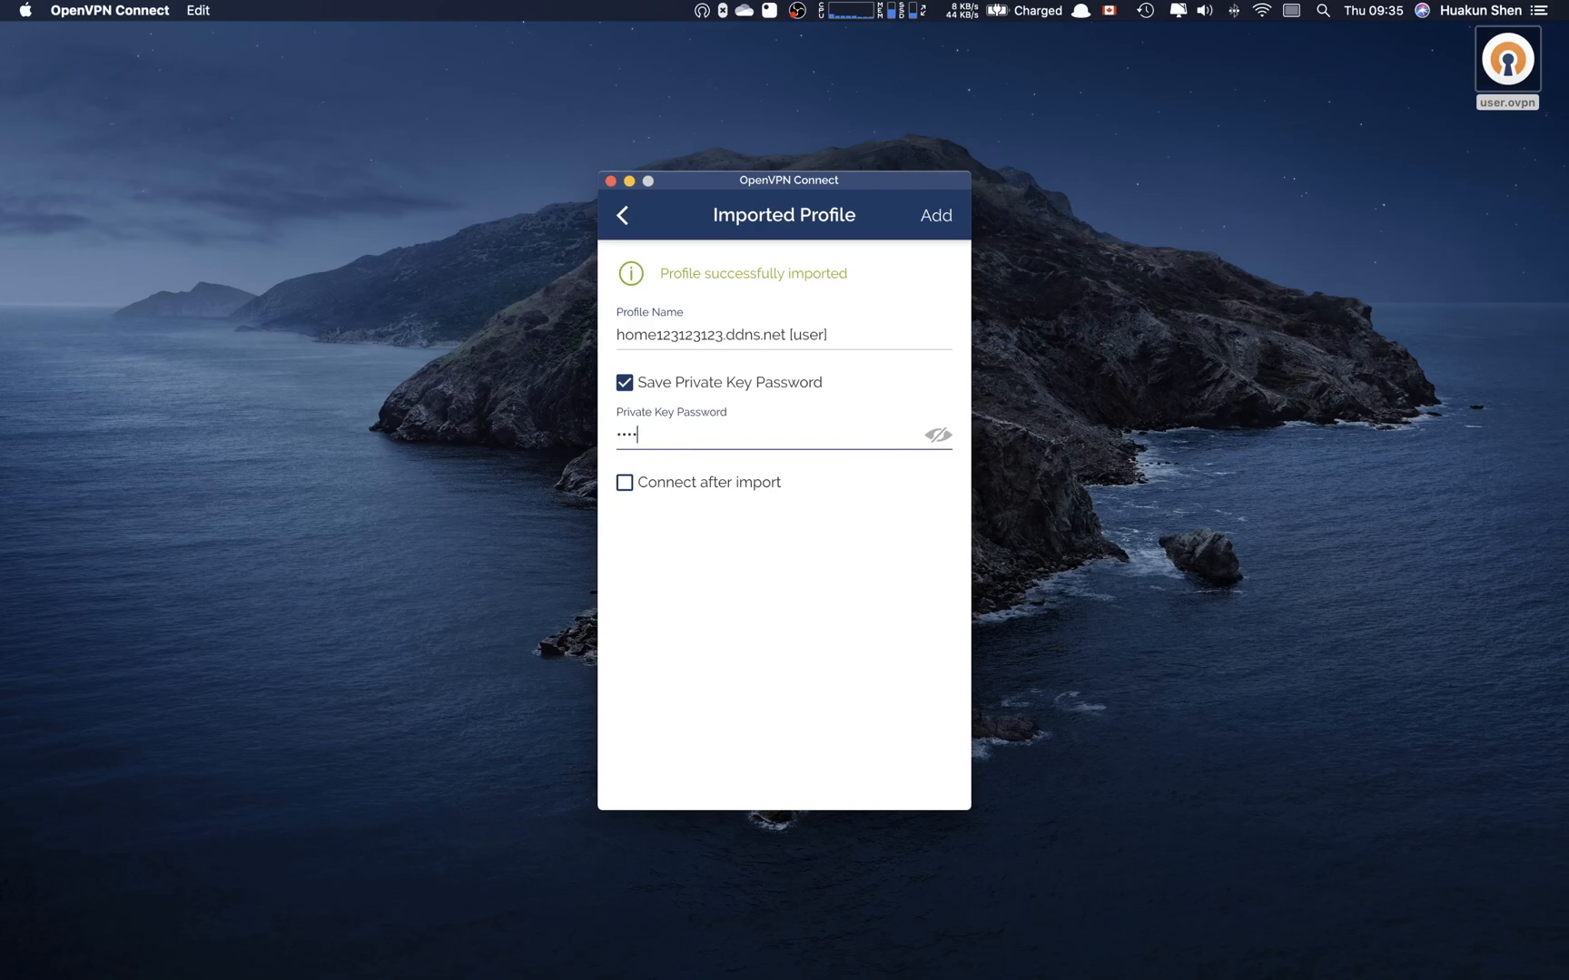
mouse_move(943, 214)
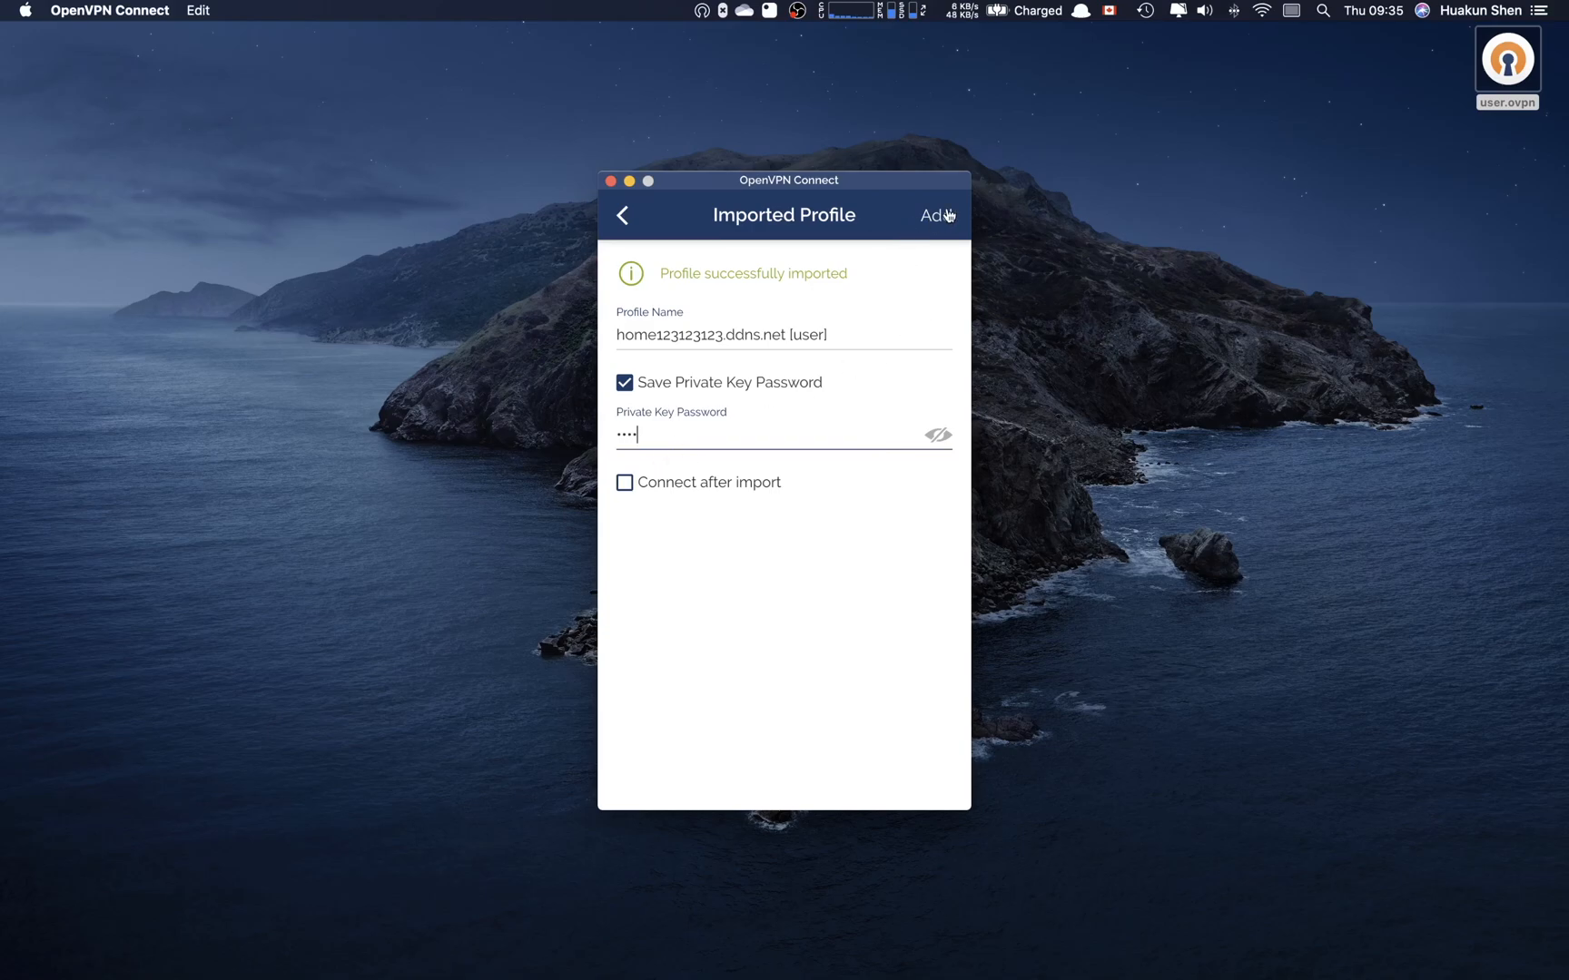
click(931, 215)
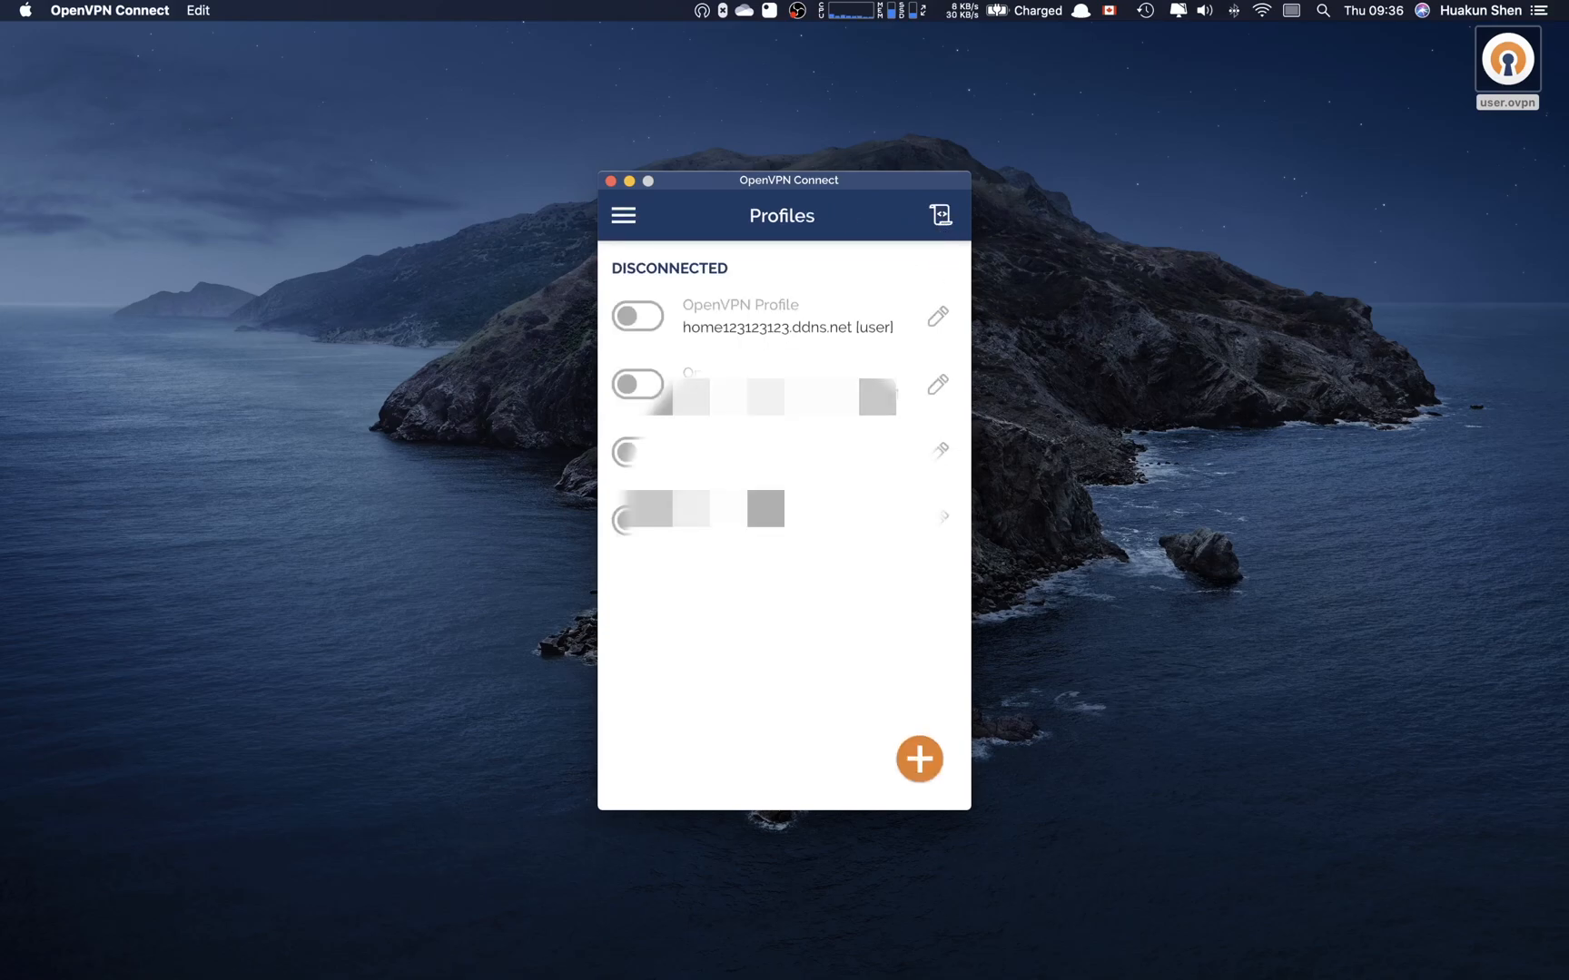
mouse_move(884, 344)
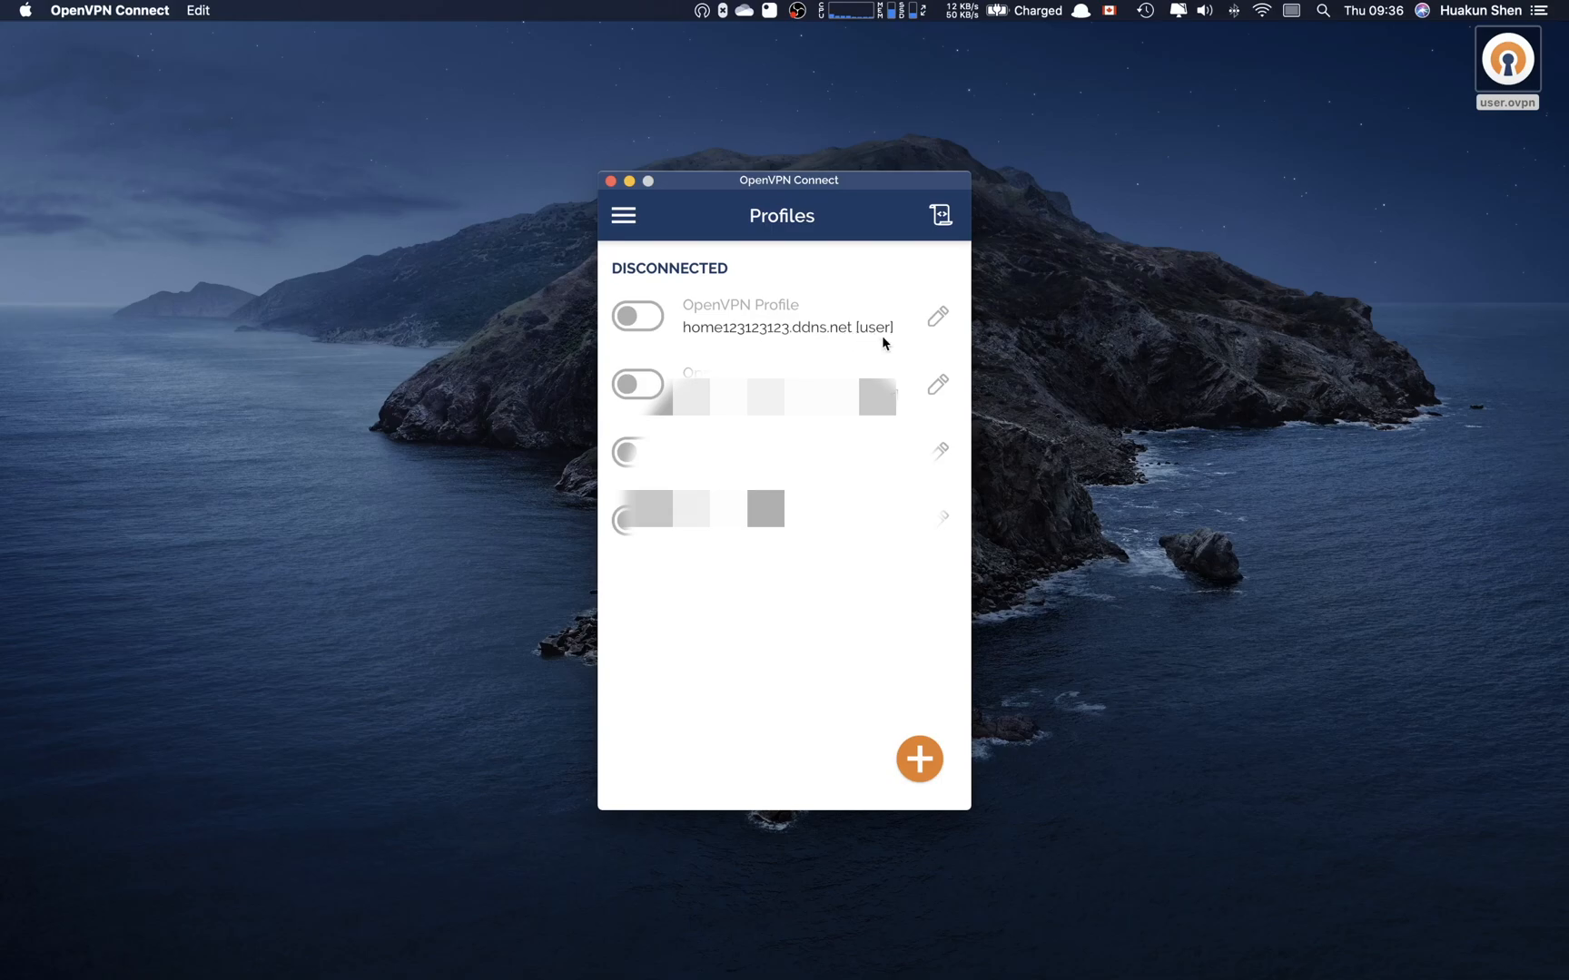
- Rename the imported profile to home-vpn and save it
click(937, 315)
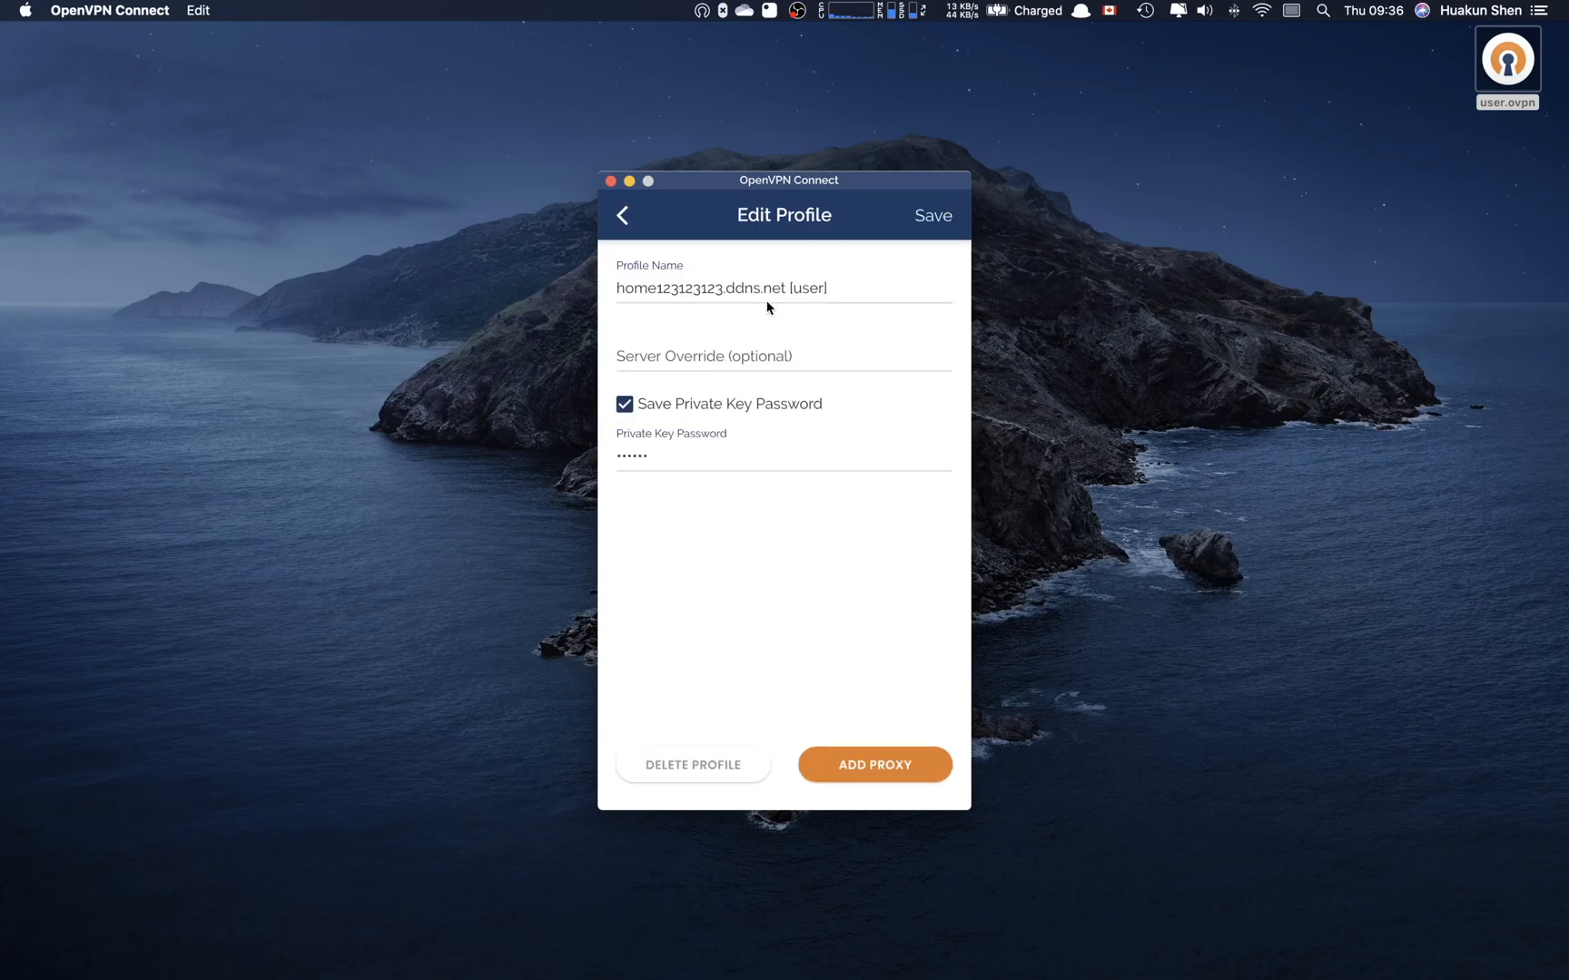
click(835, 288)
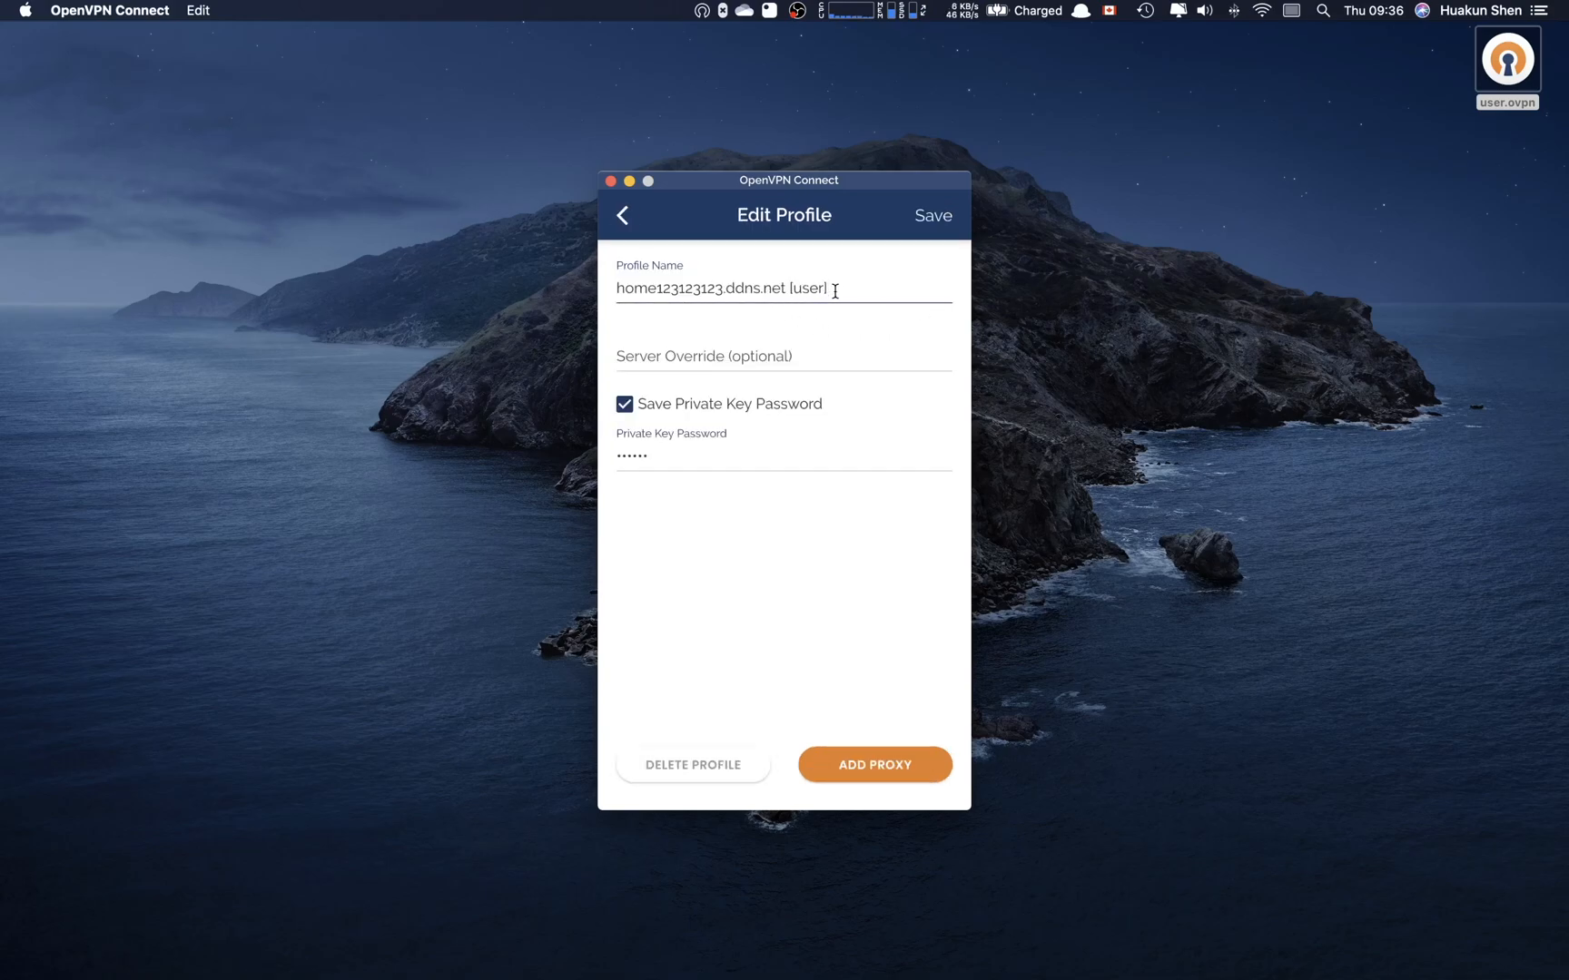
text(home)
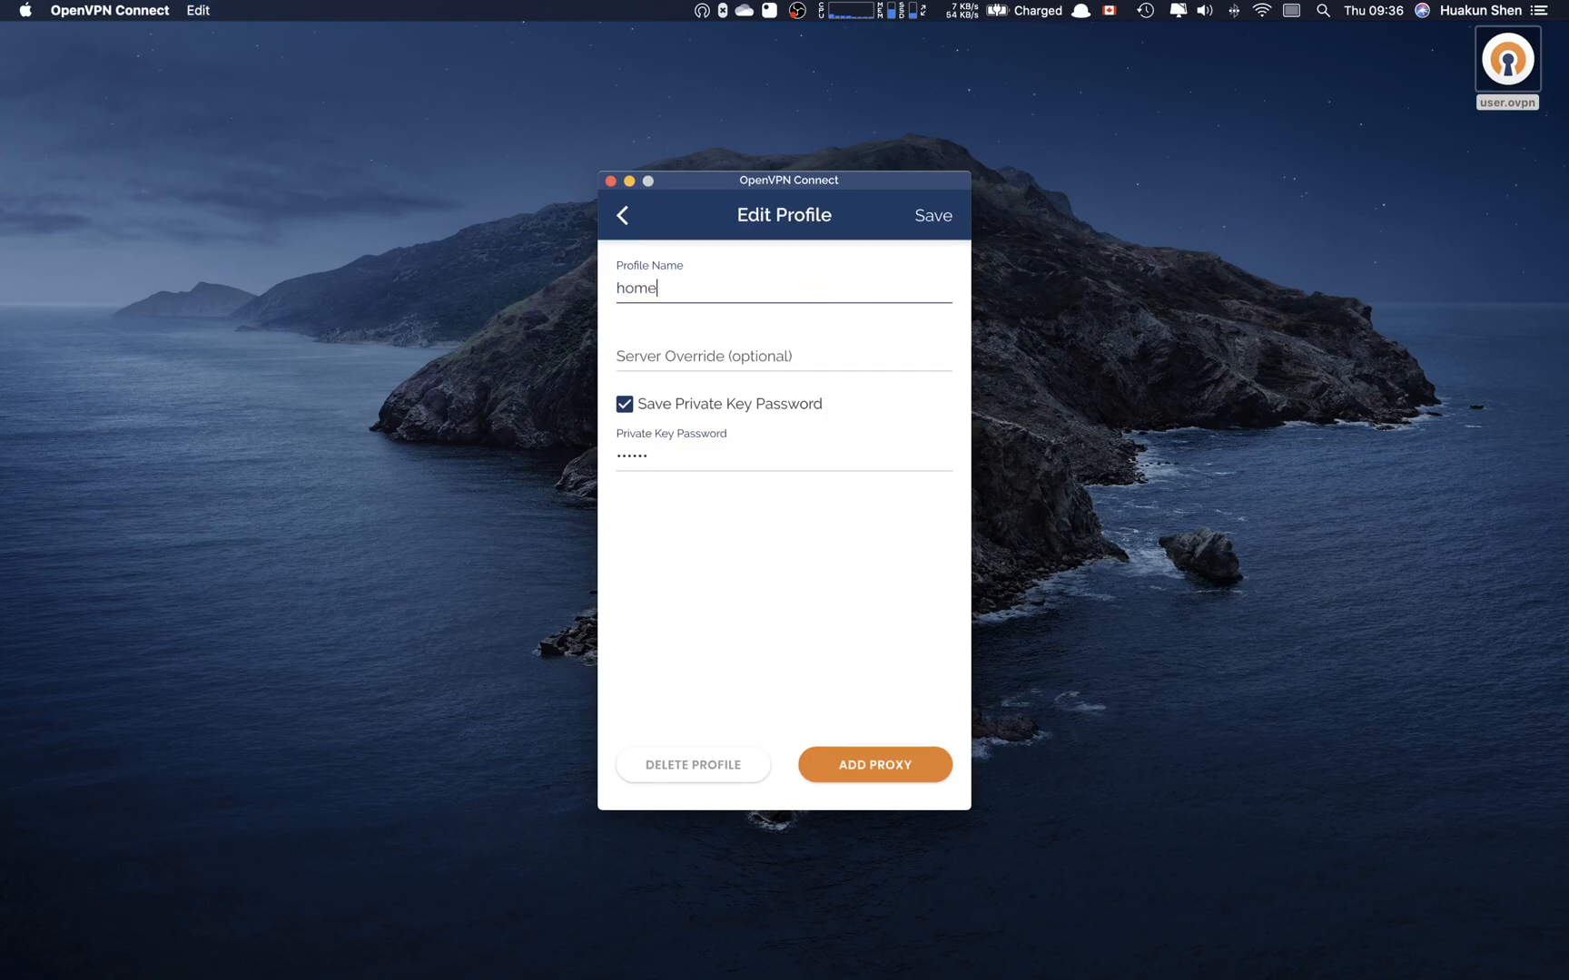
text(-vpn)
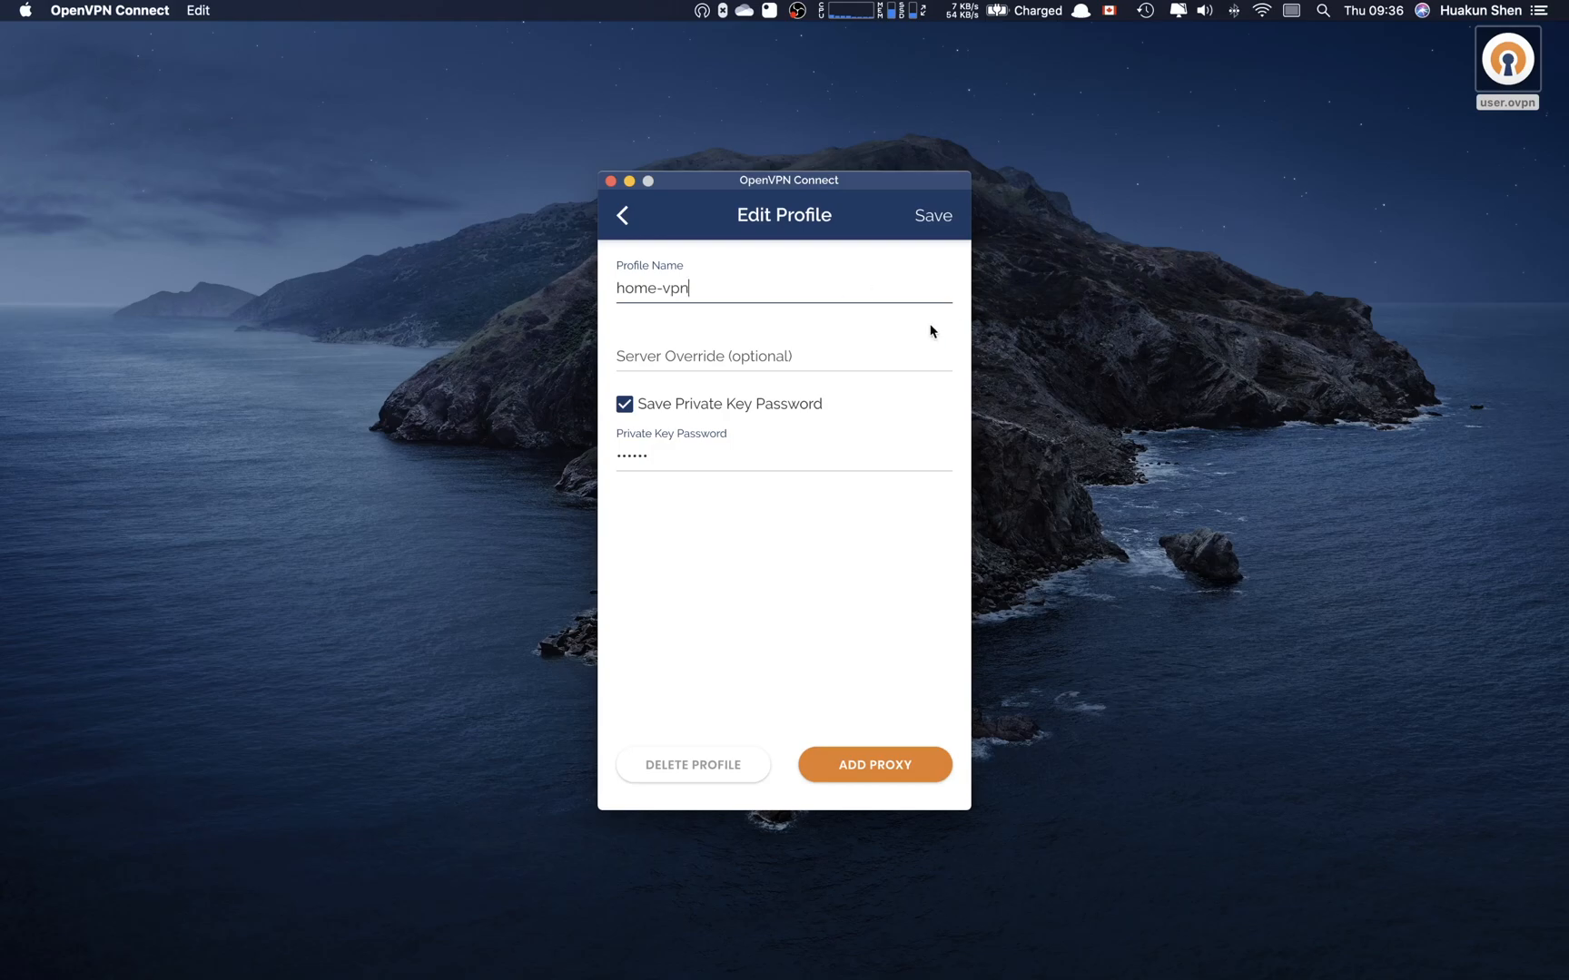
click(931, 215)
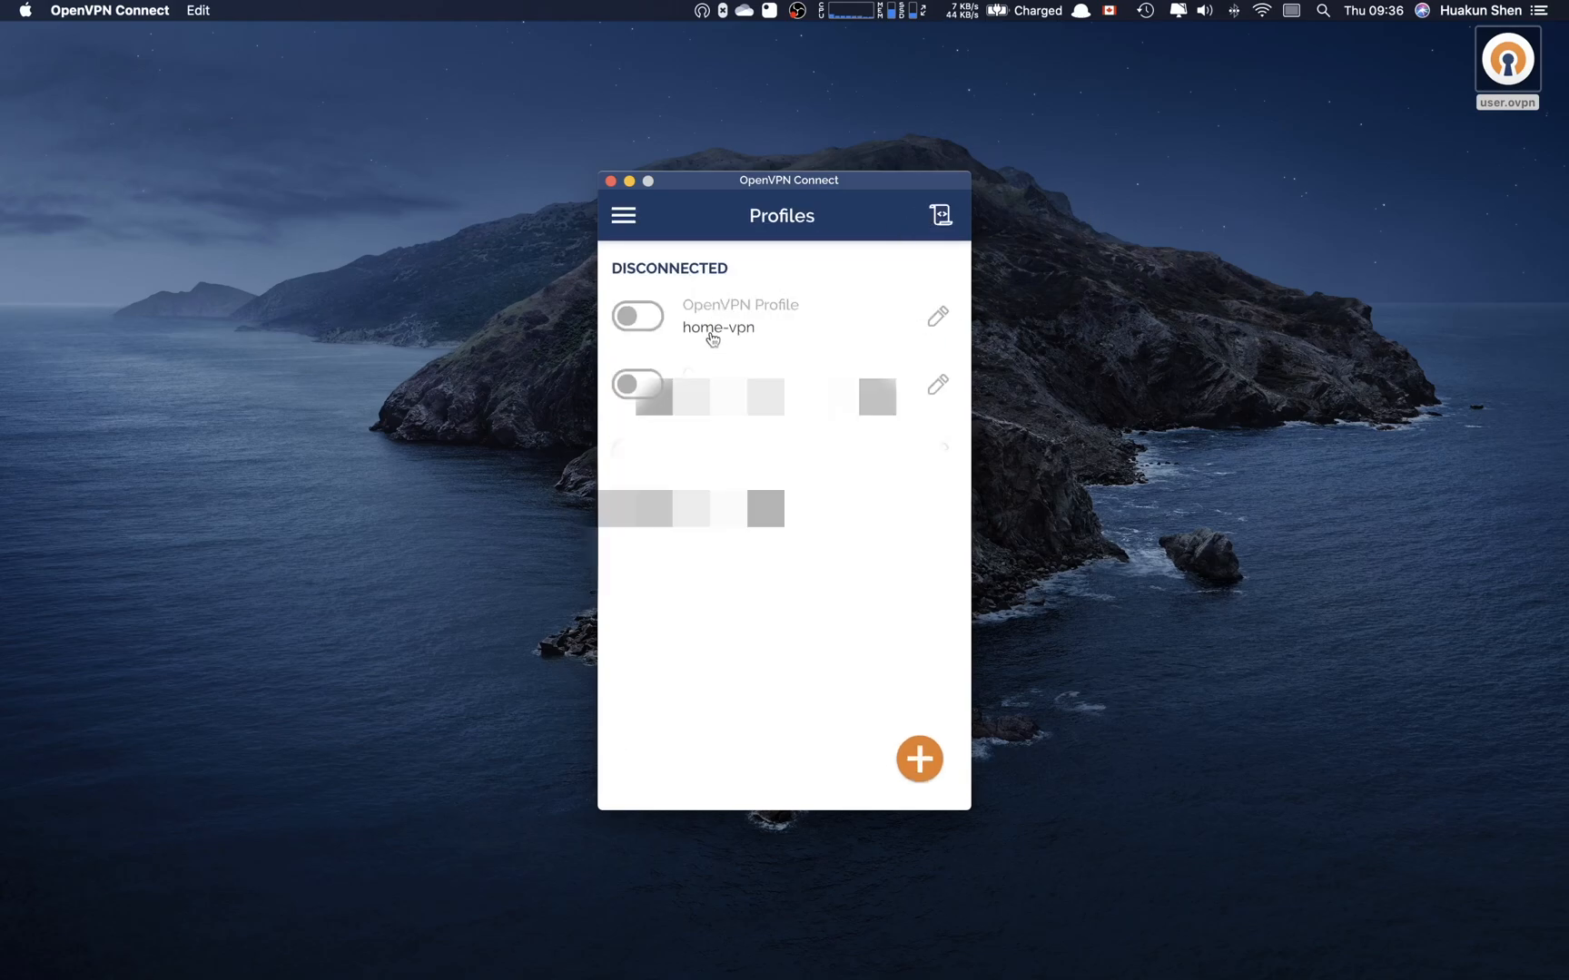
mouse_move(1228, 62)
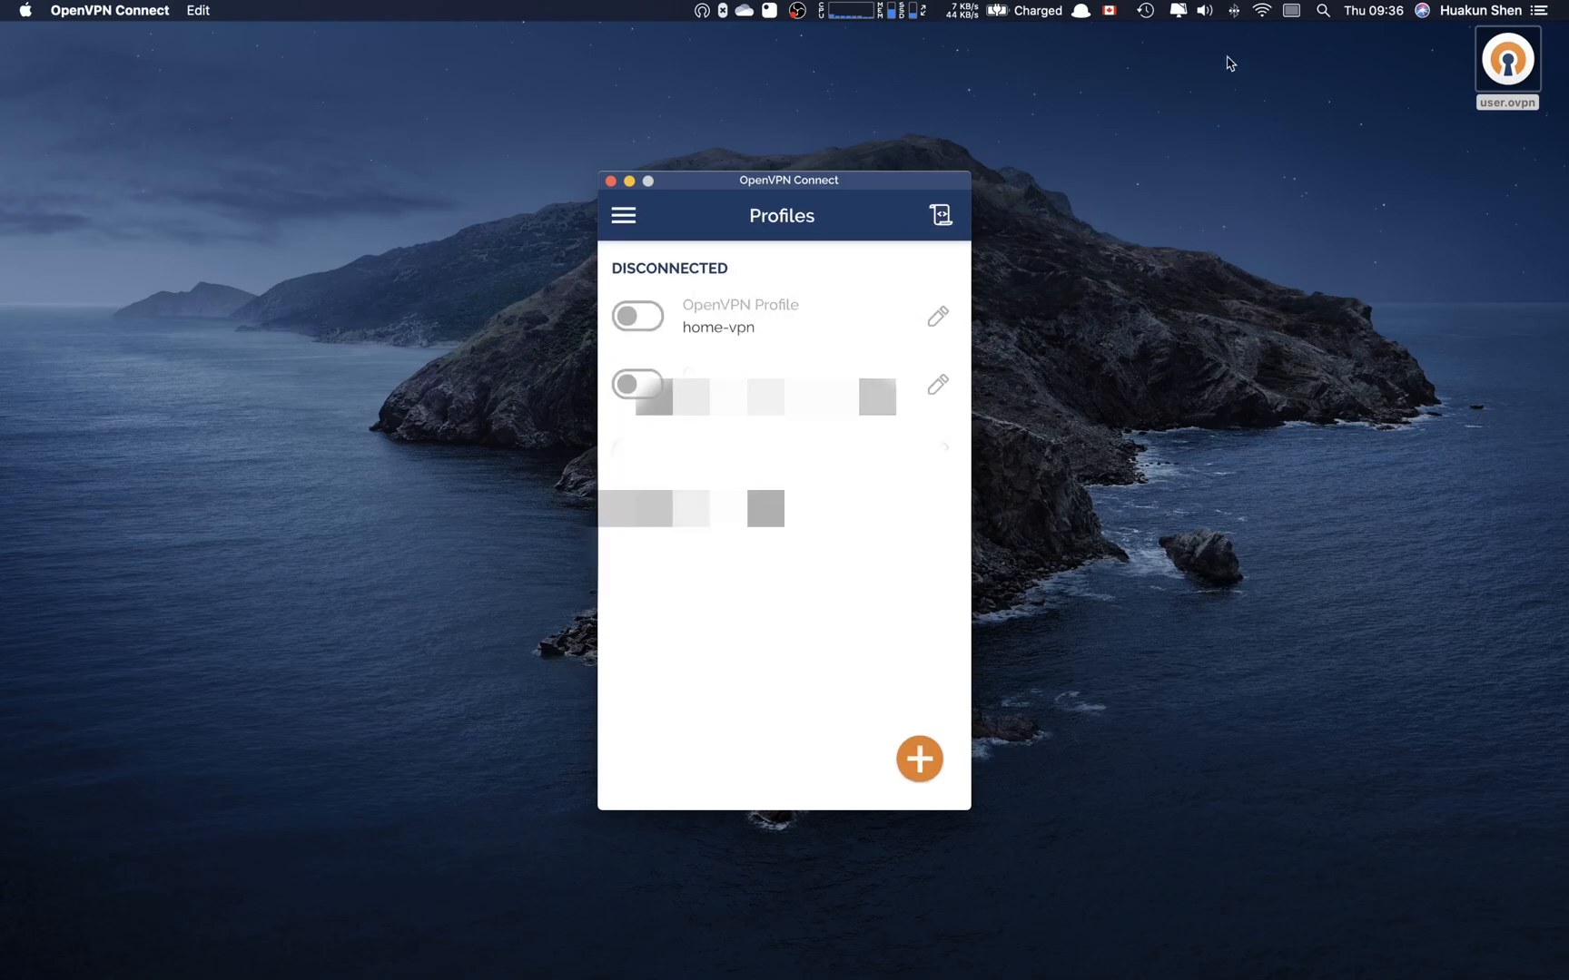
- Ping the Pi at 192.168.1.99 from the Mac and stop after the timeouts
click(1259, 10)
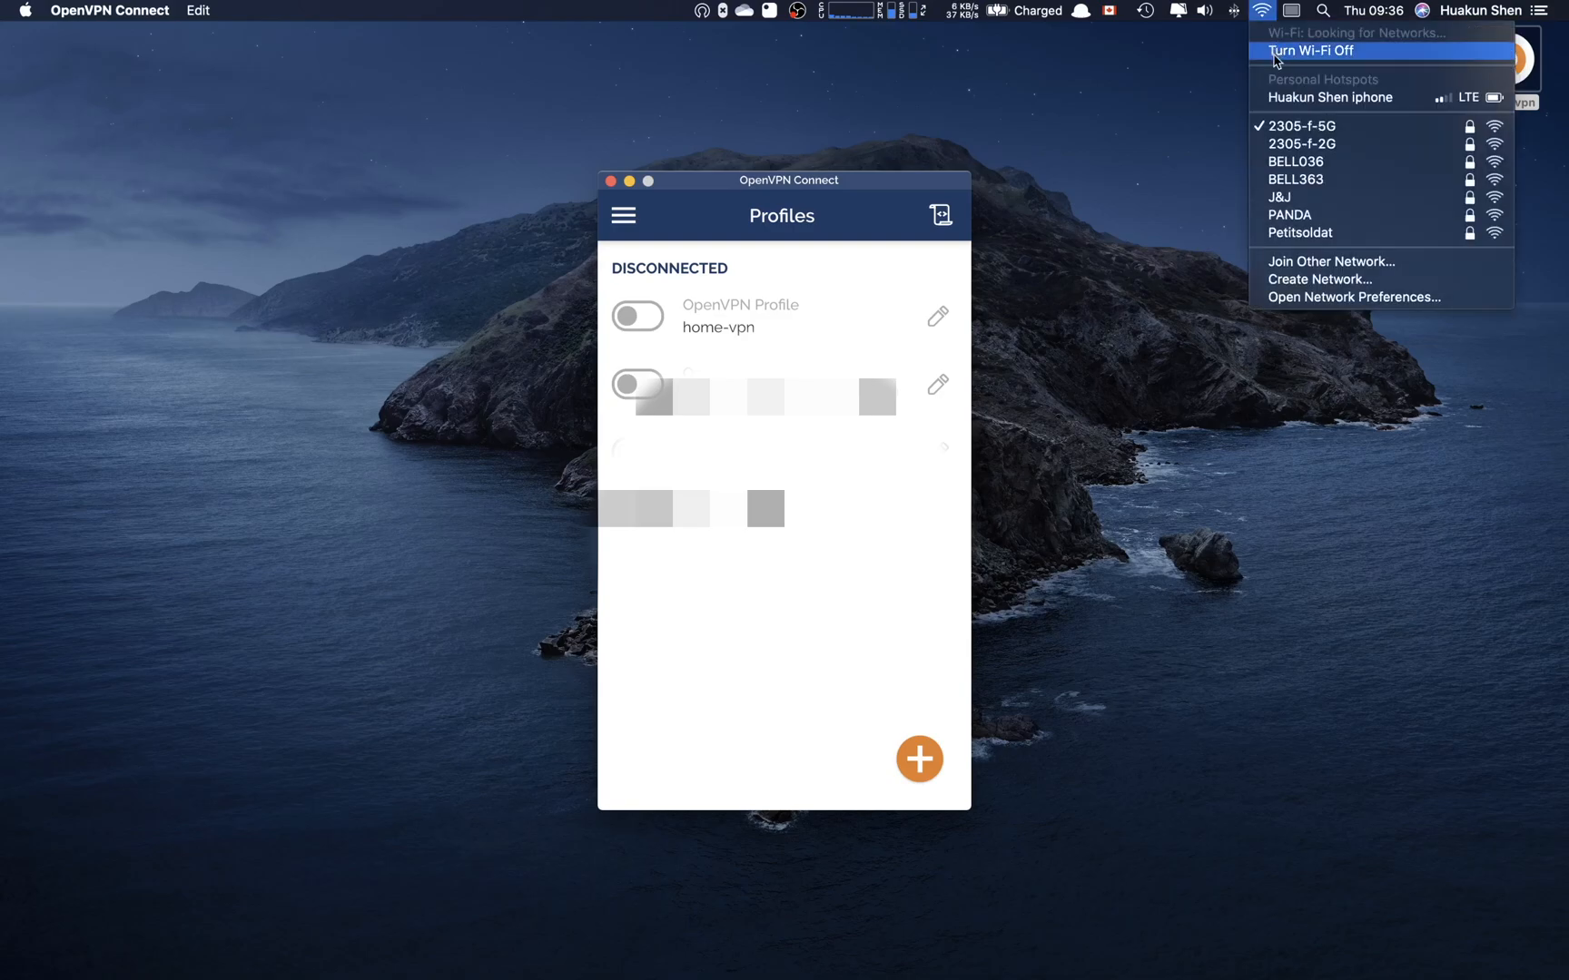
mouse_move(1331, 97)
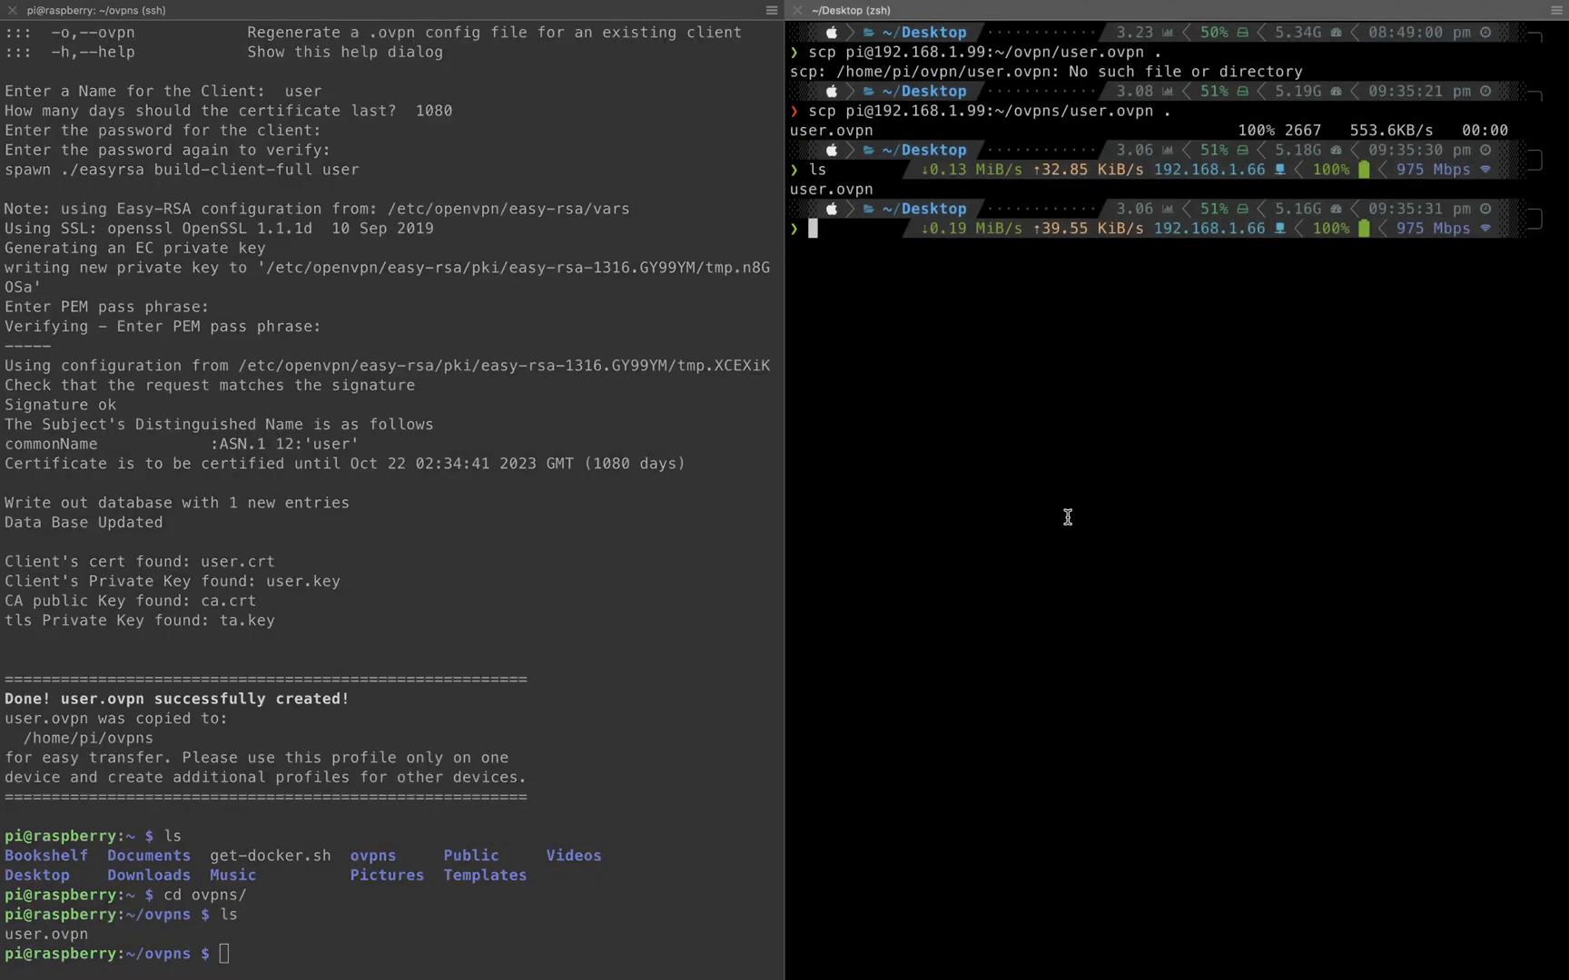
text(ping 192)
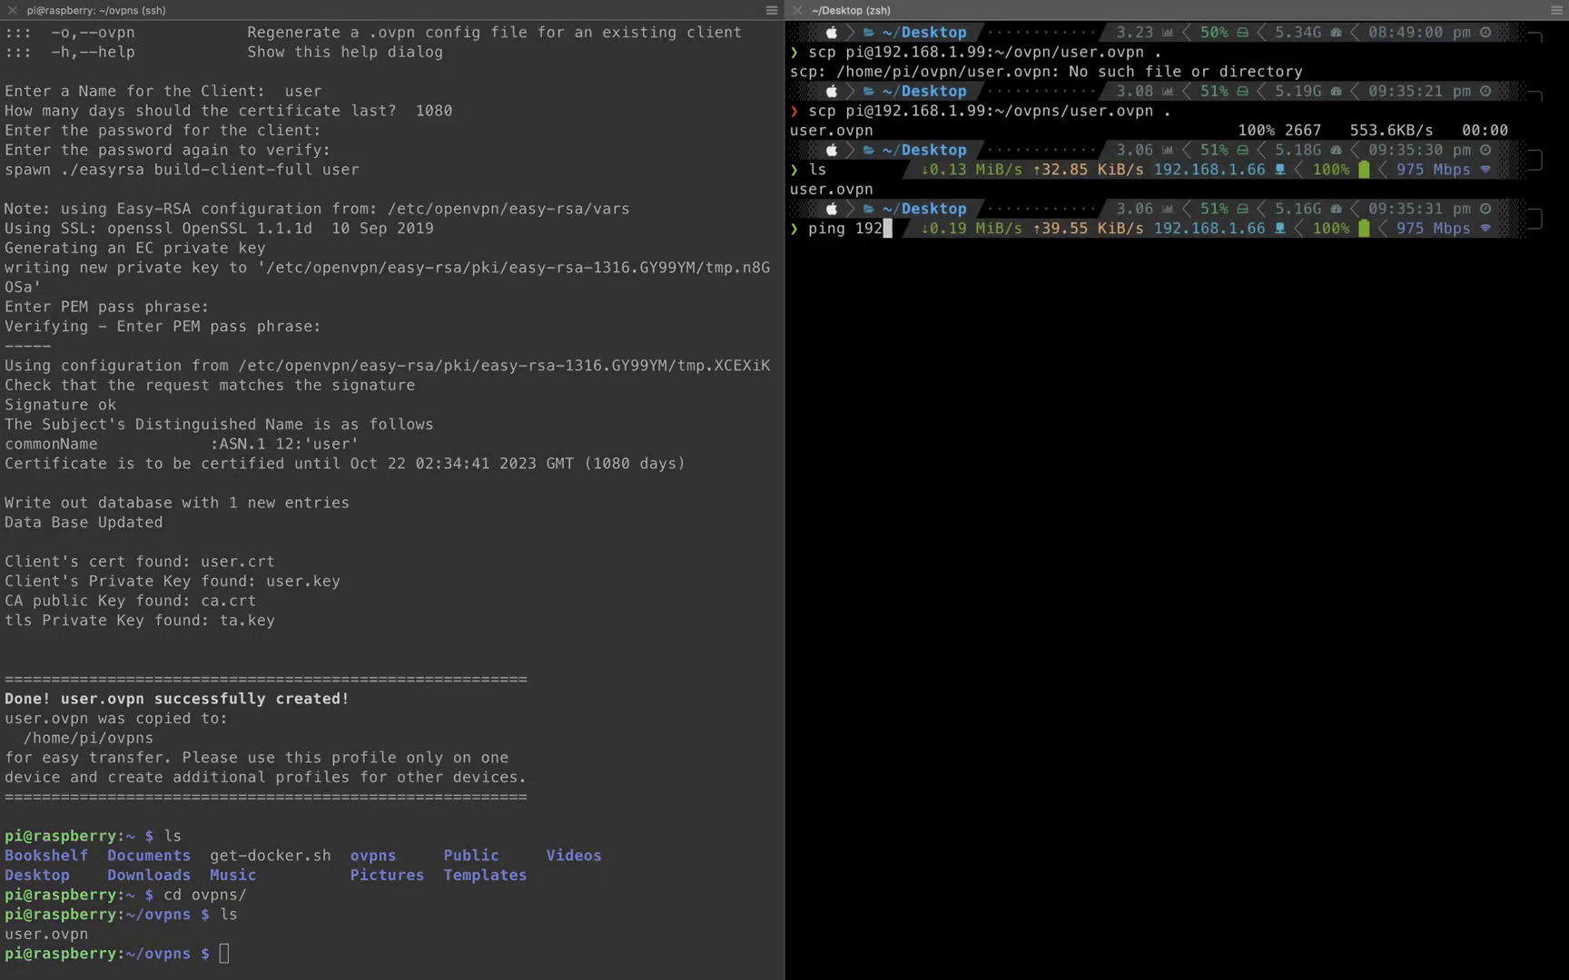
text(.168.1.9)
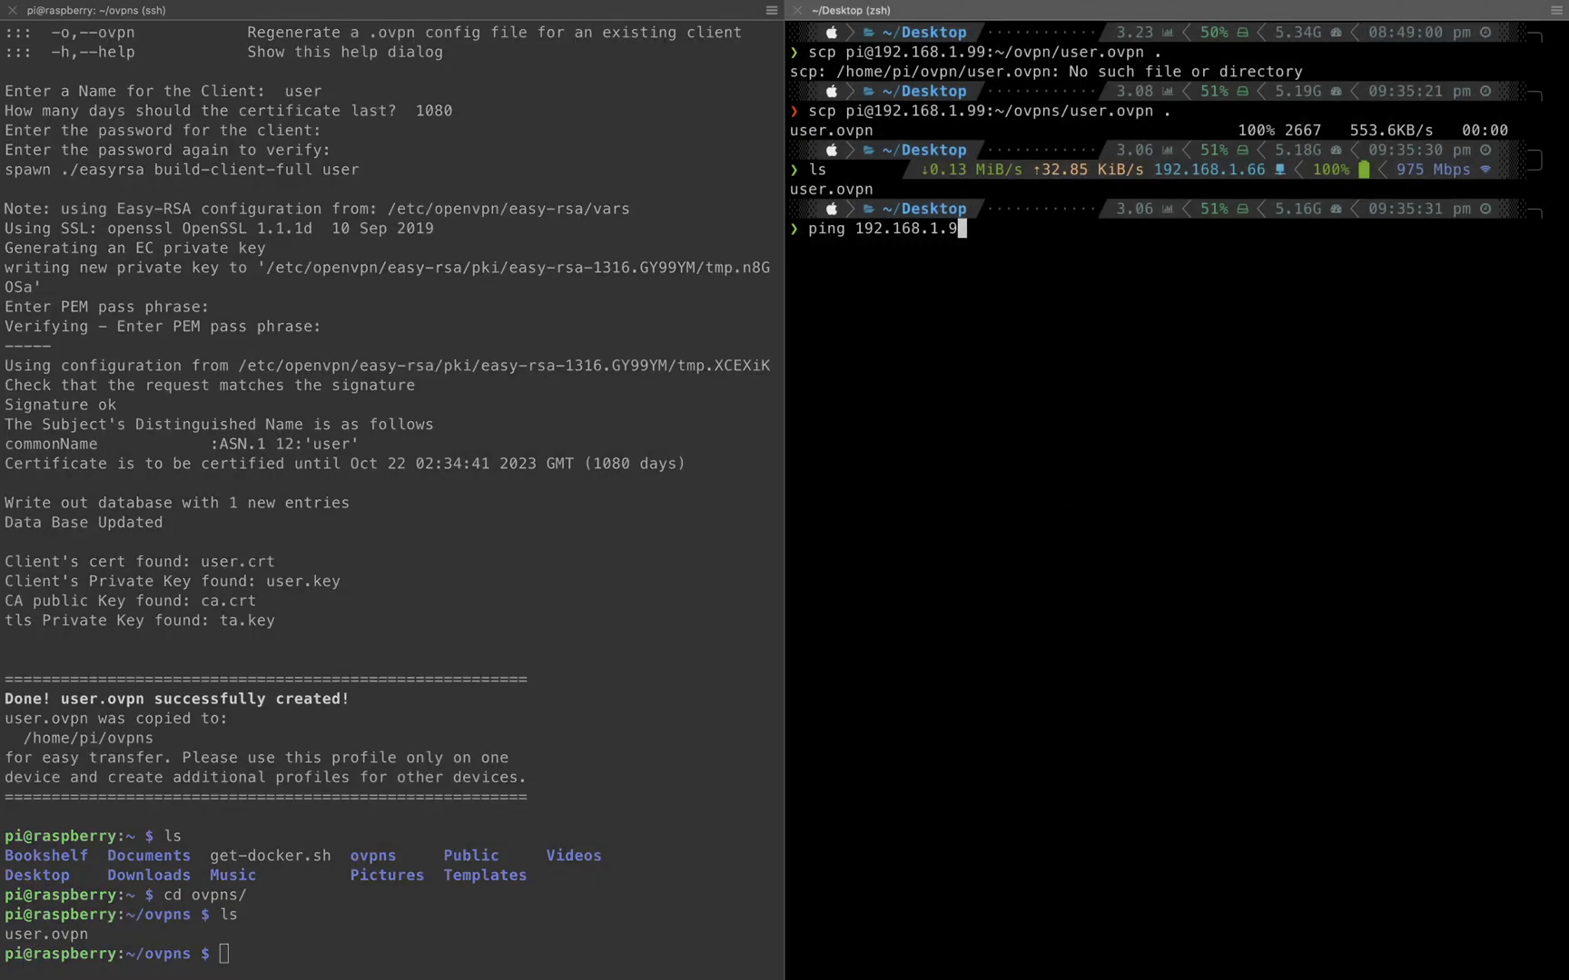
key(Return)
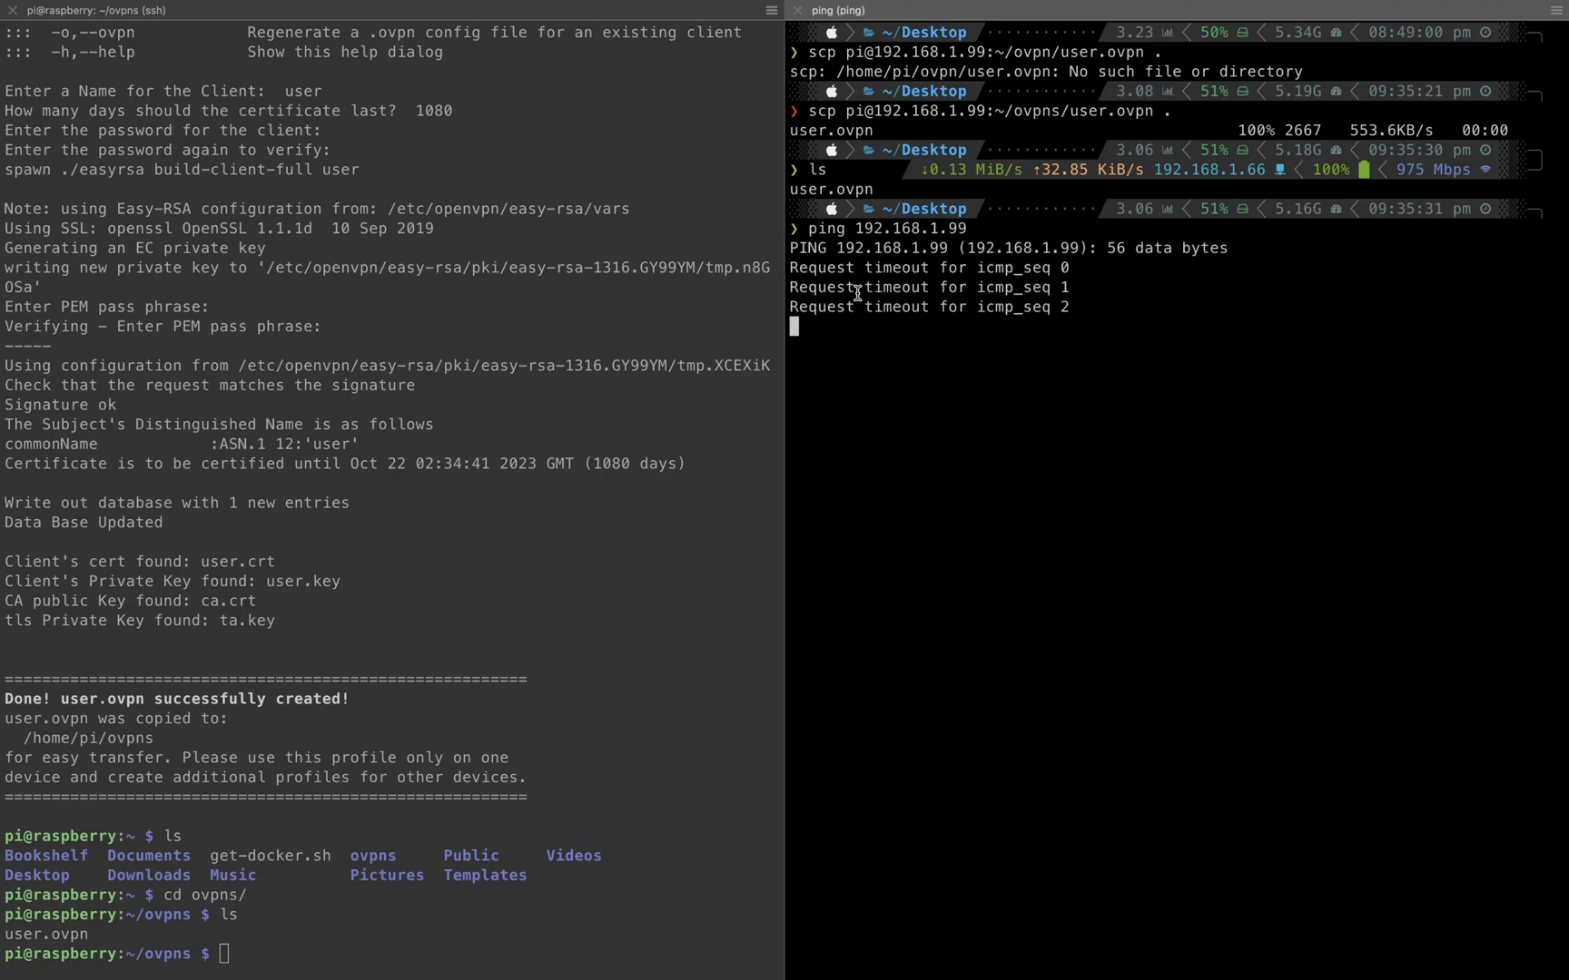
key(ctrl+c)
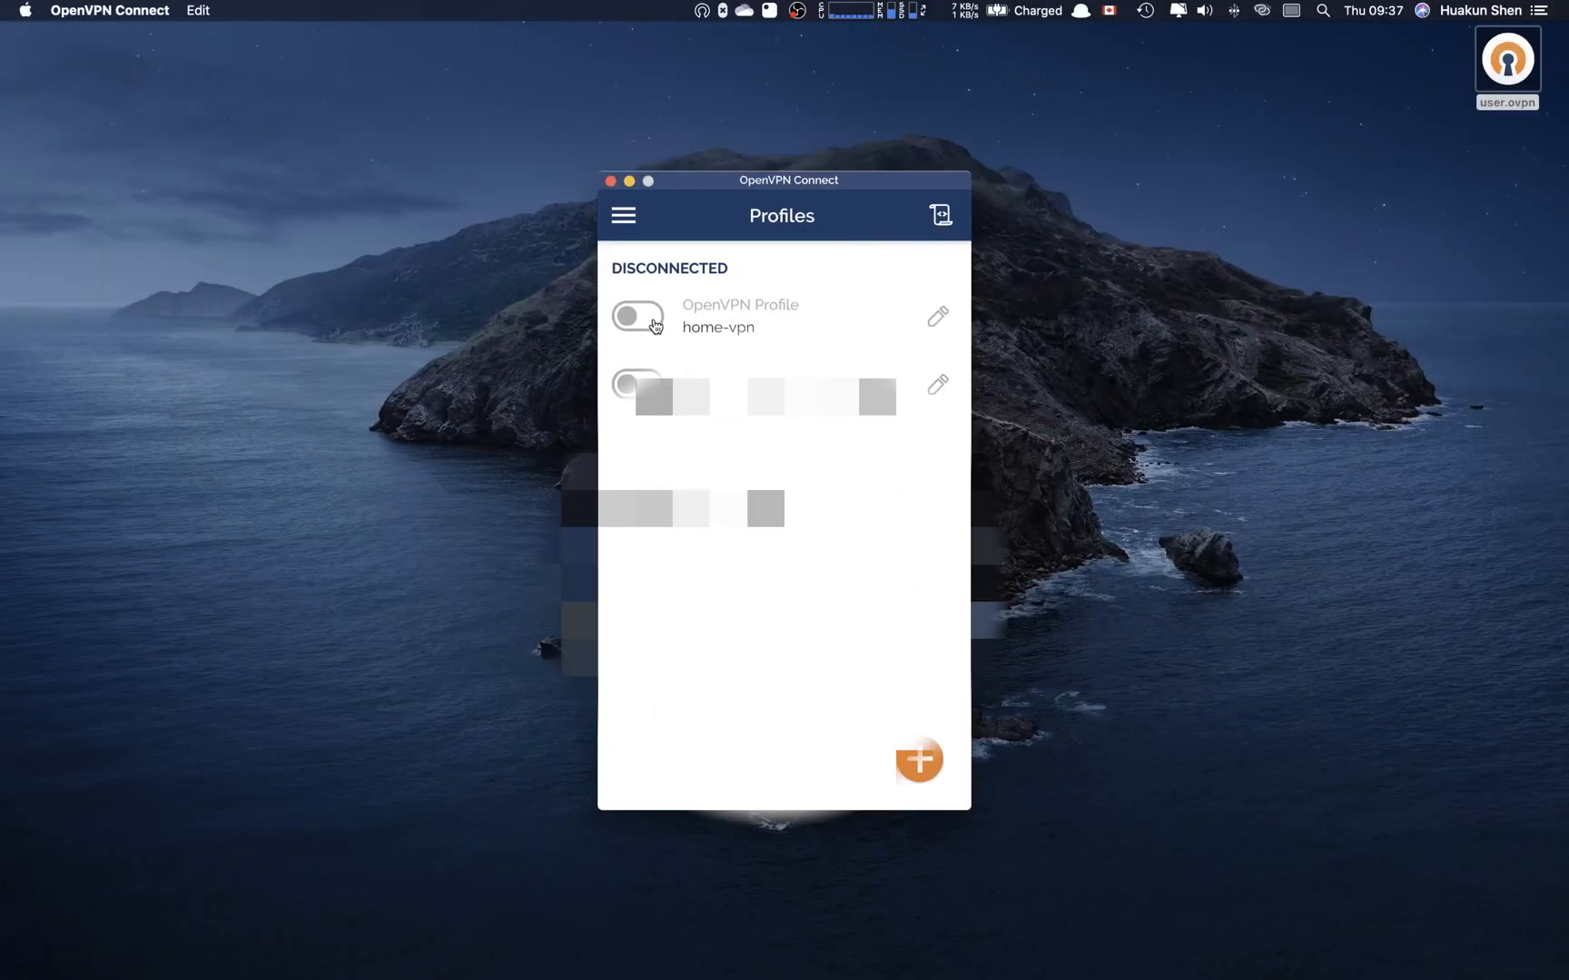
- Toggle the home-vpn profile on, then cancel the connection attempt
click(637, 315)
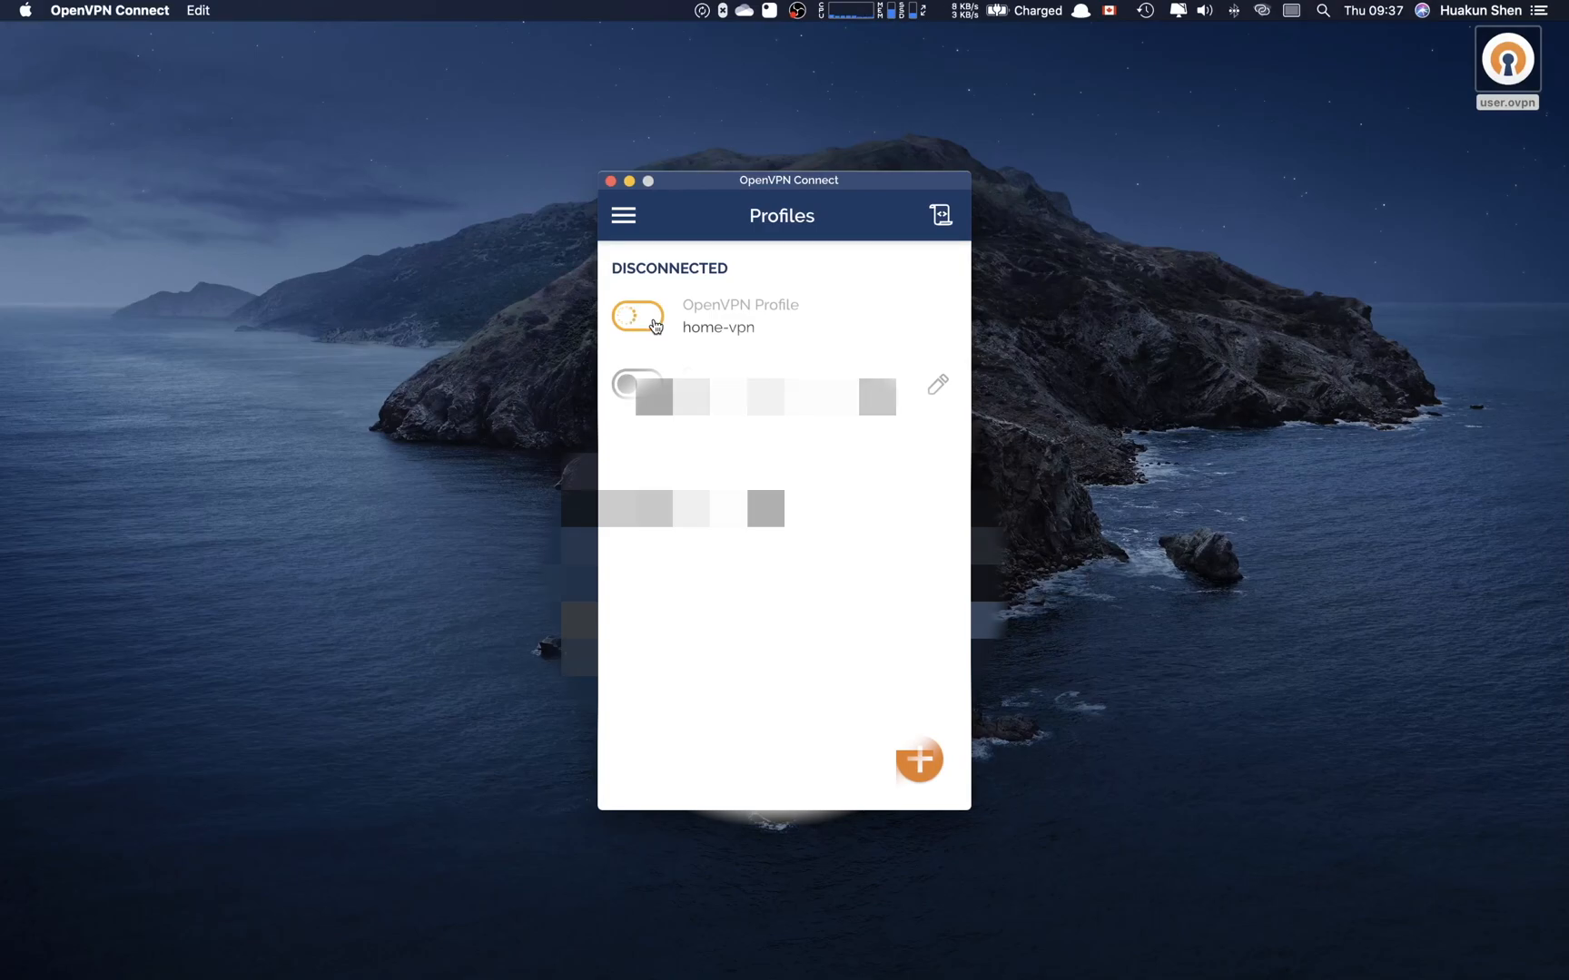
click(637, 315)
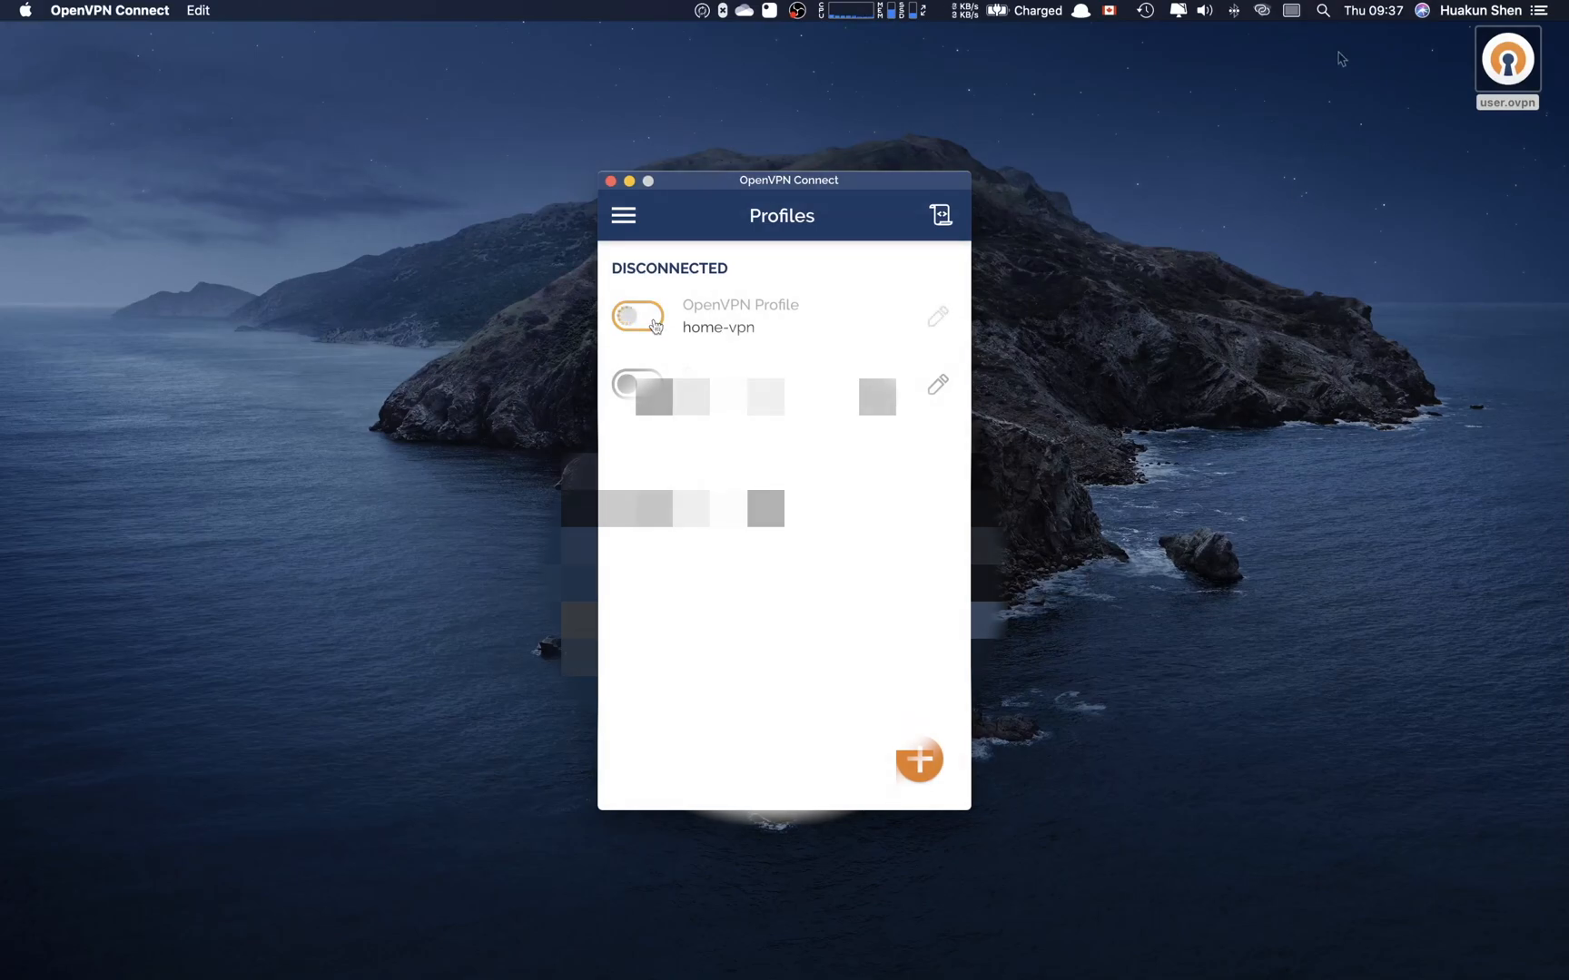
click(1261, 10)
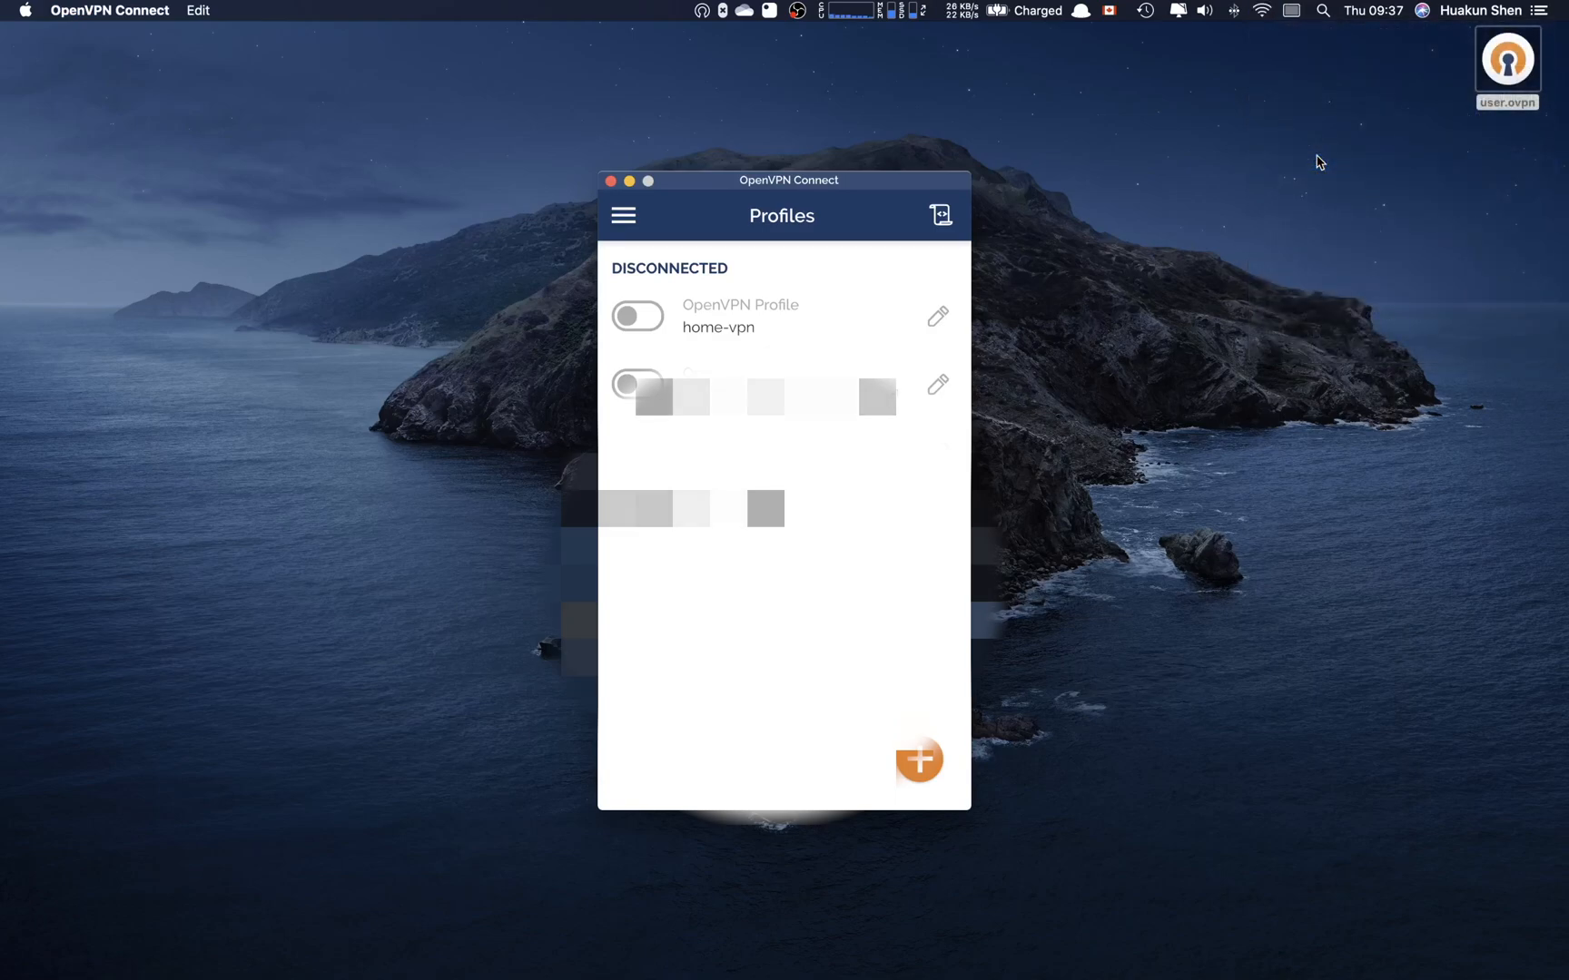
mouse_move(839, 318)
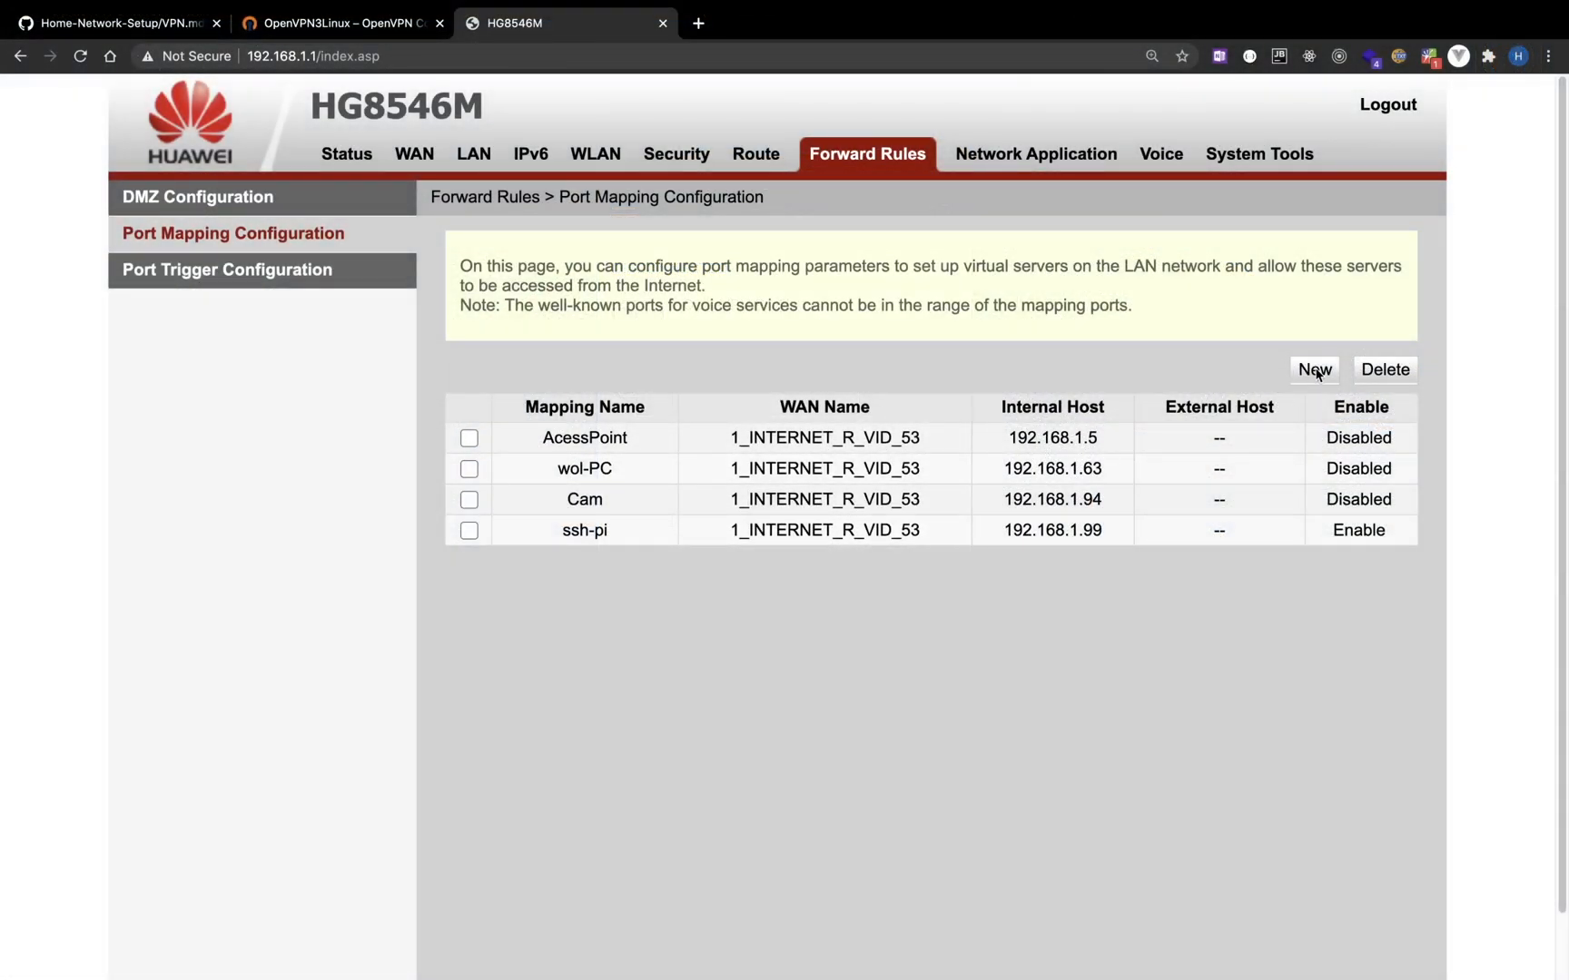
- Start a new port mapping named pivpn for host 192.168.1.99
click(1315, 369)
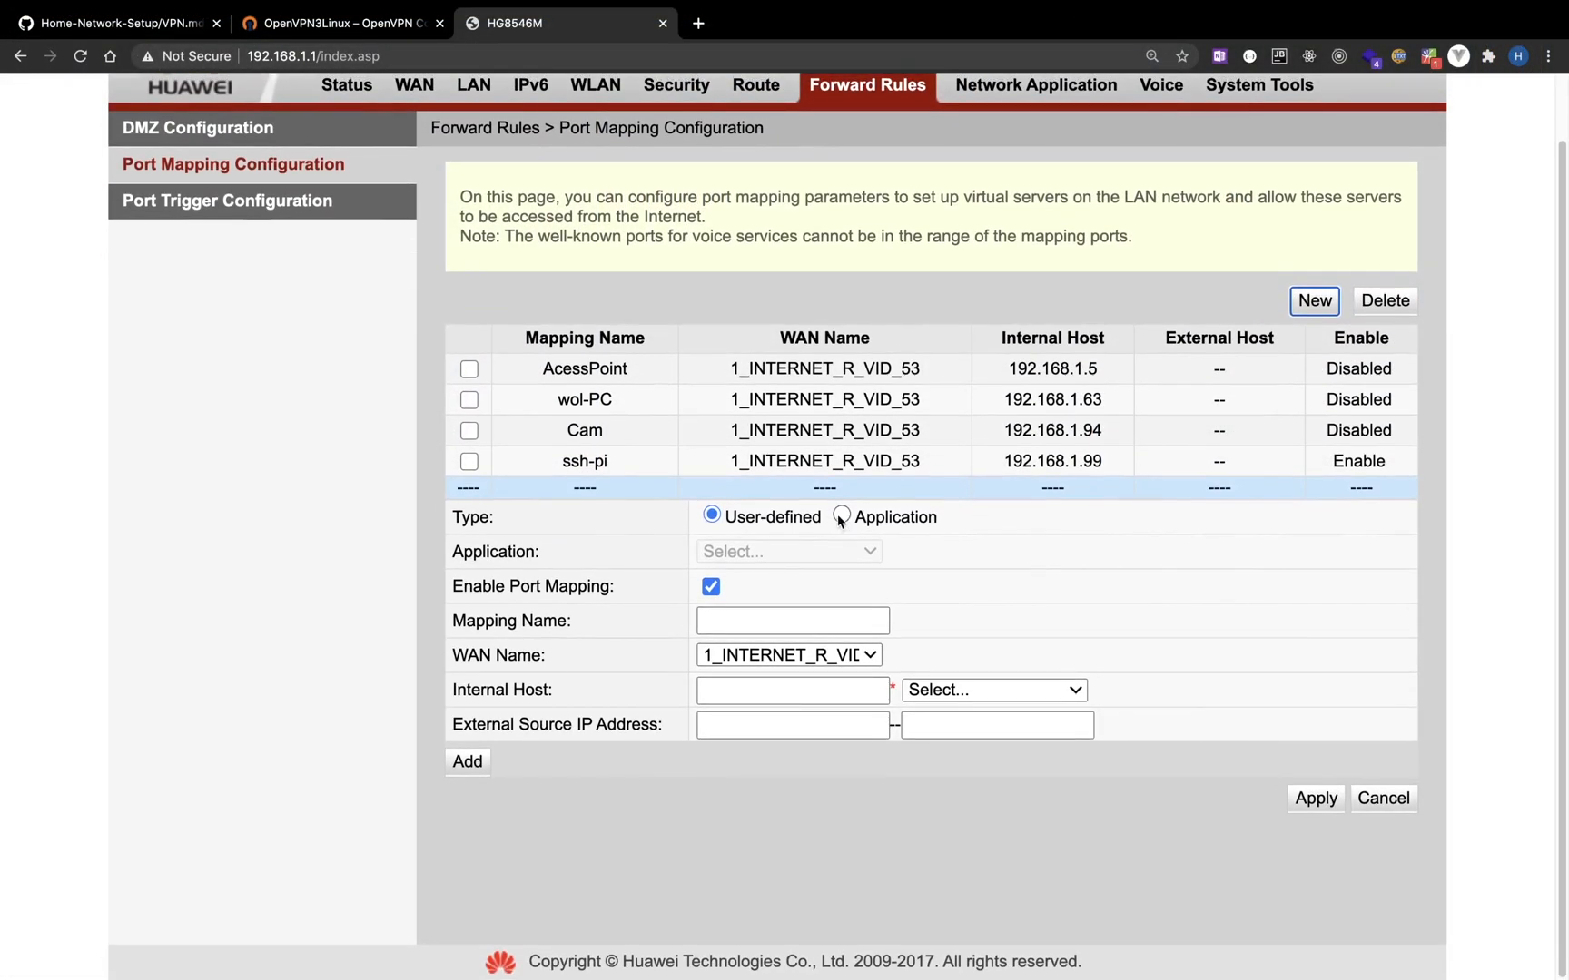
click(791, 620)
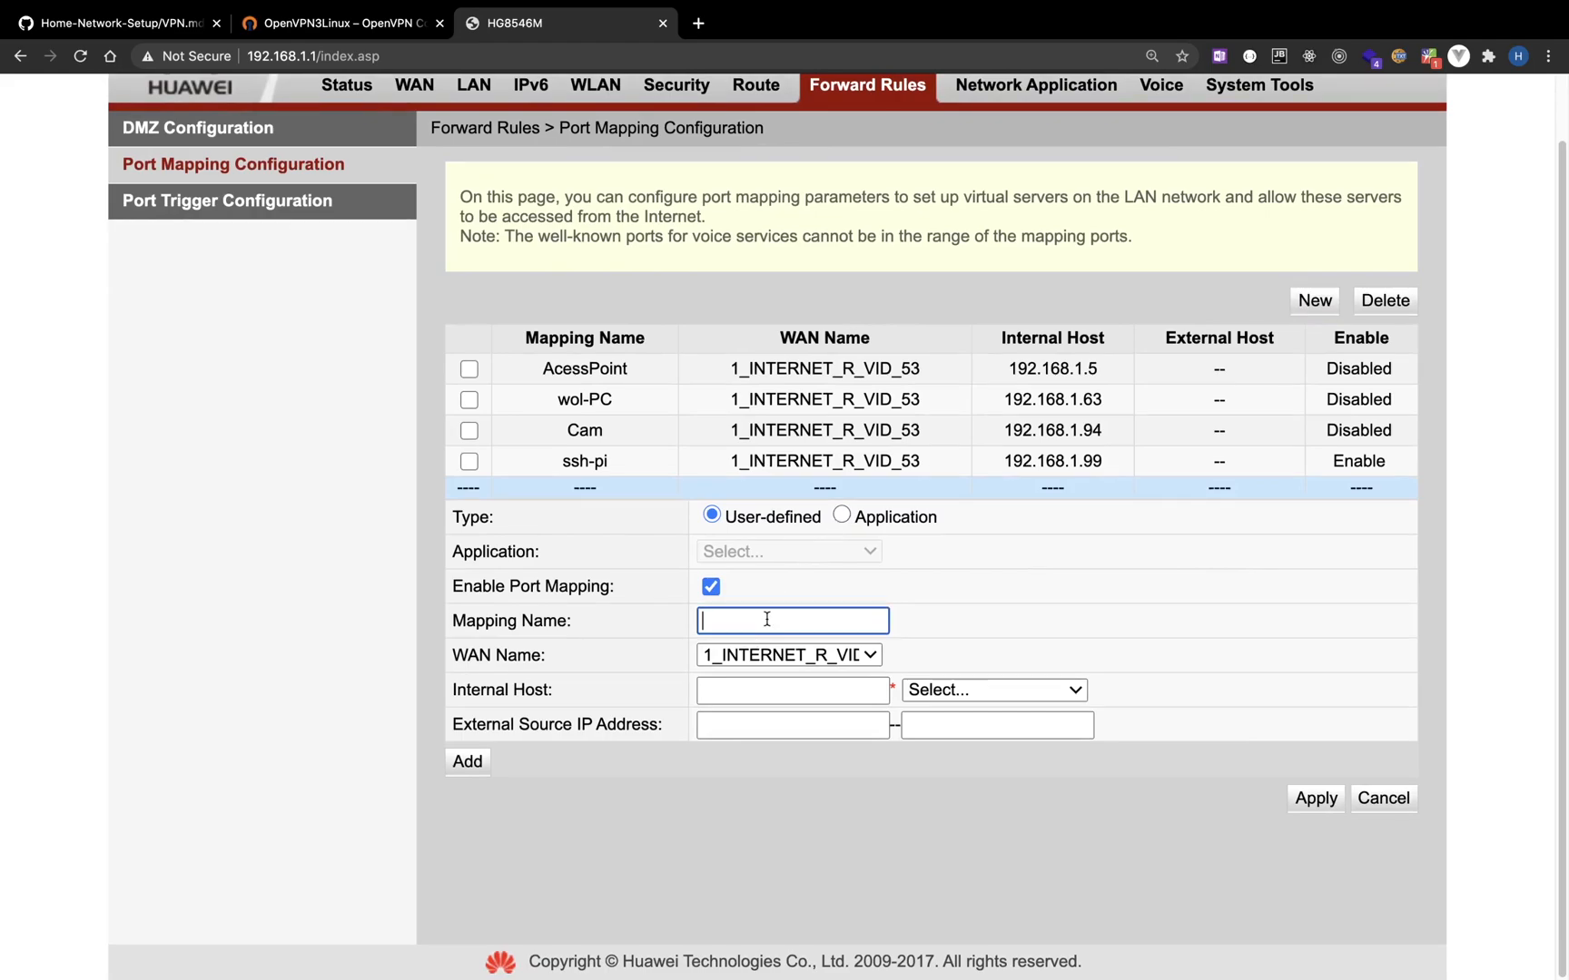
text(pivpn)
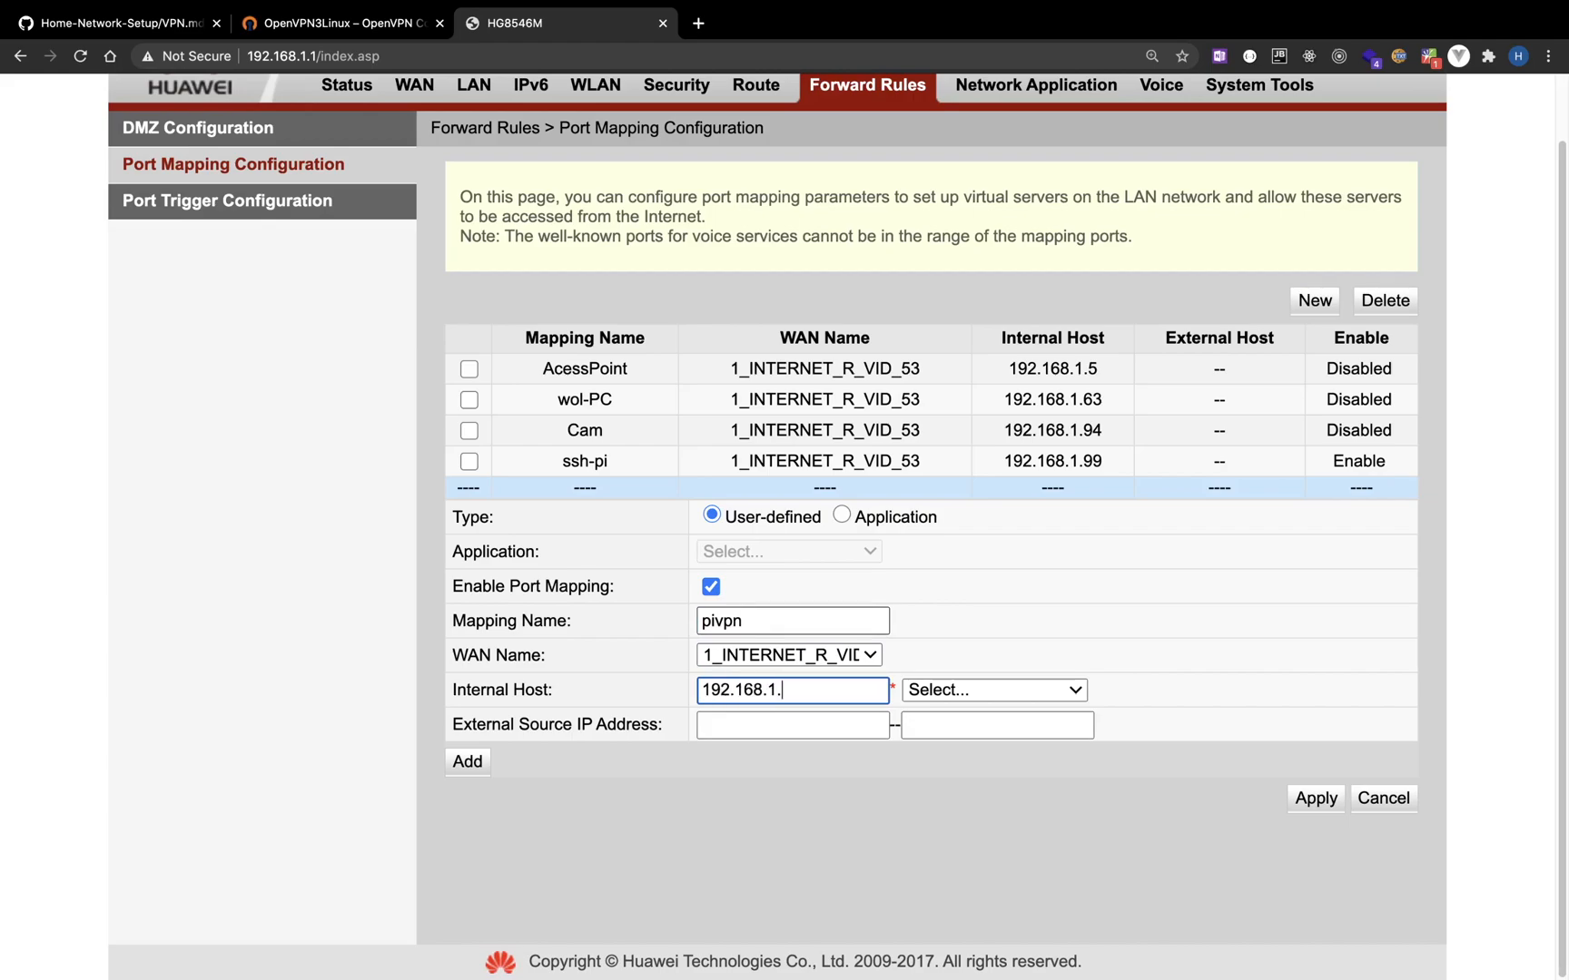
text(99)
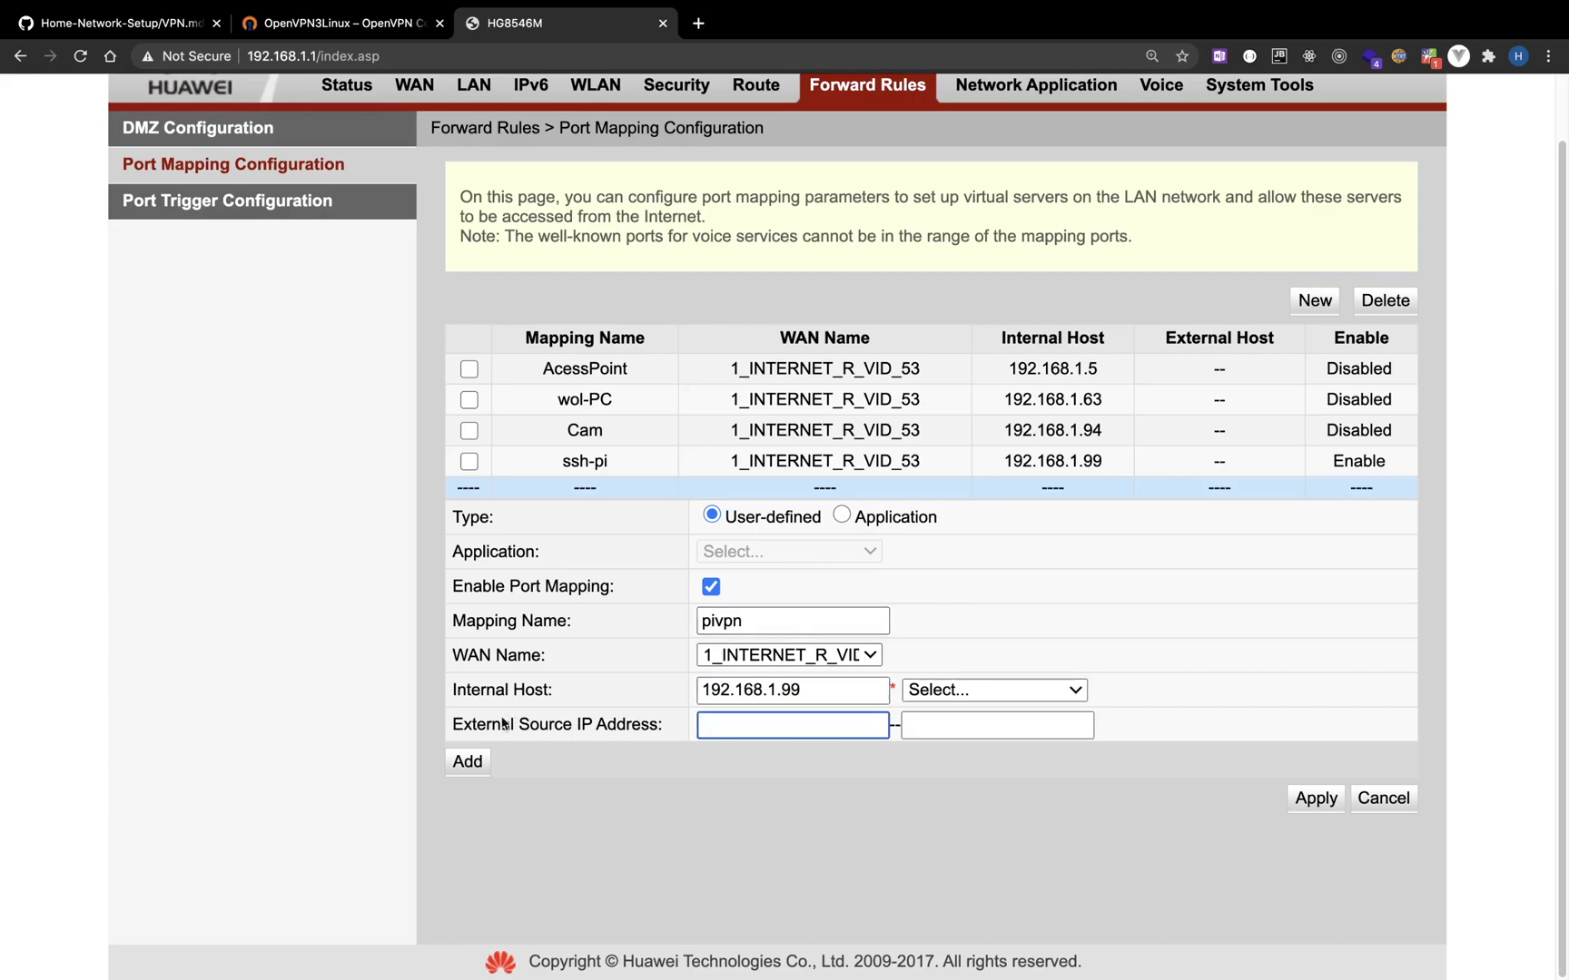
- Add a TCP/UDP protocol row with internal and external port 1194
click(468, 762)
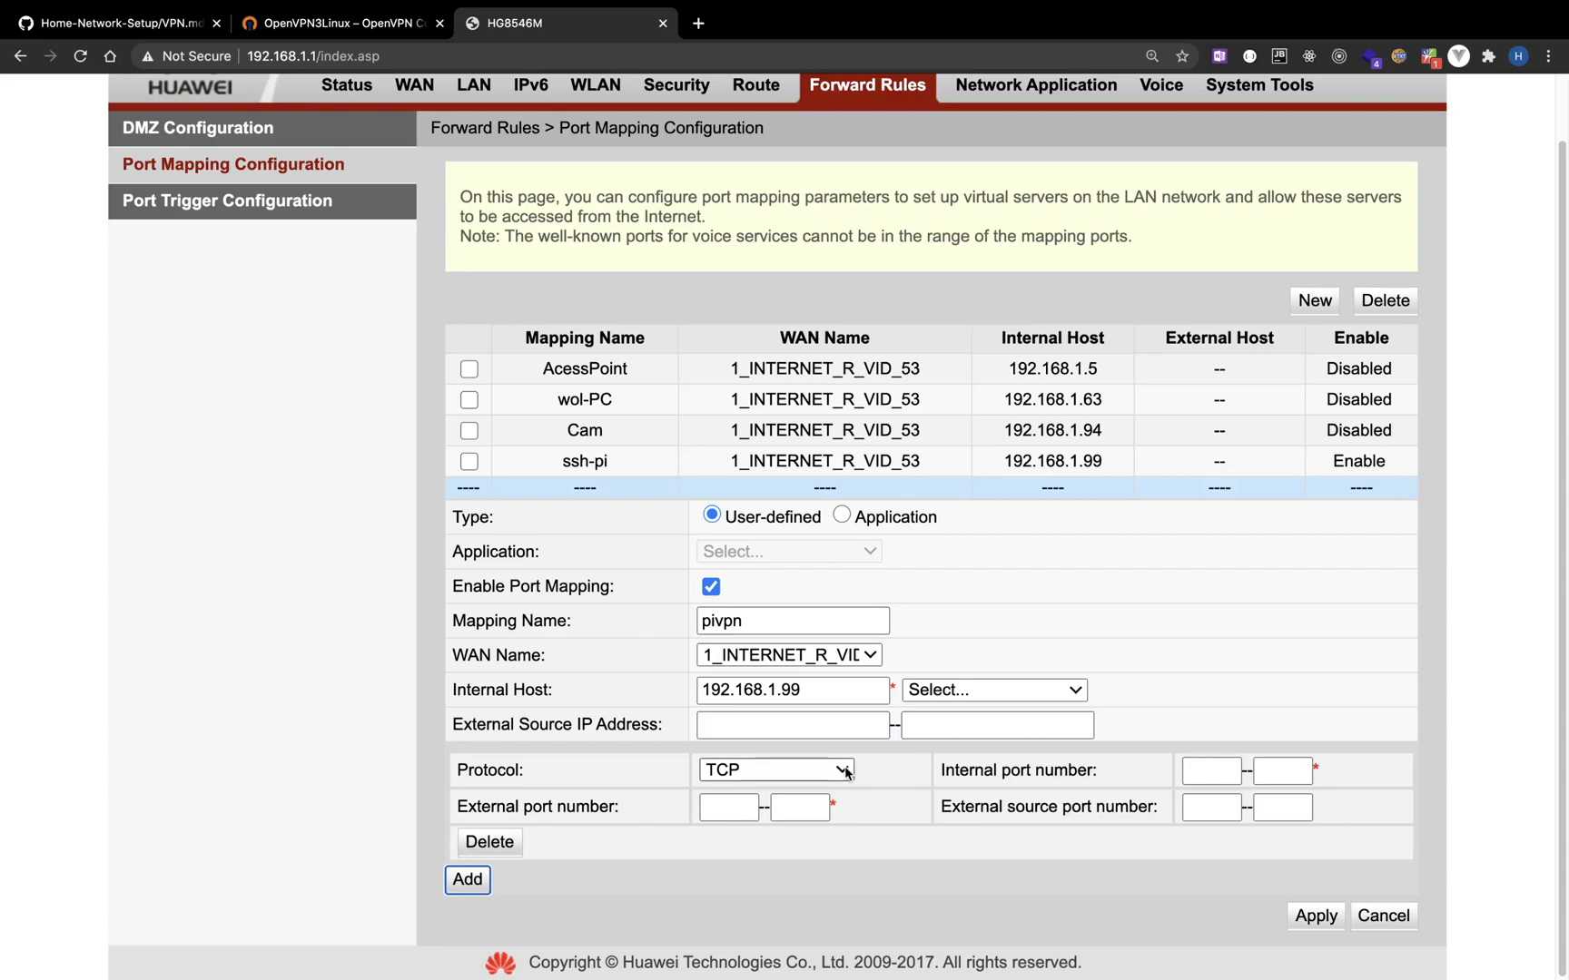
click(775, 769)
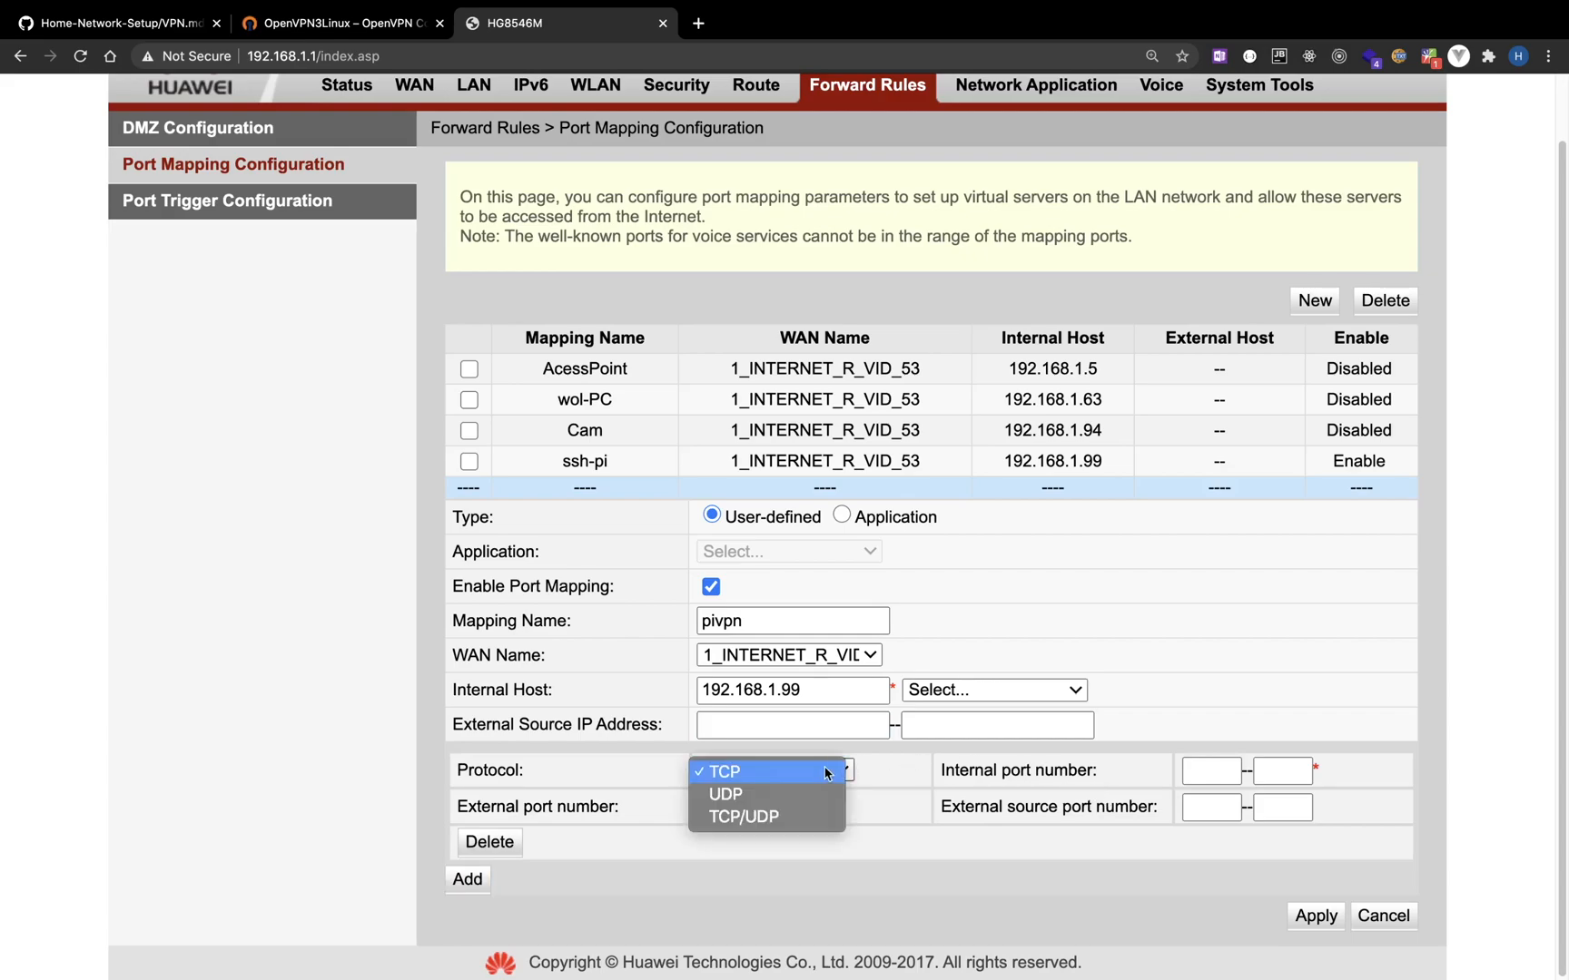
mouse_move(770, 793)
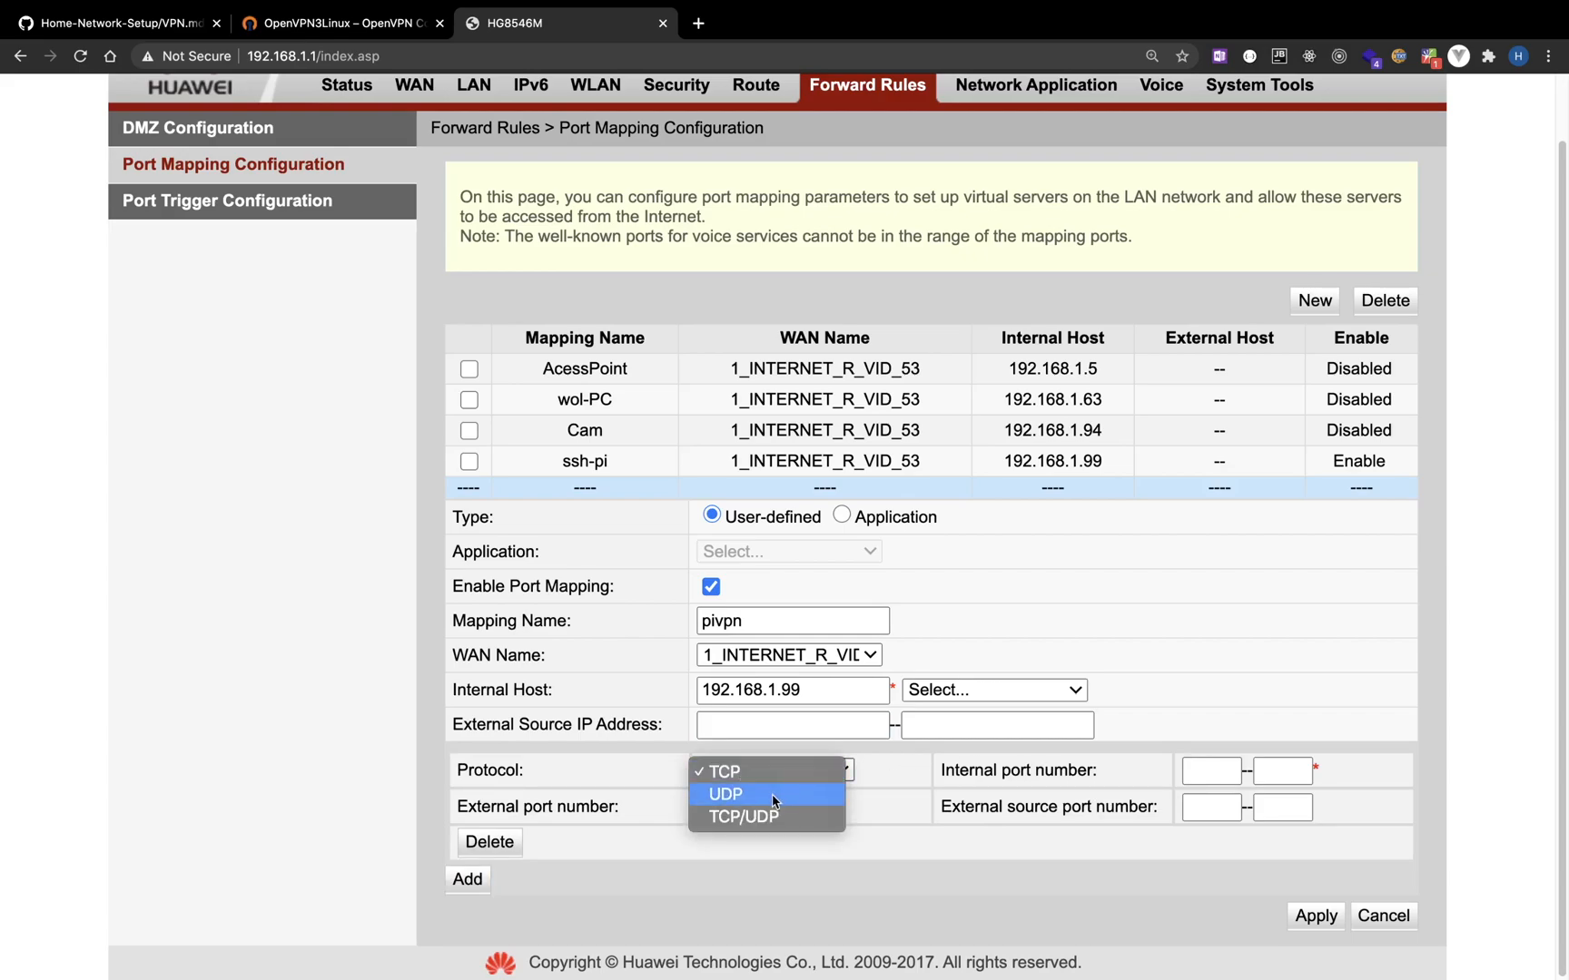
click(723, 794)
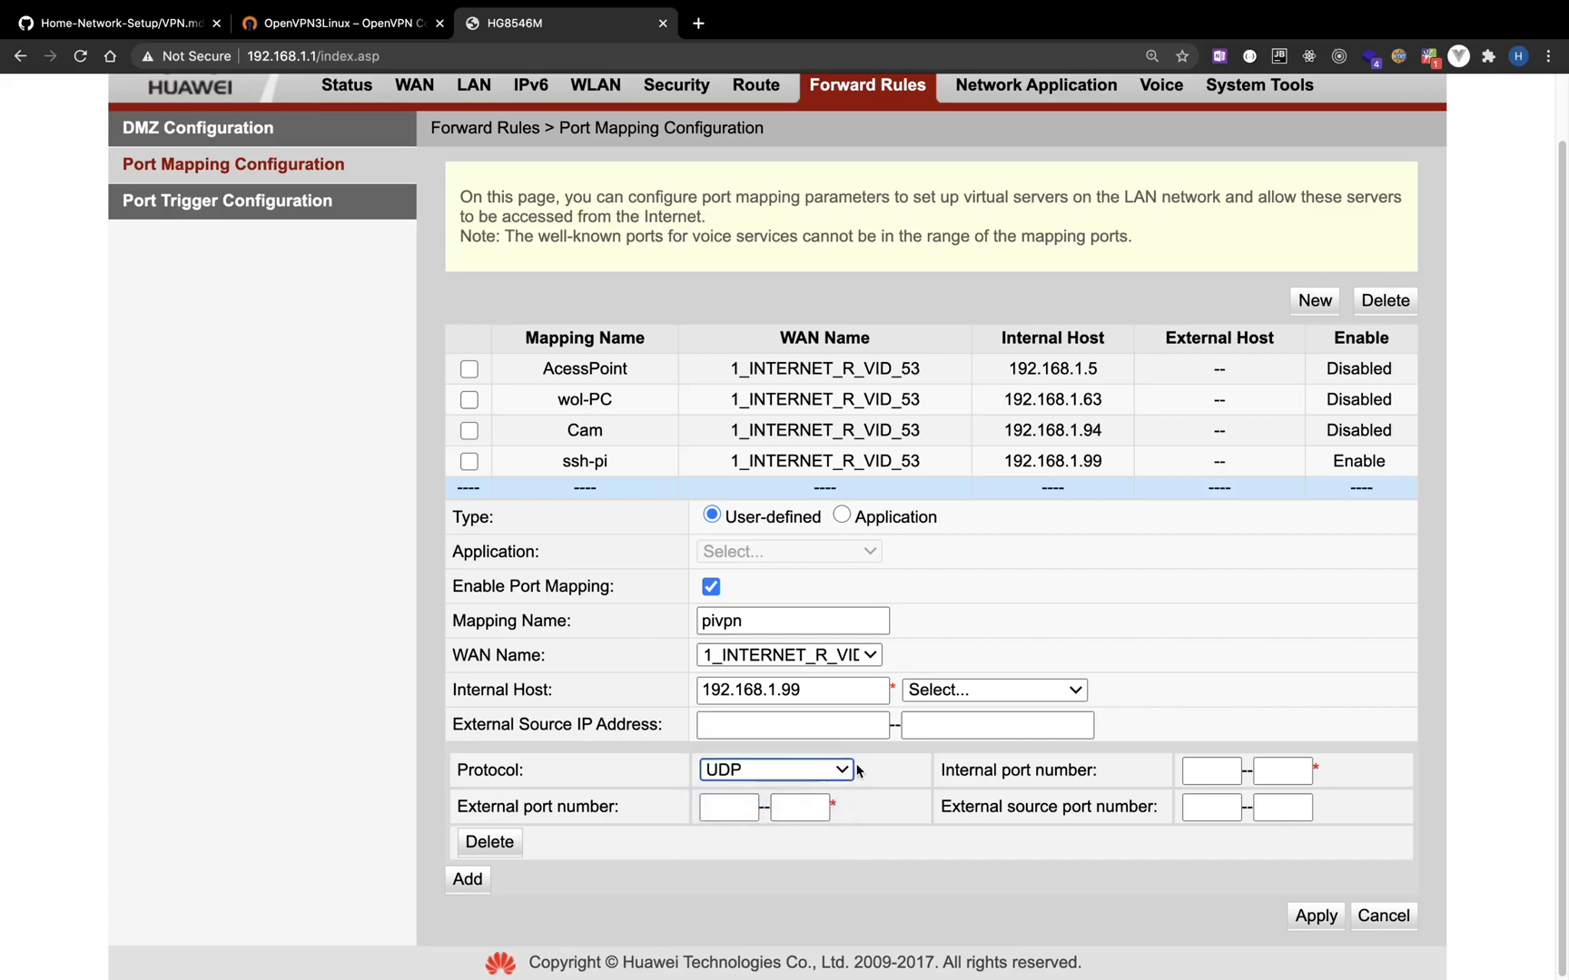
click(775, 769)
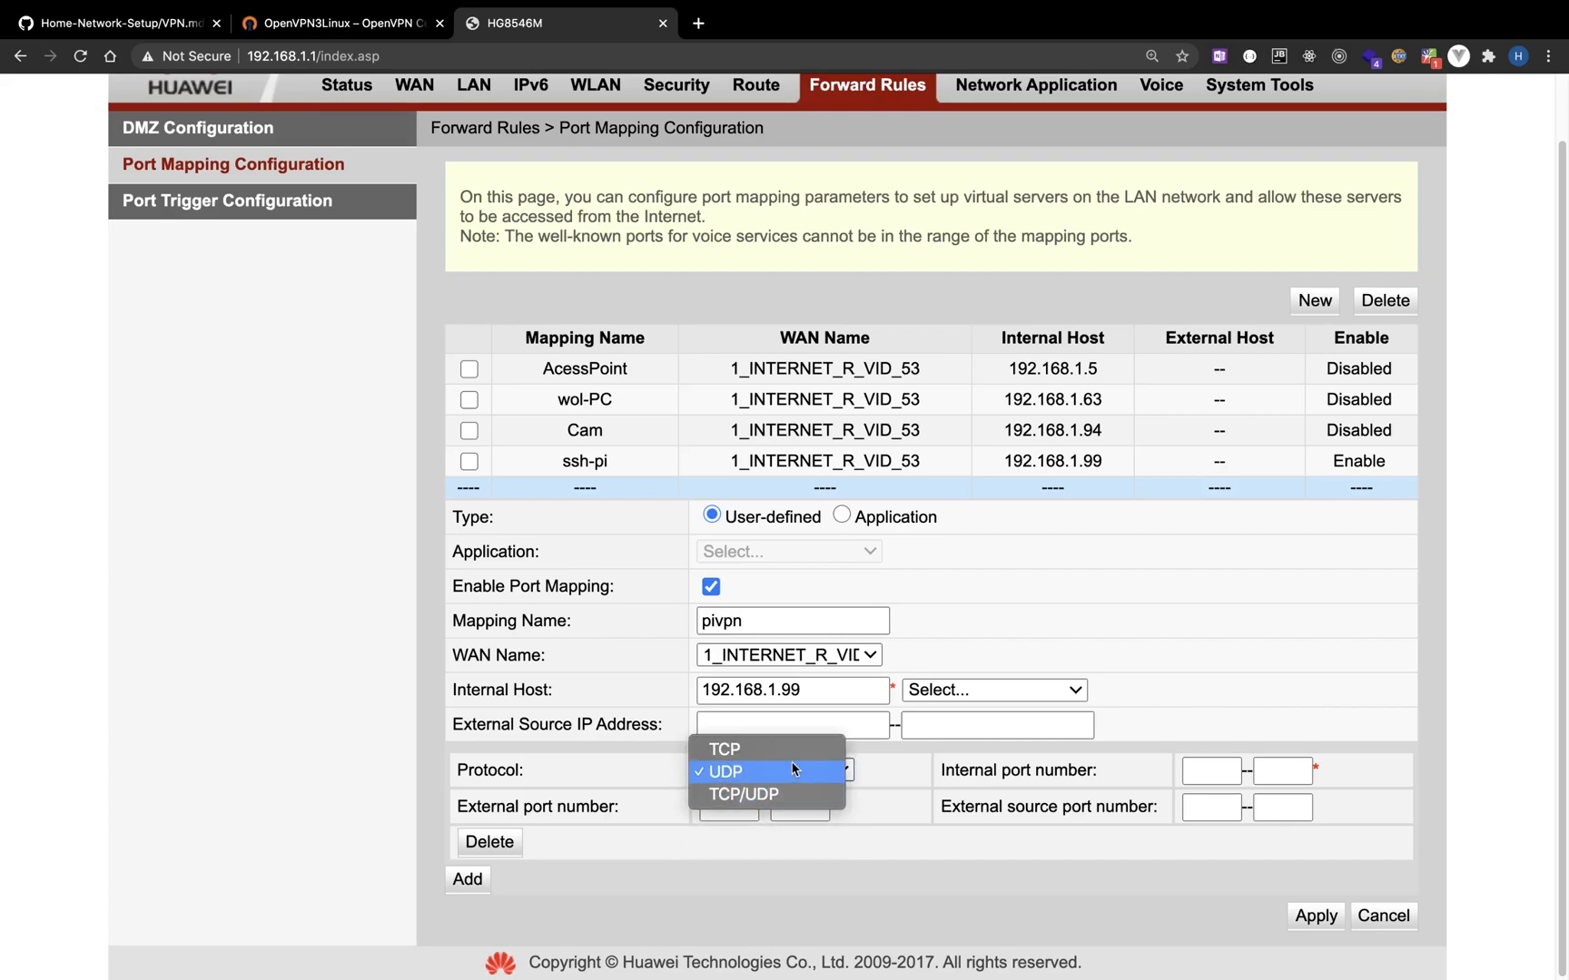
click(744, 795)
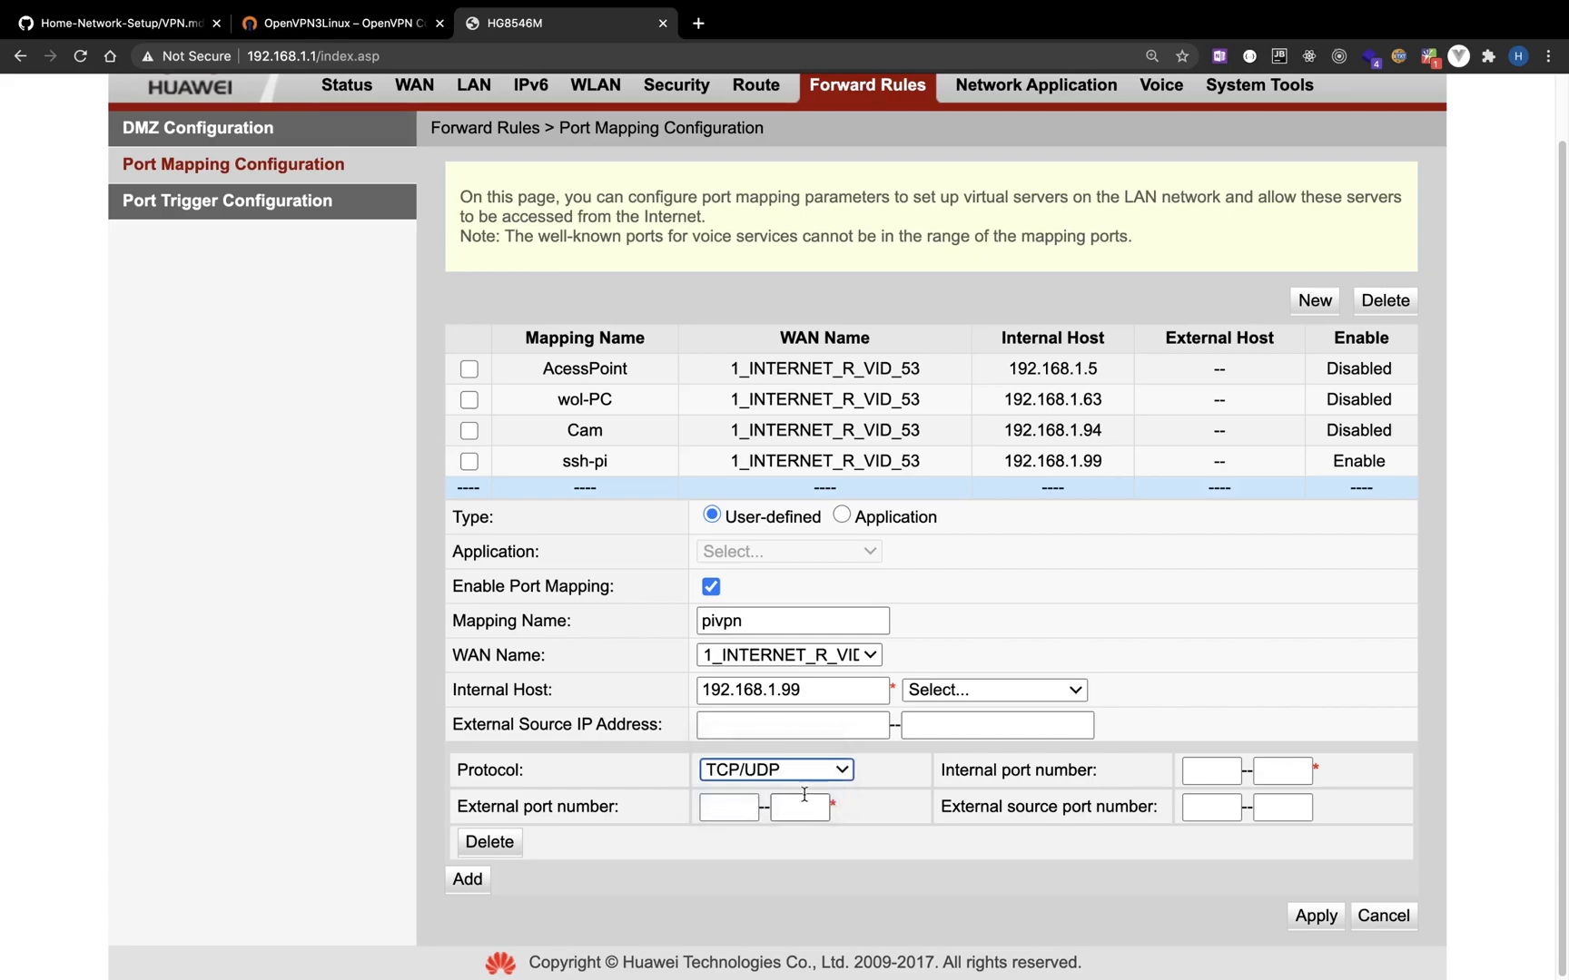
click(775, 769)
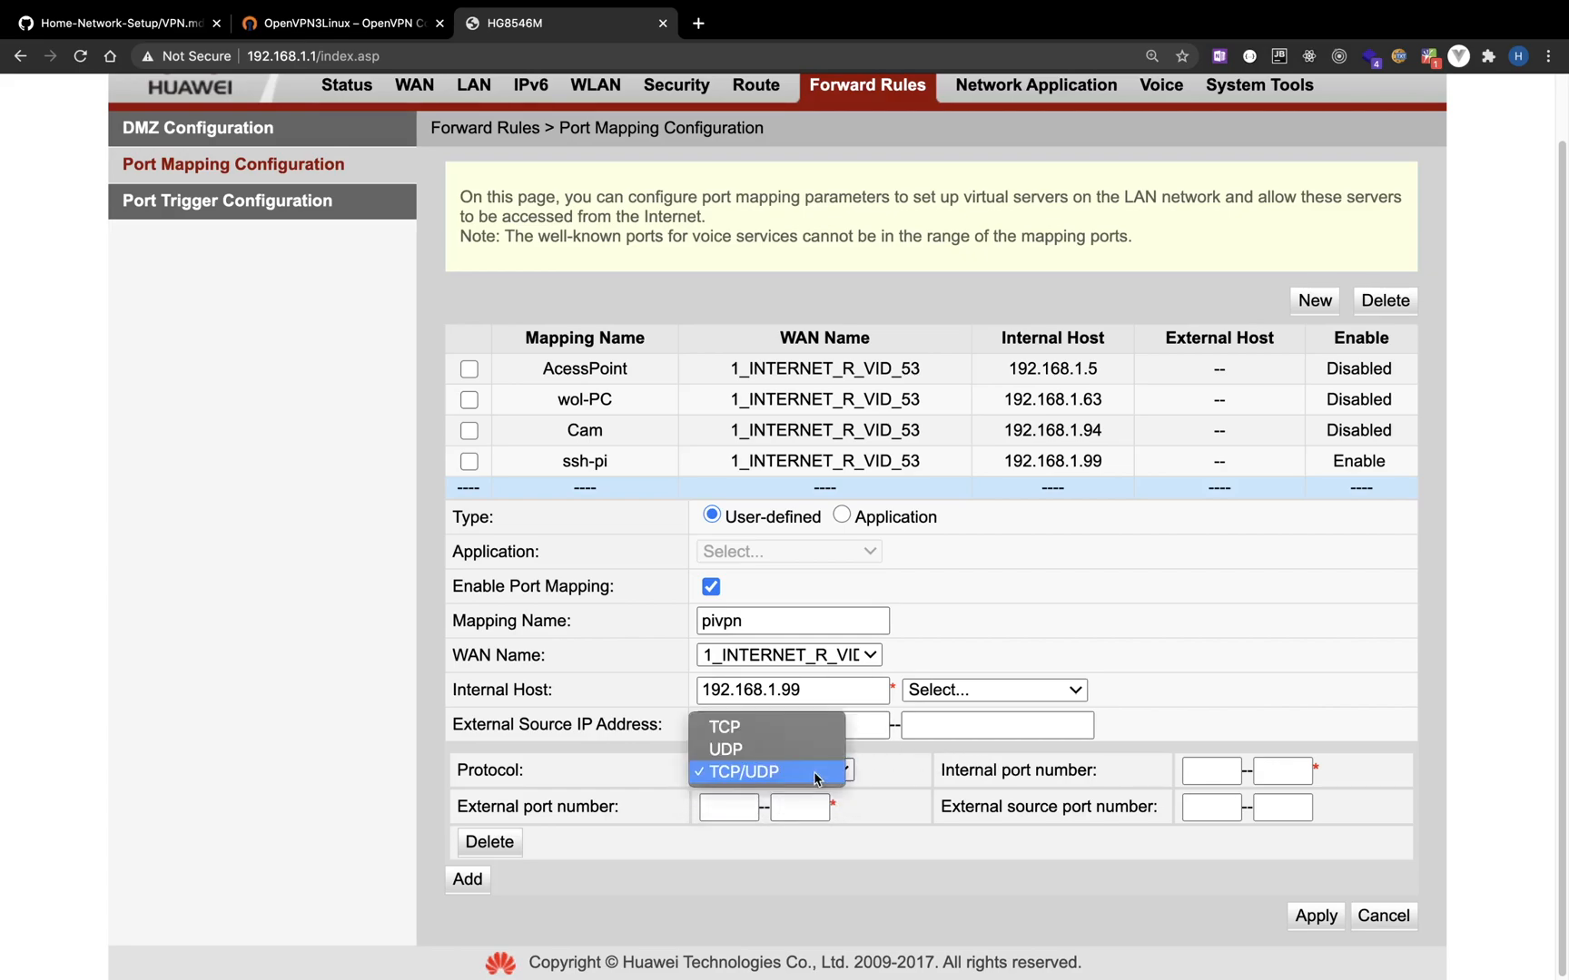
click(724, 749)
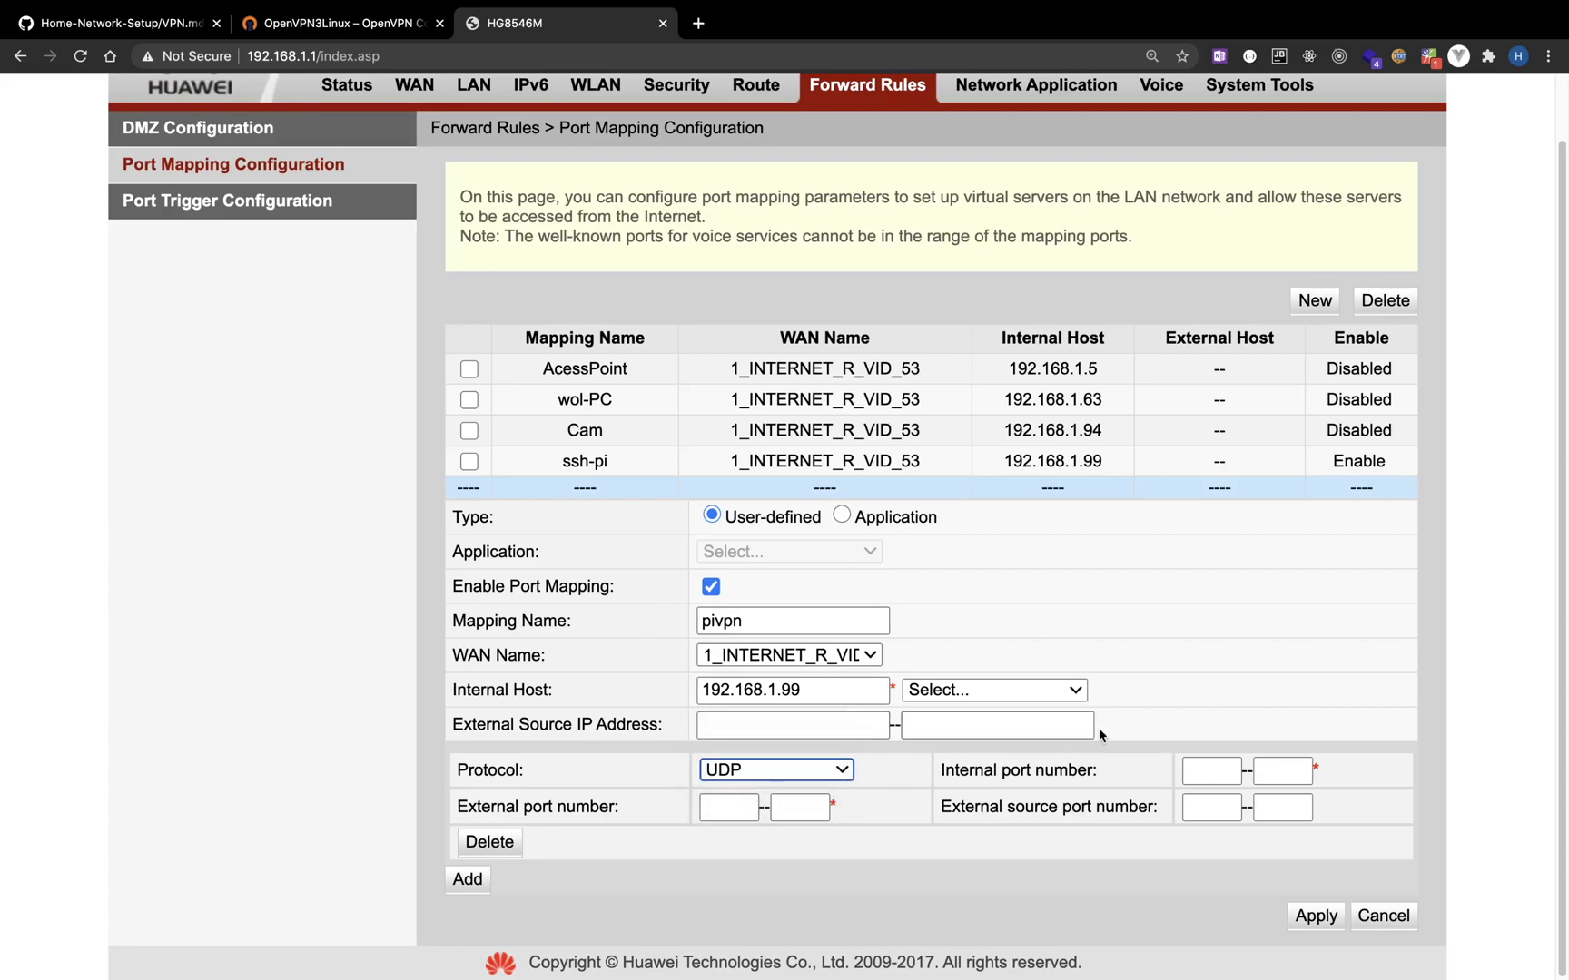
text(1)
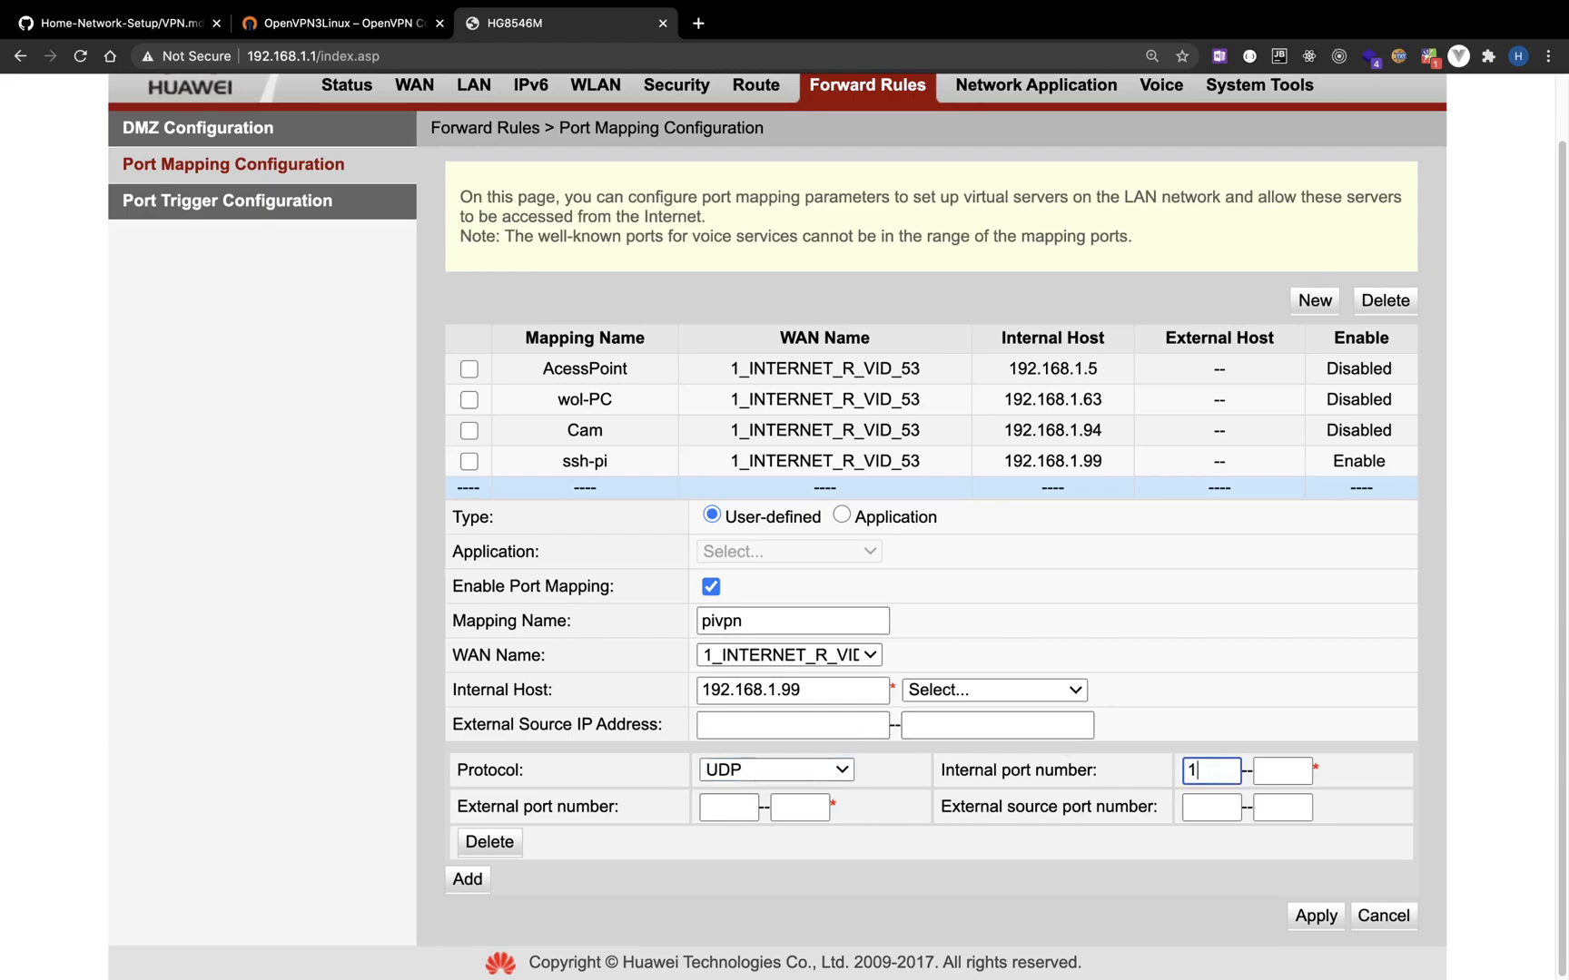
text(119)
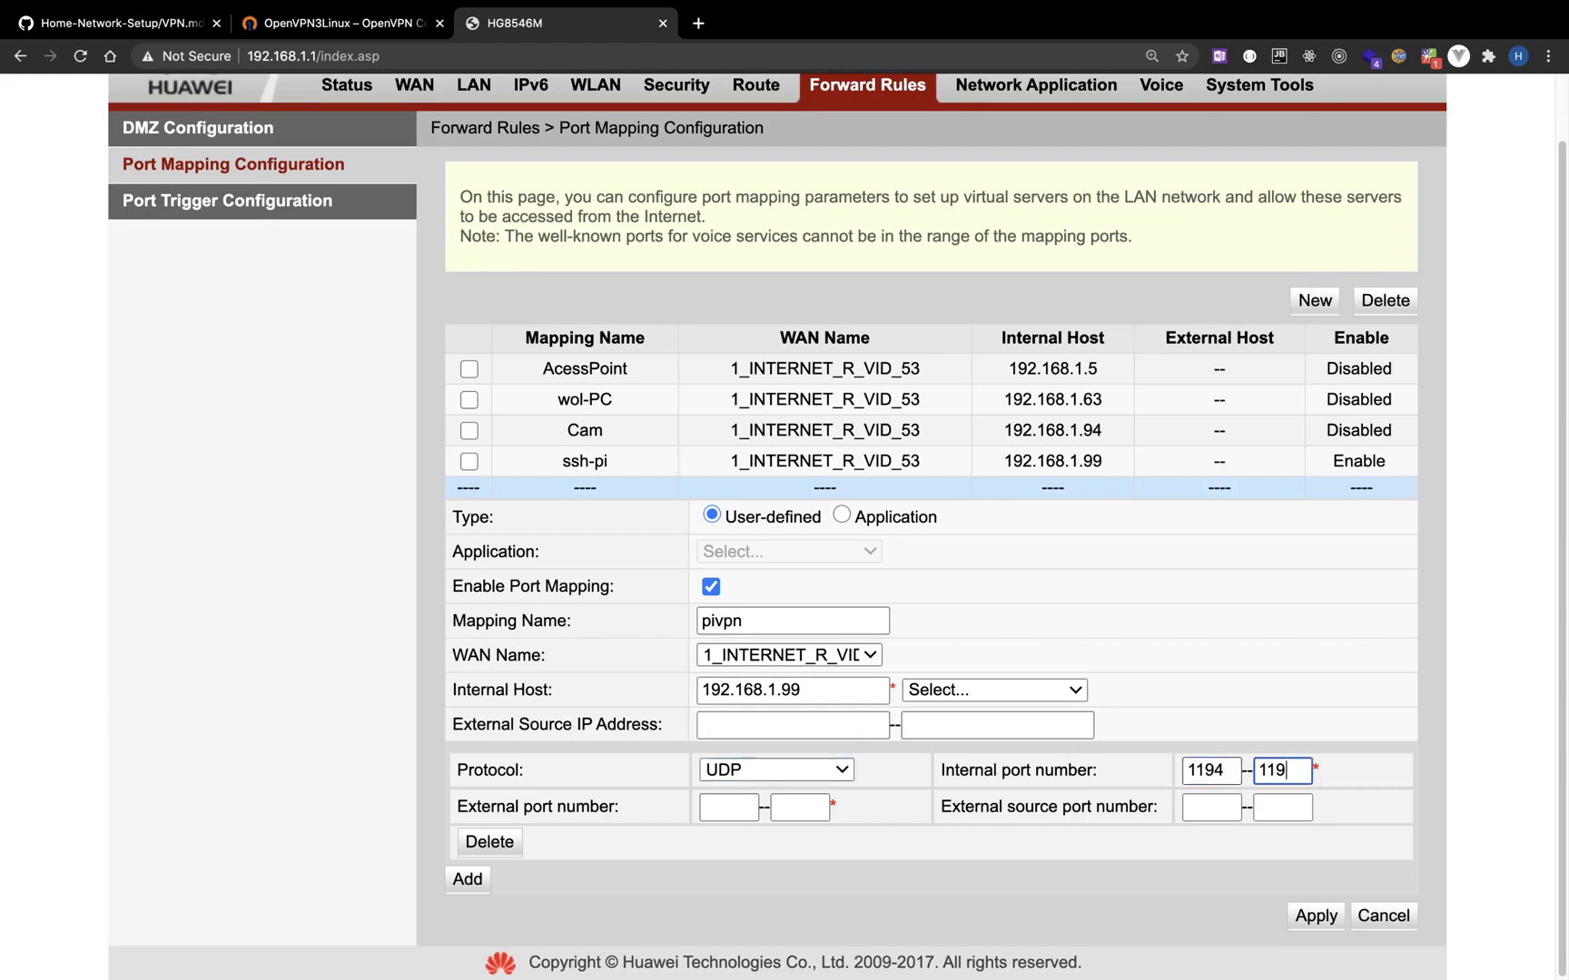
click(775, 768)
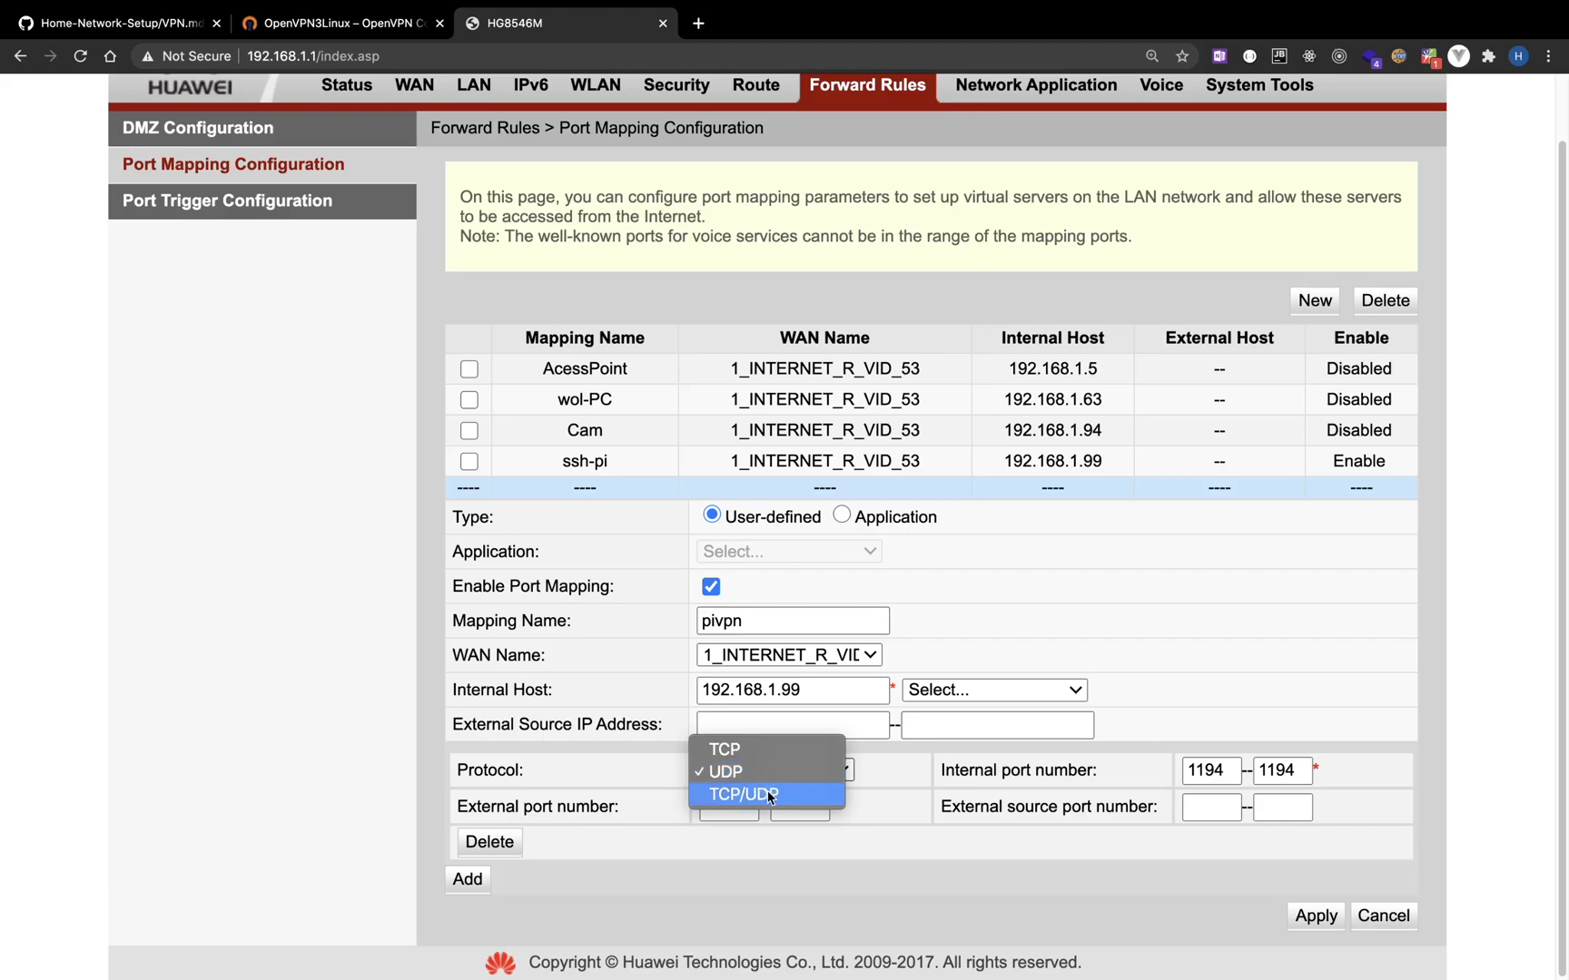
click(741, 794)
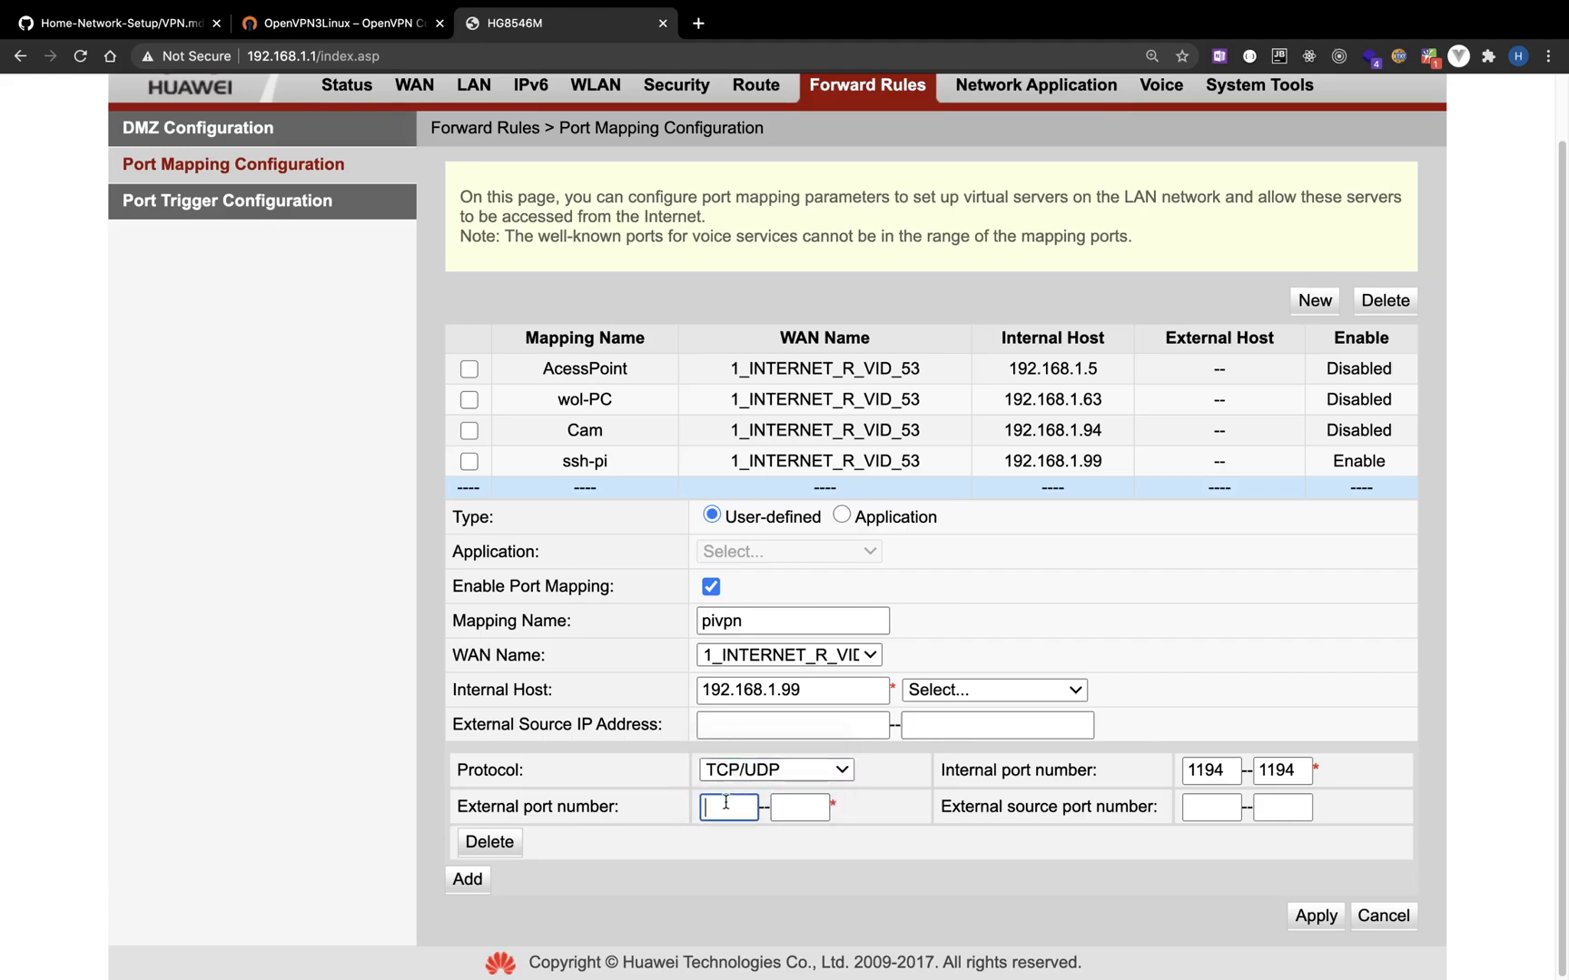
text(119)
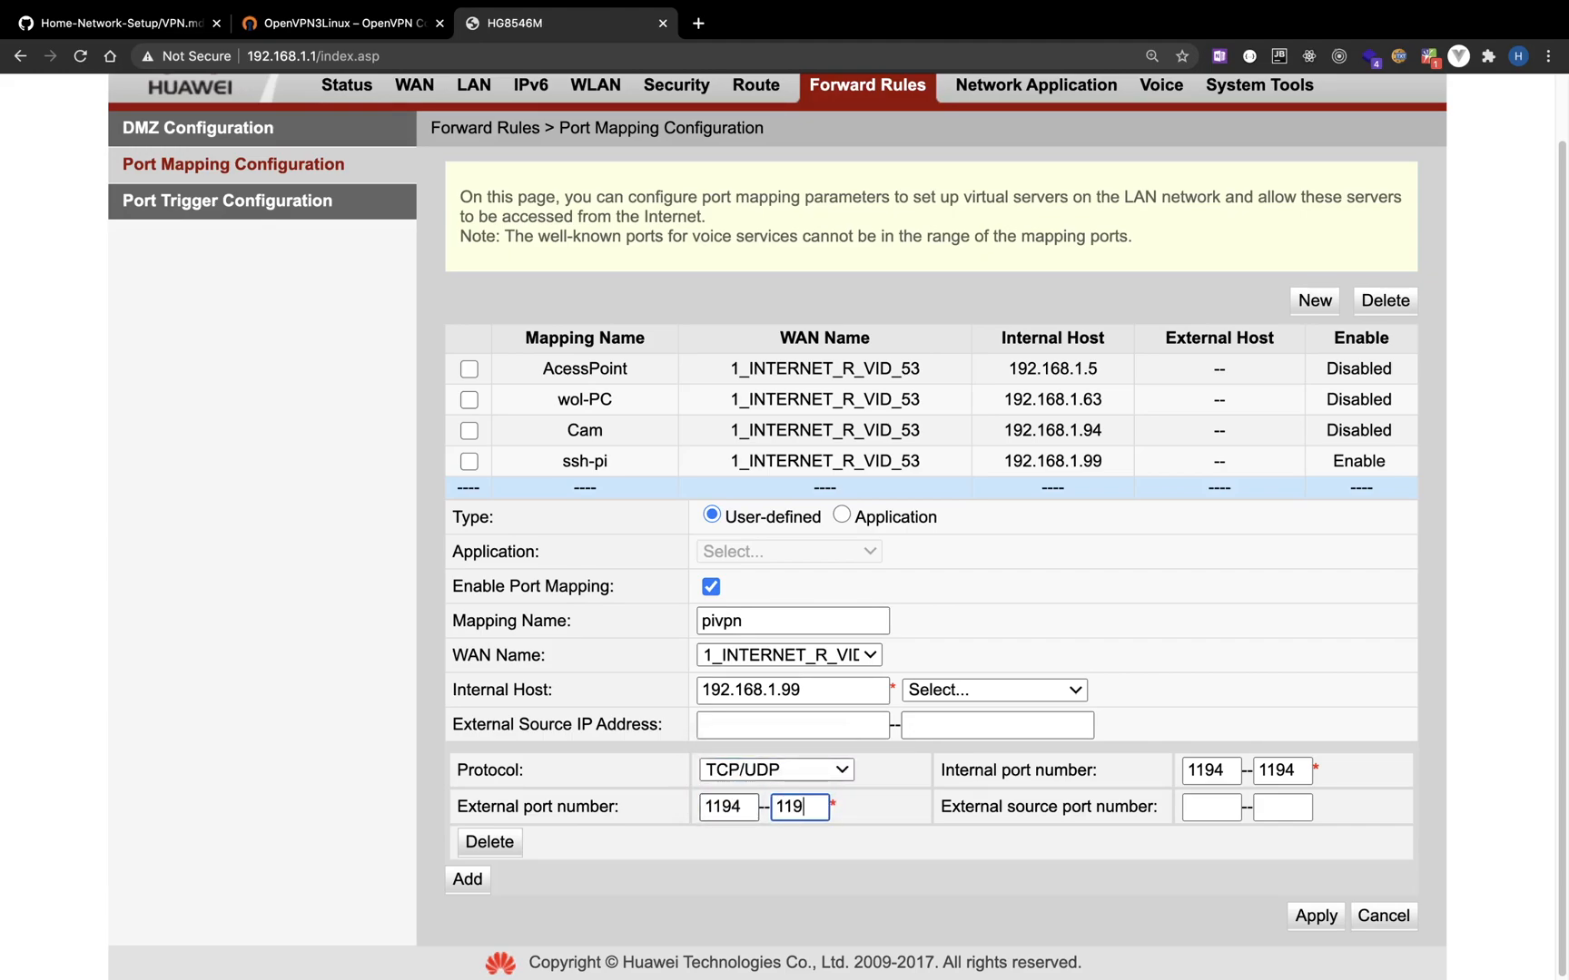
text(4)
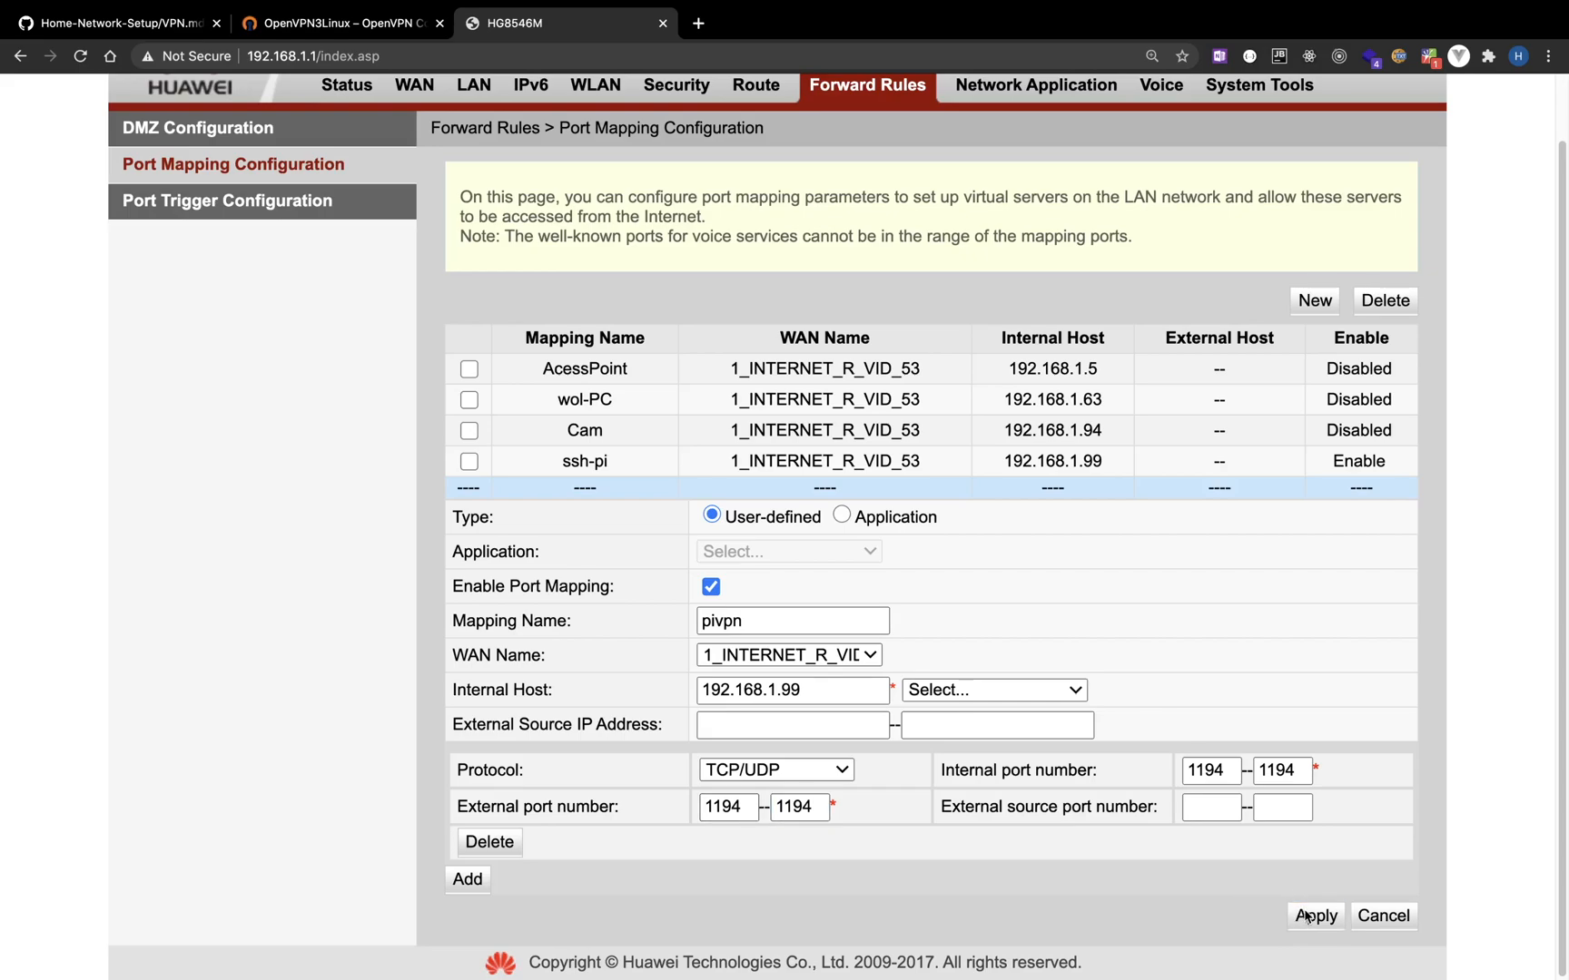
mouse_move(1128, 795)
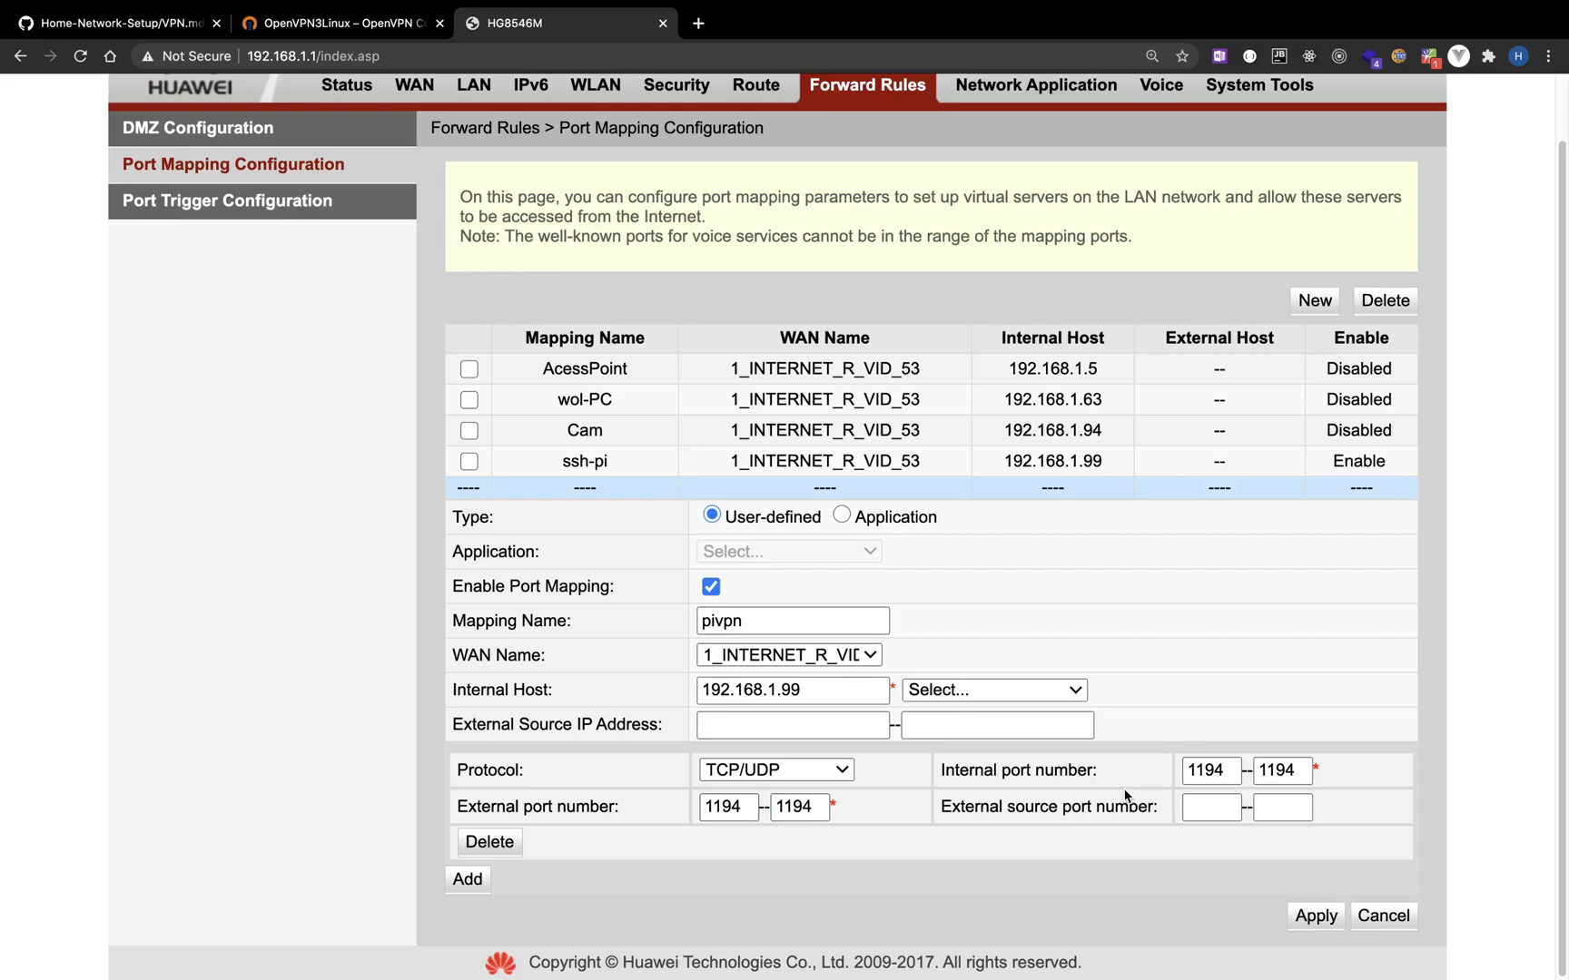
mouse_move(370, 580)
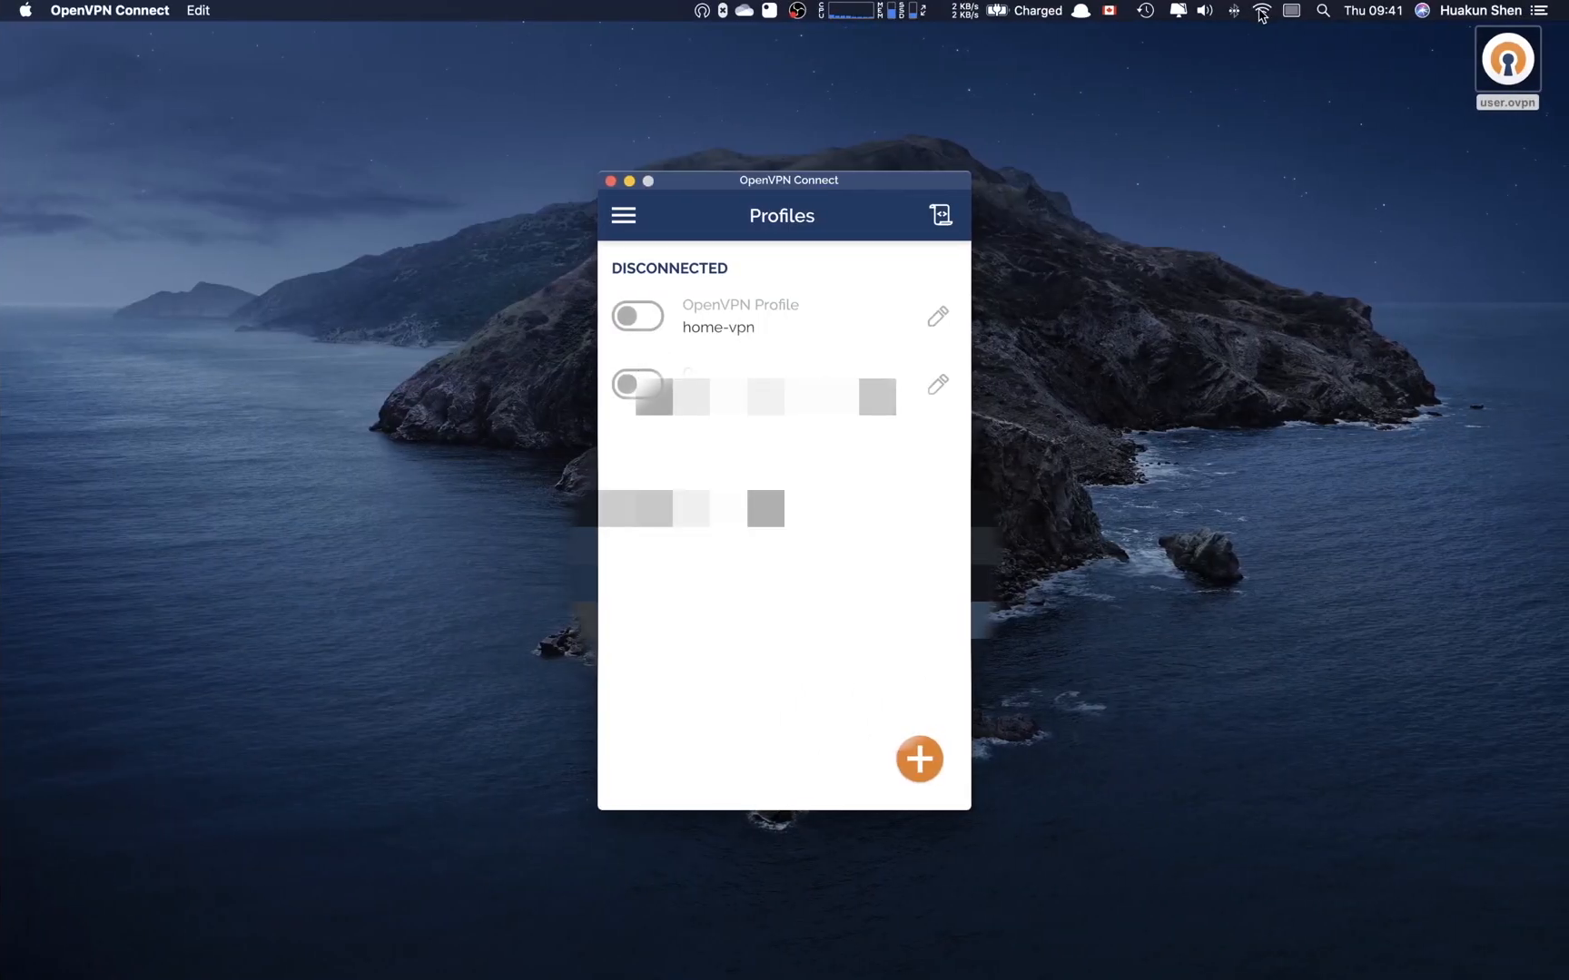
- Switch the Mac's network and ping 192.168.1.99, getting 100% packet loss
click(1262, 10)
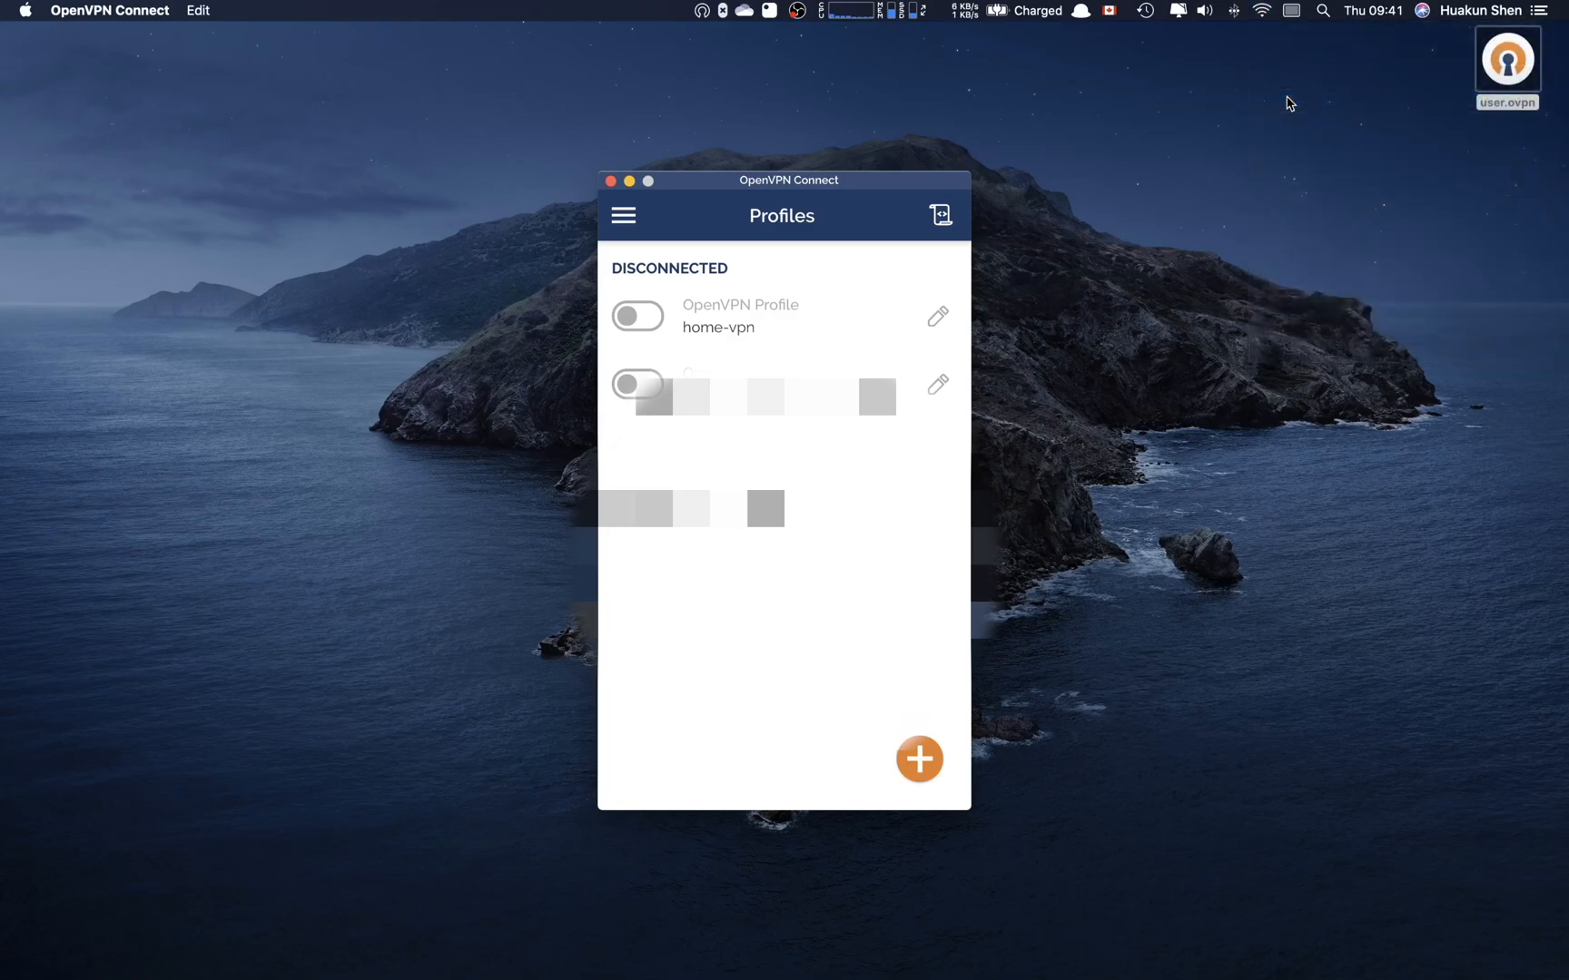
mouse_move(1128, 153)
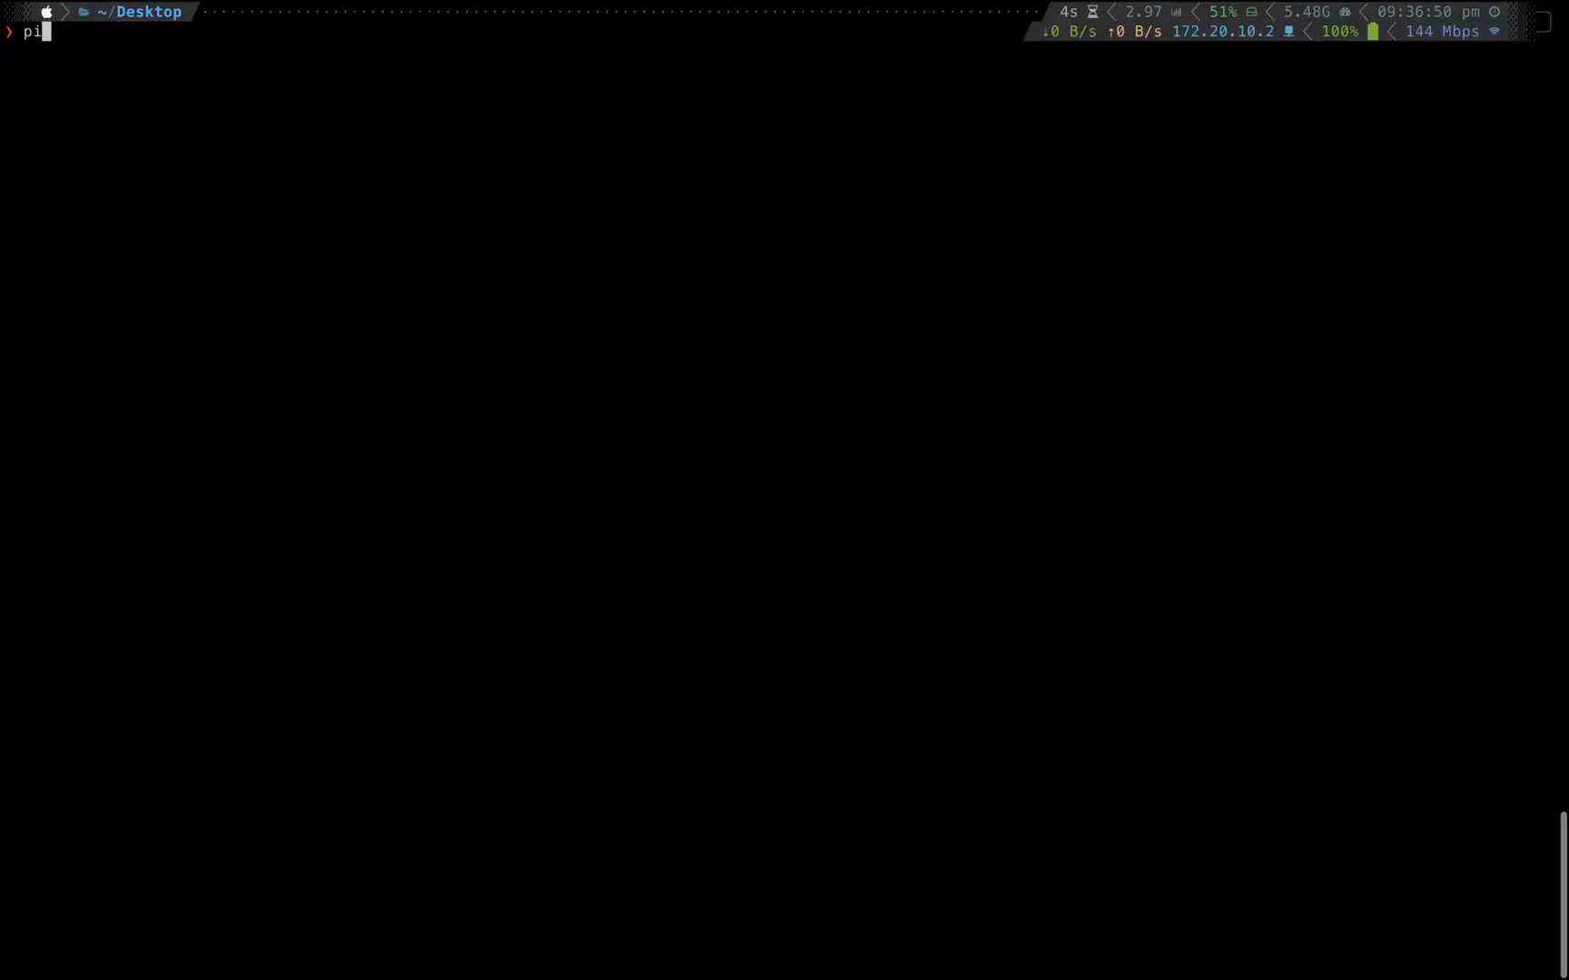
key(Return)
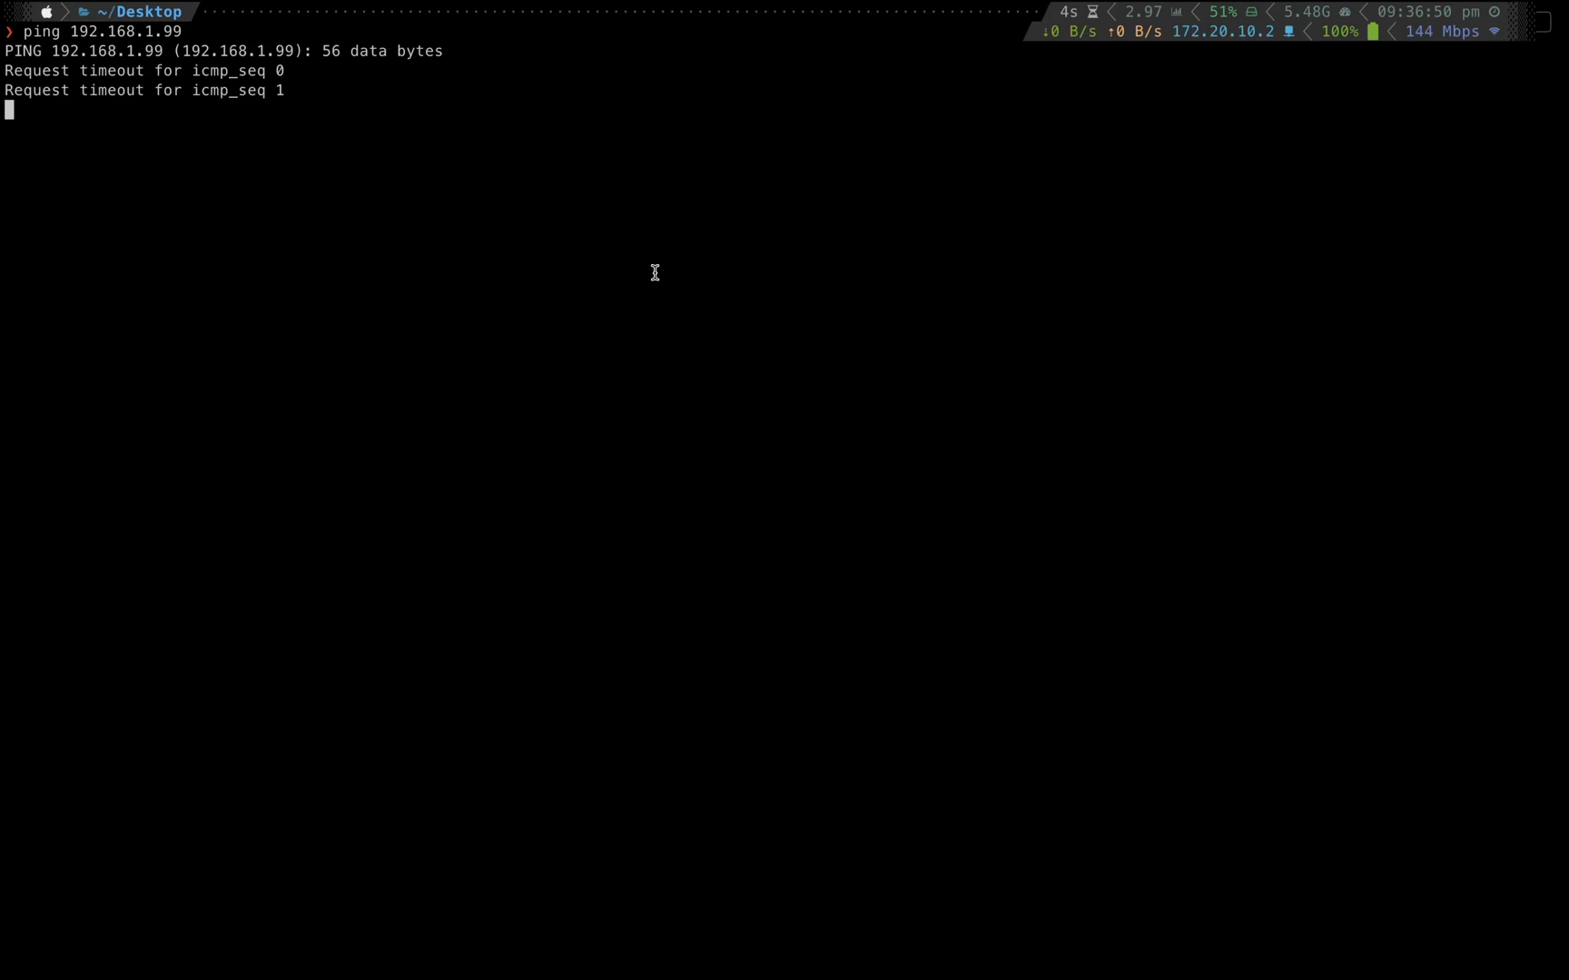
key(ctrl+c)
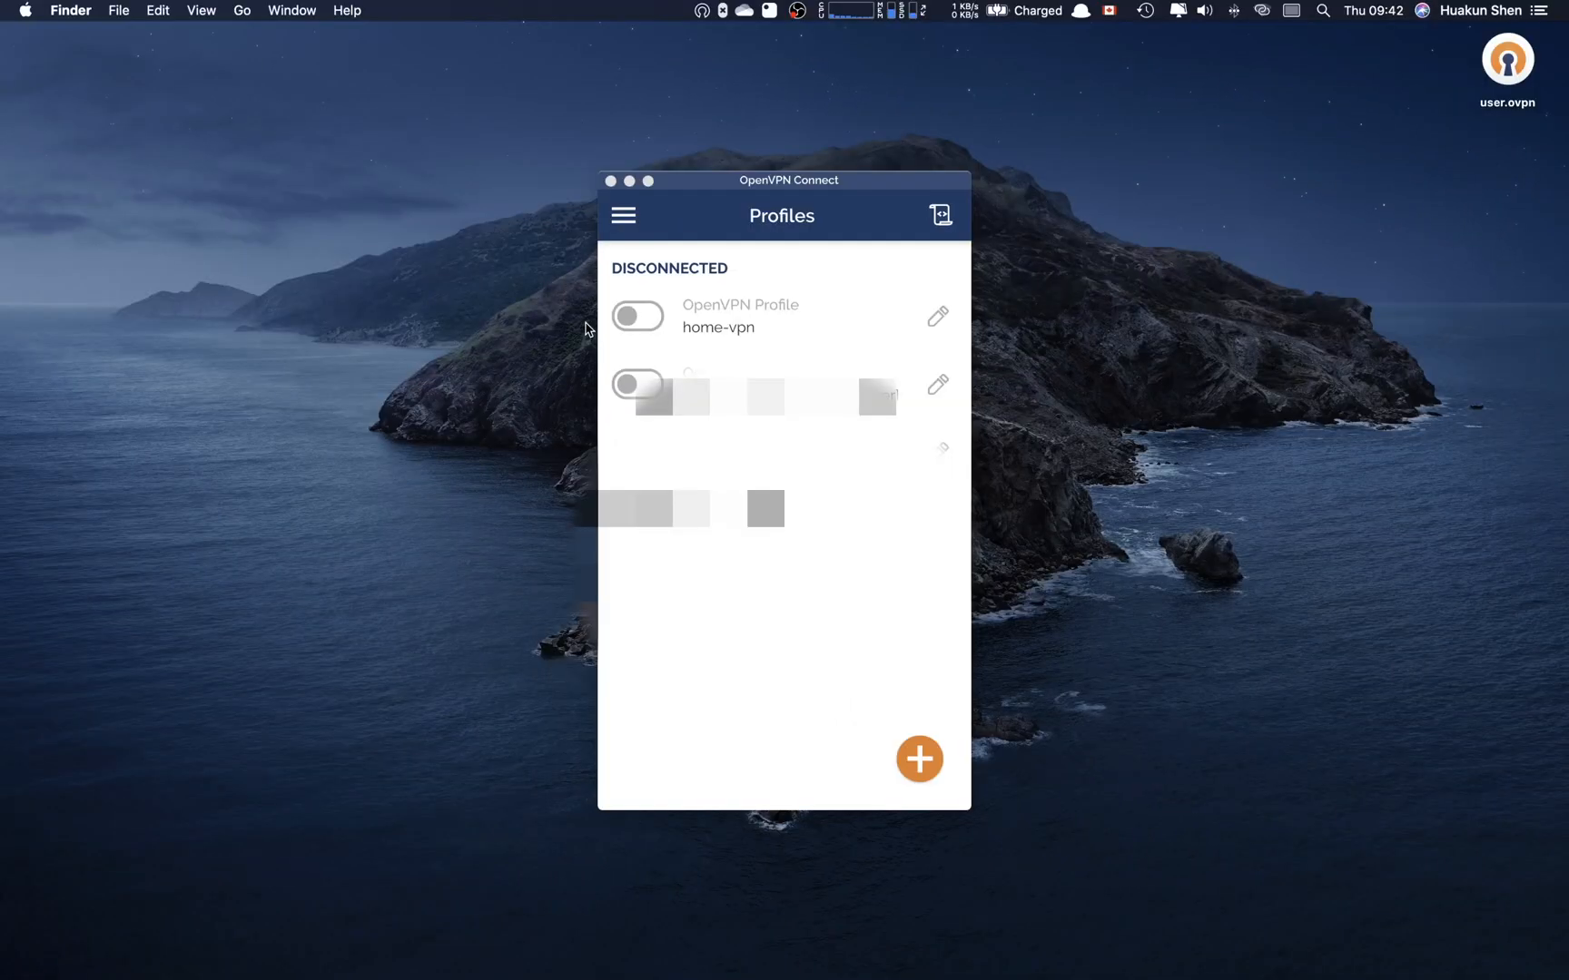
click(637, 315)
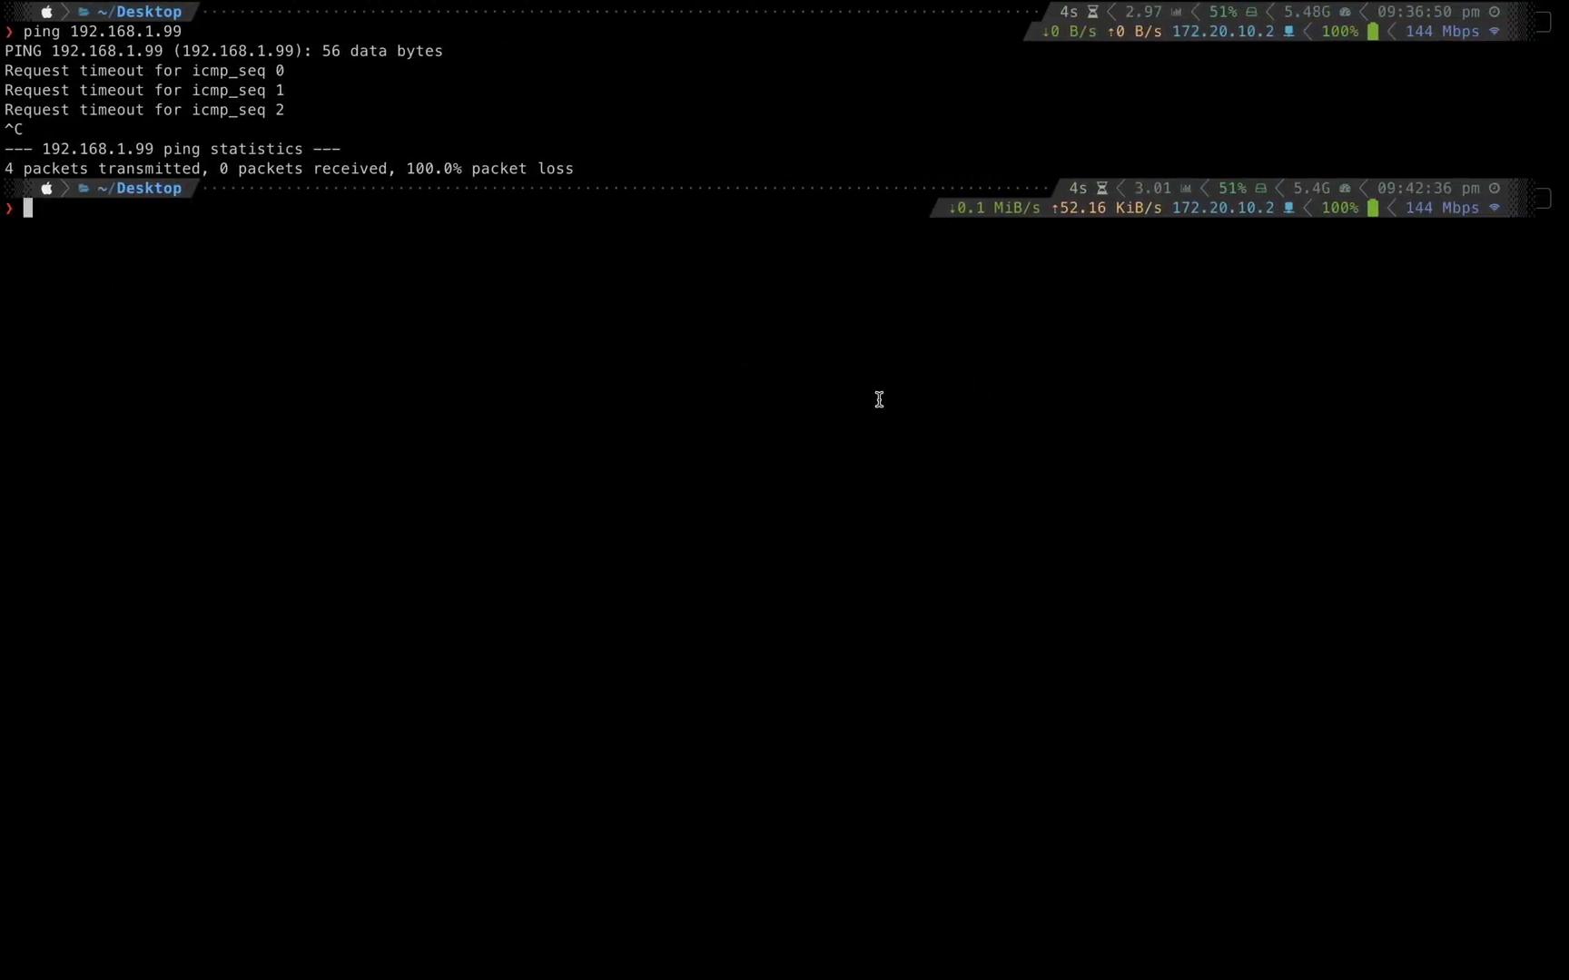
- Ping 192.168.1.99 and get replies from the Pi
text(ping 192.168.1.99)
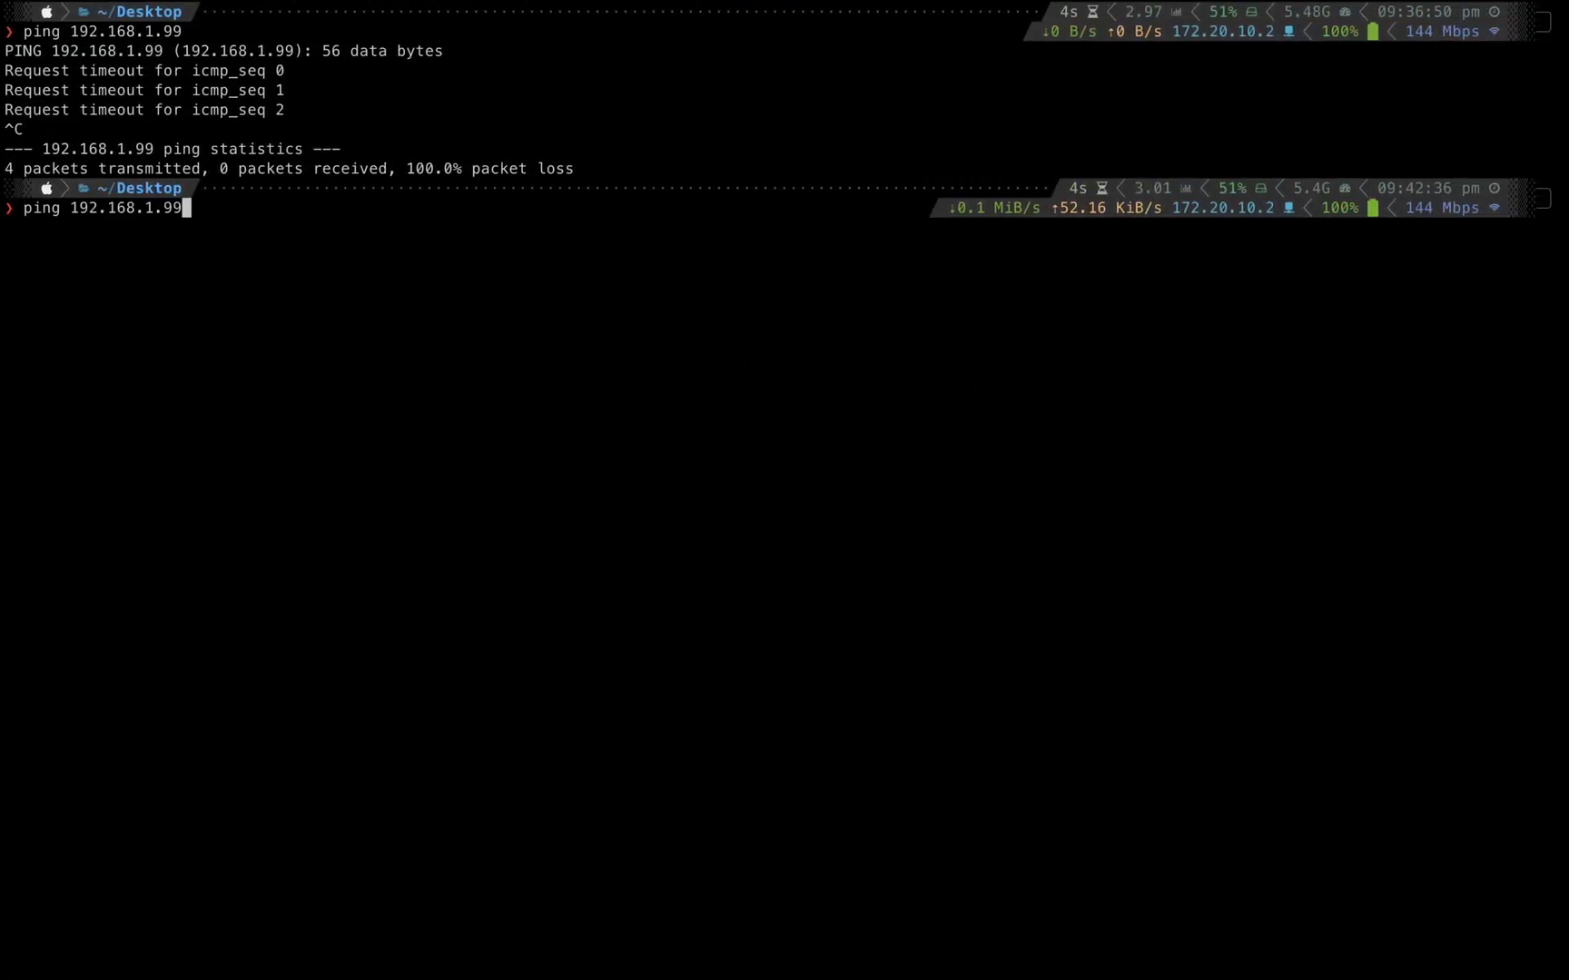
key(Return)
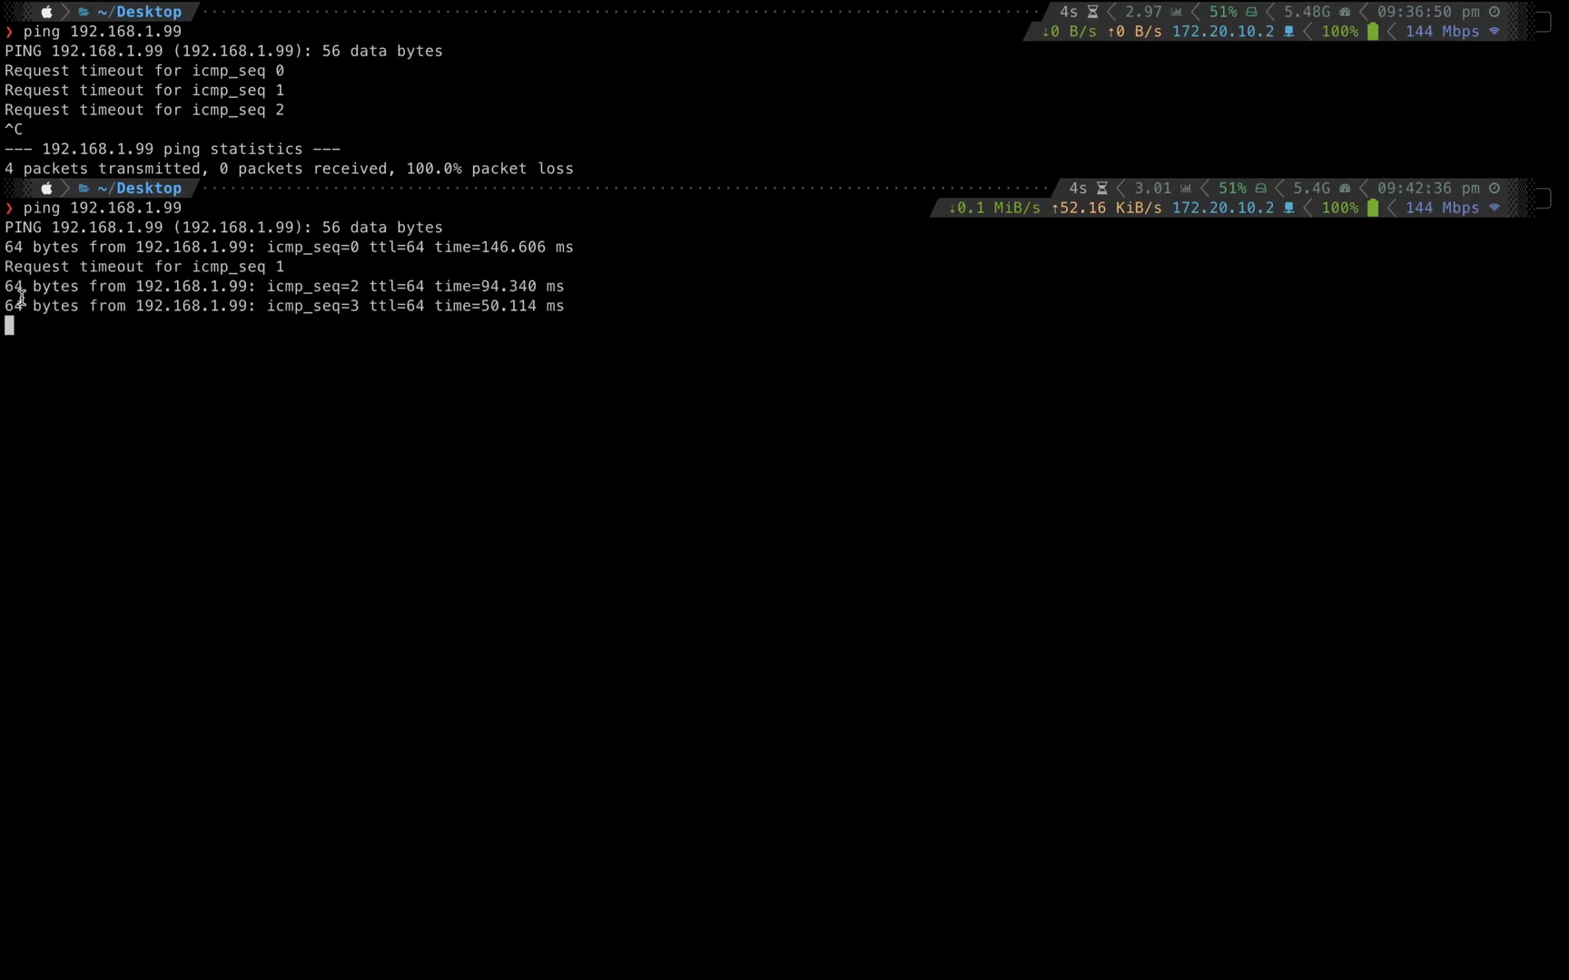
key(ctrl+c)
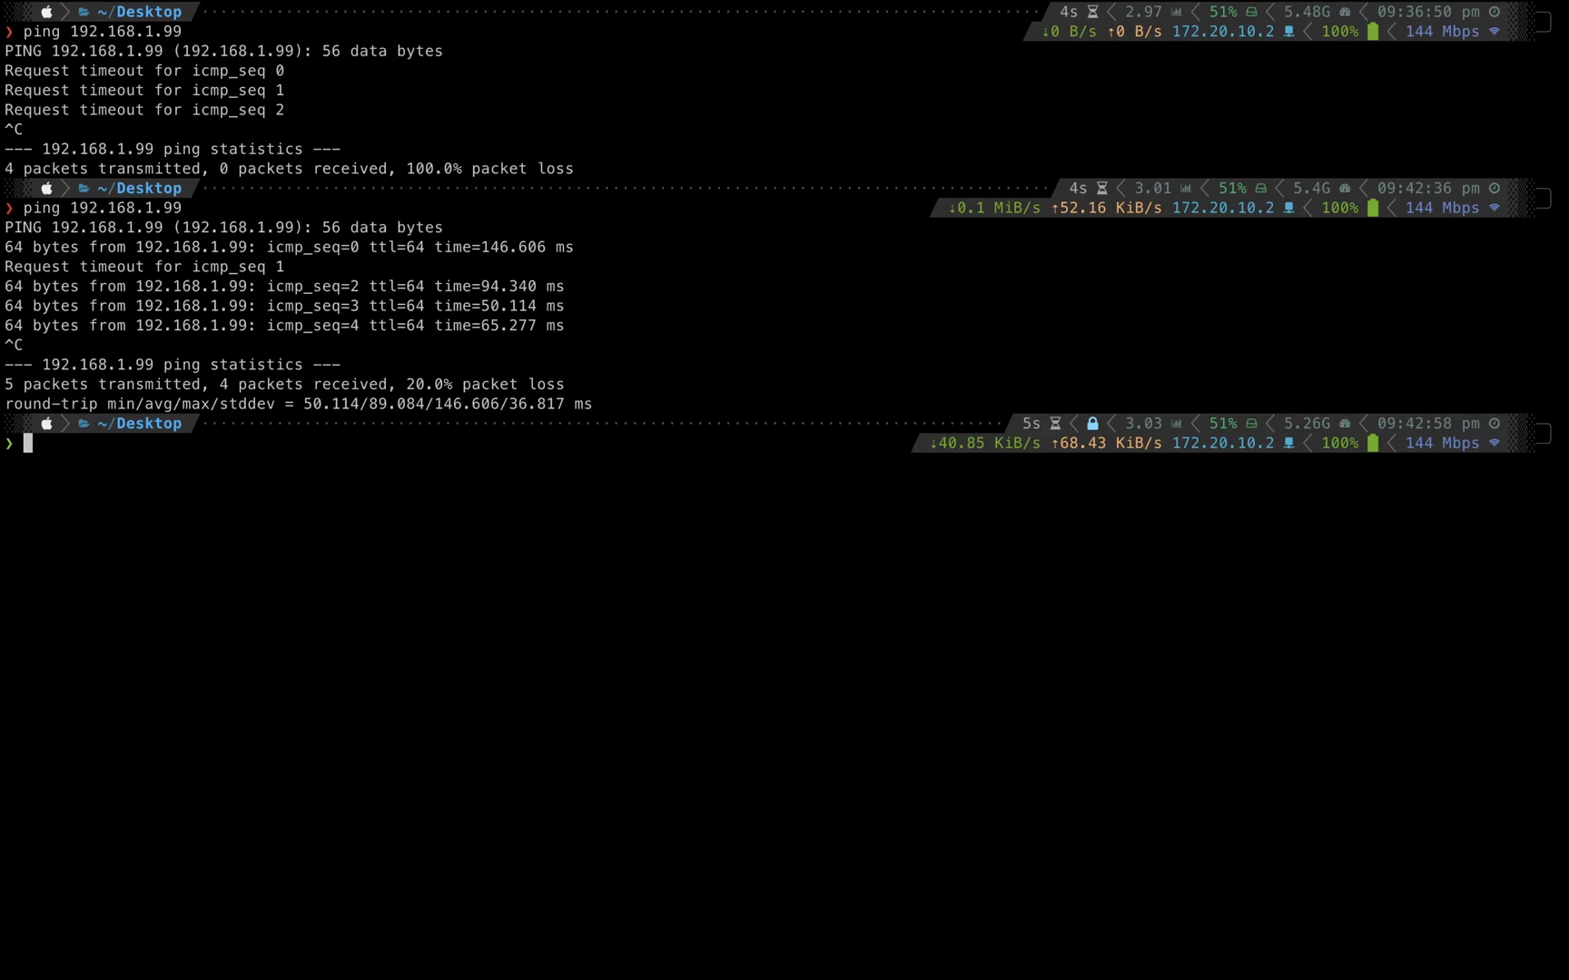
text(ssh)
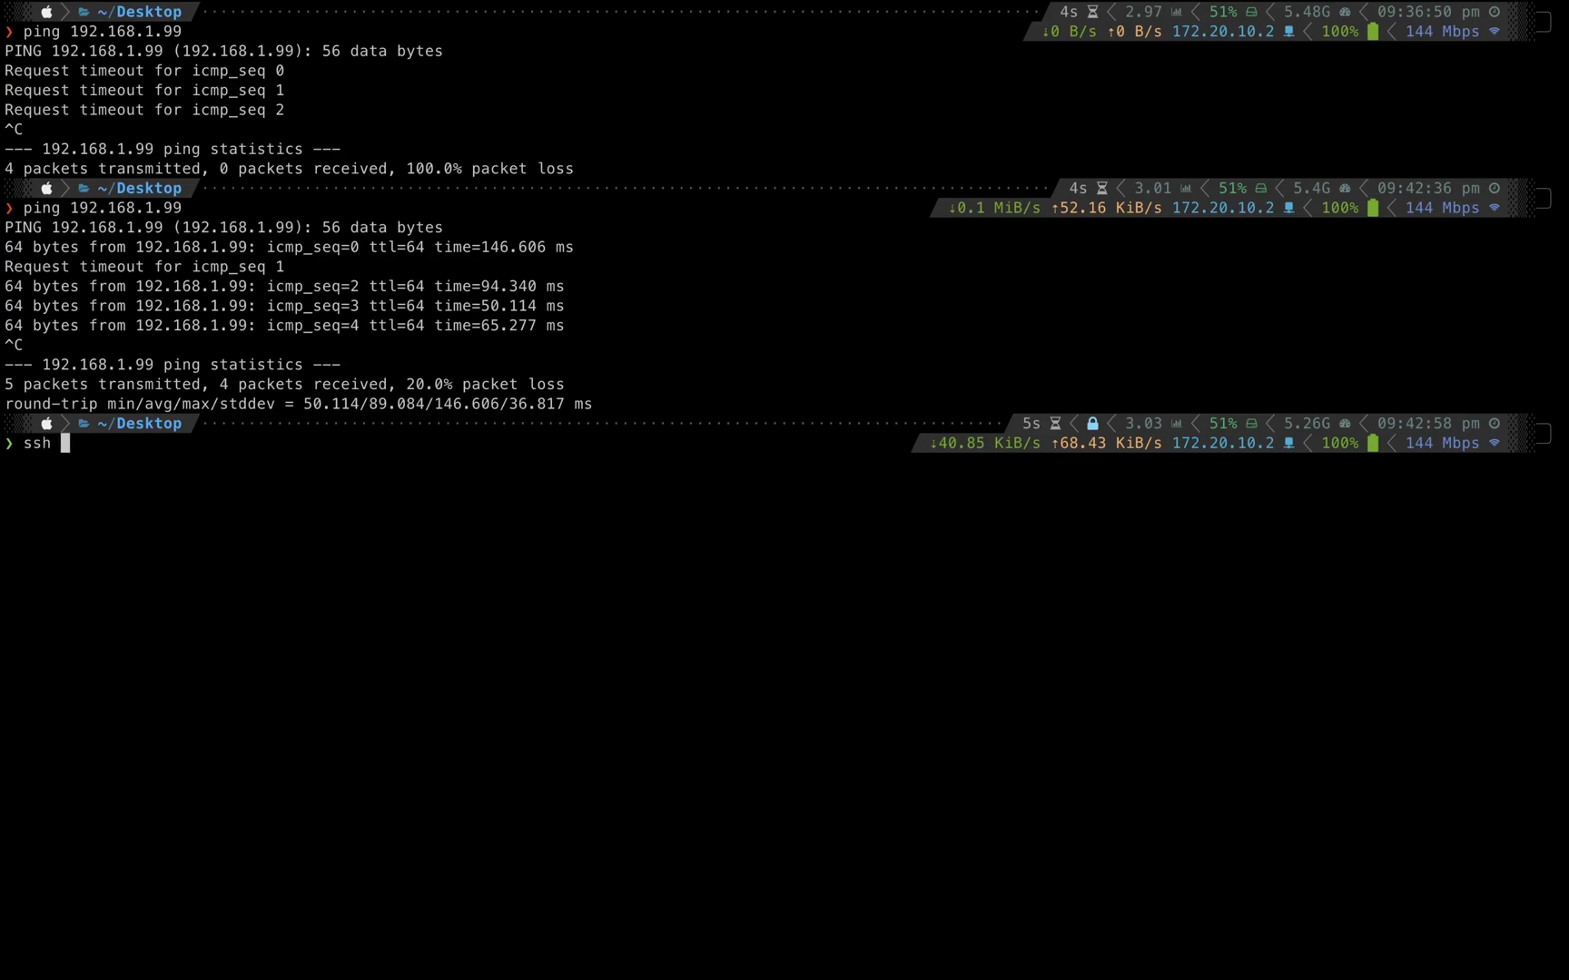
text(pi)
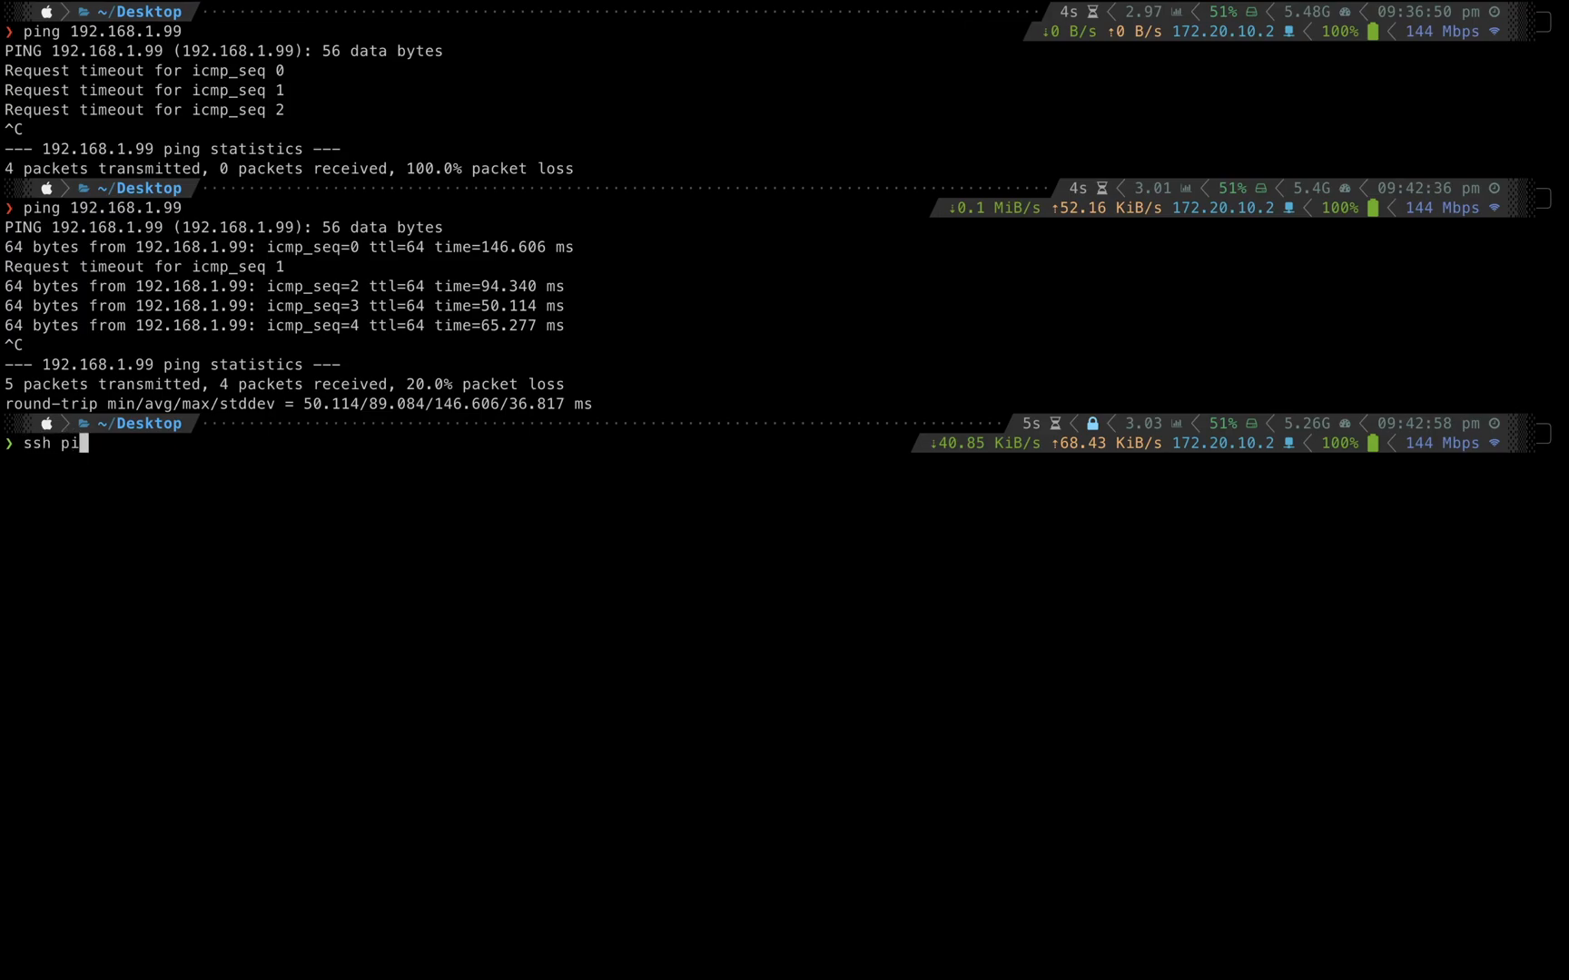
text(@192)
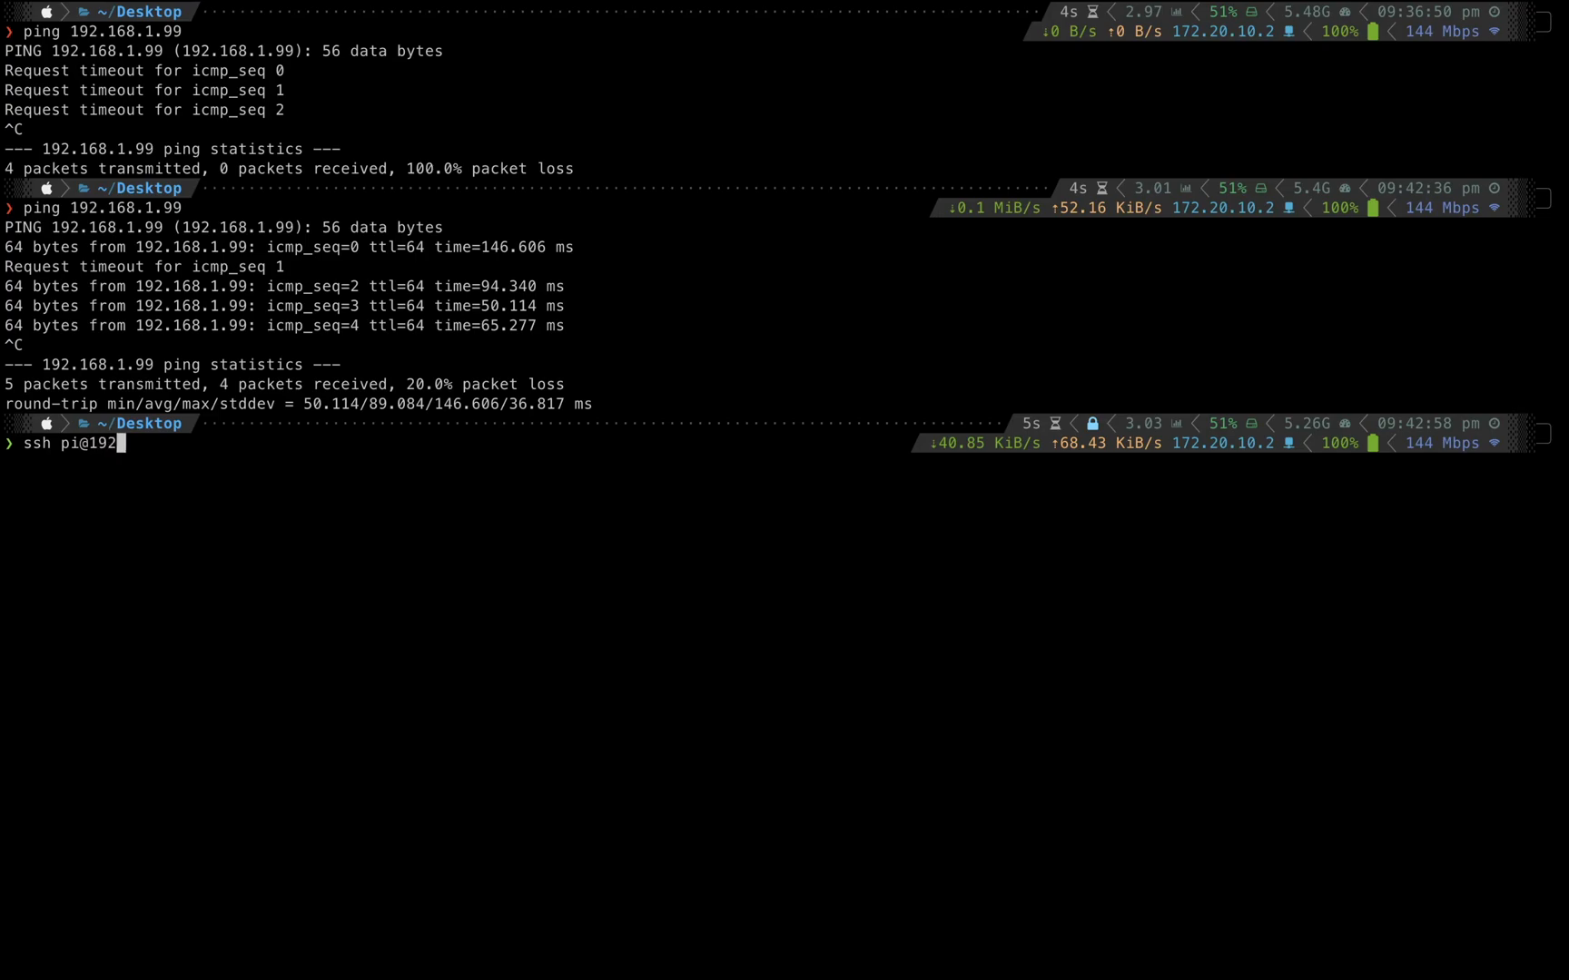
text(168.)
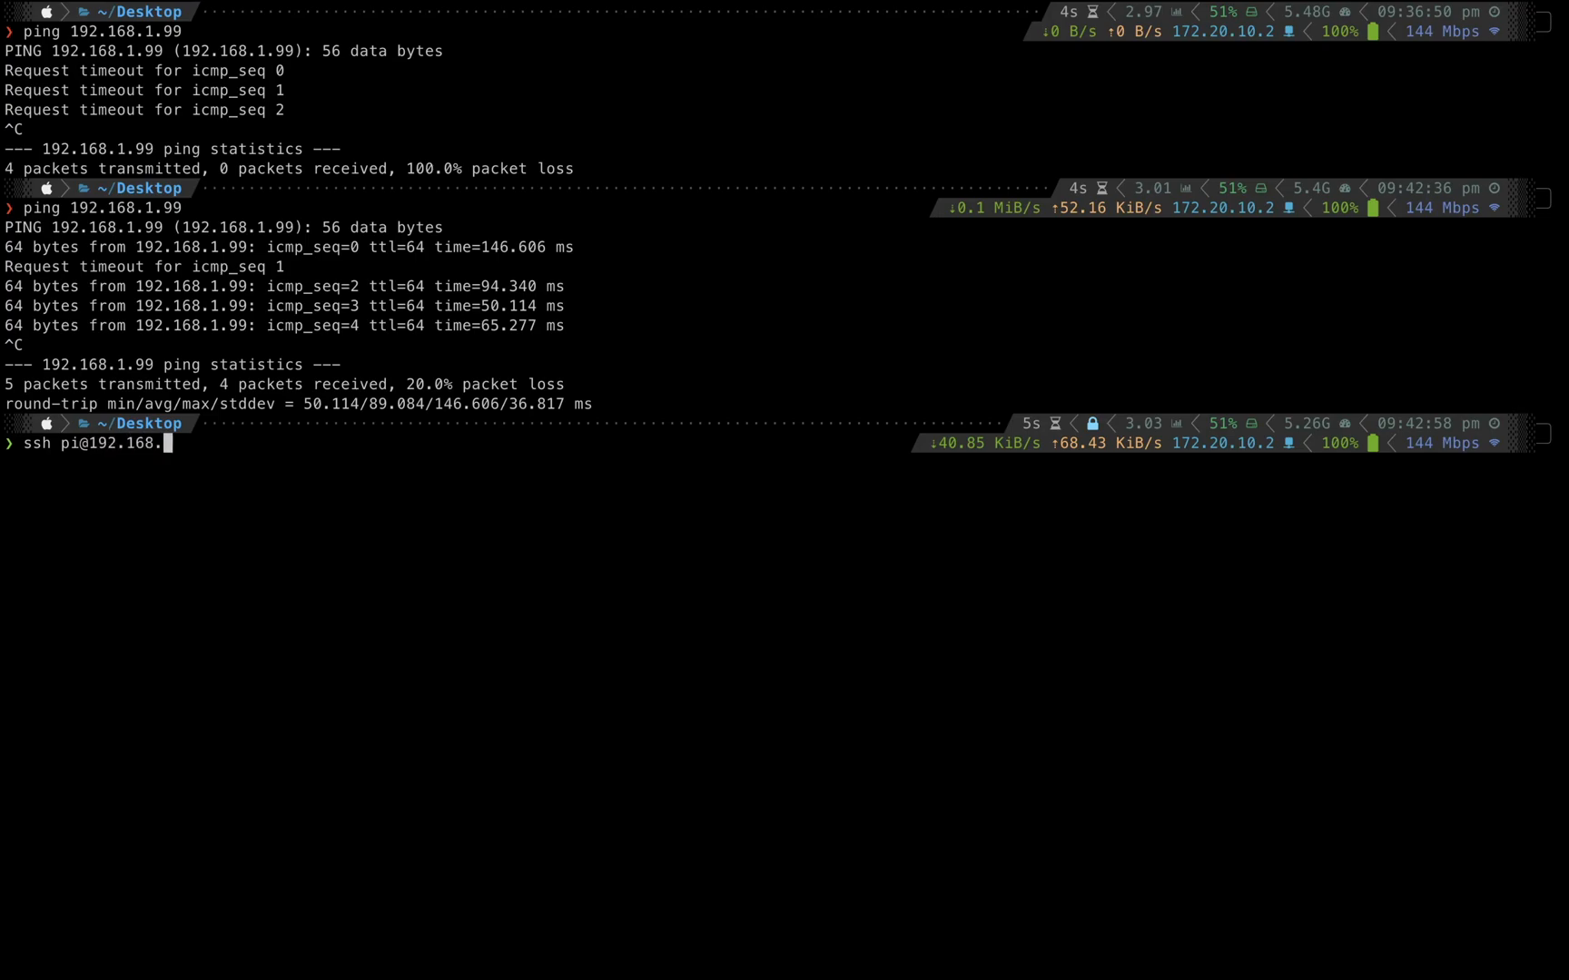
key(Return)
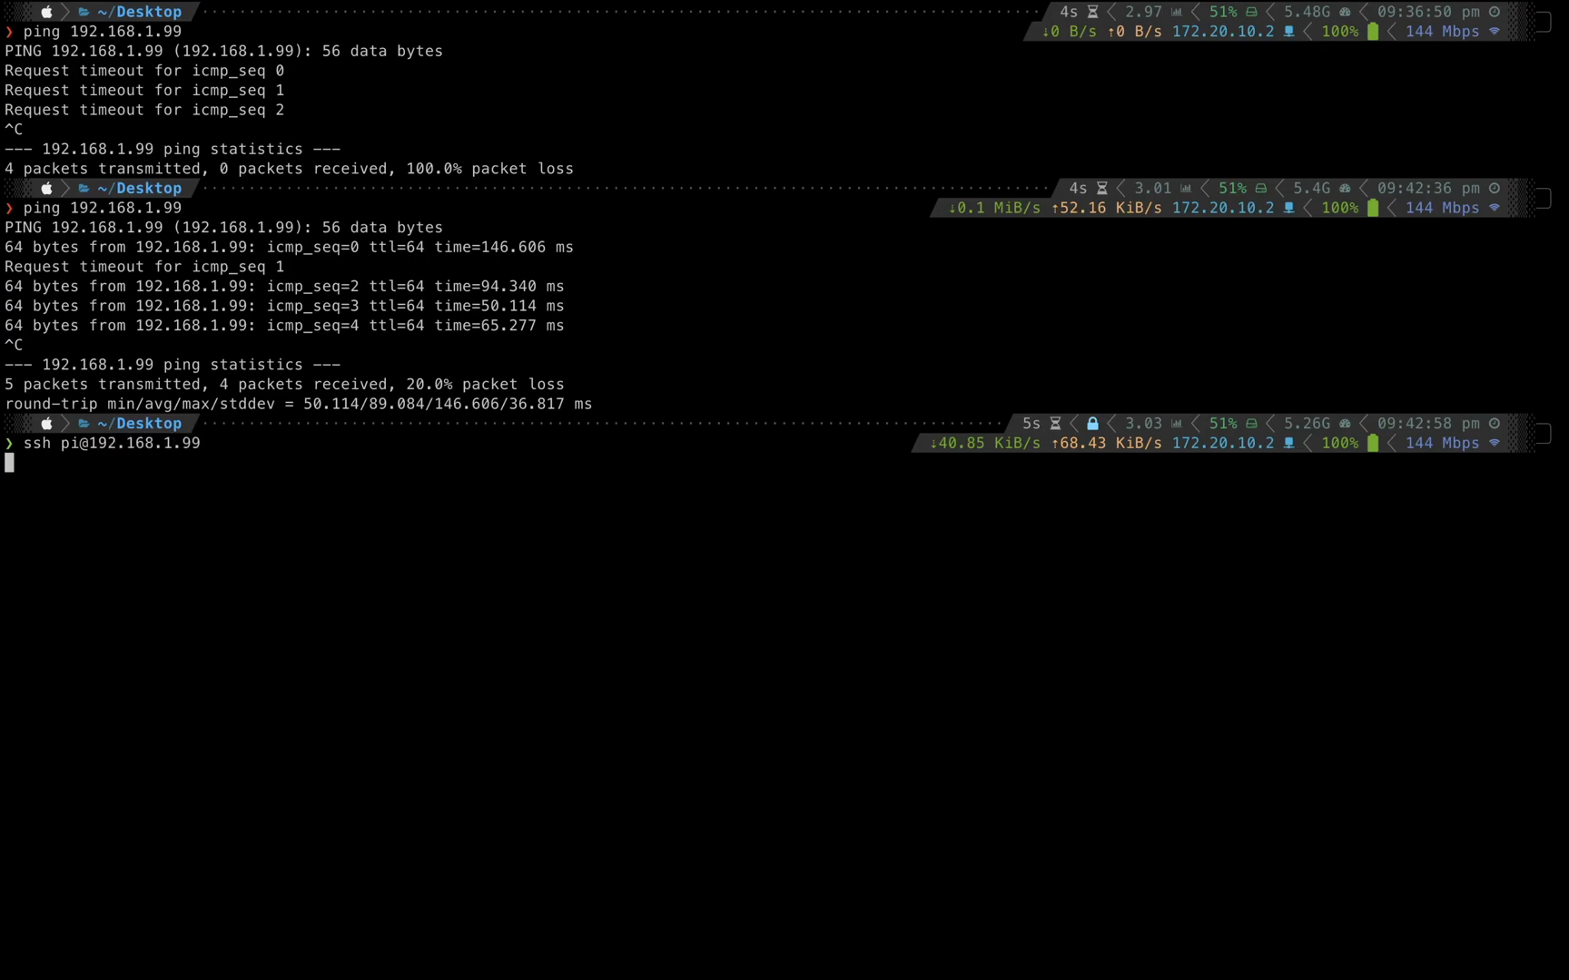
key(Return)
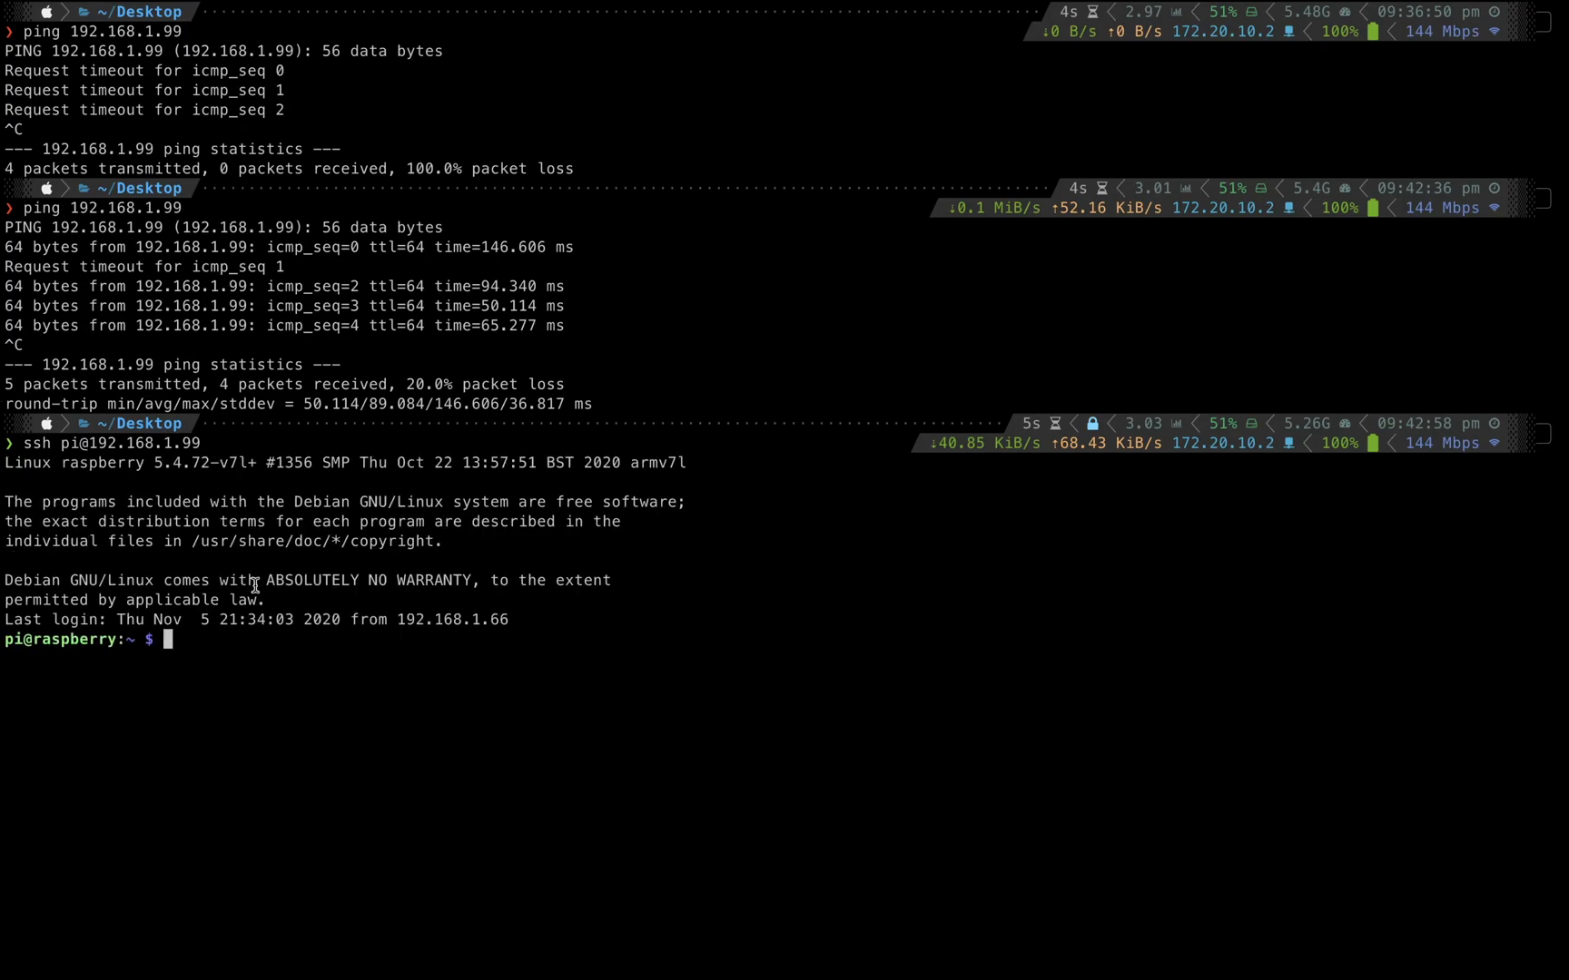
text(logout)
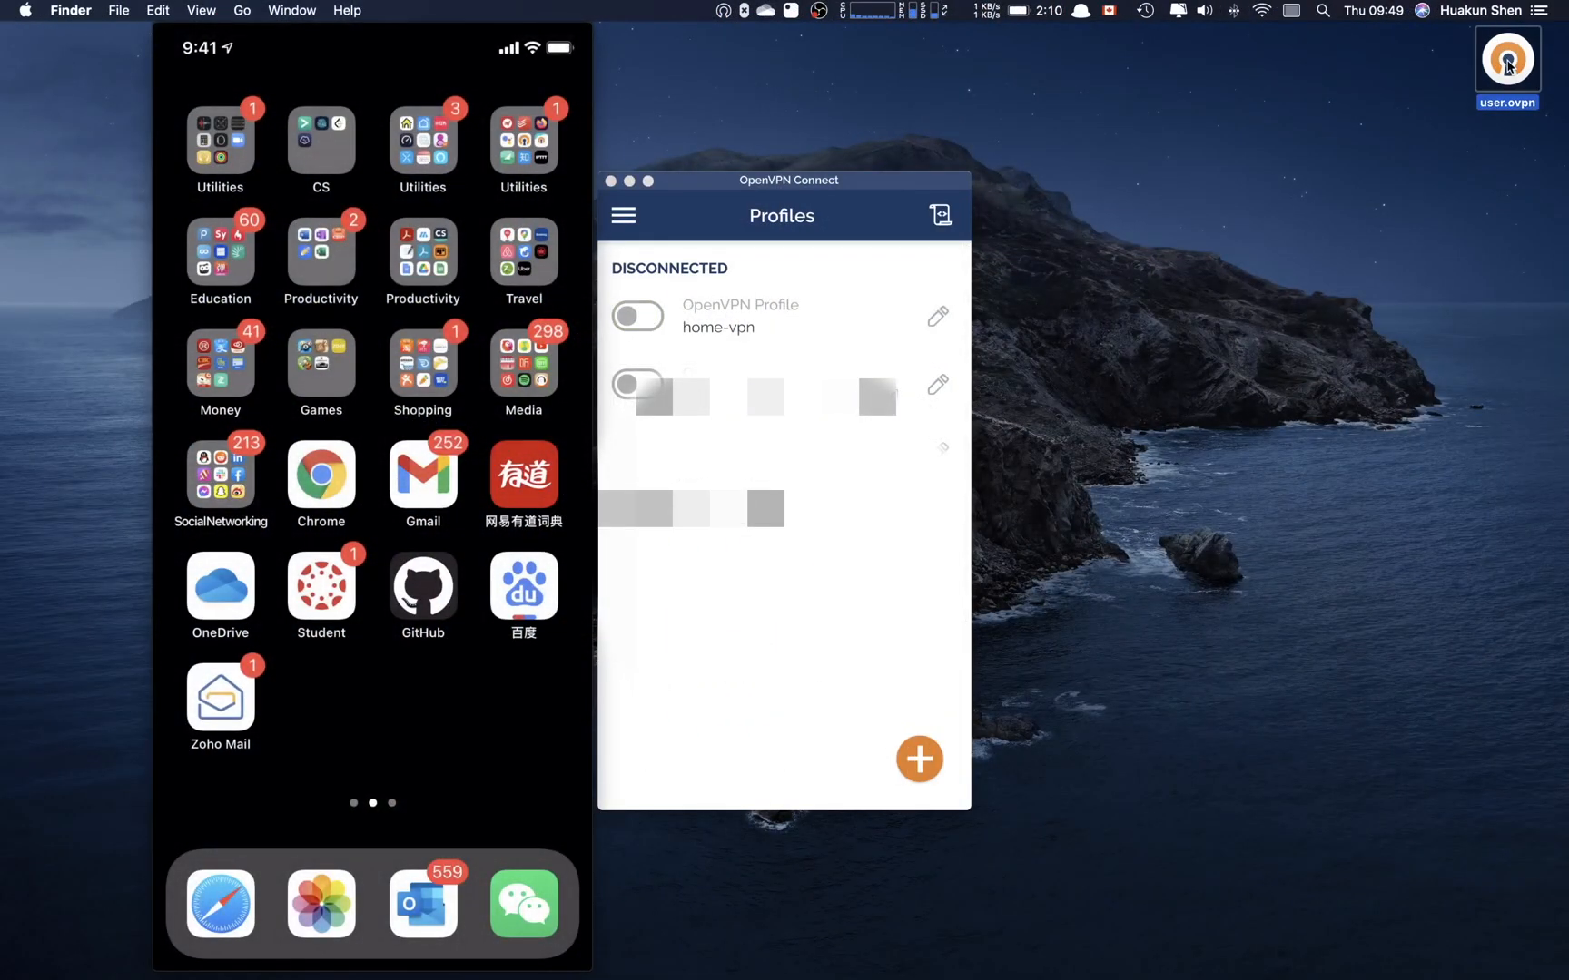
- AirDrop user.ovpn from the desktop to the iPhone
right_click(1507, 58)
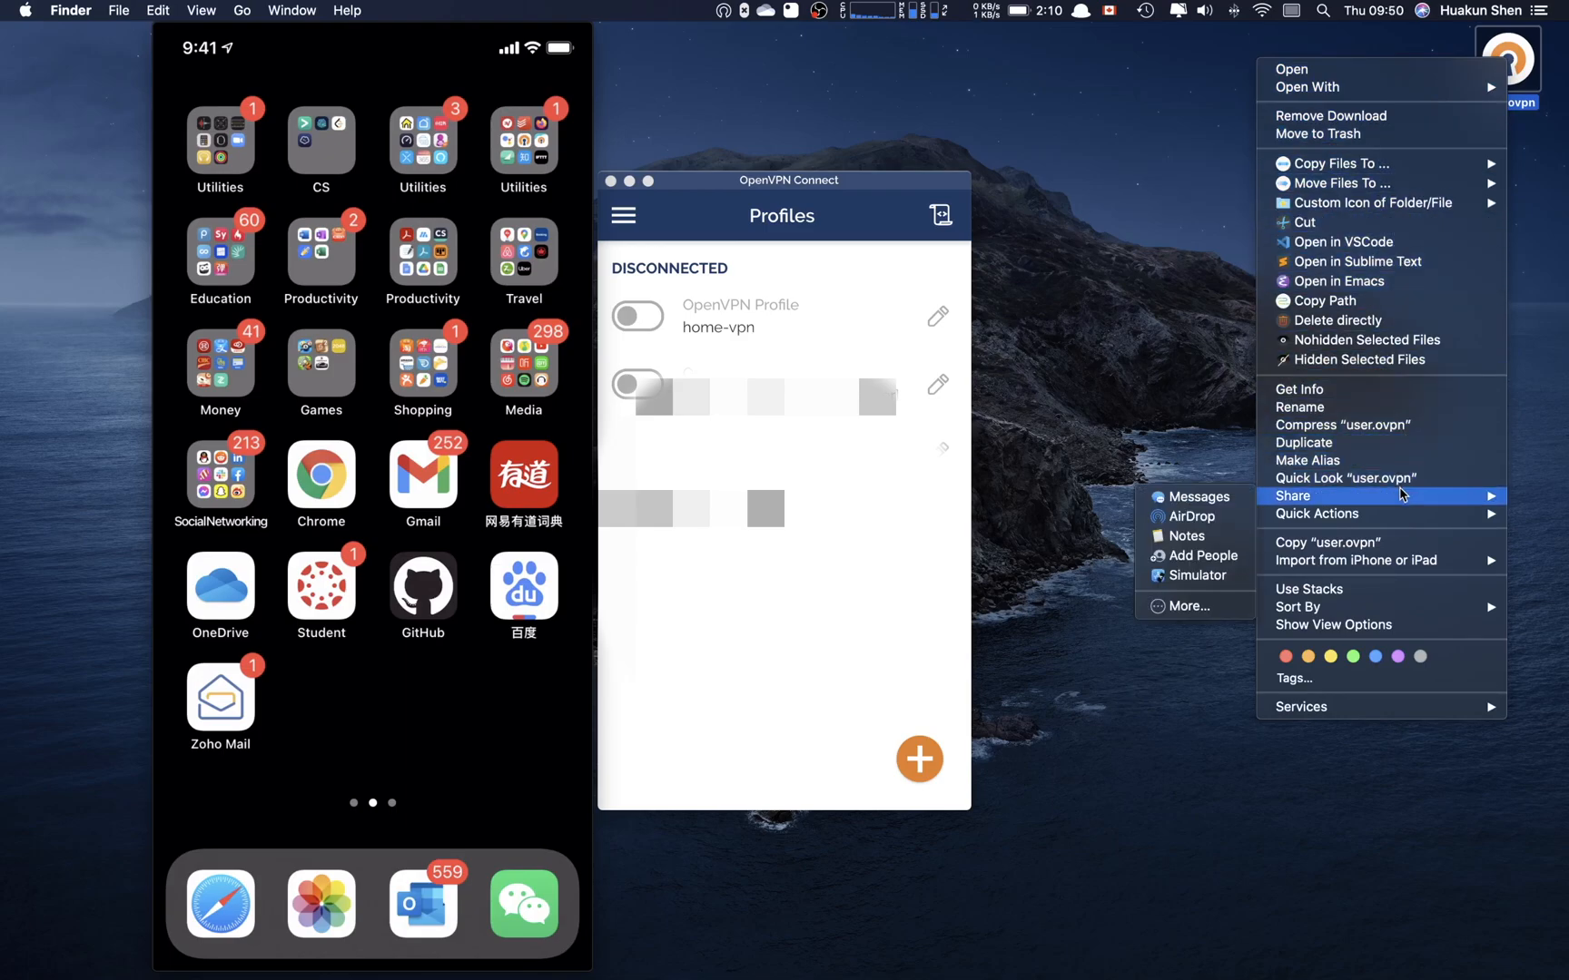
click(1200, 519)
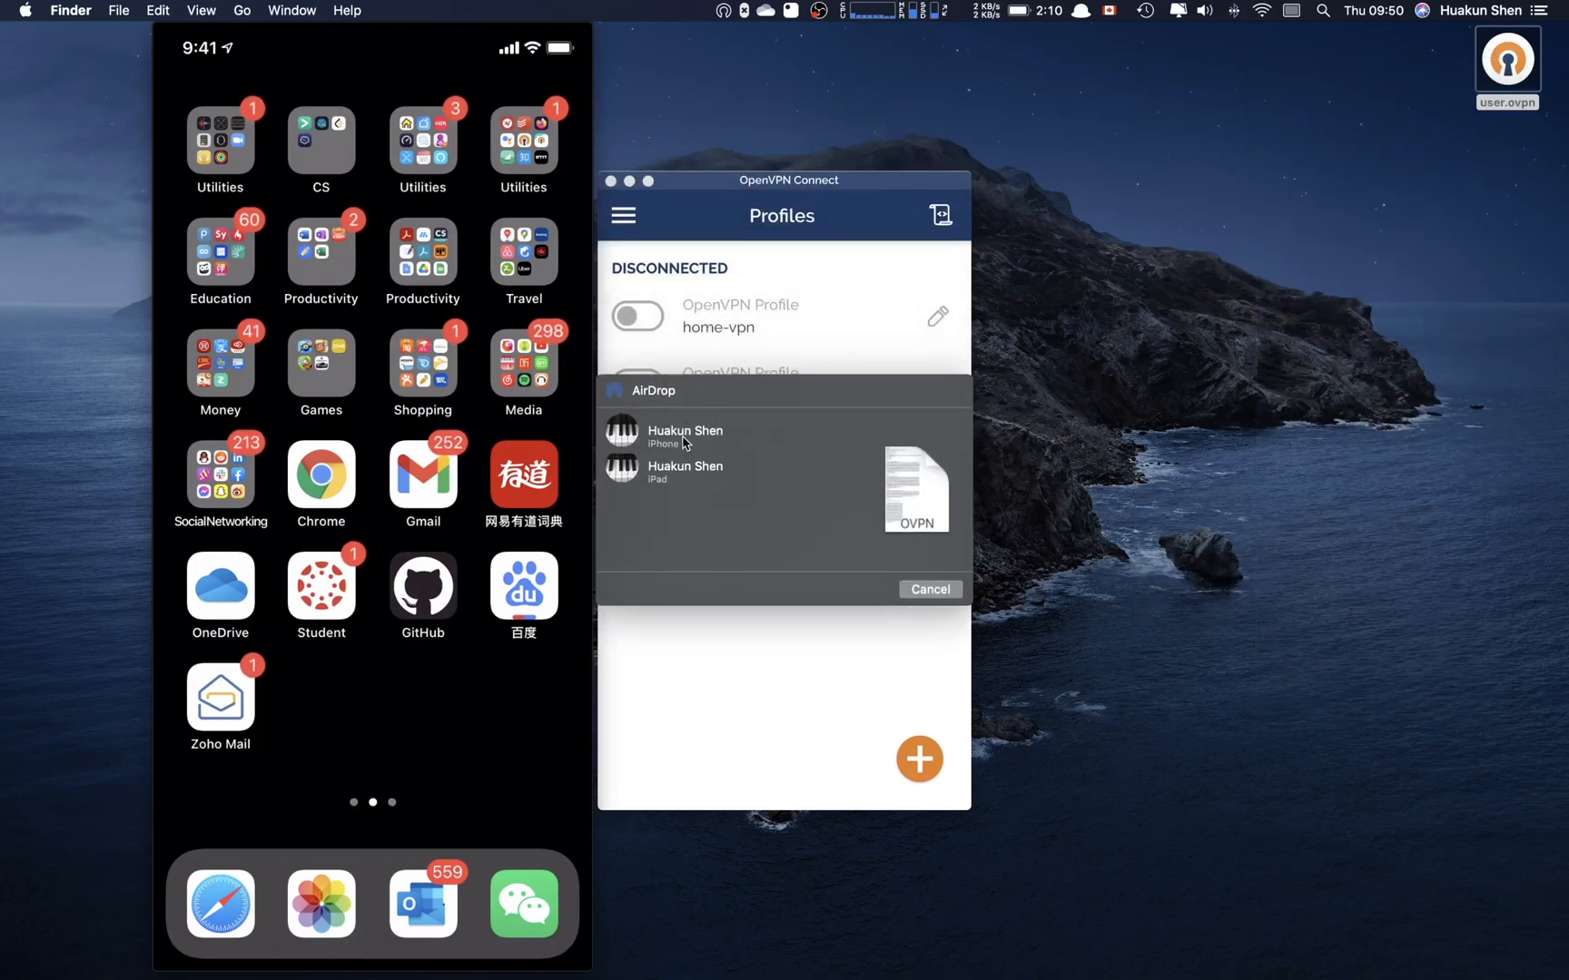
click(686, 435)
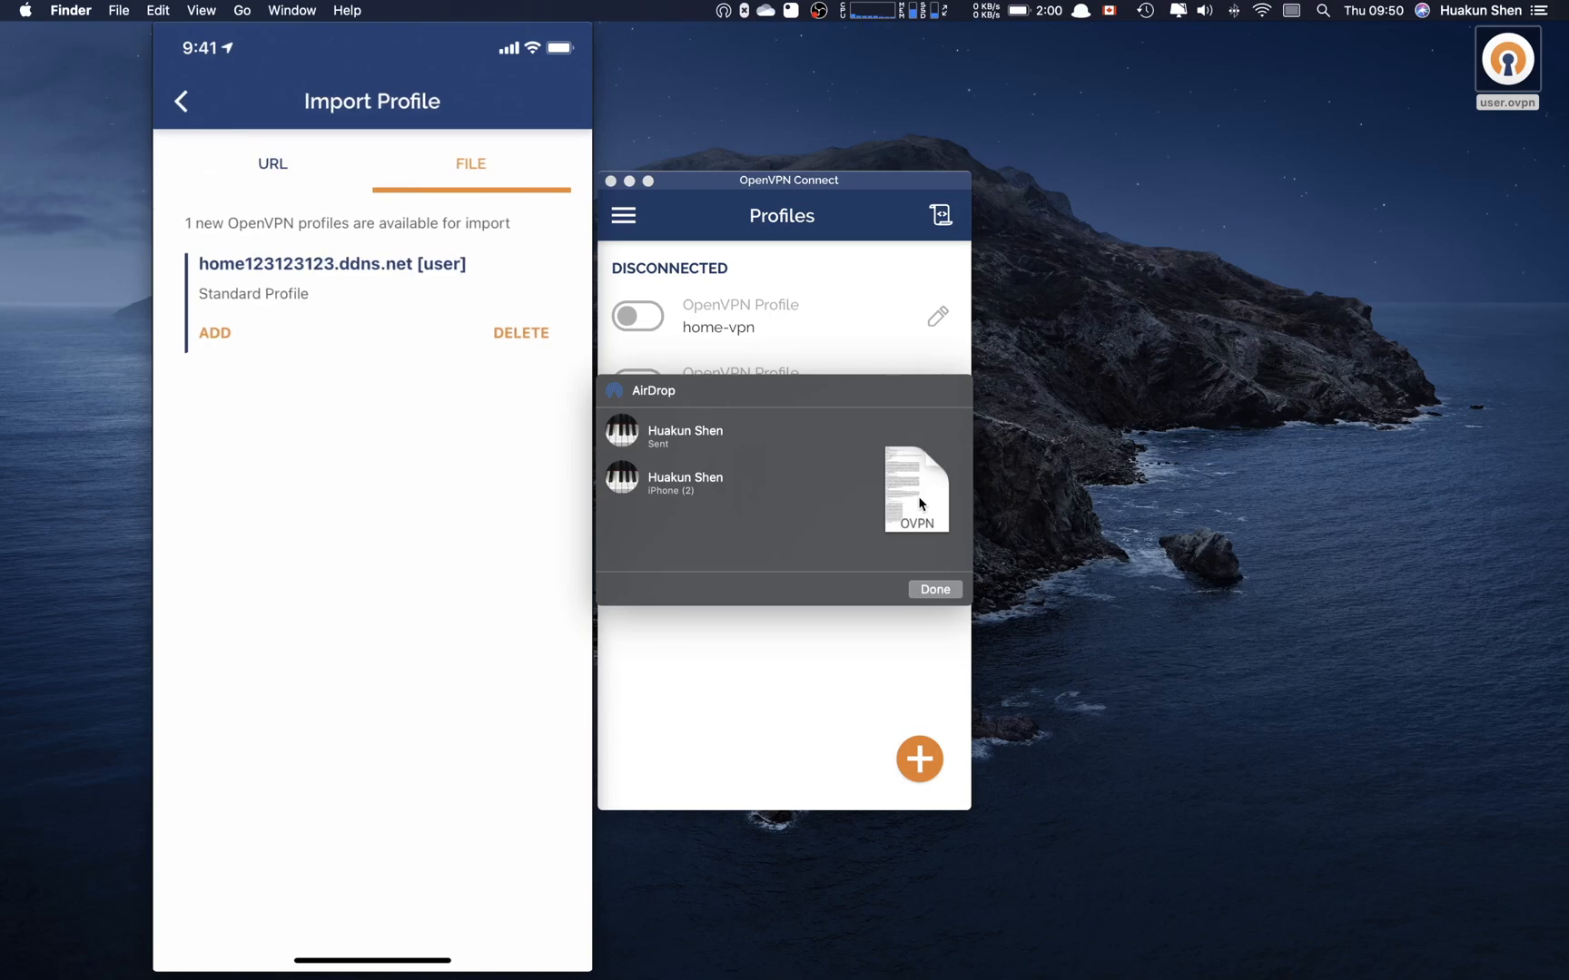
- Add the home123123123.ddns.net [user] profile on the iPhone and toggle it on
click(215, 332)
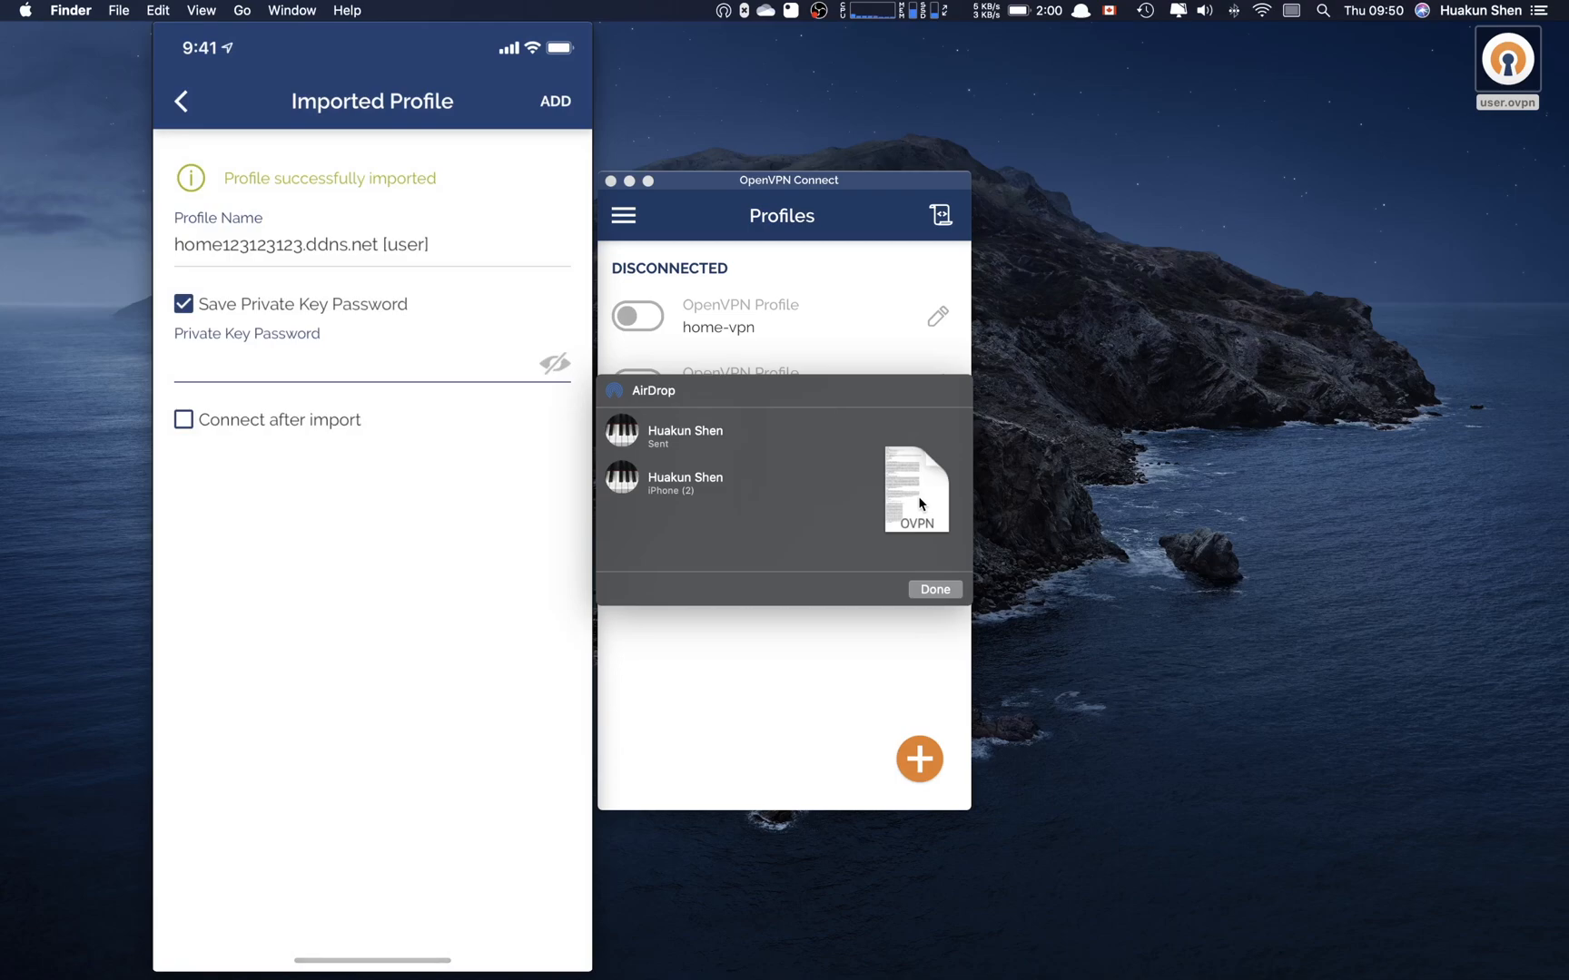
click(553, 101)
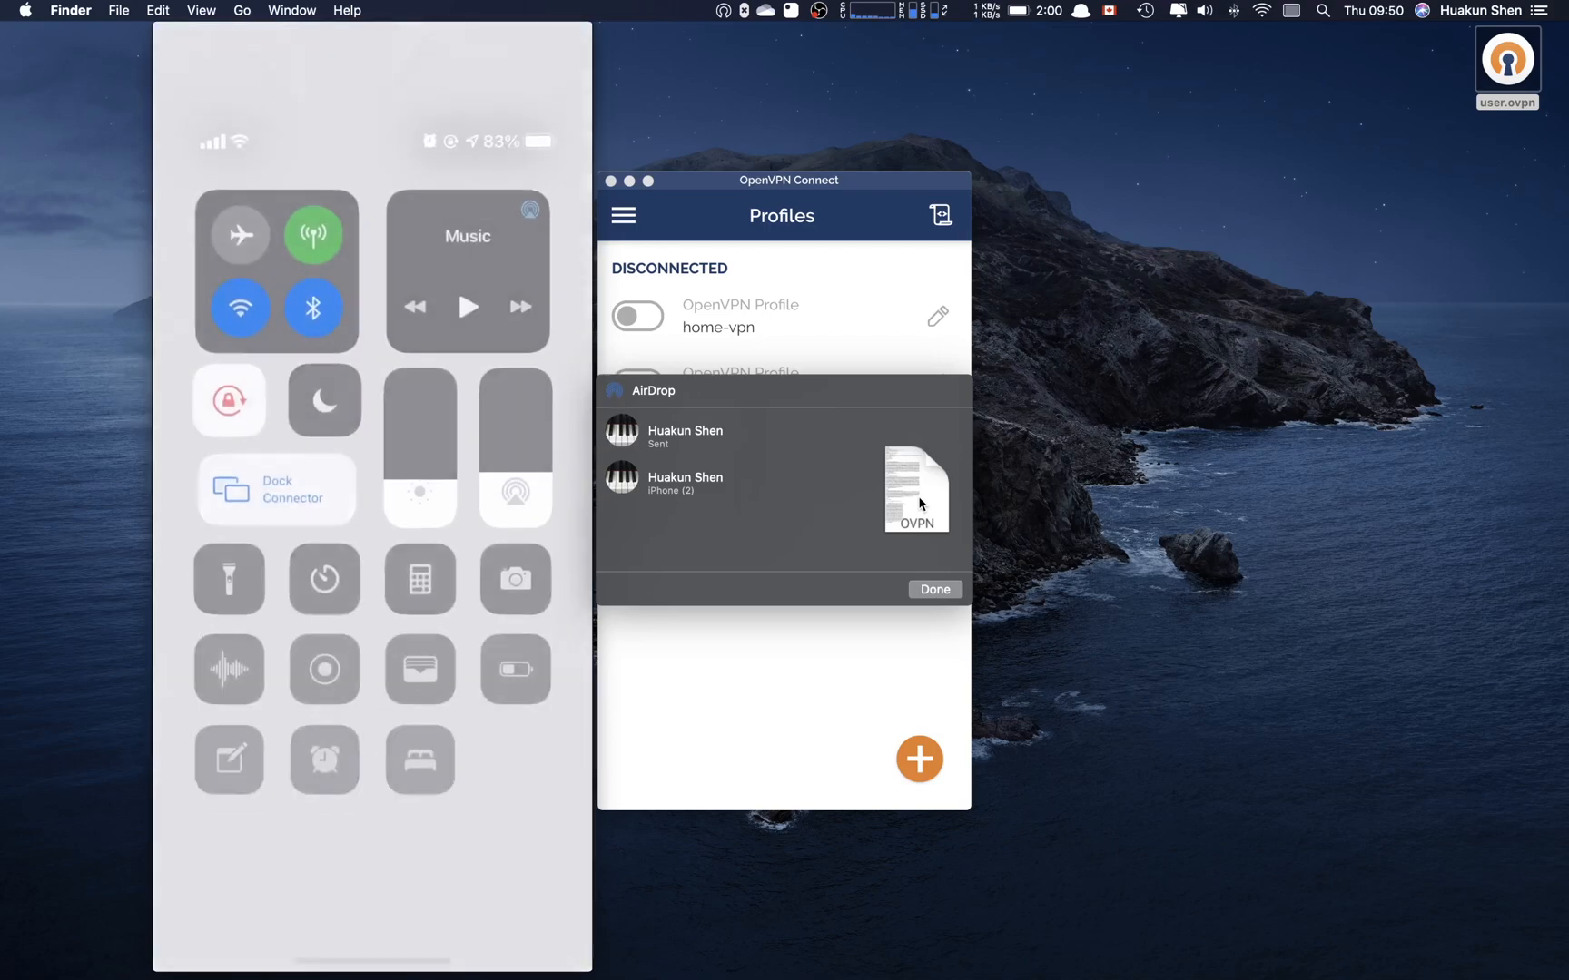
click(238, 307)
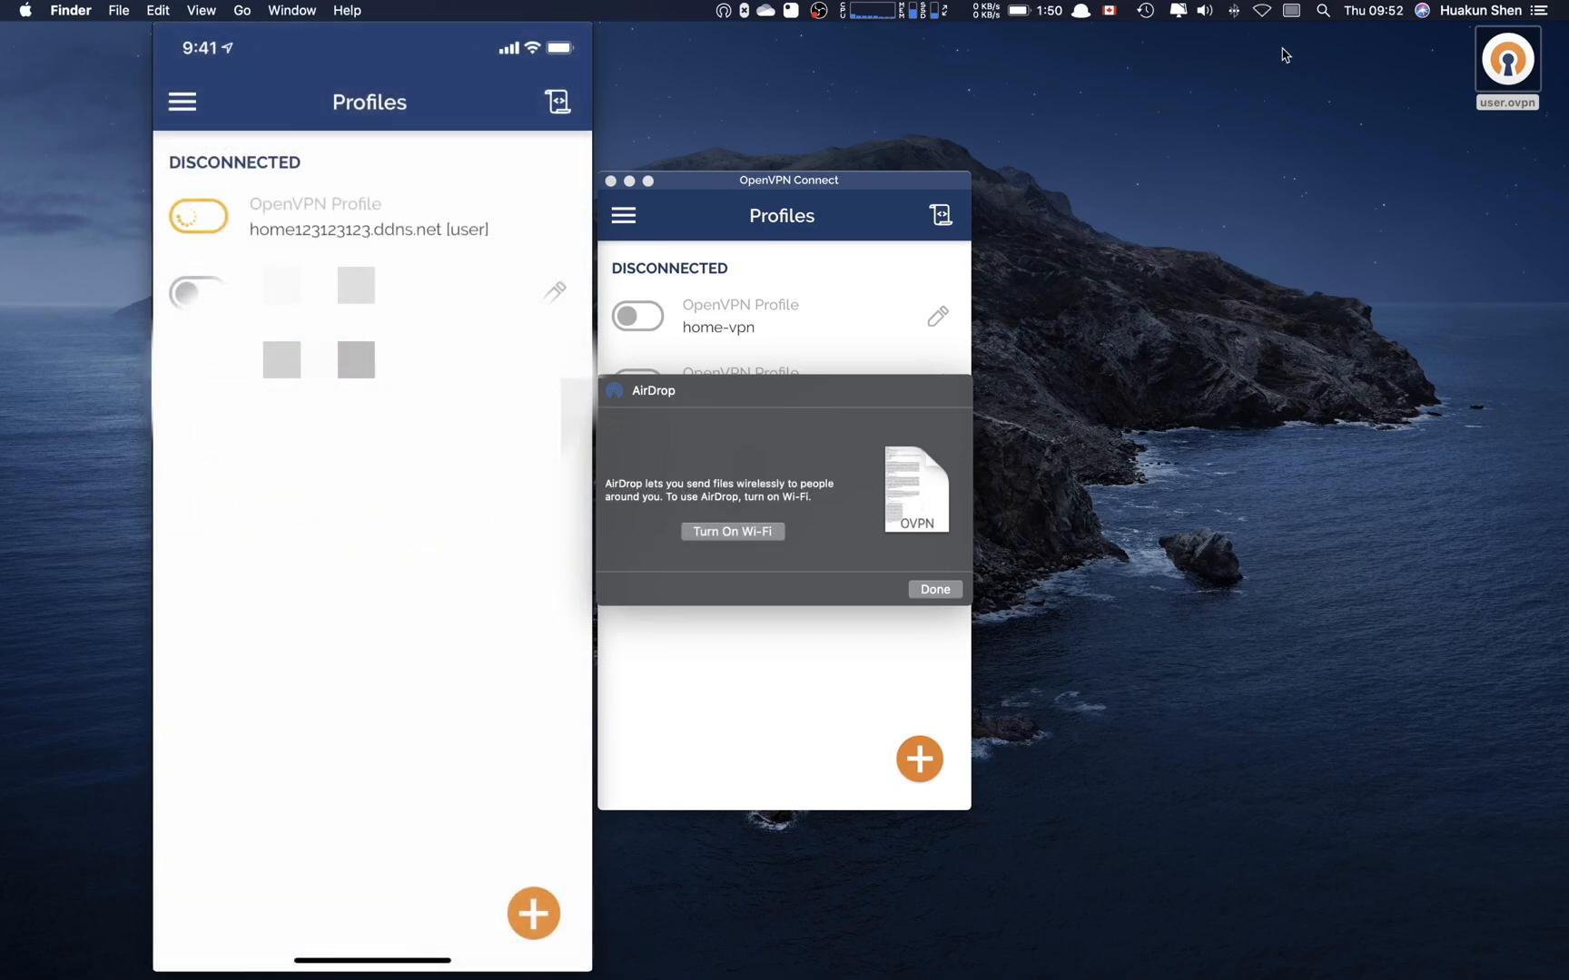
- Load the Pi's Portainer login at 192.168.1.99:5000 in the iPhone's Safari
click(198, 216)
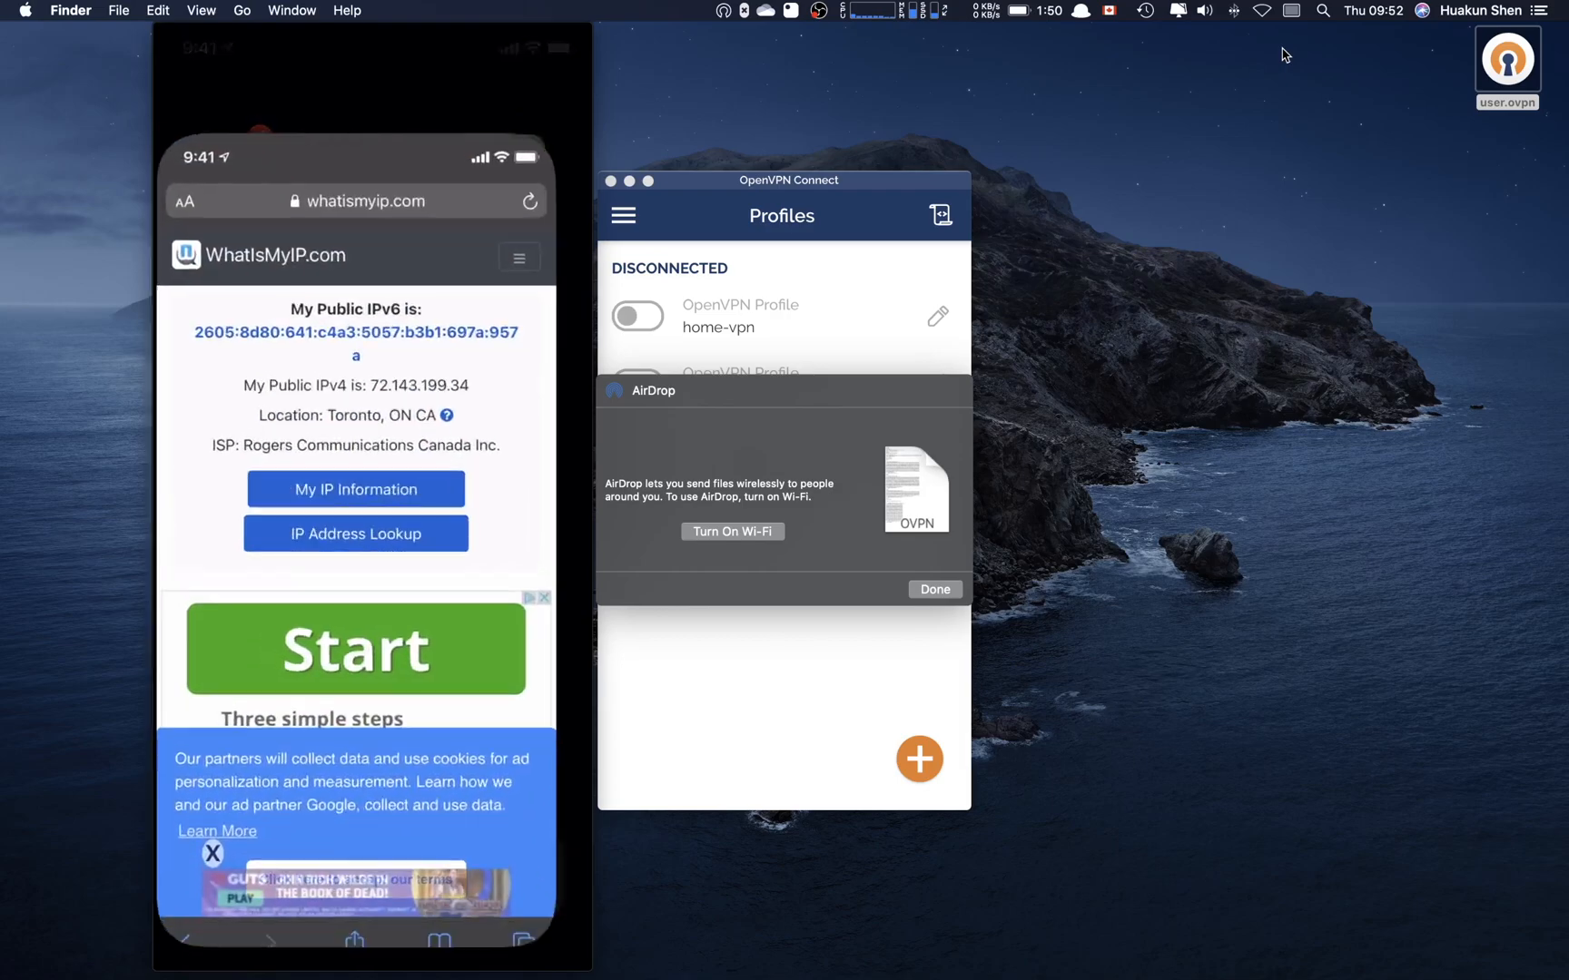
click(355, 201)
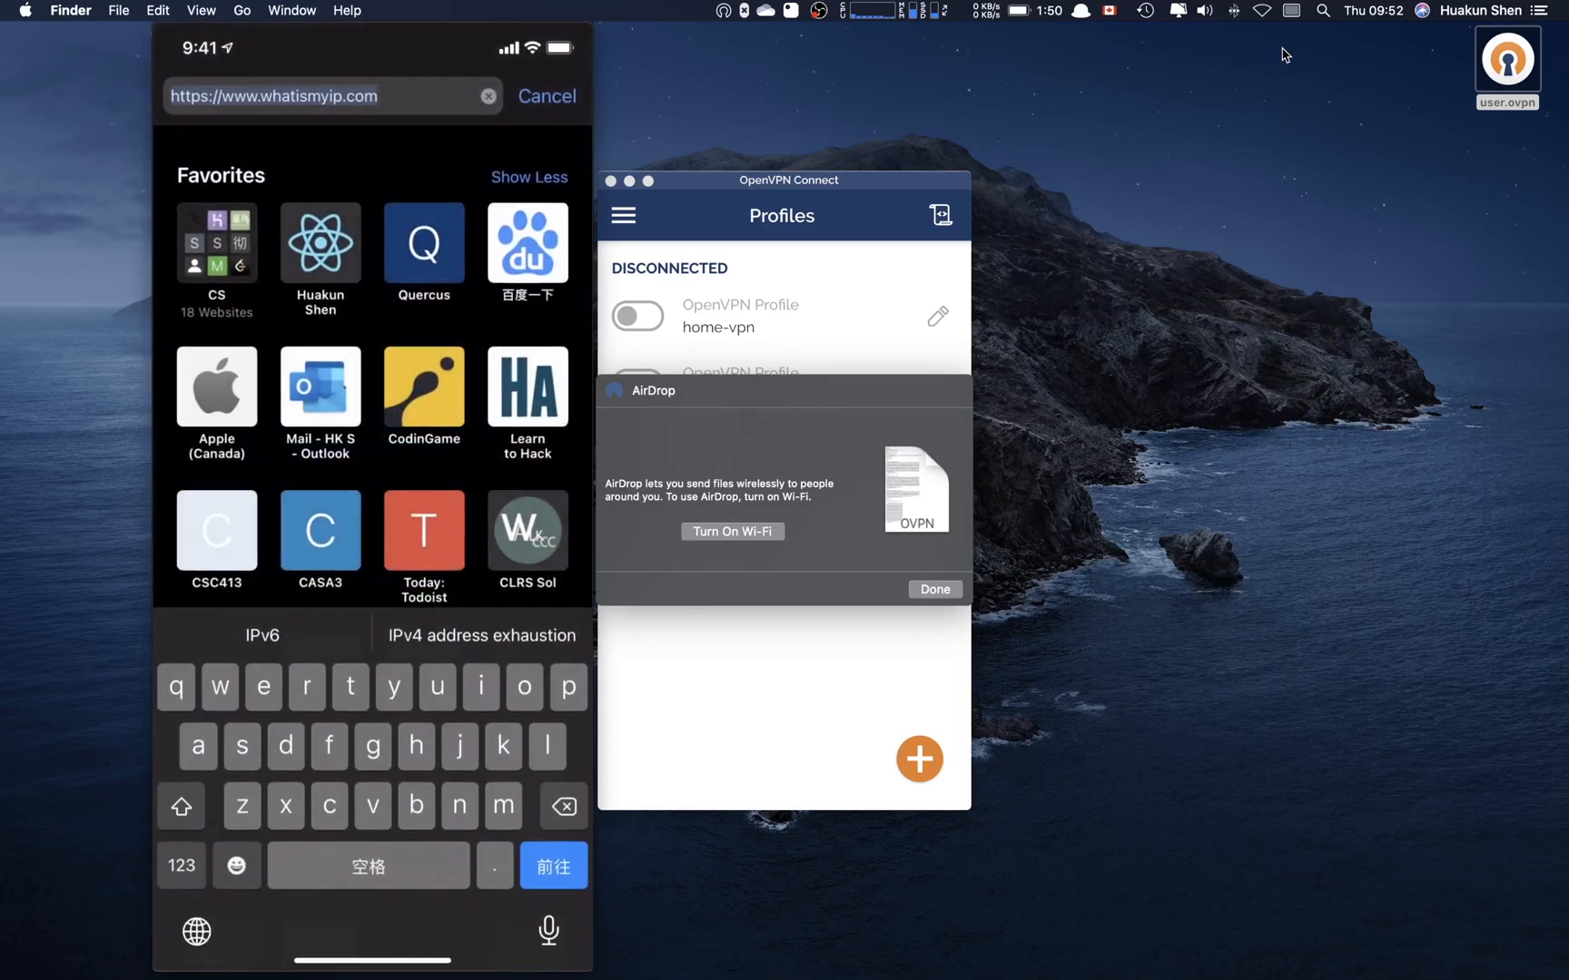
click(180, 865)
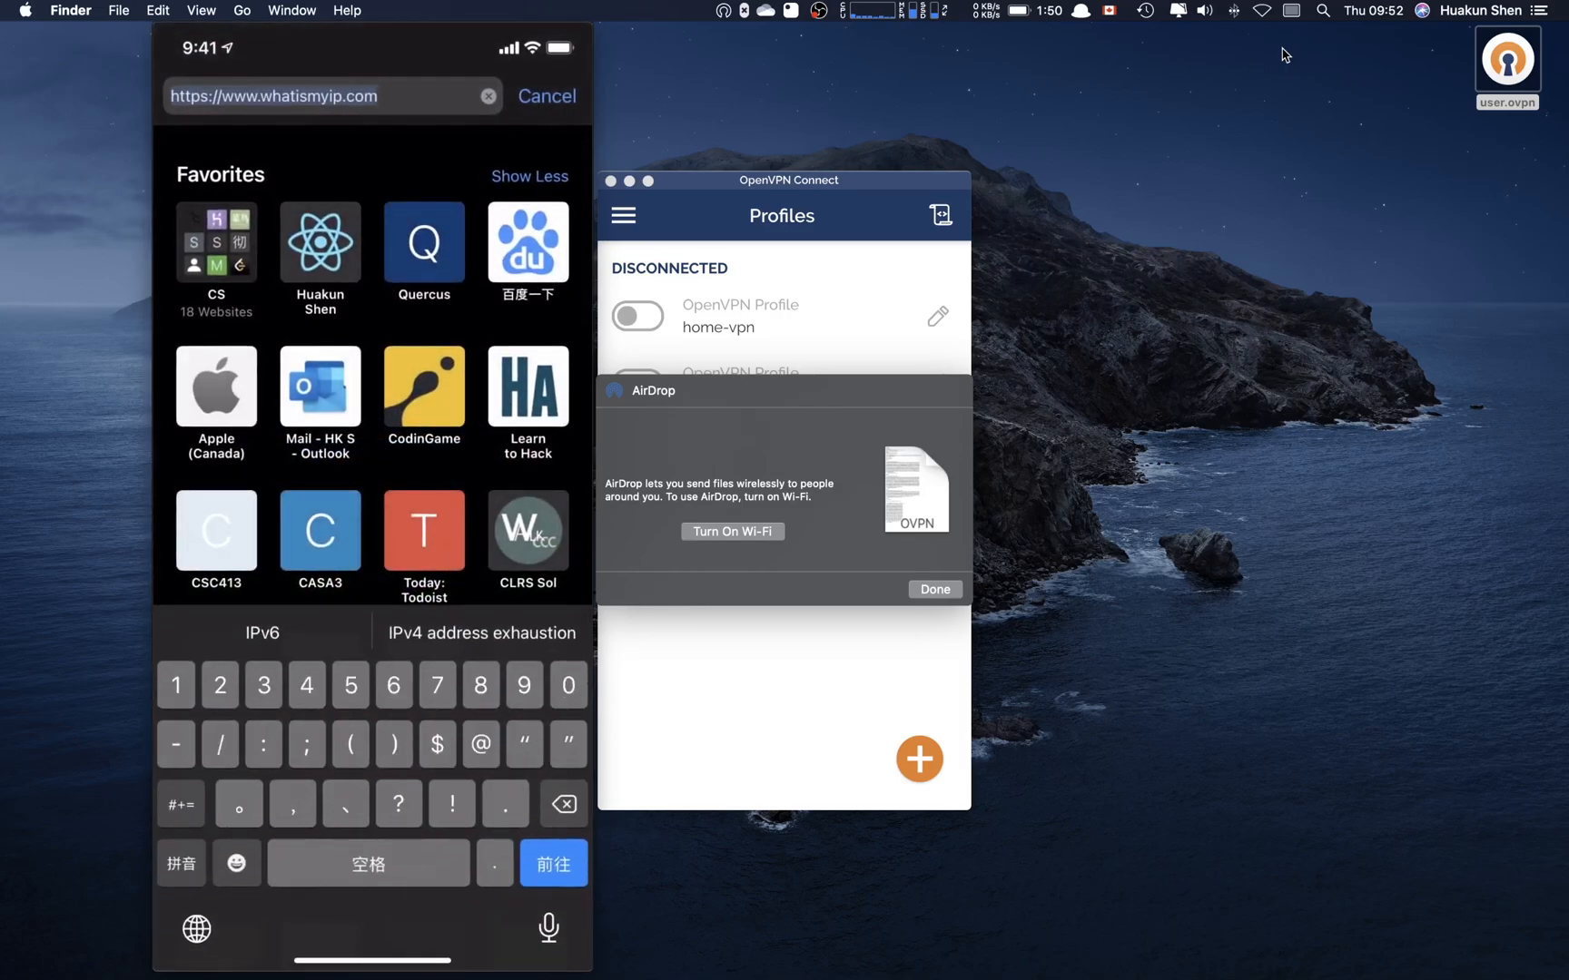
text(192.168.49.1)
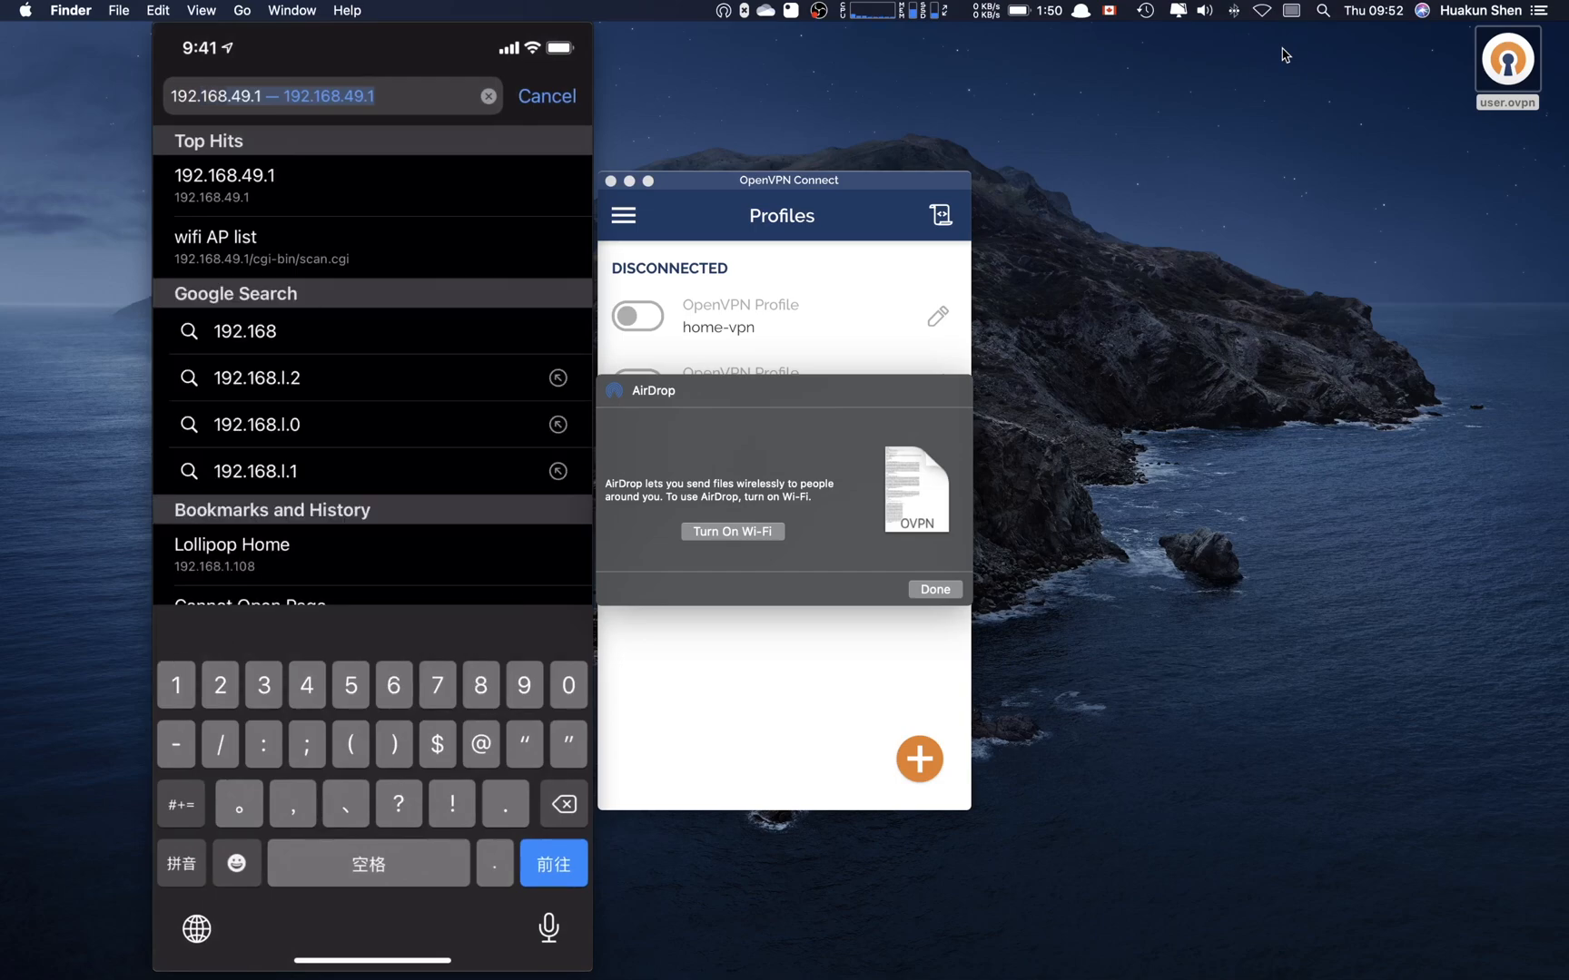
text(192.168.1.99:5000)
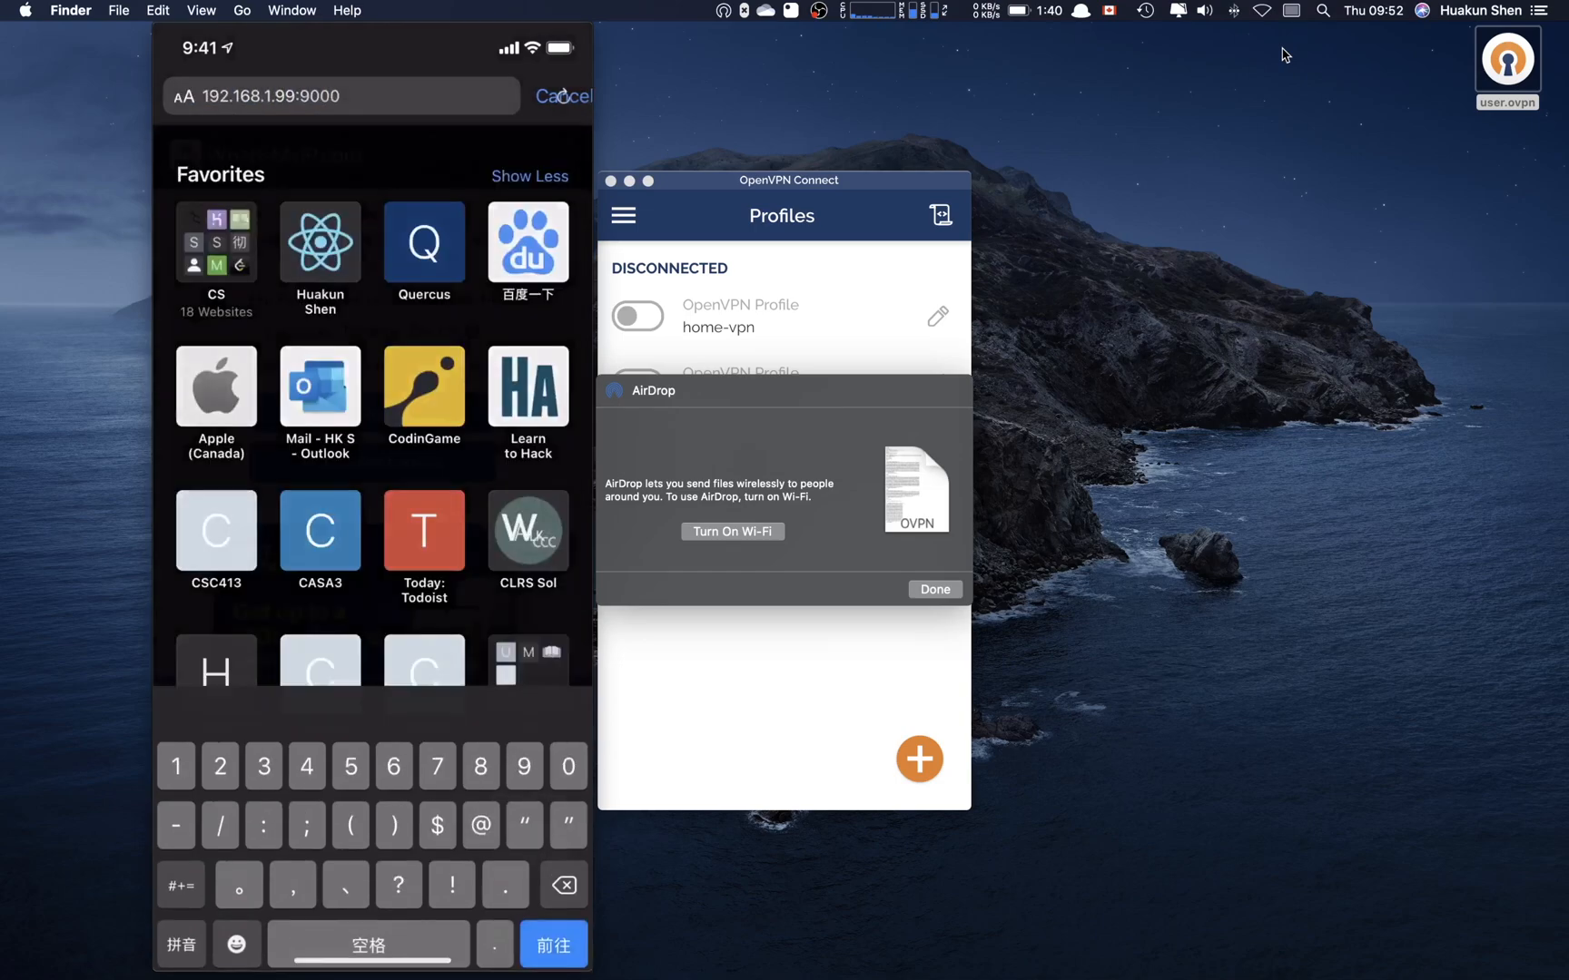
click(552, 944)
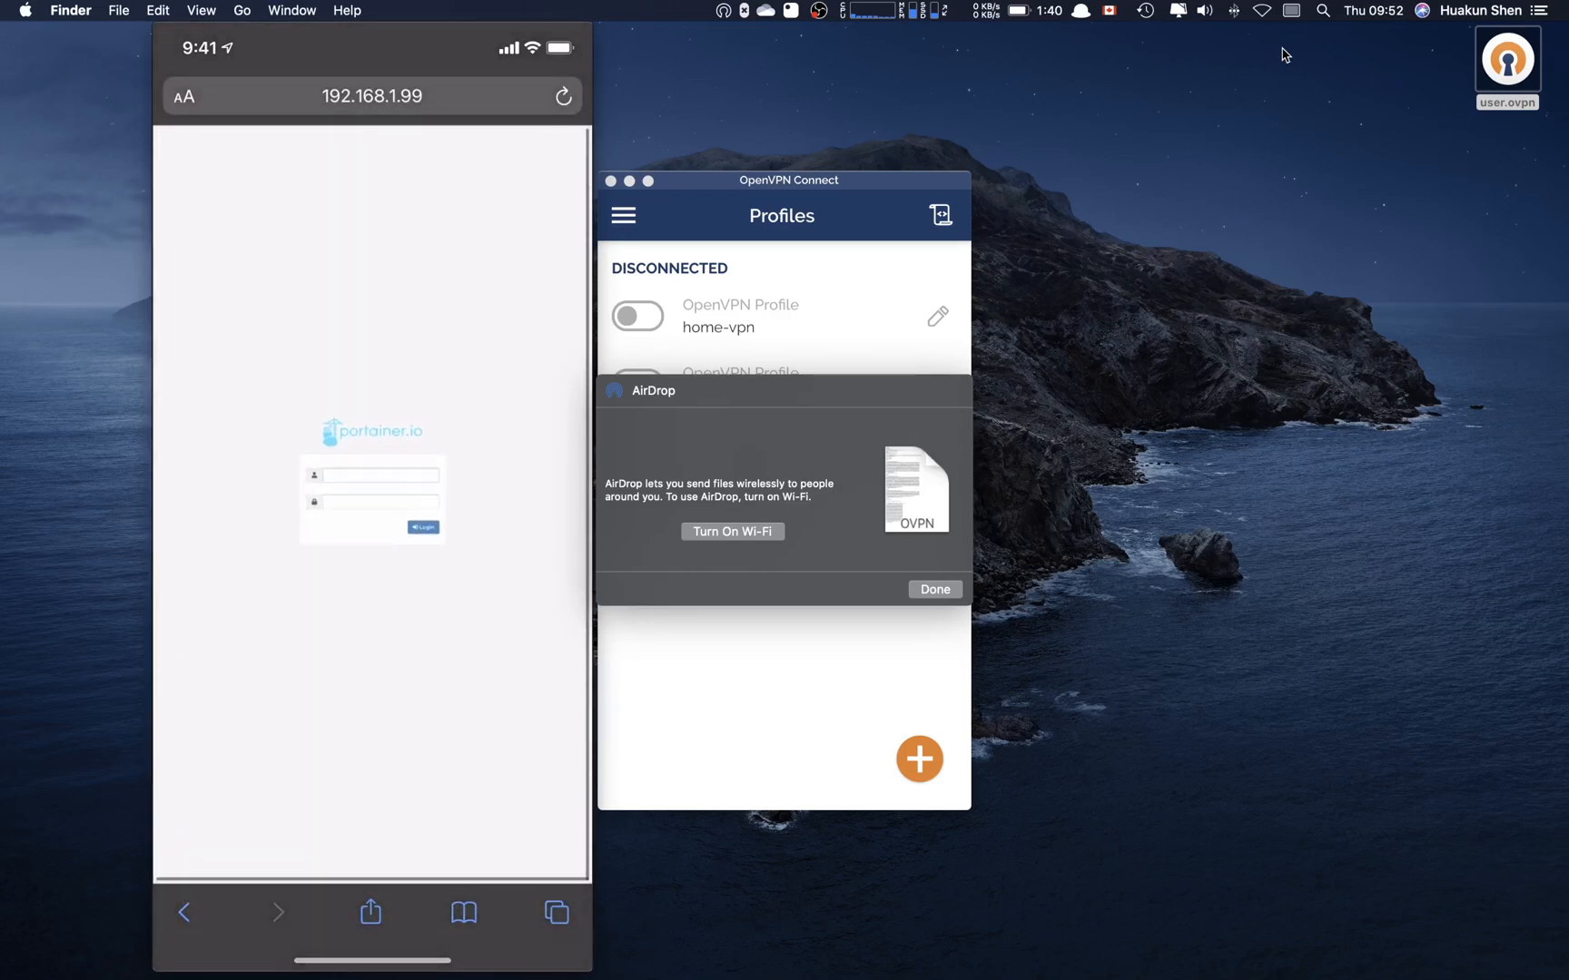
click(556, 911)
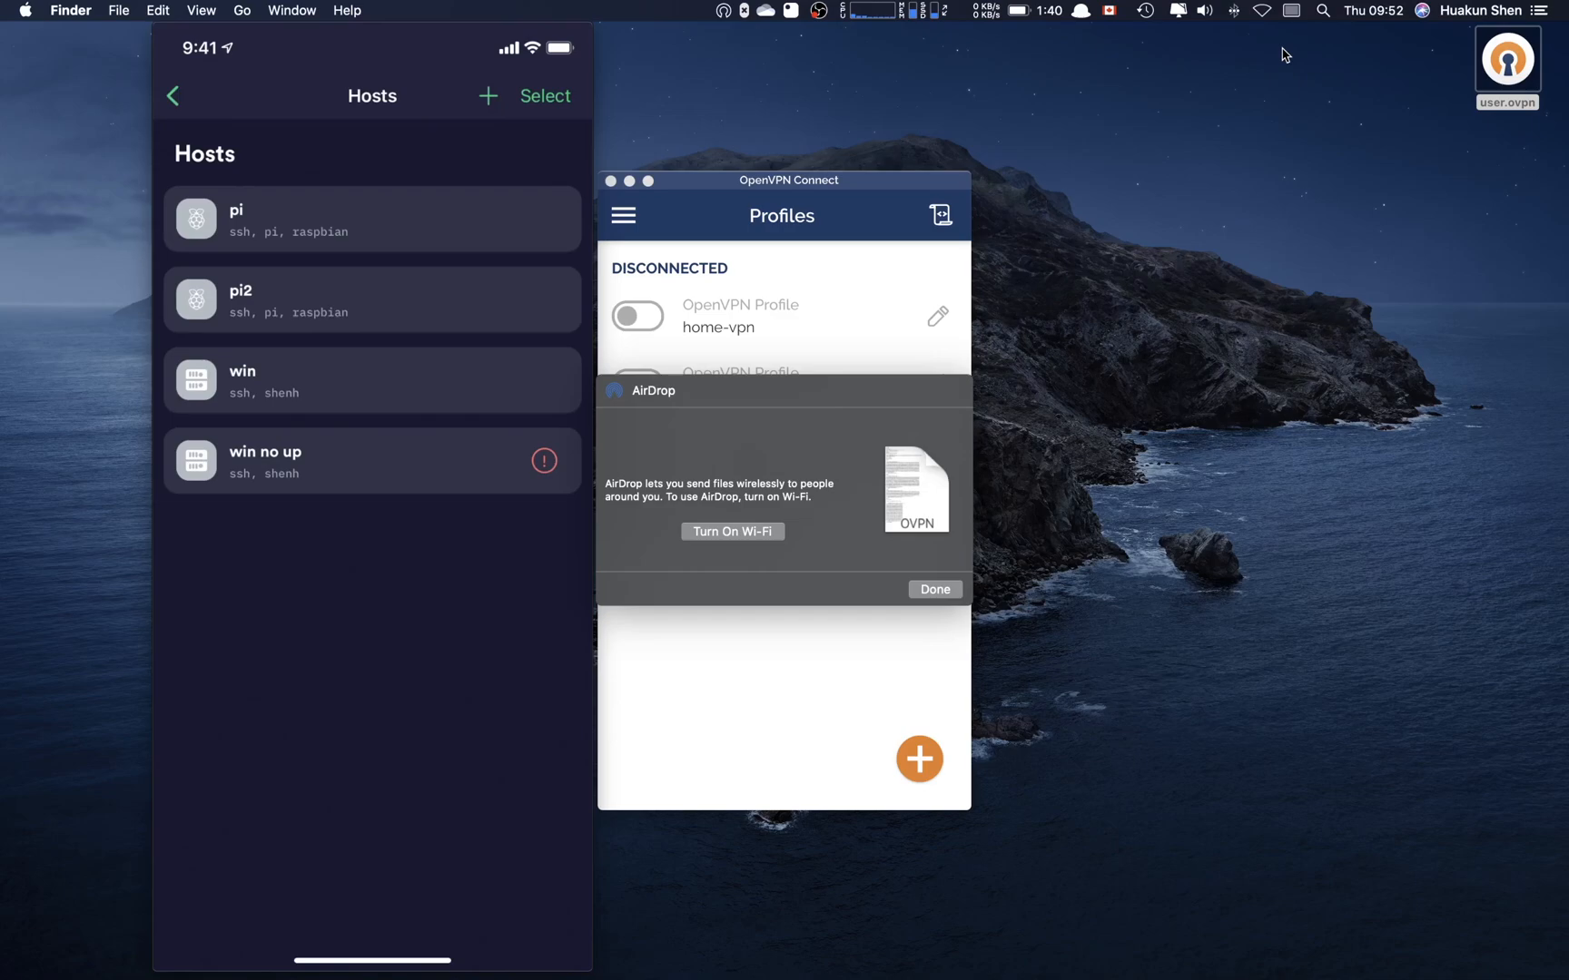
- Connect to the win host over SSH in Termius, then return to Hosts
click(372, 218)
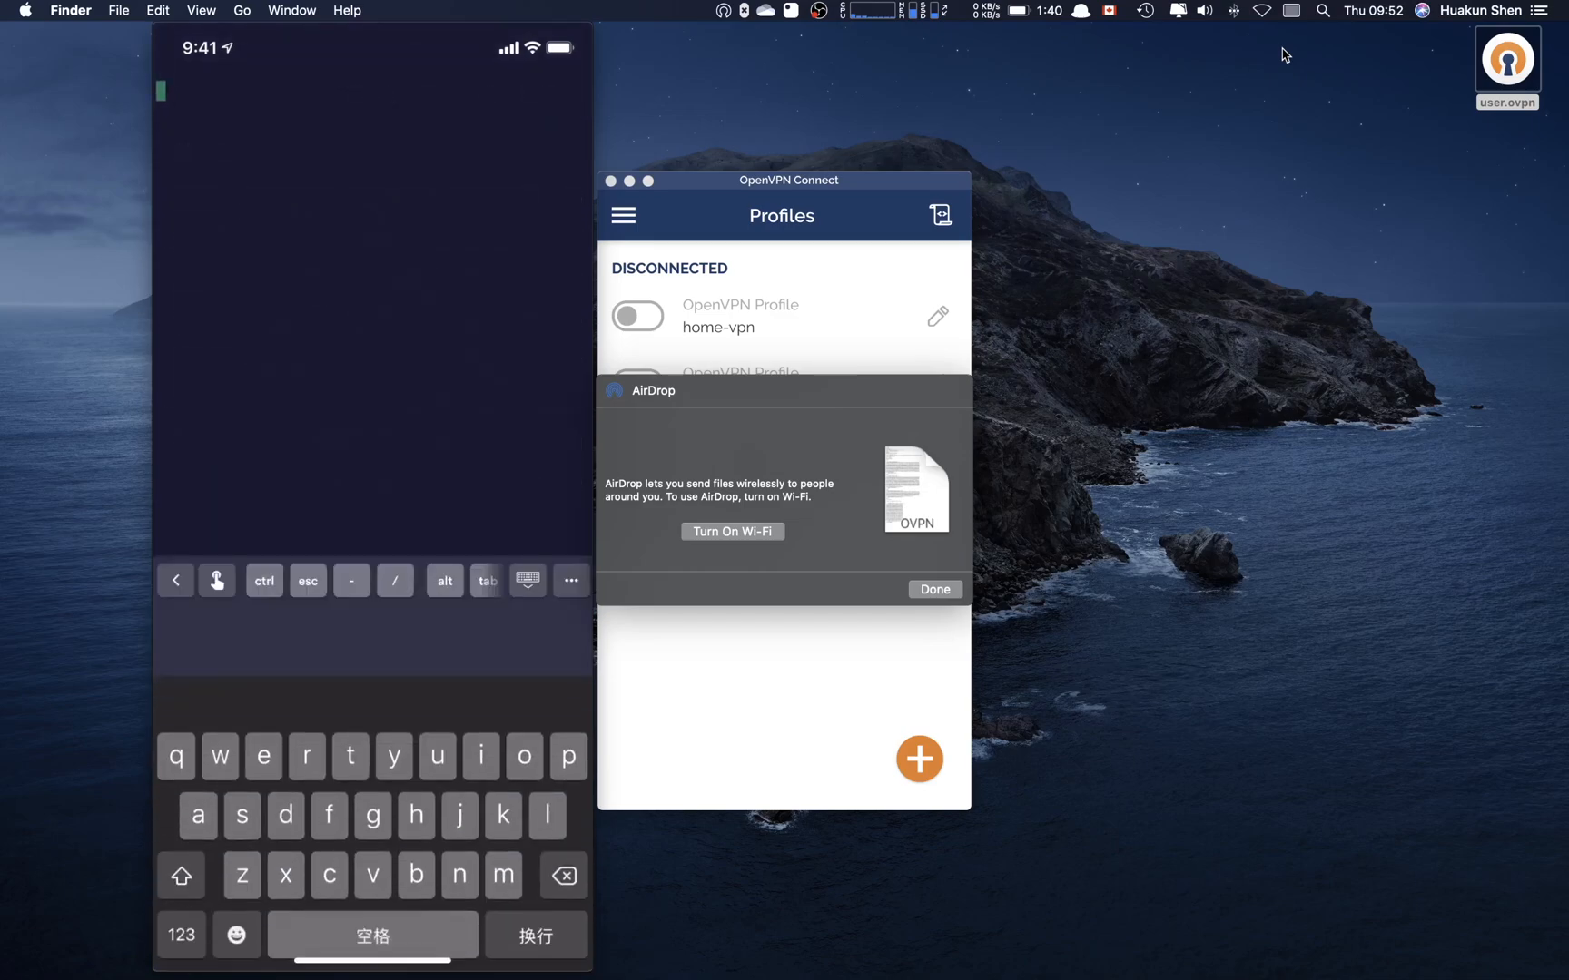
click(176, 95)
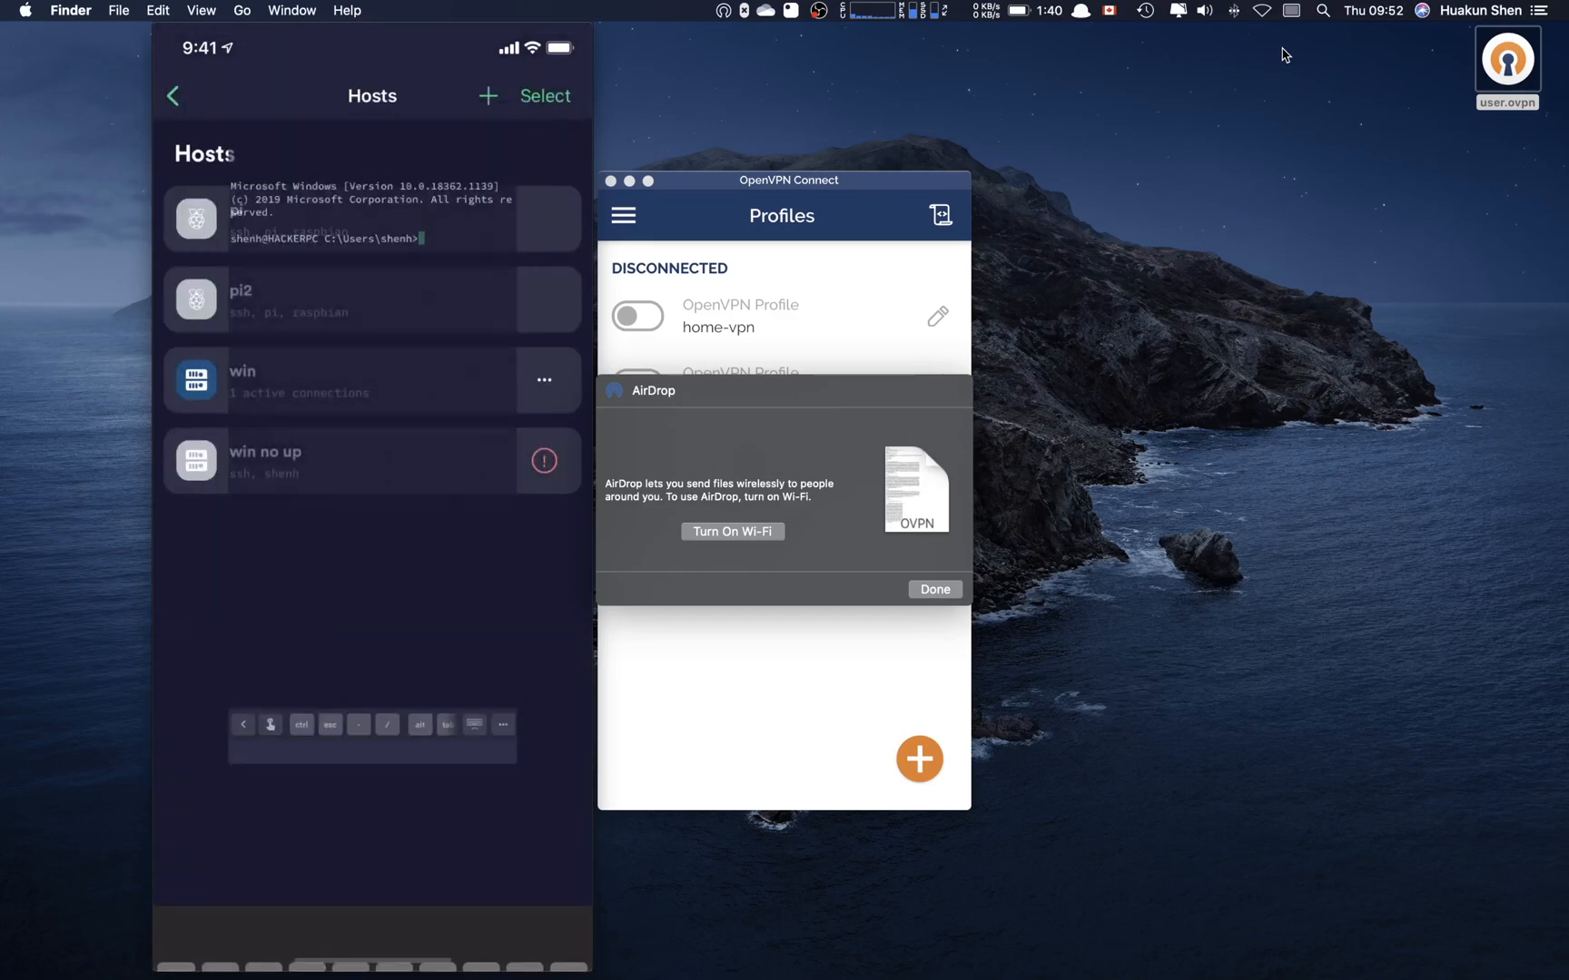